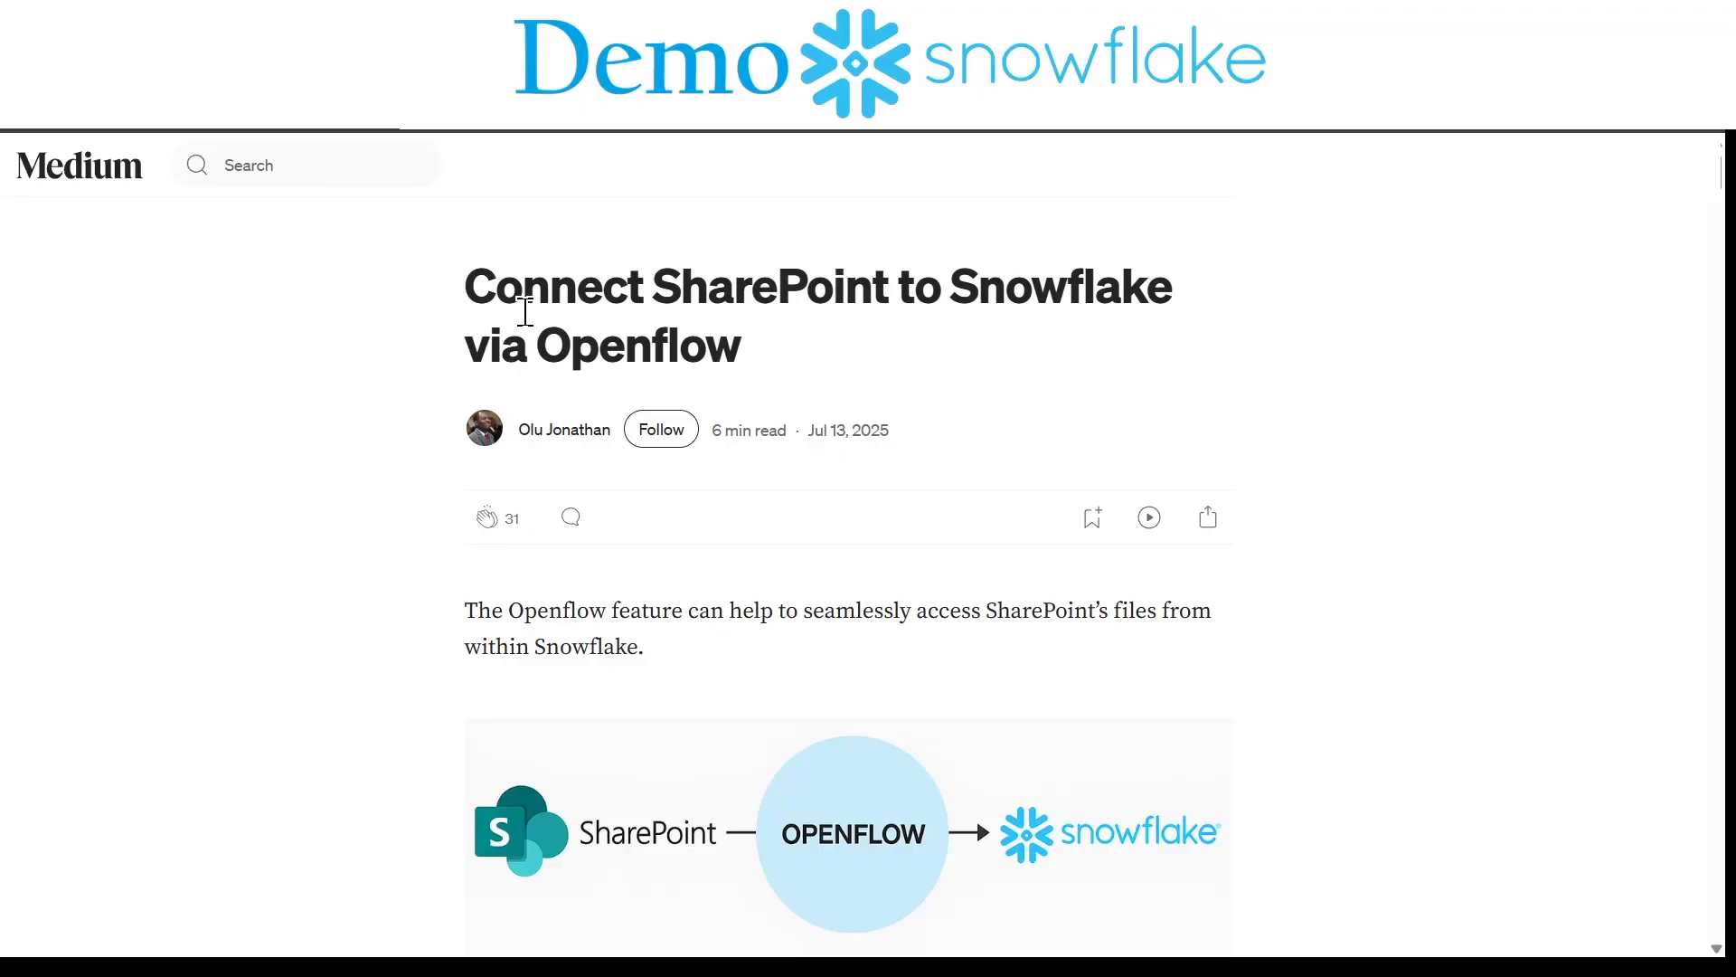
pyautogui.moveTo(528, 371)
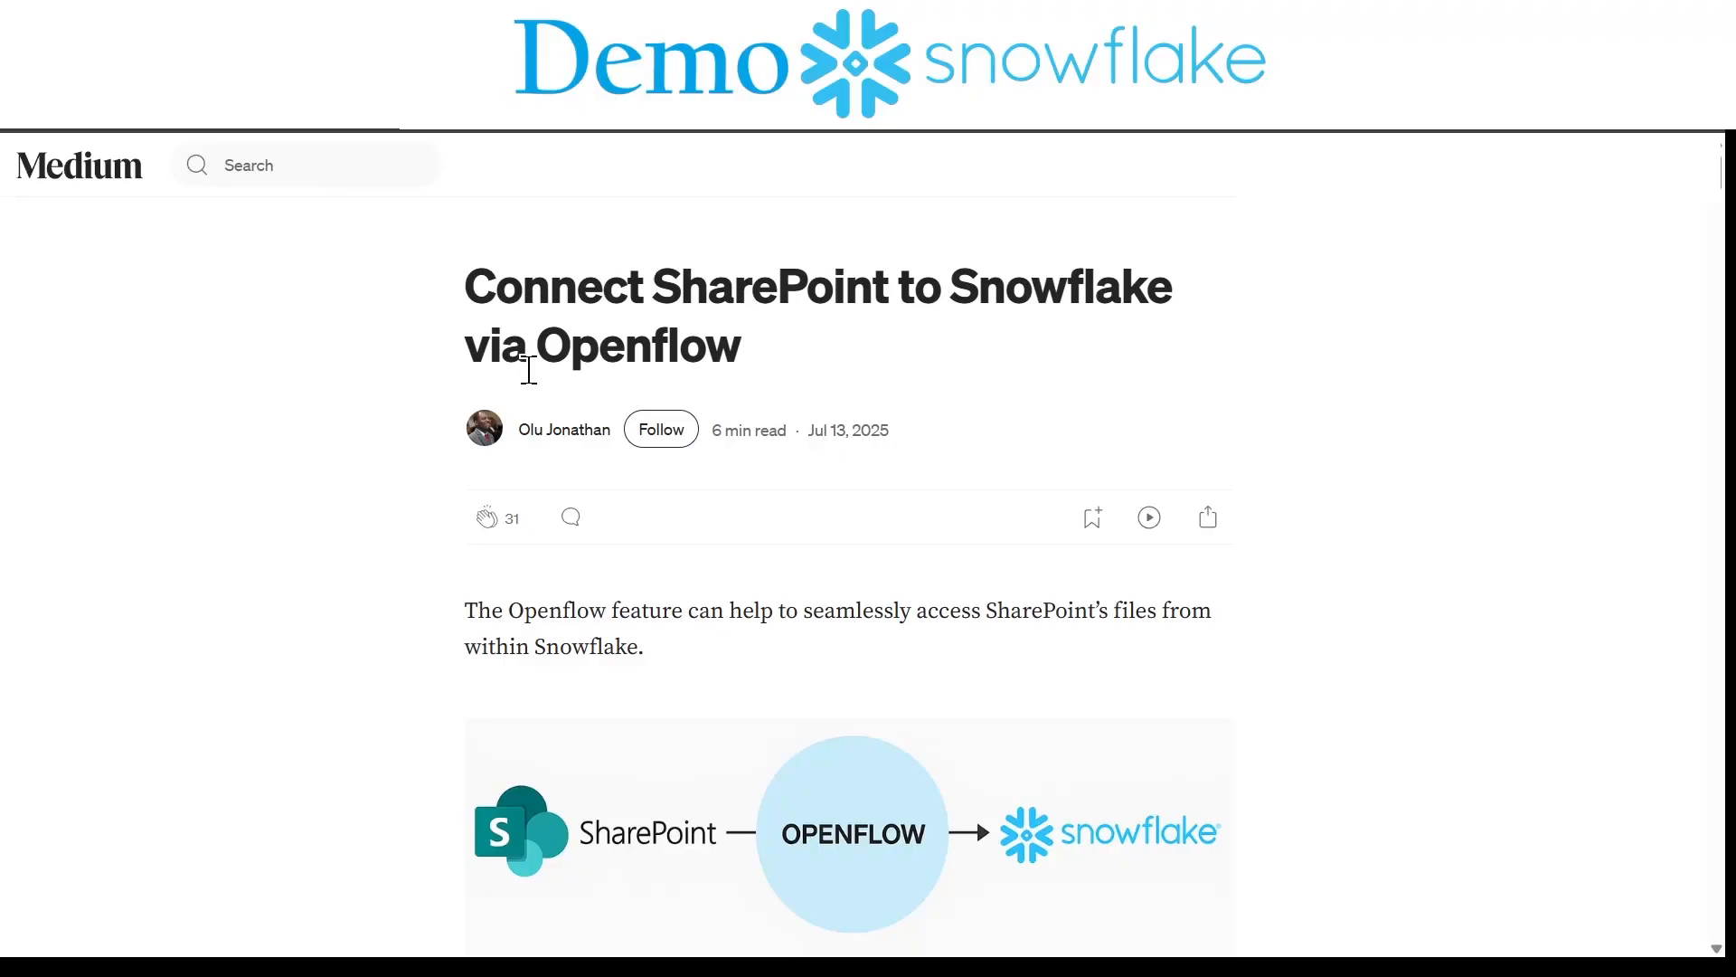
pyautogui.moveTo(343, 344)
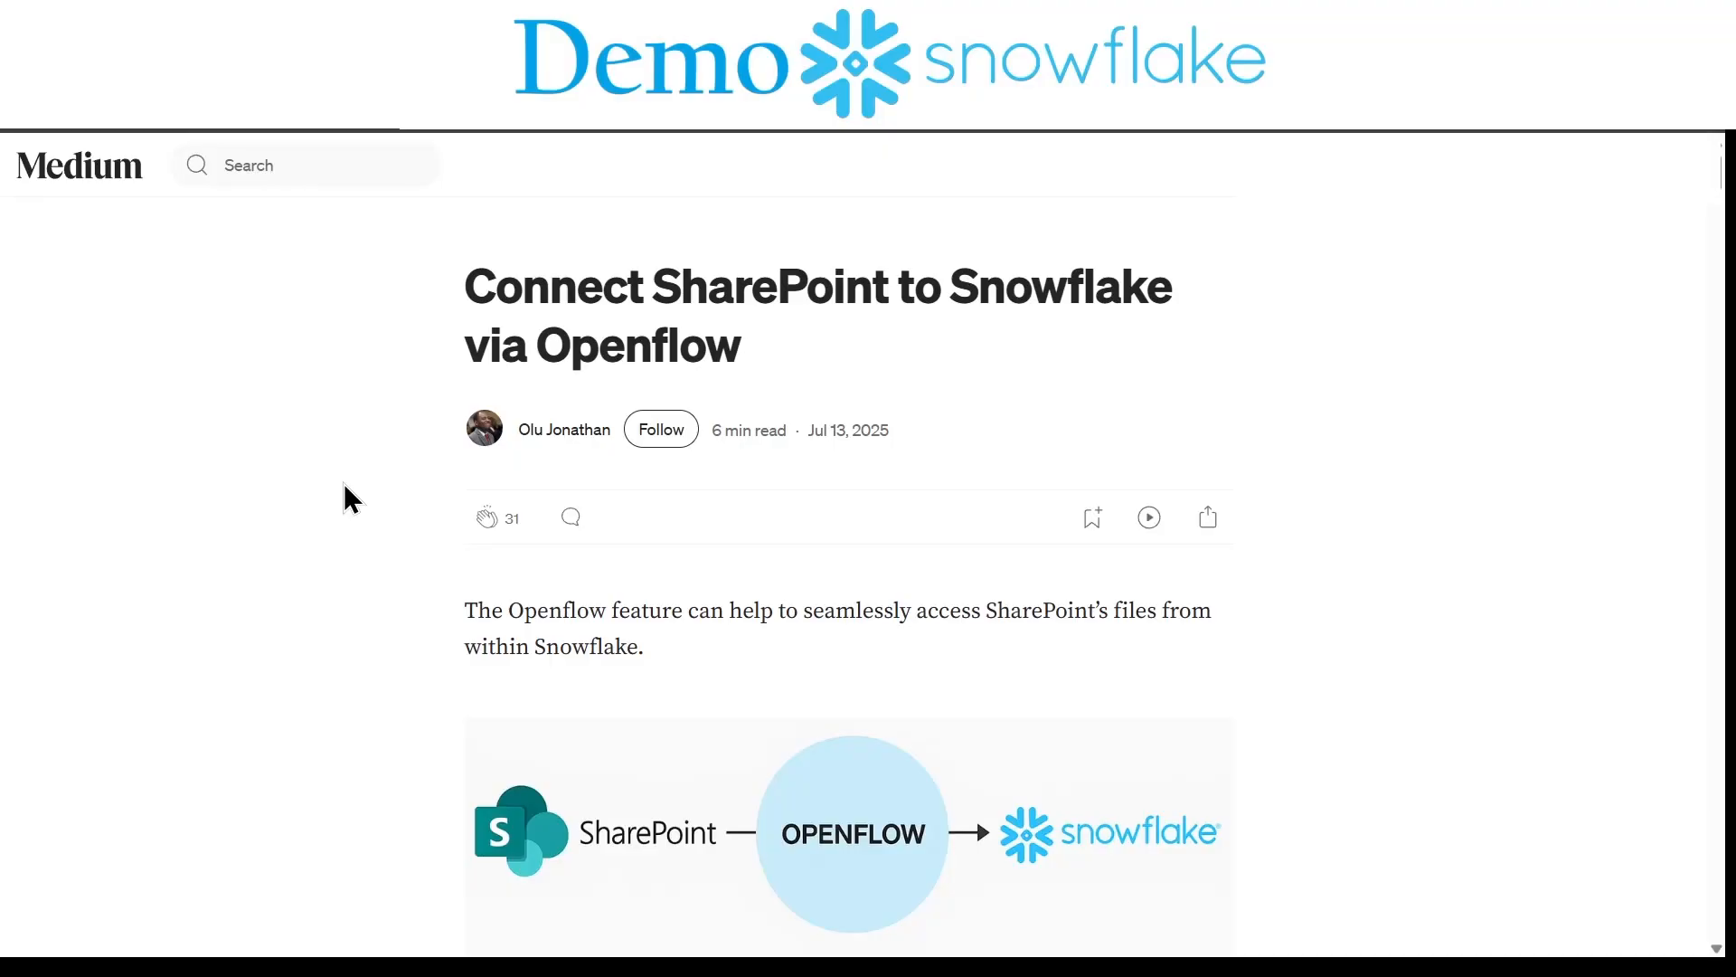
# Step: Scroll the article down to its 'We require the following steps' four-step overview
pyautogui.scroll(-3)
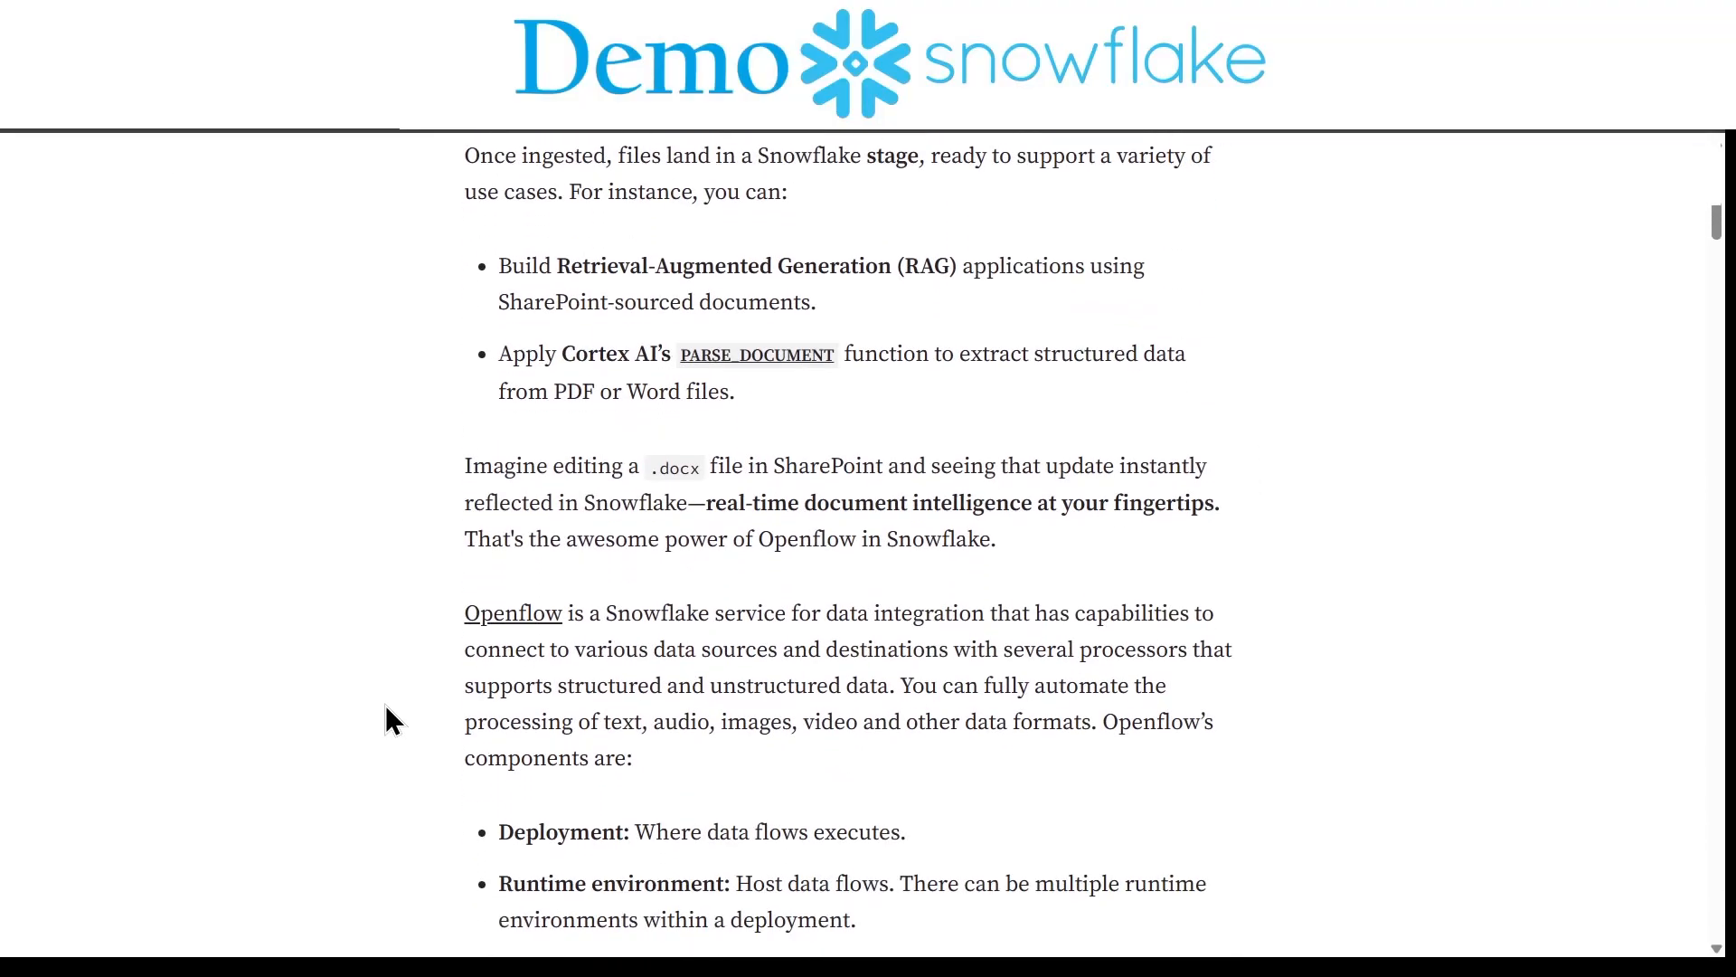
pyautogui.scroll(-3)
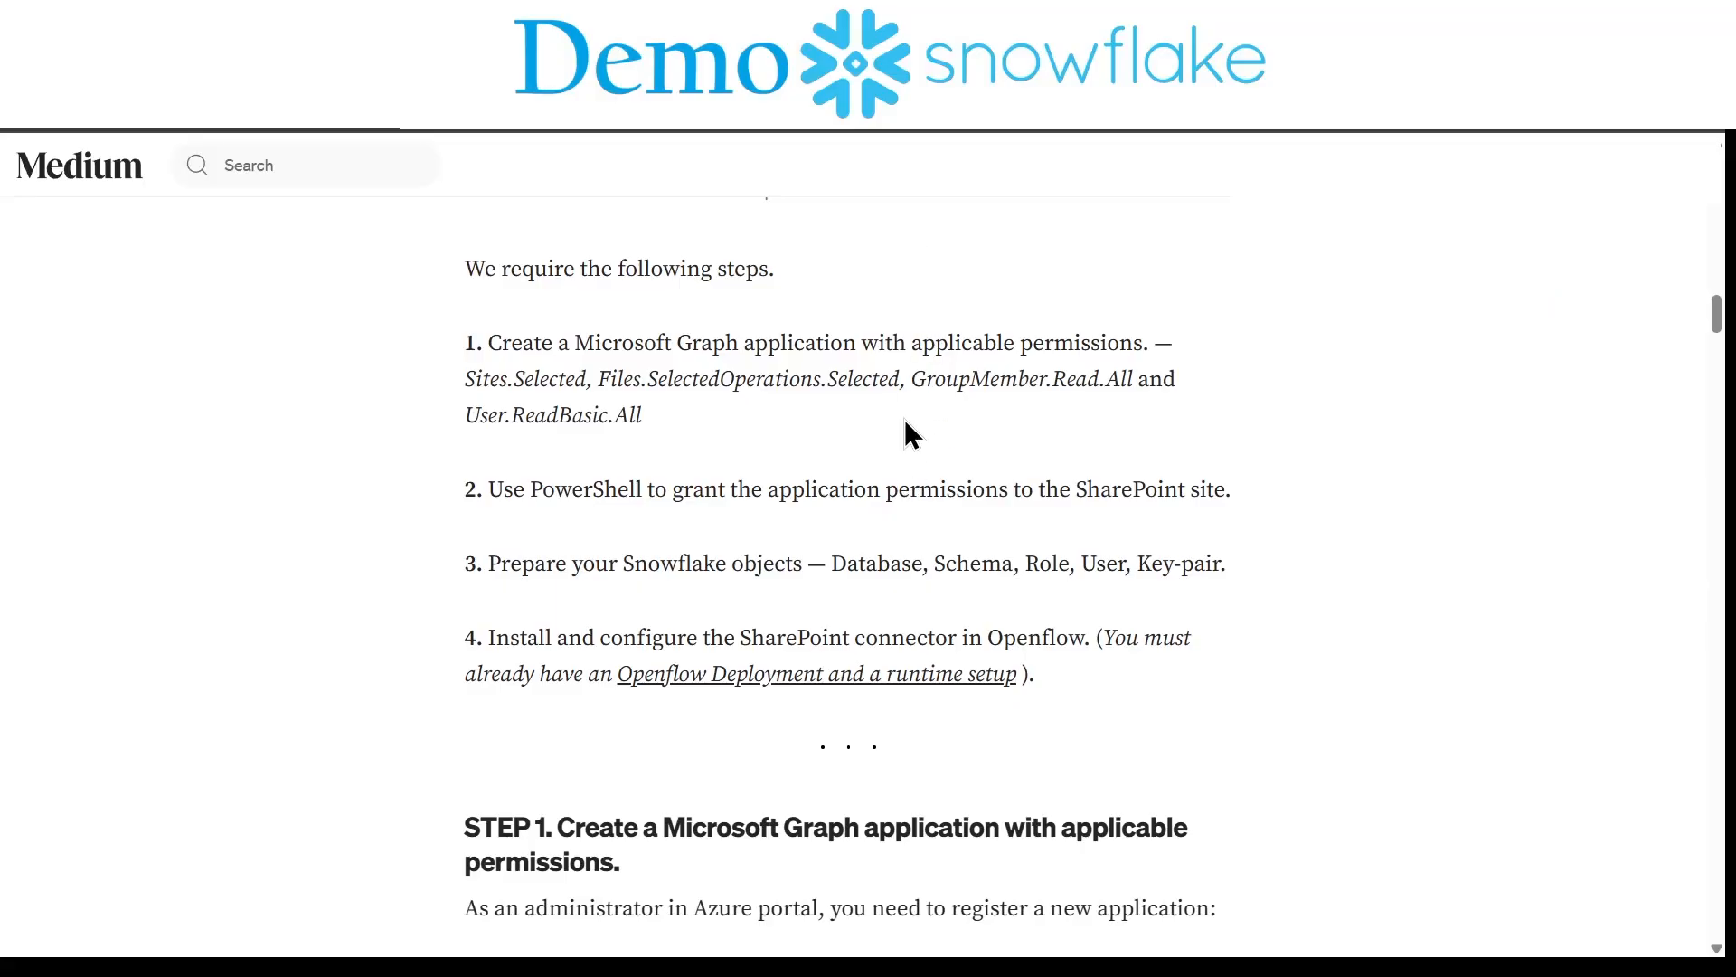
pyautogui.moveTo(1123, 490)
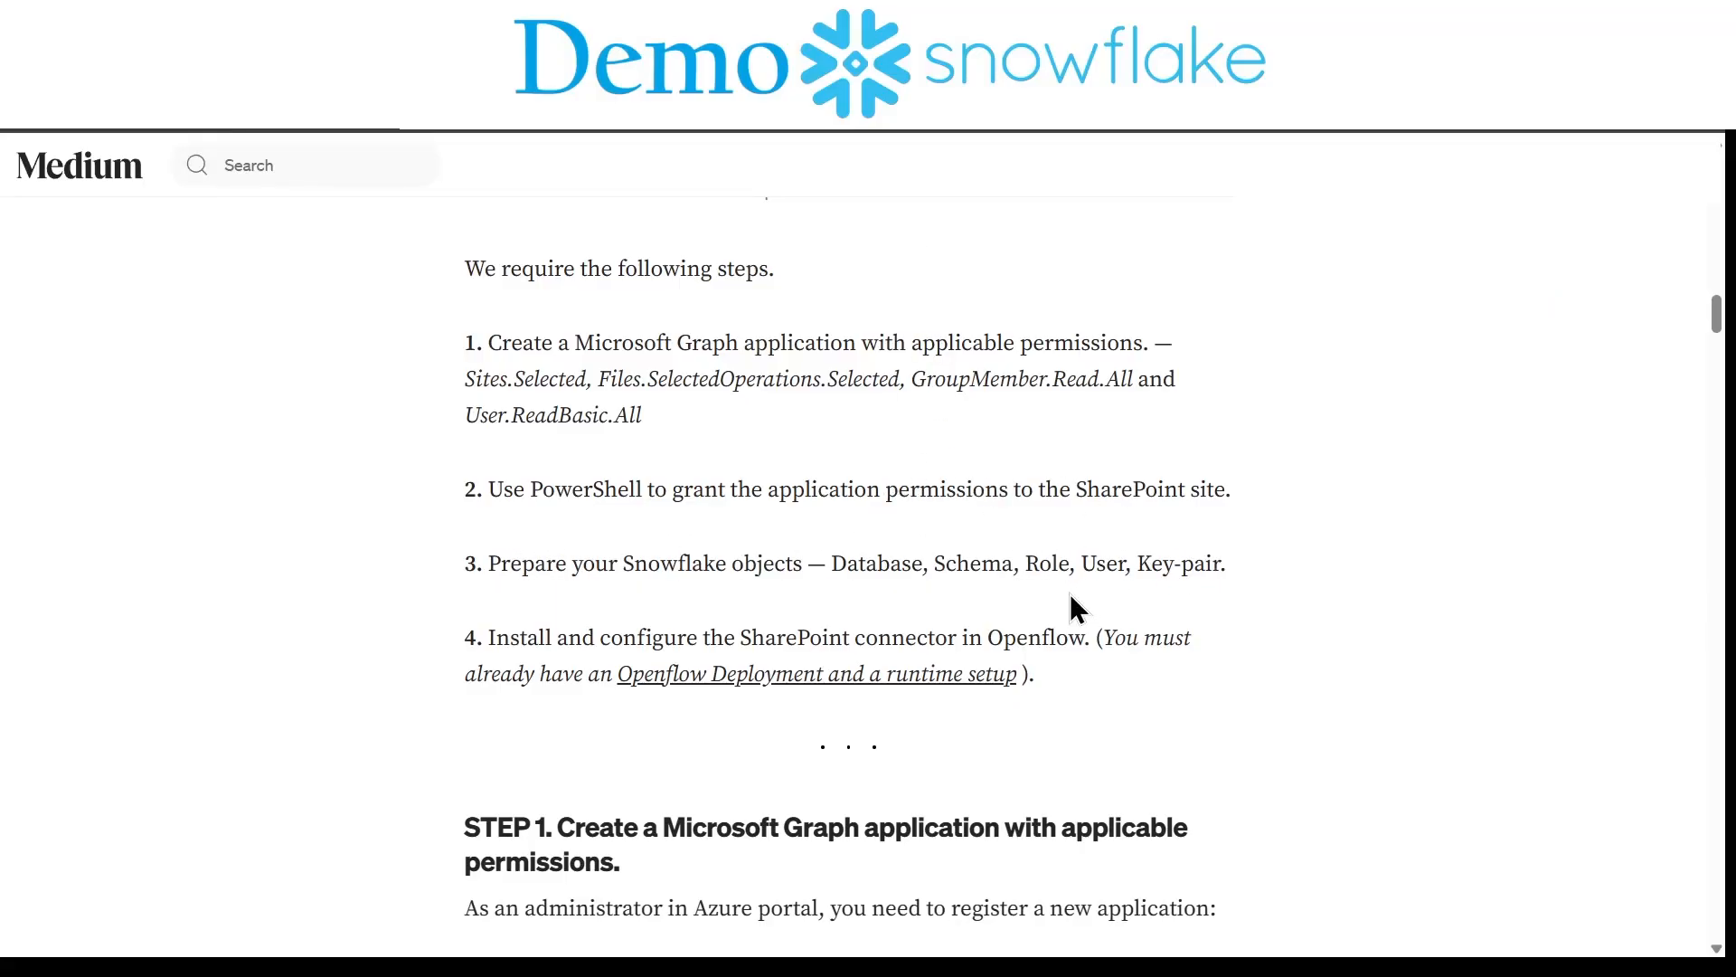
pyautogui.moveTo(575, 626)
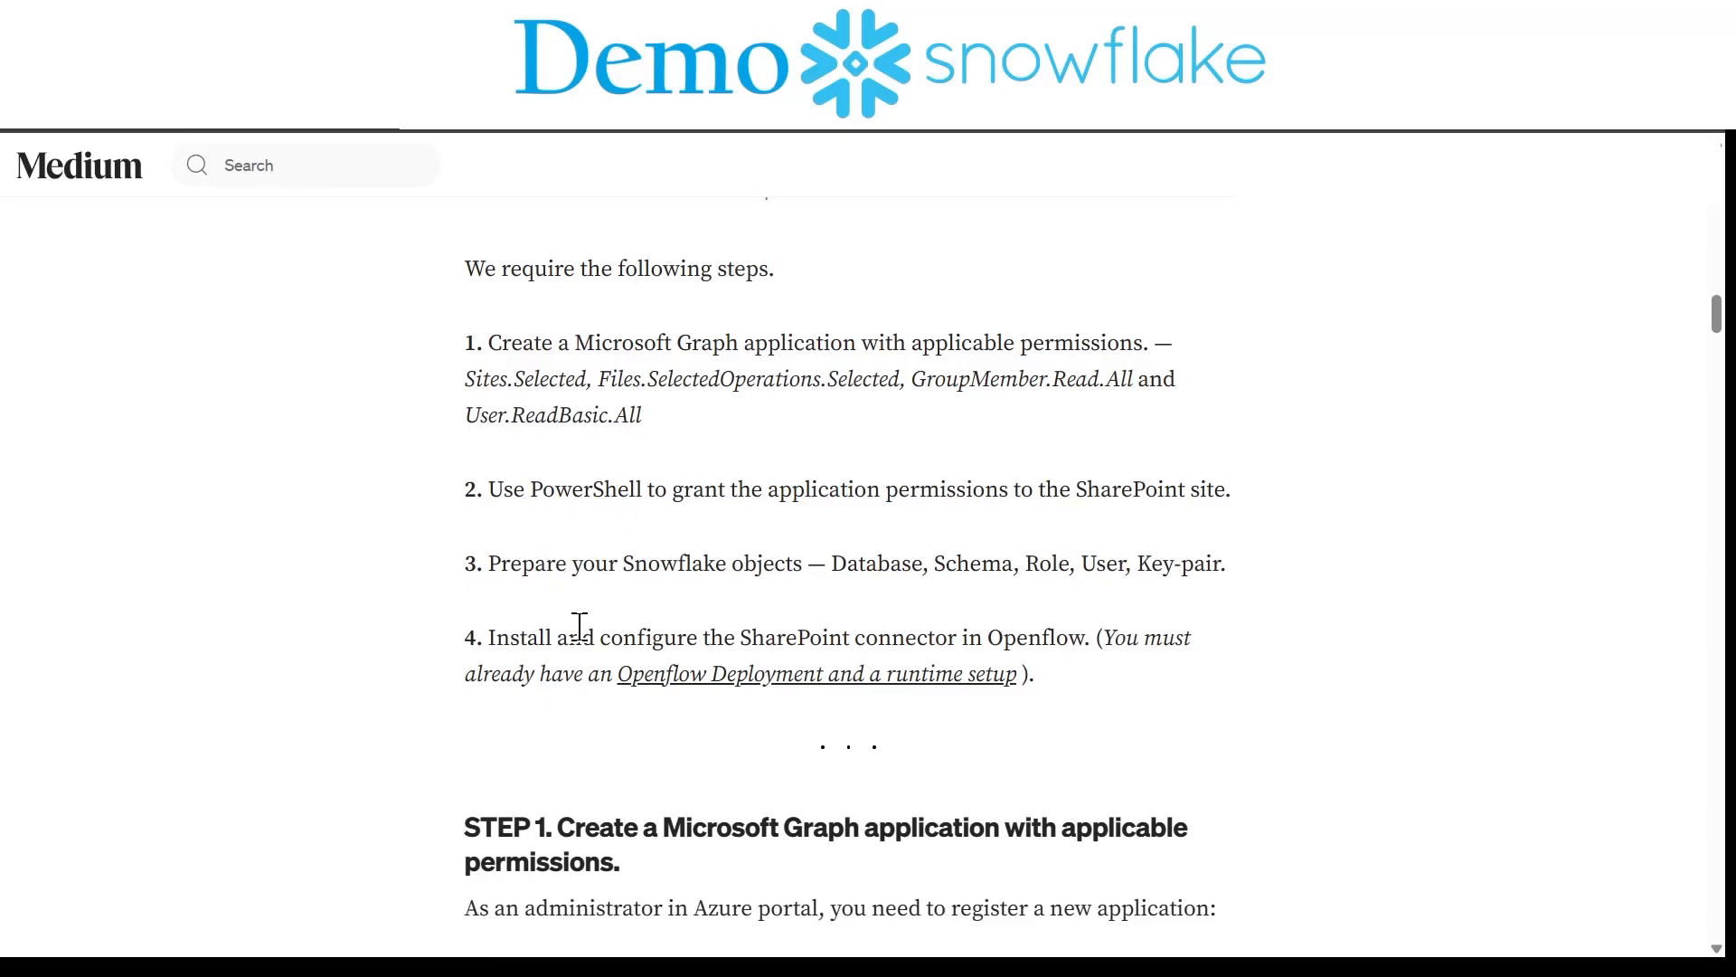
pyautogui.moveTo(908, 672)
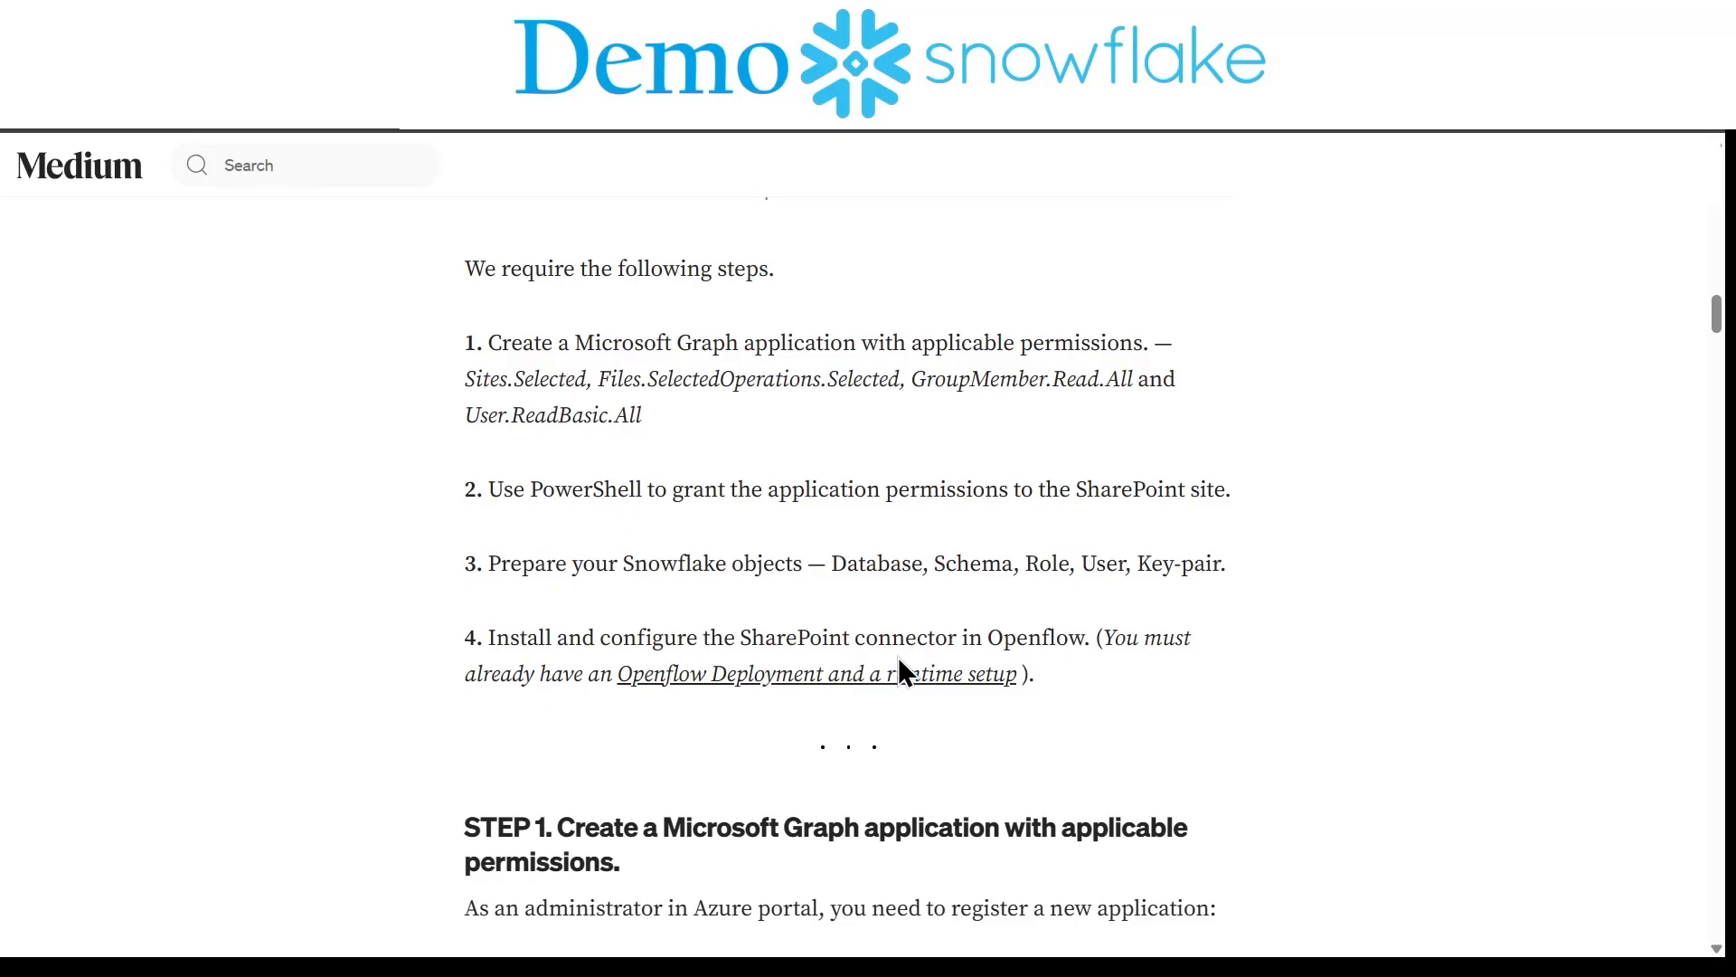
pyautogui.moveTo(675, 468)
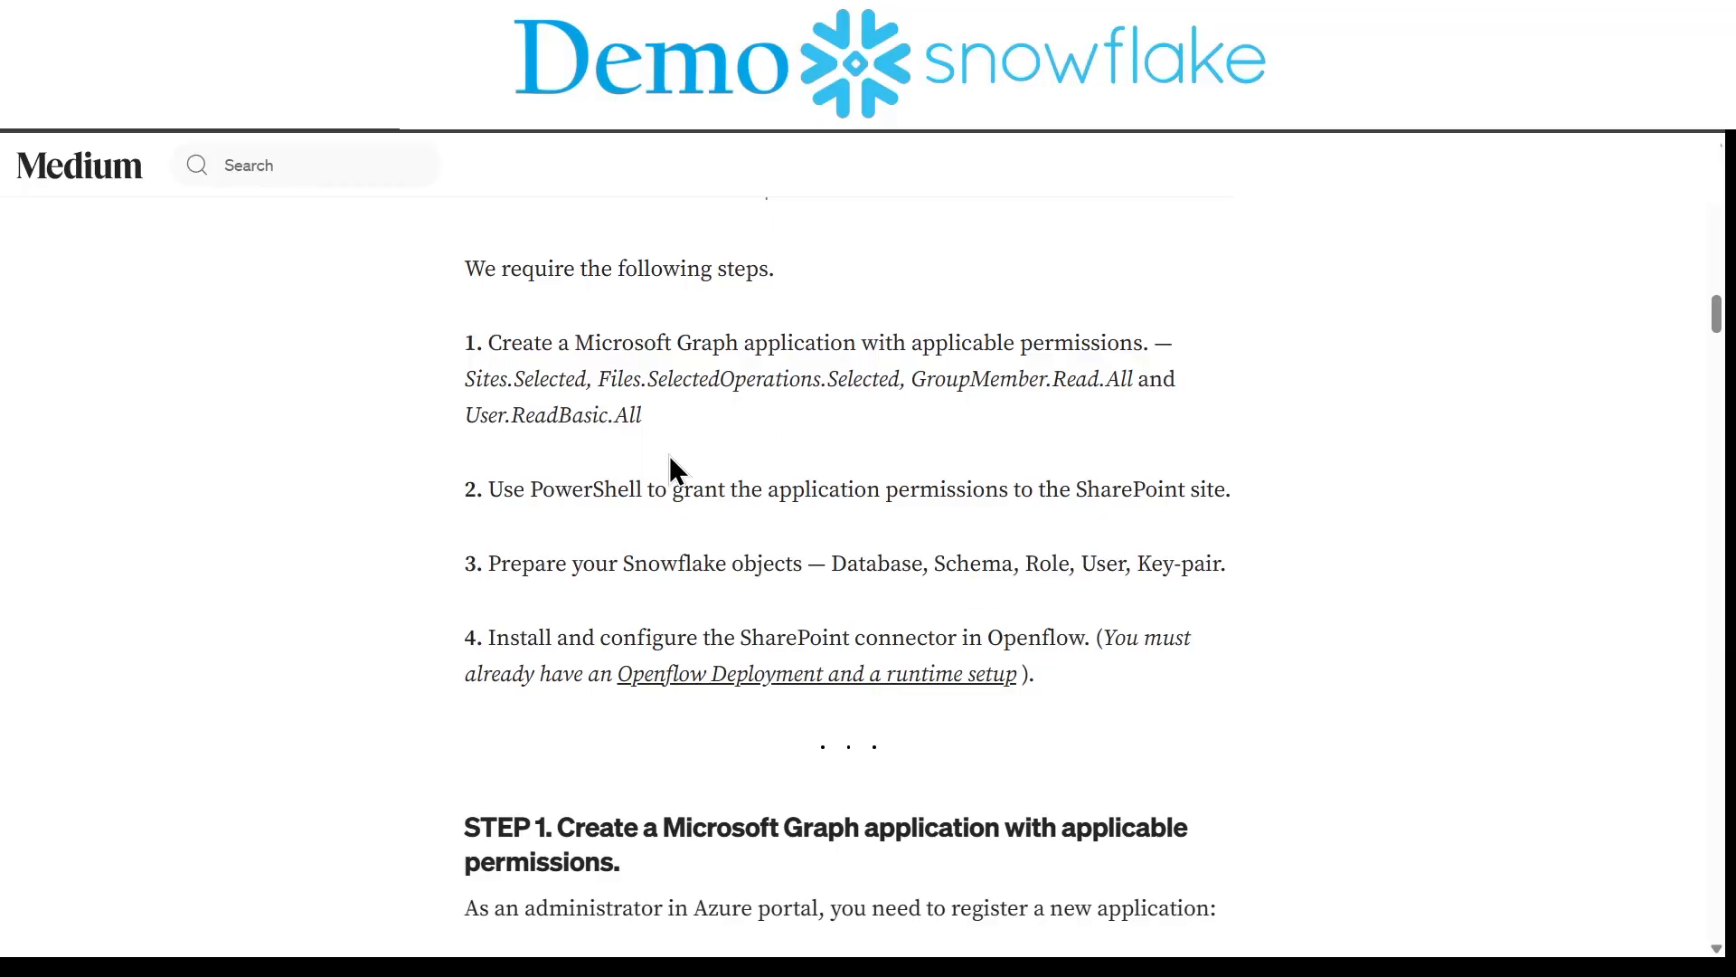
pyautogui.moveTo(695, 714)
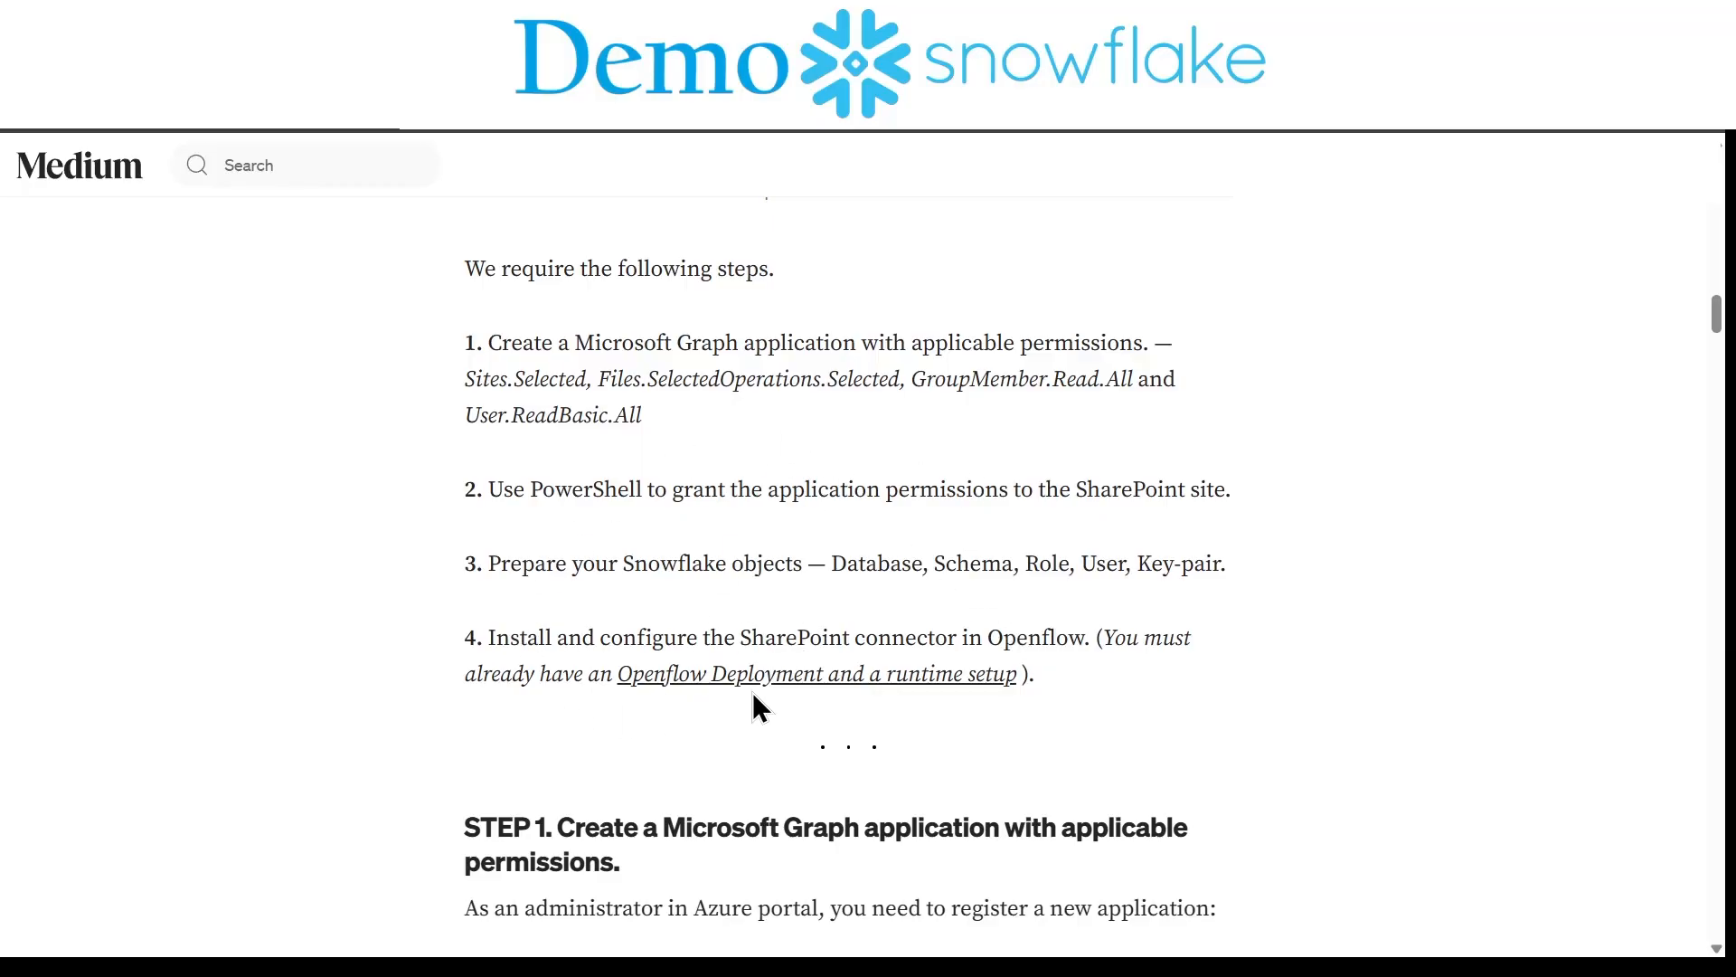
pyautogui.moveTo(899, 674)
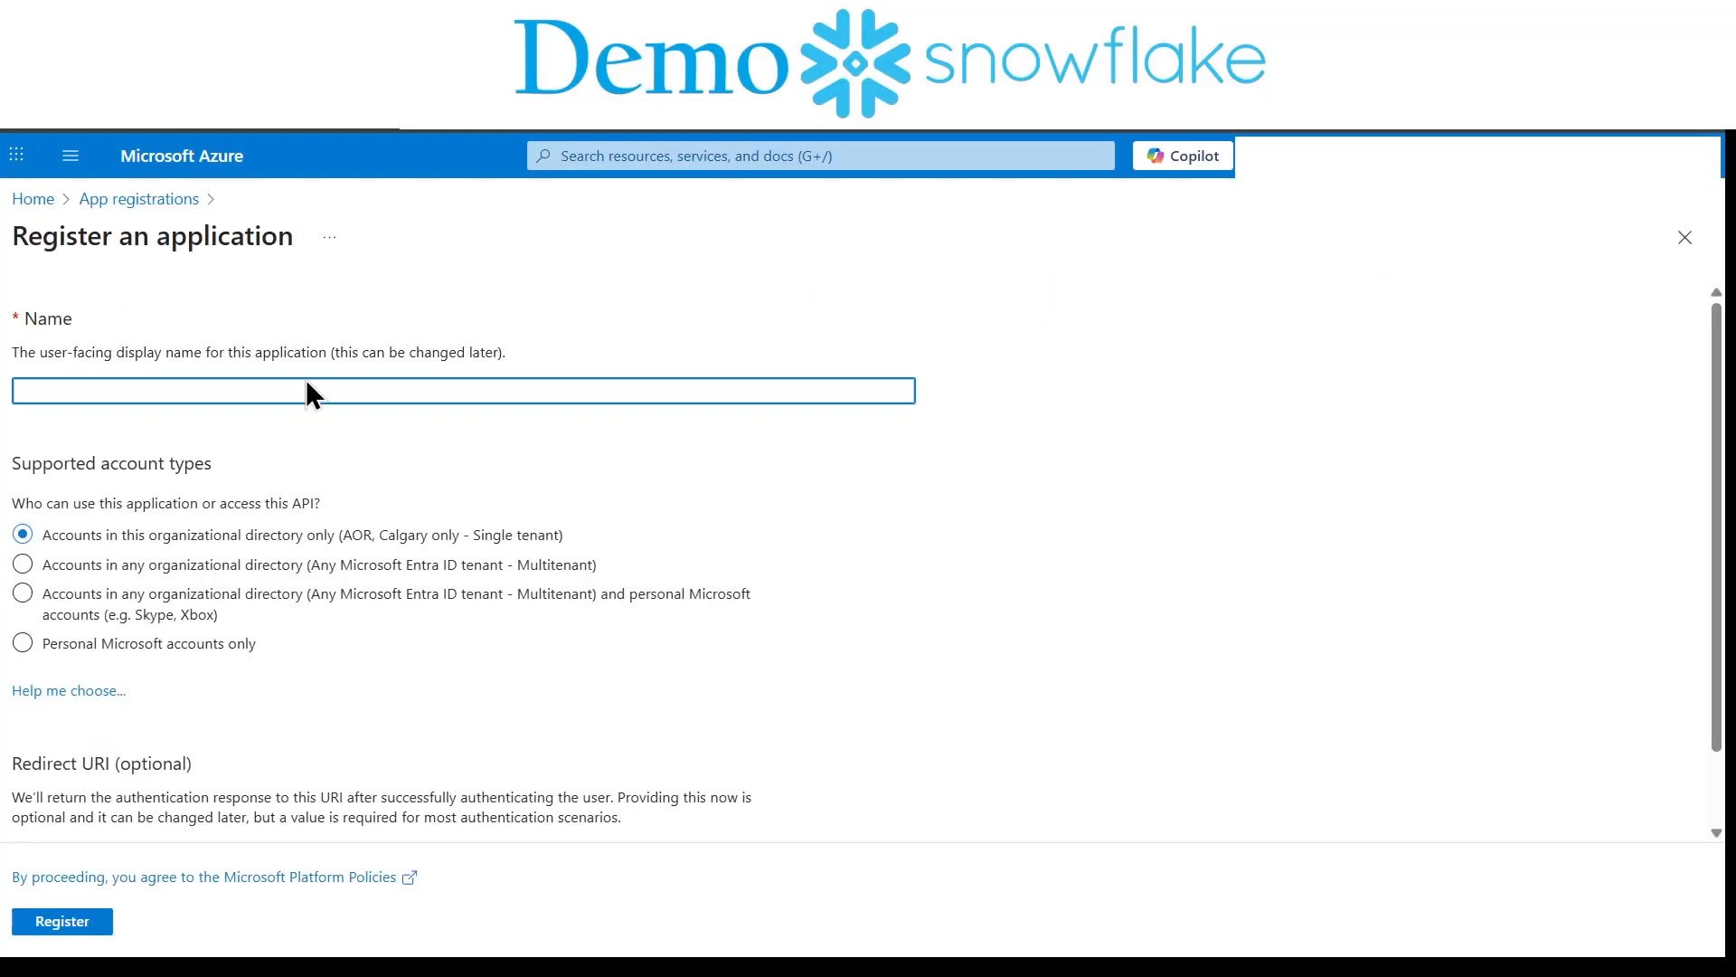
# Step: Register the app as sharepoint_to_snowflake, copy its Application (client) ID and go to API permissions
pyautogui.write('sharepoint_to_snowflake')
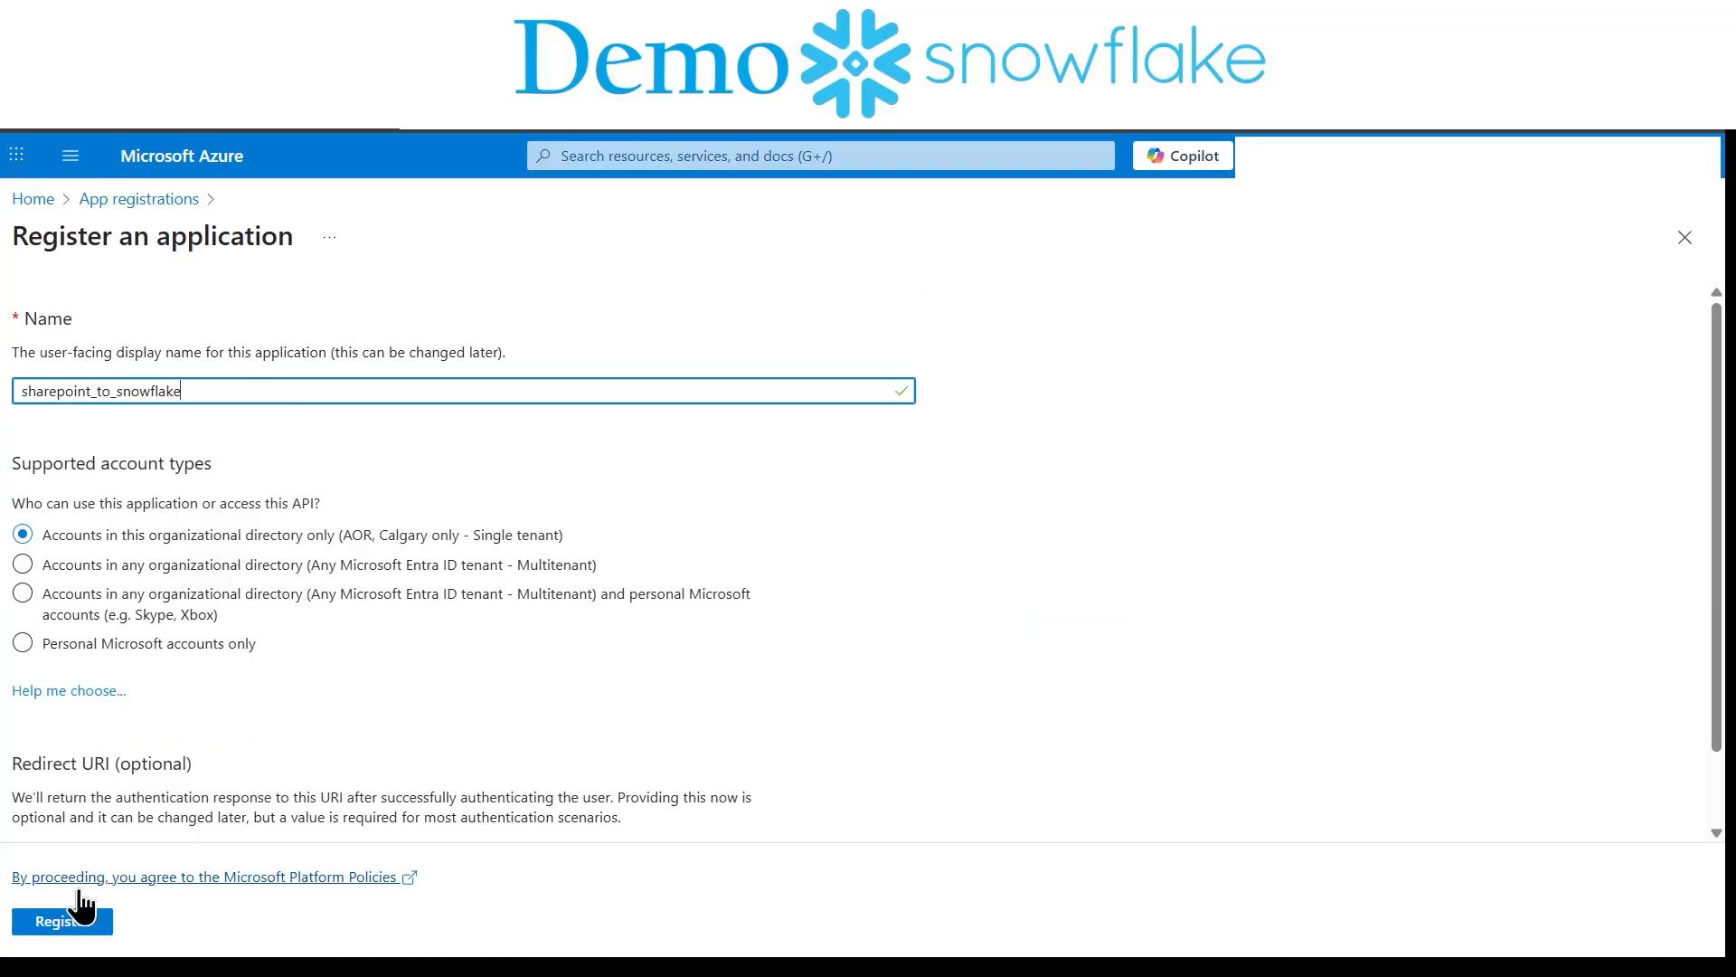
pyautogui.click(62, 921)
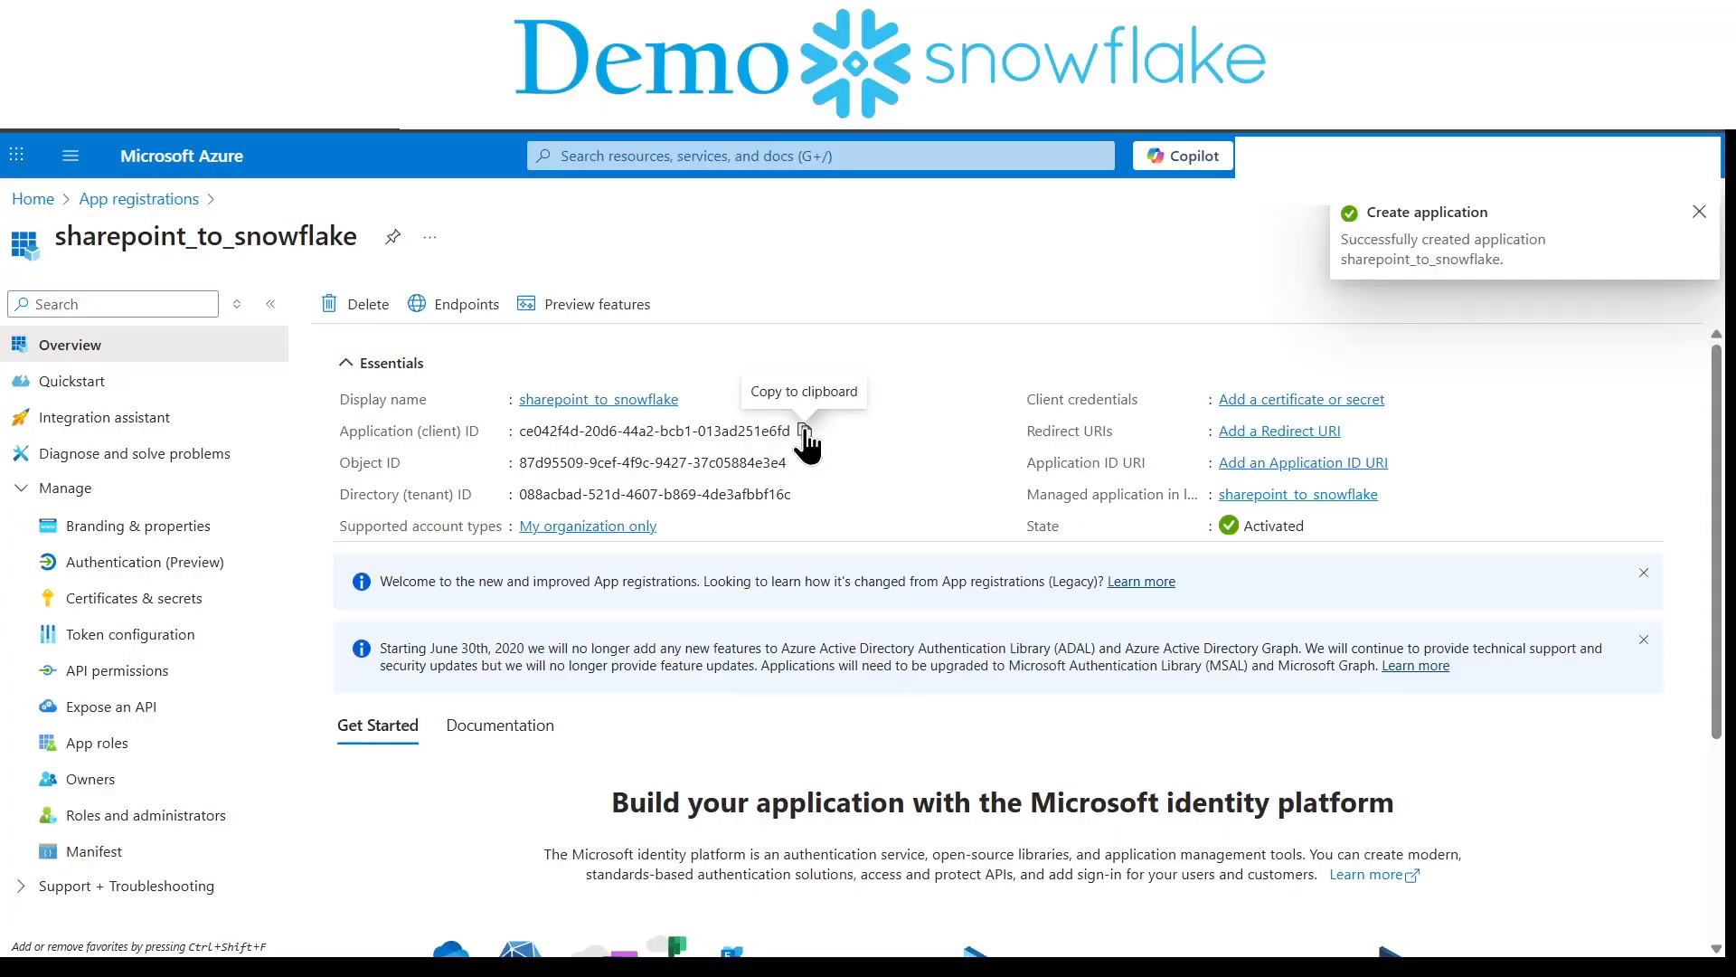
pyautogui.click(803, 430)
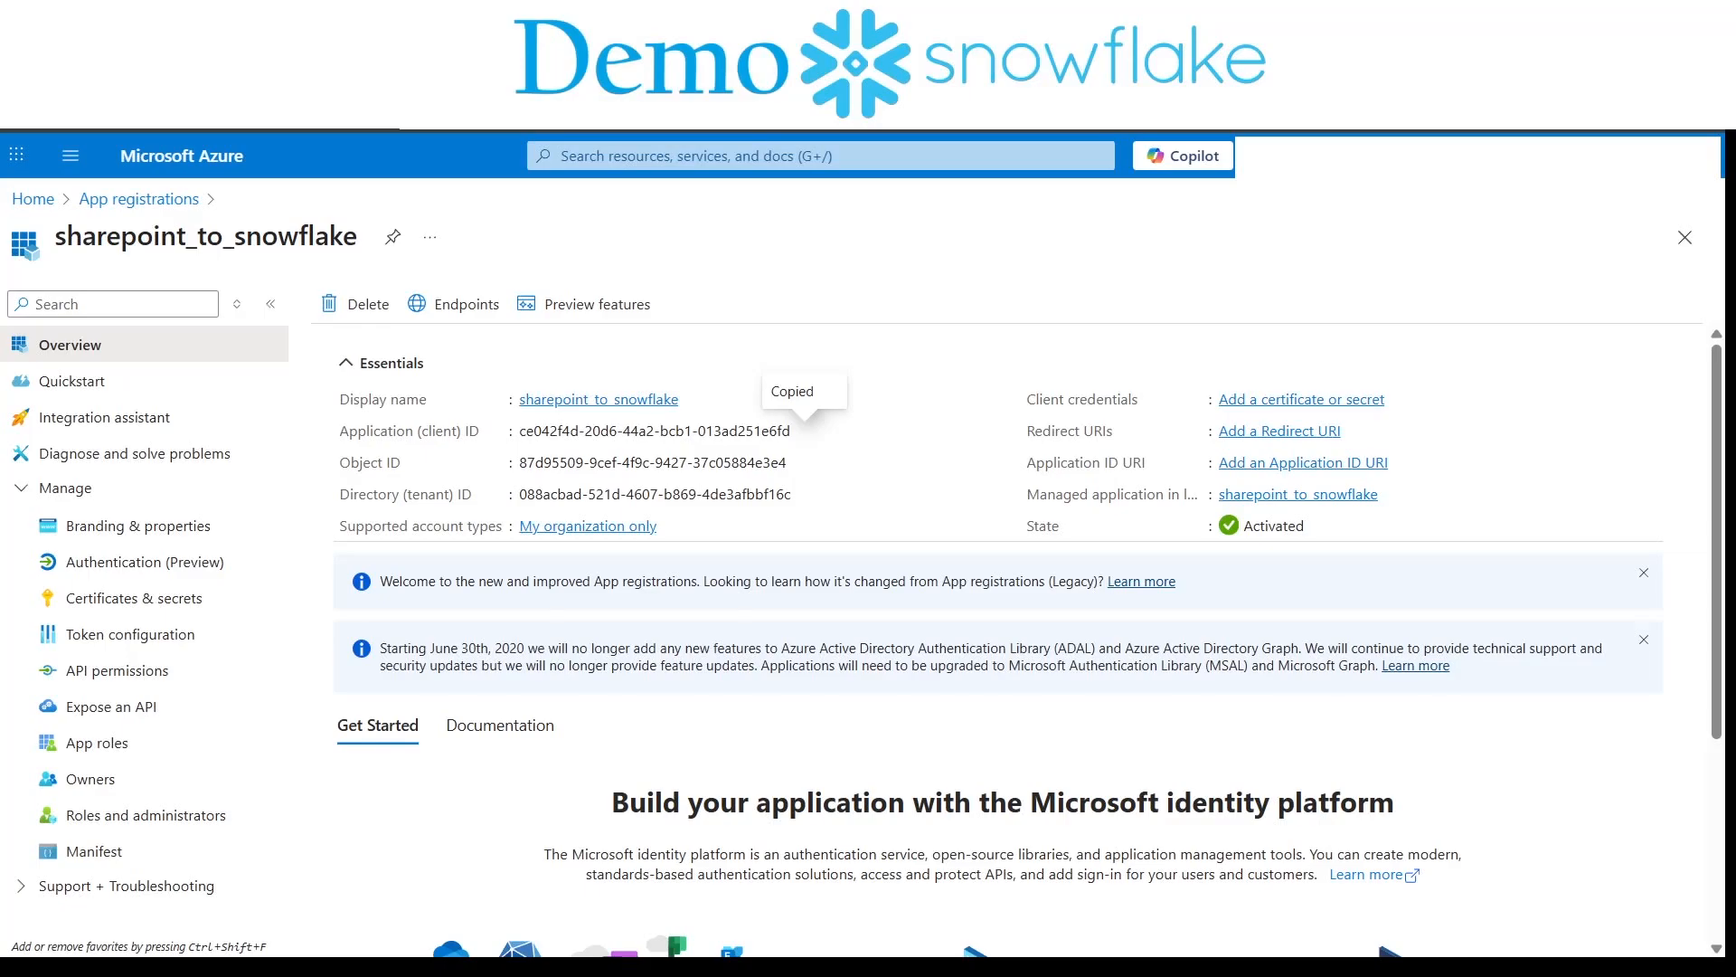
pyautogui.moveTo(115, 669)
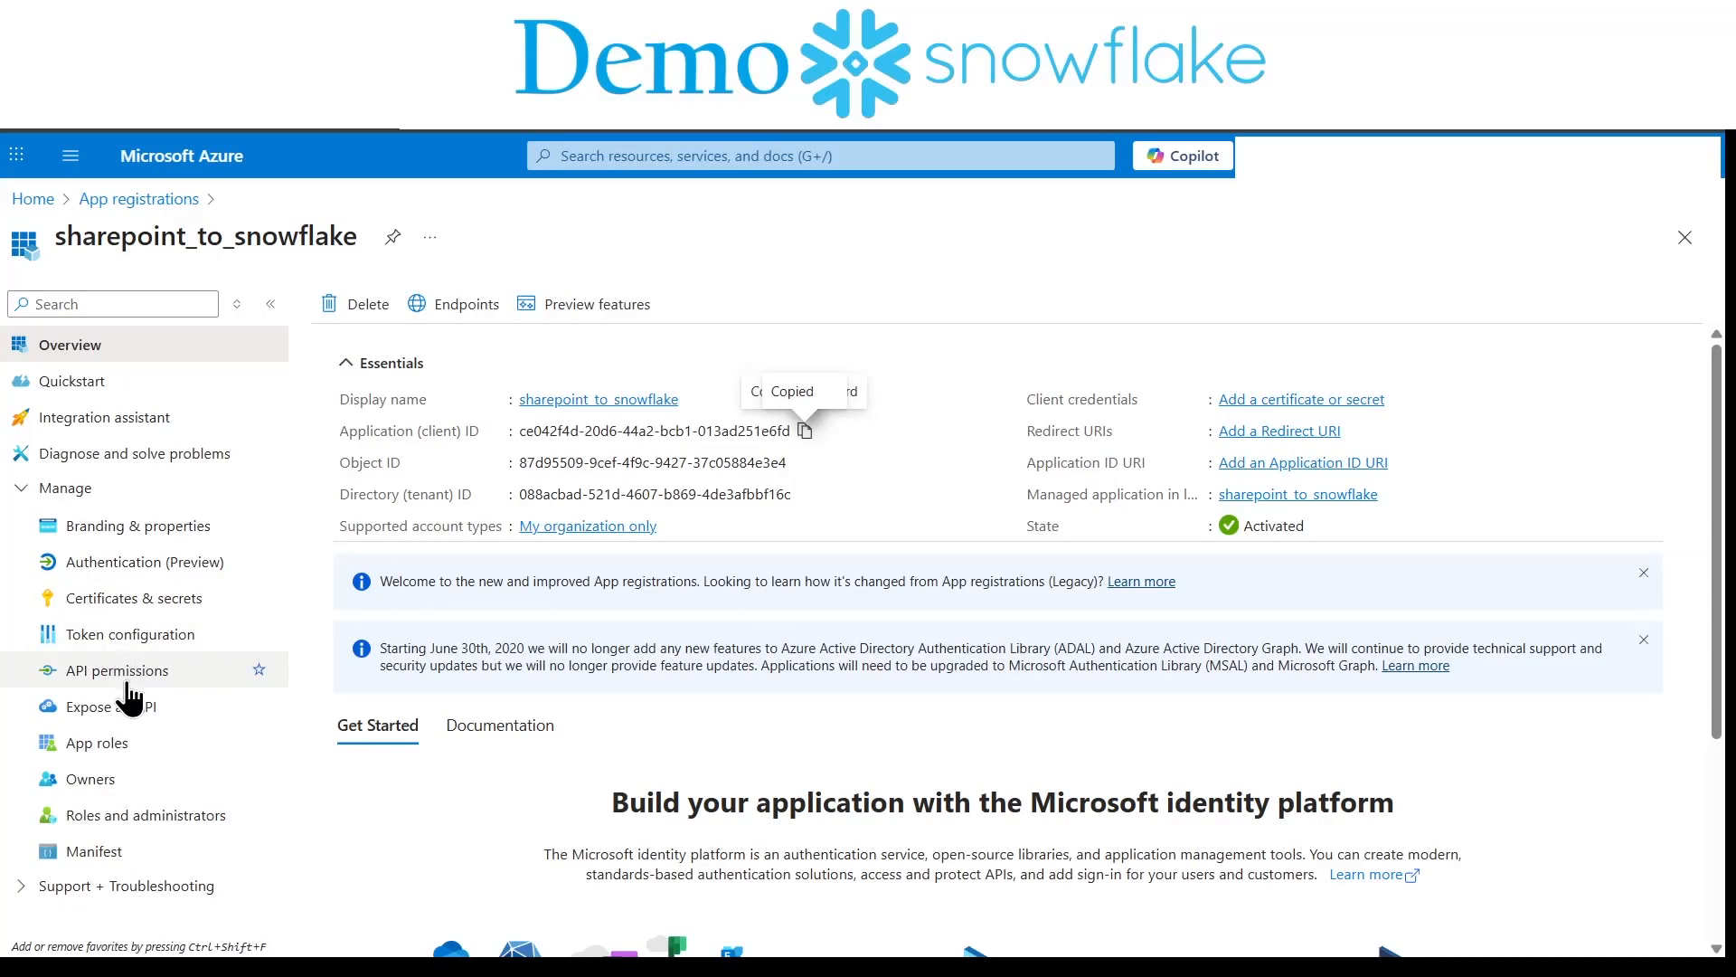
pyautogui.click(116, 669)
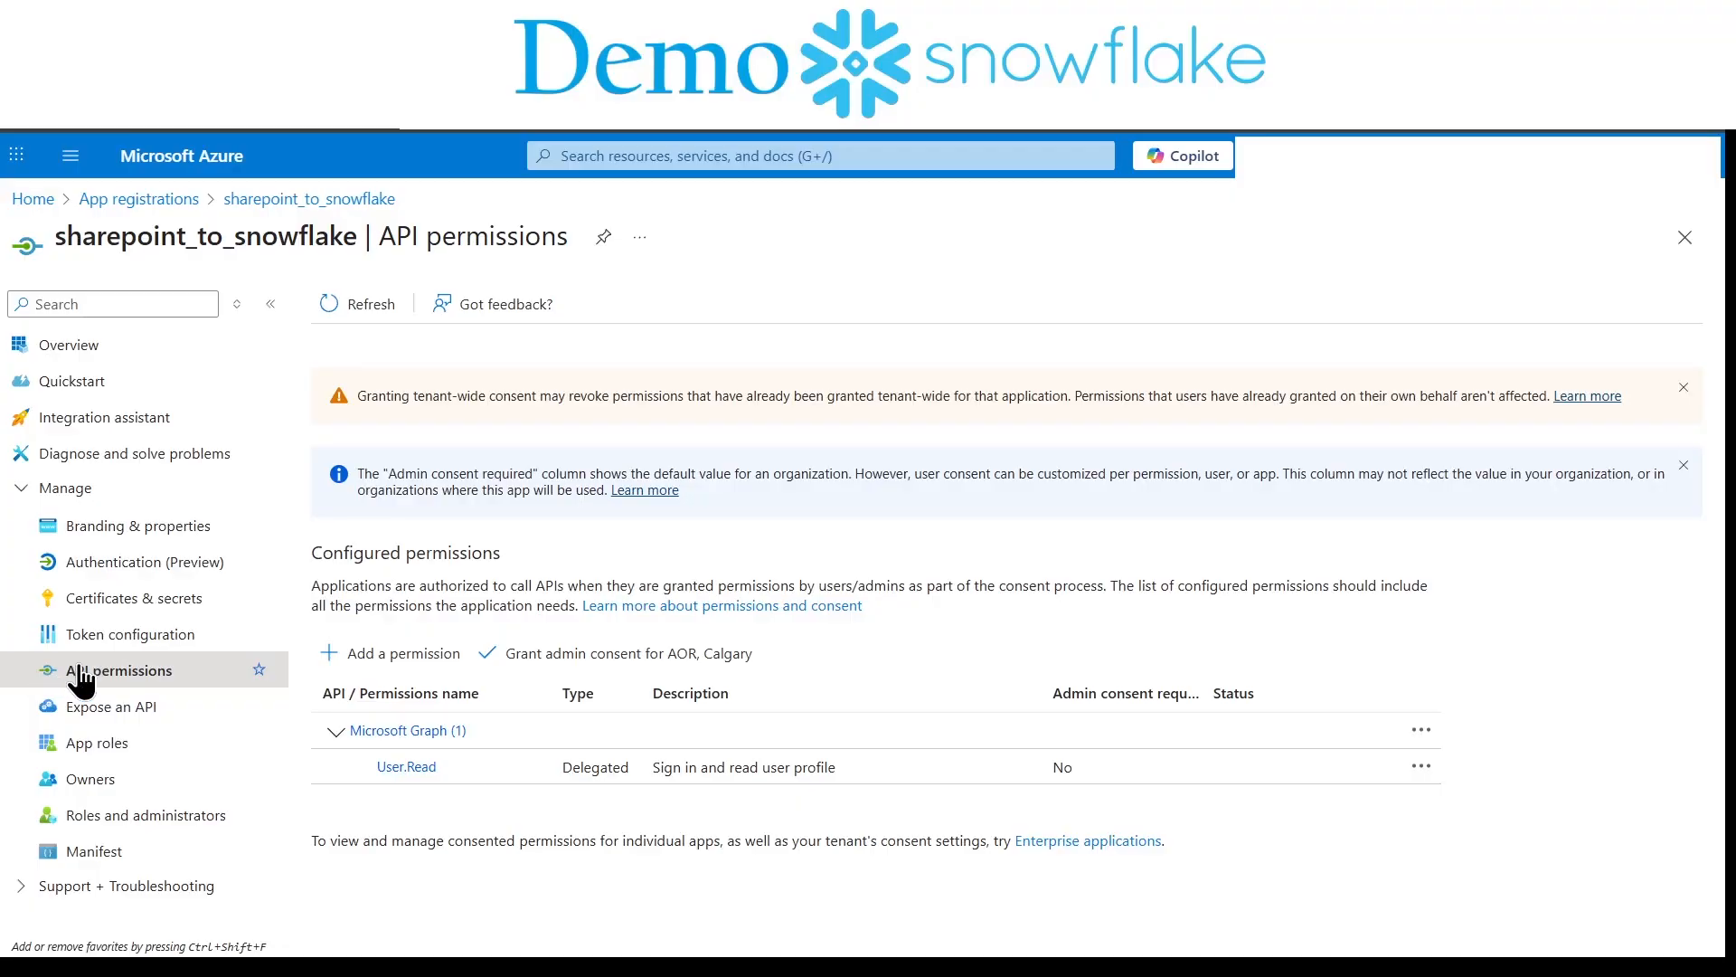
# Step: Add Microsoft Graph application permissions including Files.SelectedOperations.Selected to the app
pyautogui.click(402, 653)
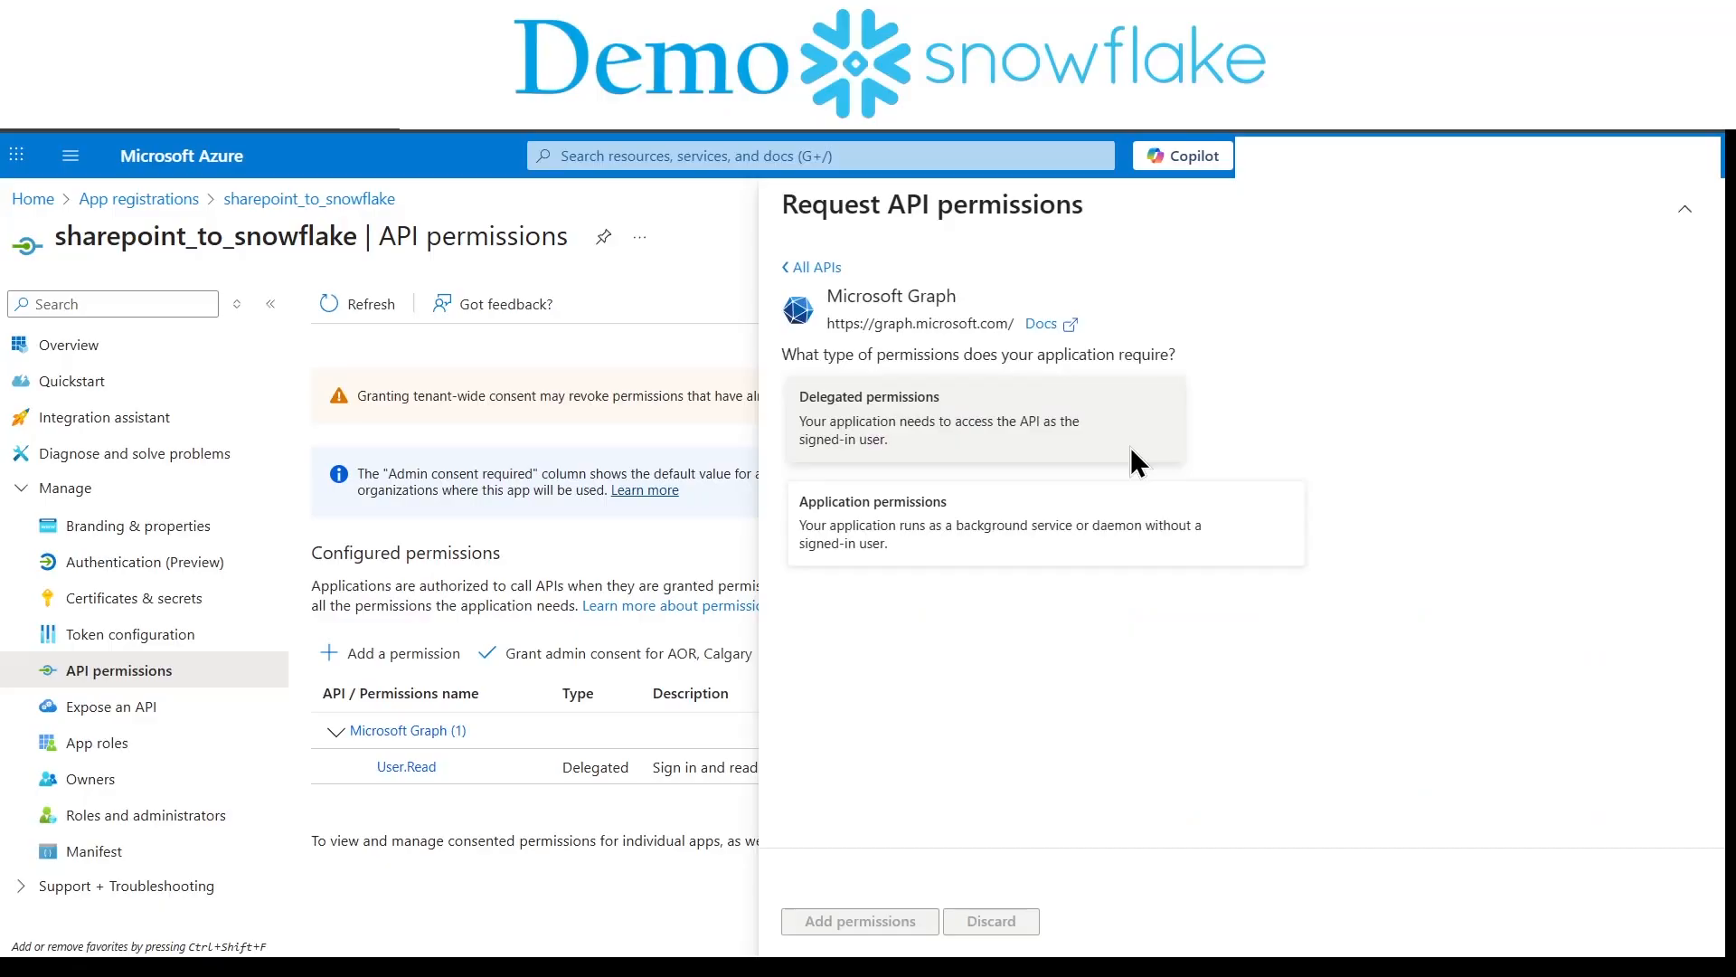
pyautogui.click(997, 520)
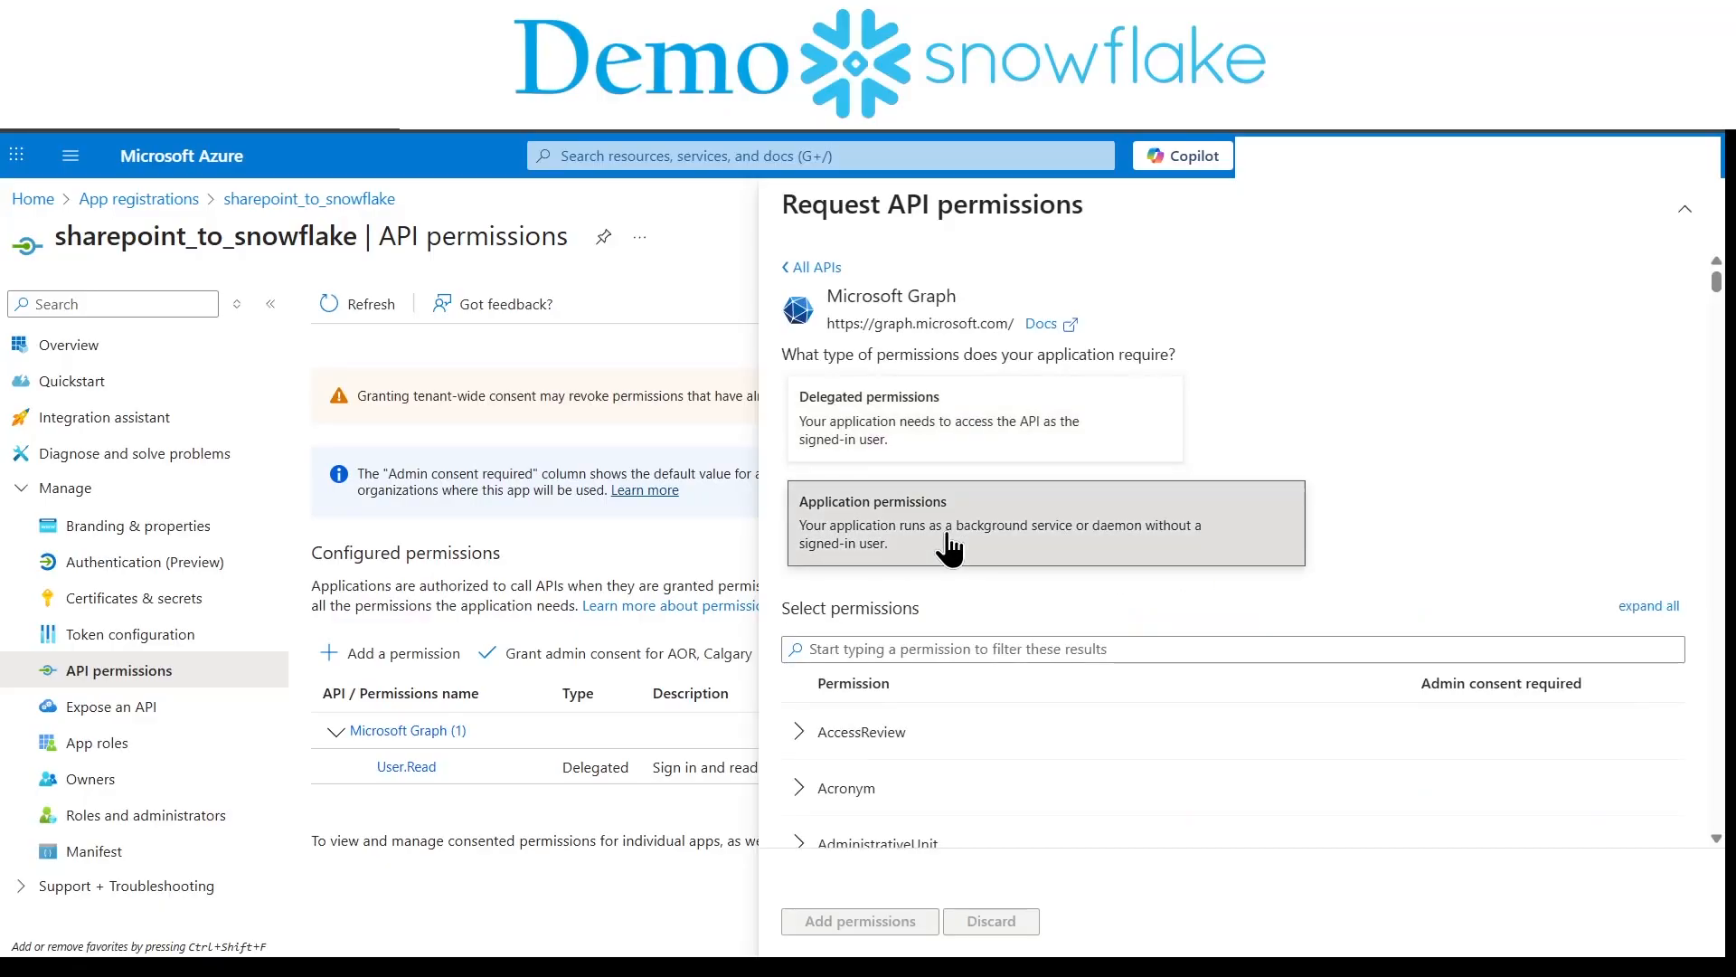
pyautogui.click(859, 921)
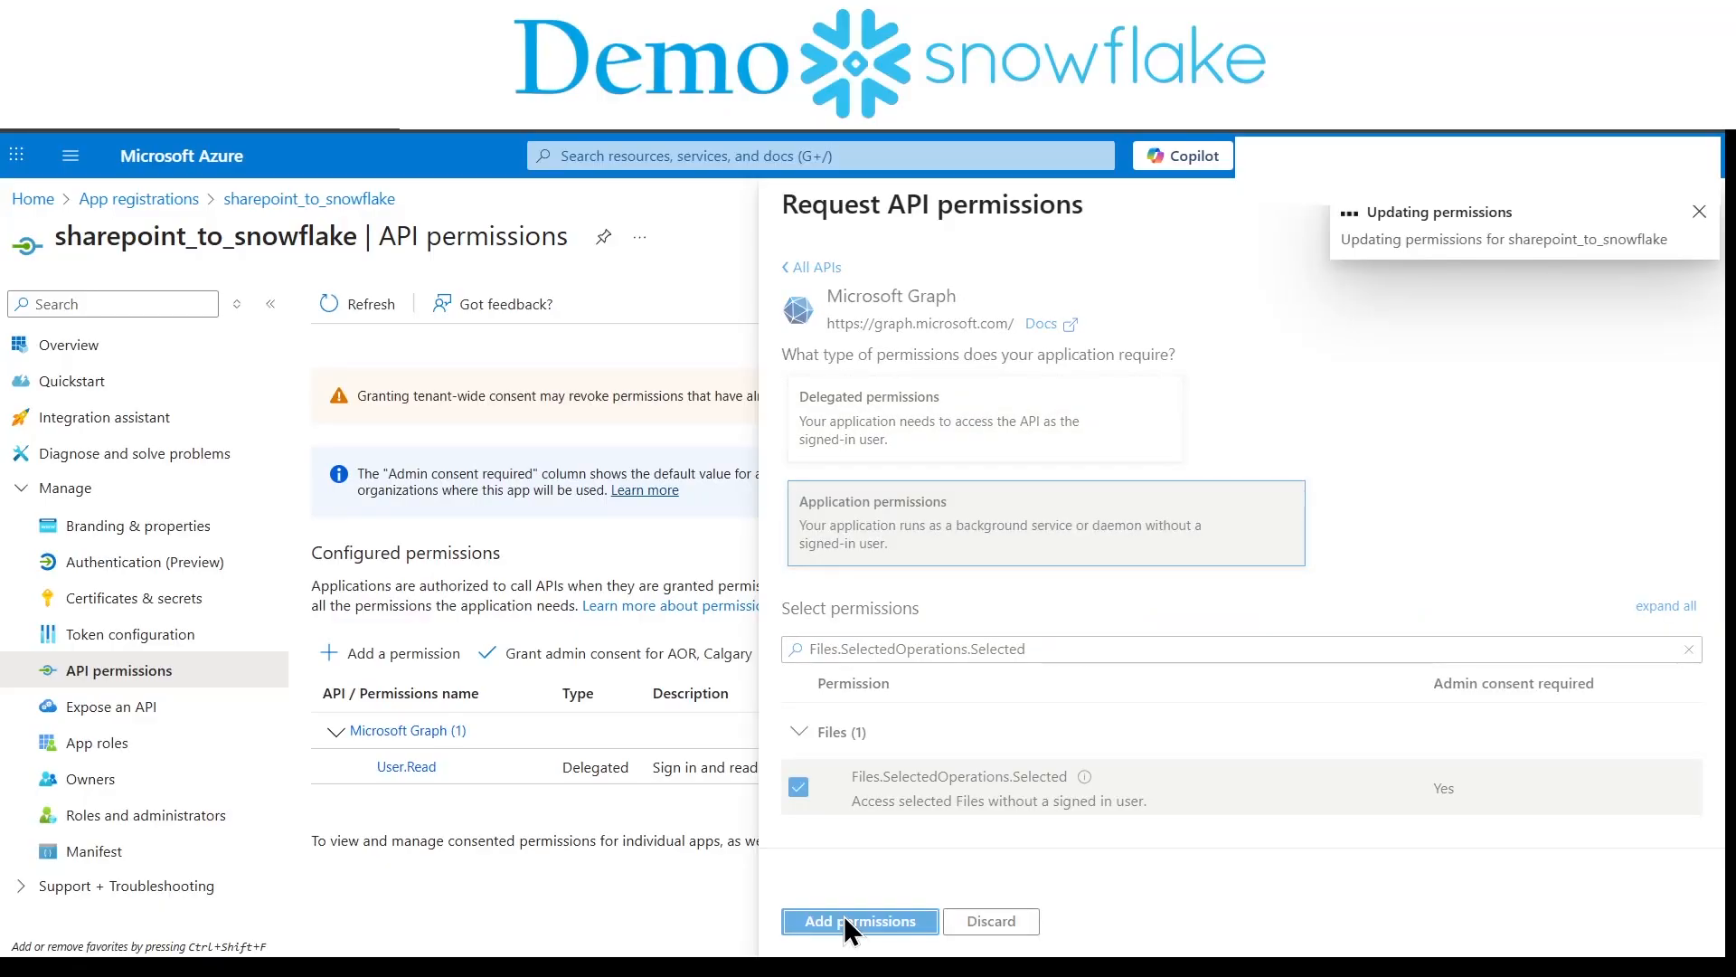
pyautogui.click(859, 921)
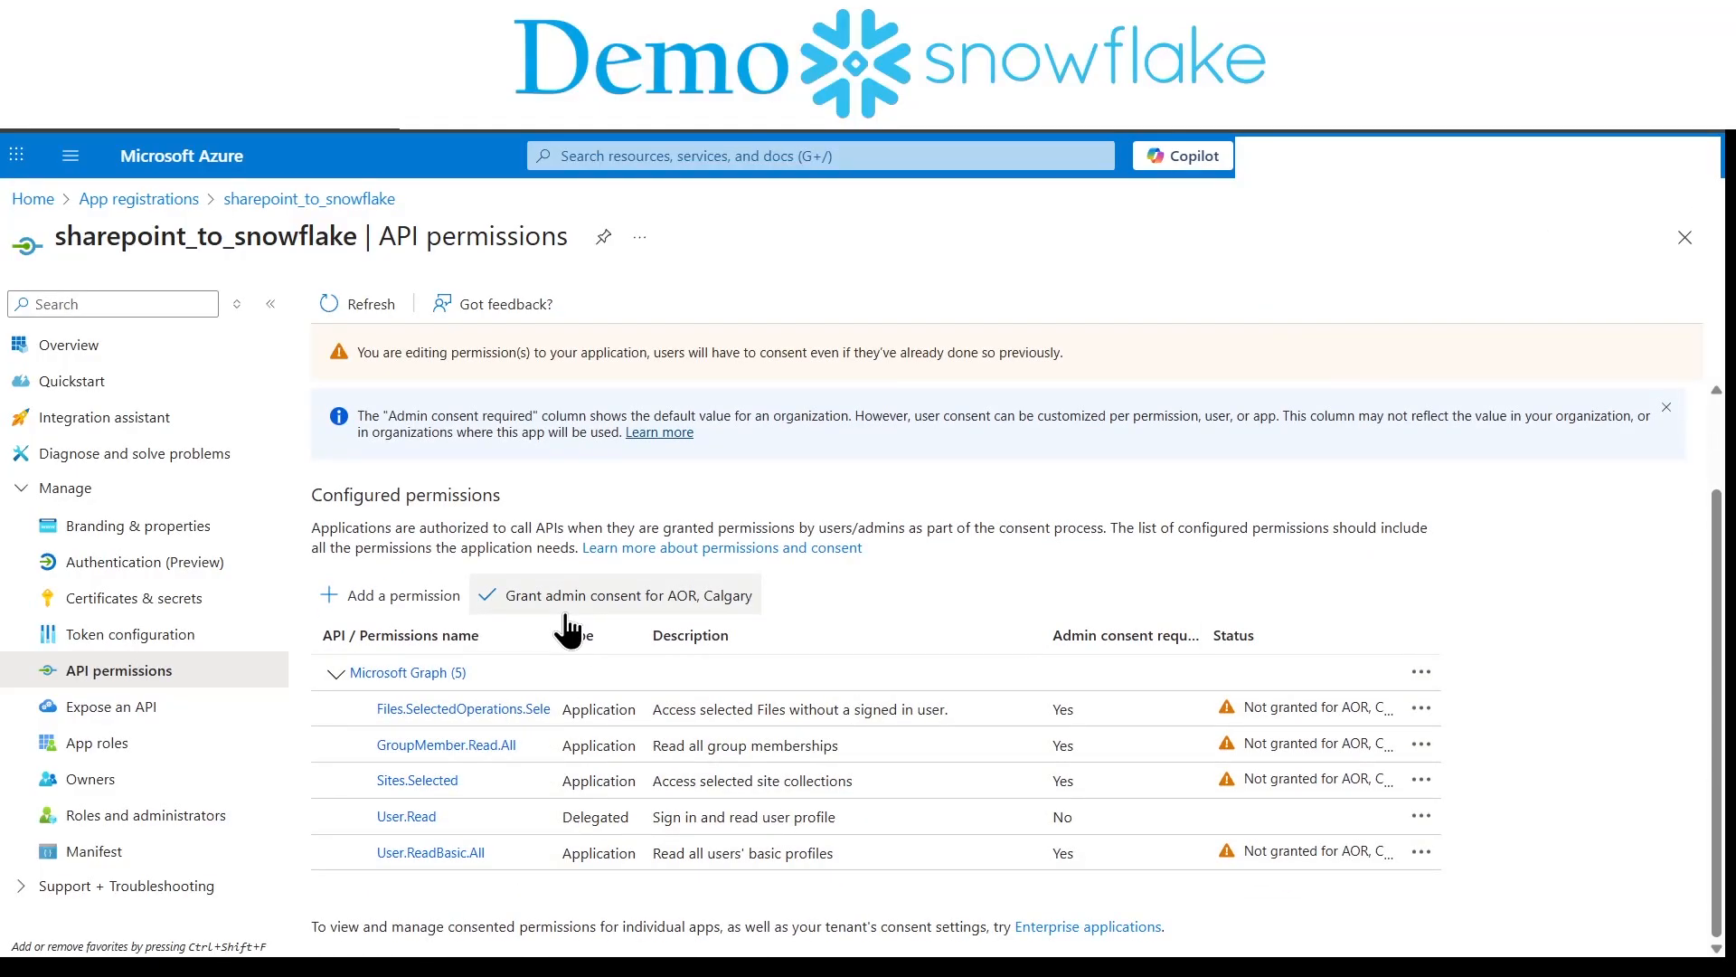
# Step: Grant admin consent for the configured permissions and move on to Certificates & secrets
pyautogui.click(628, 595)
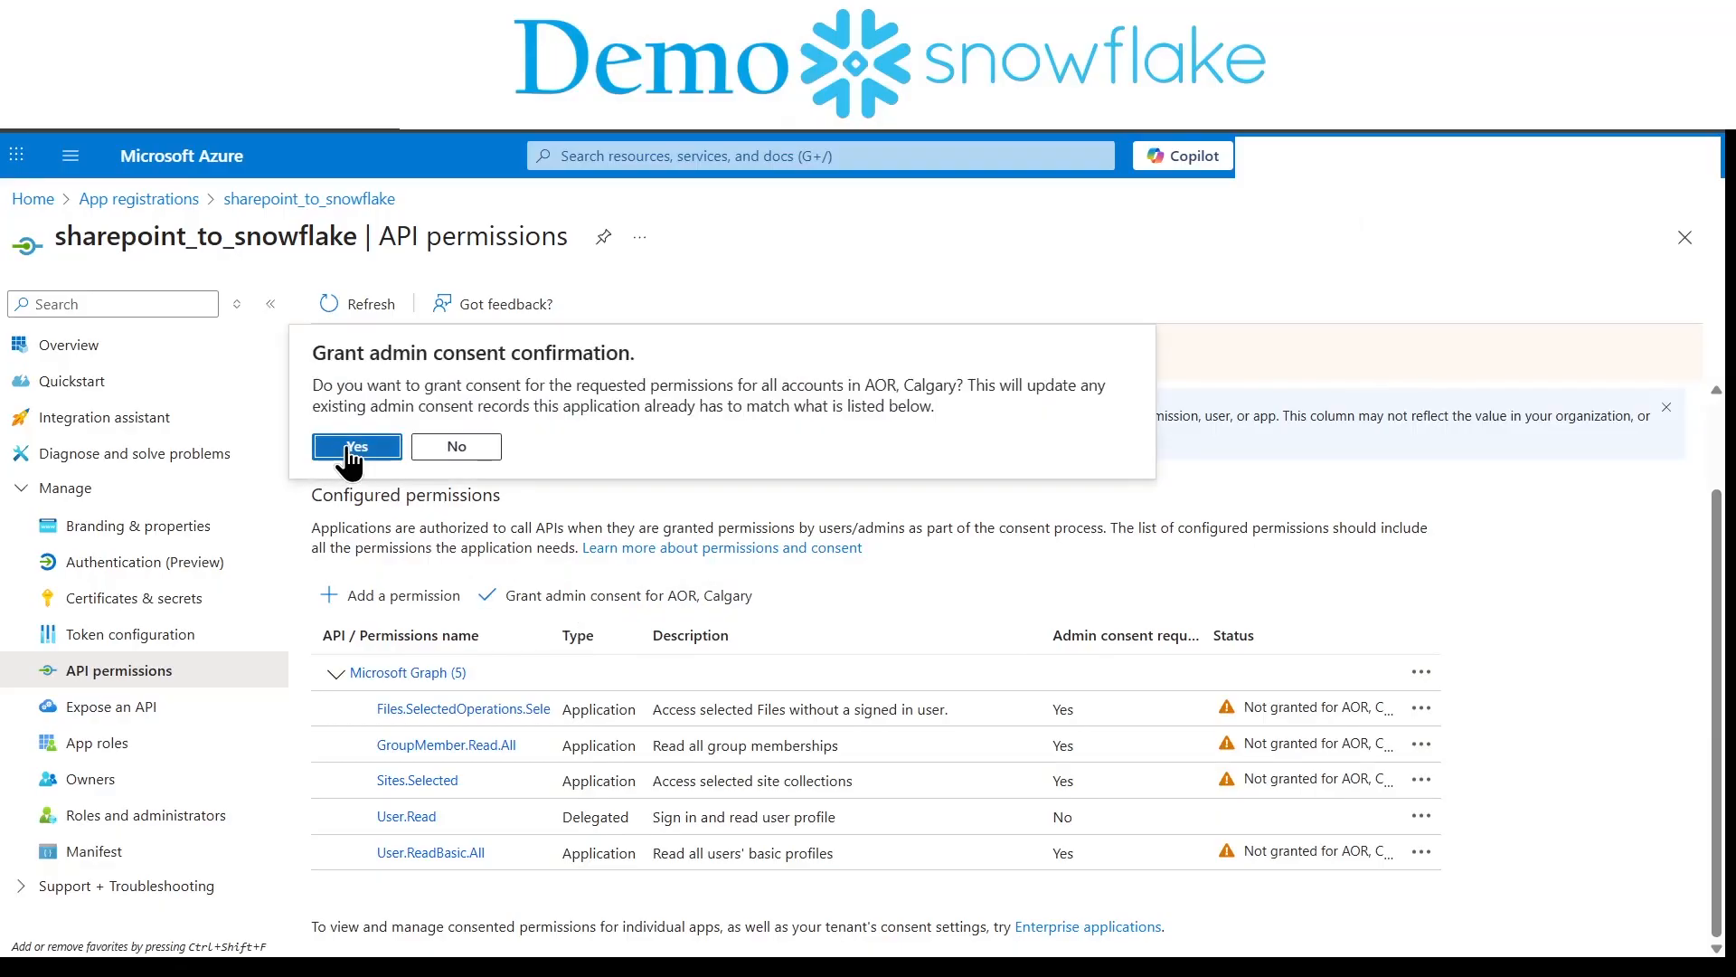
pyautogui.click(356, 447)
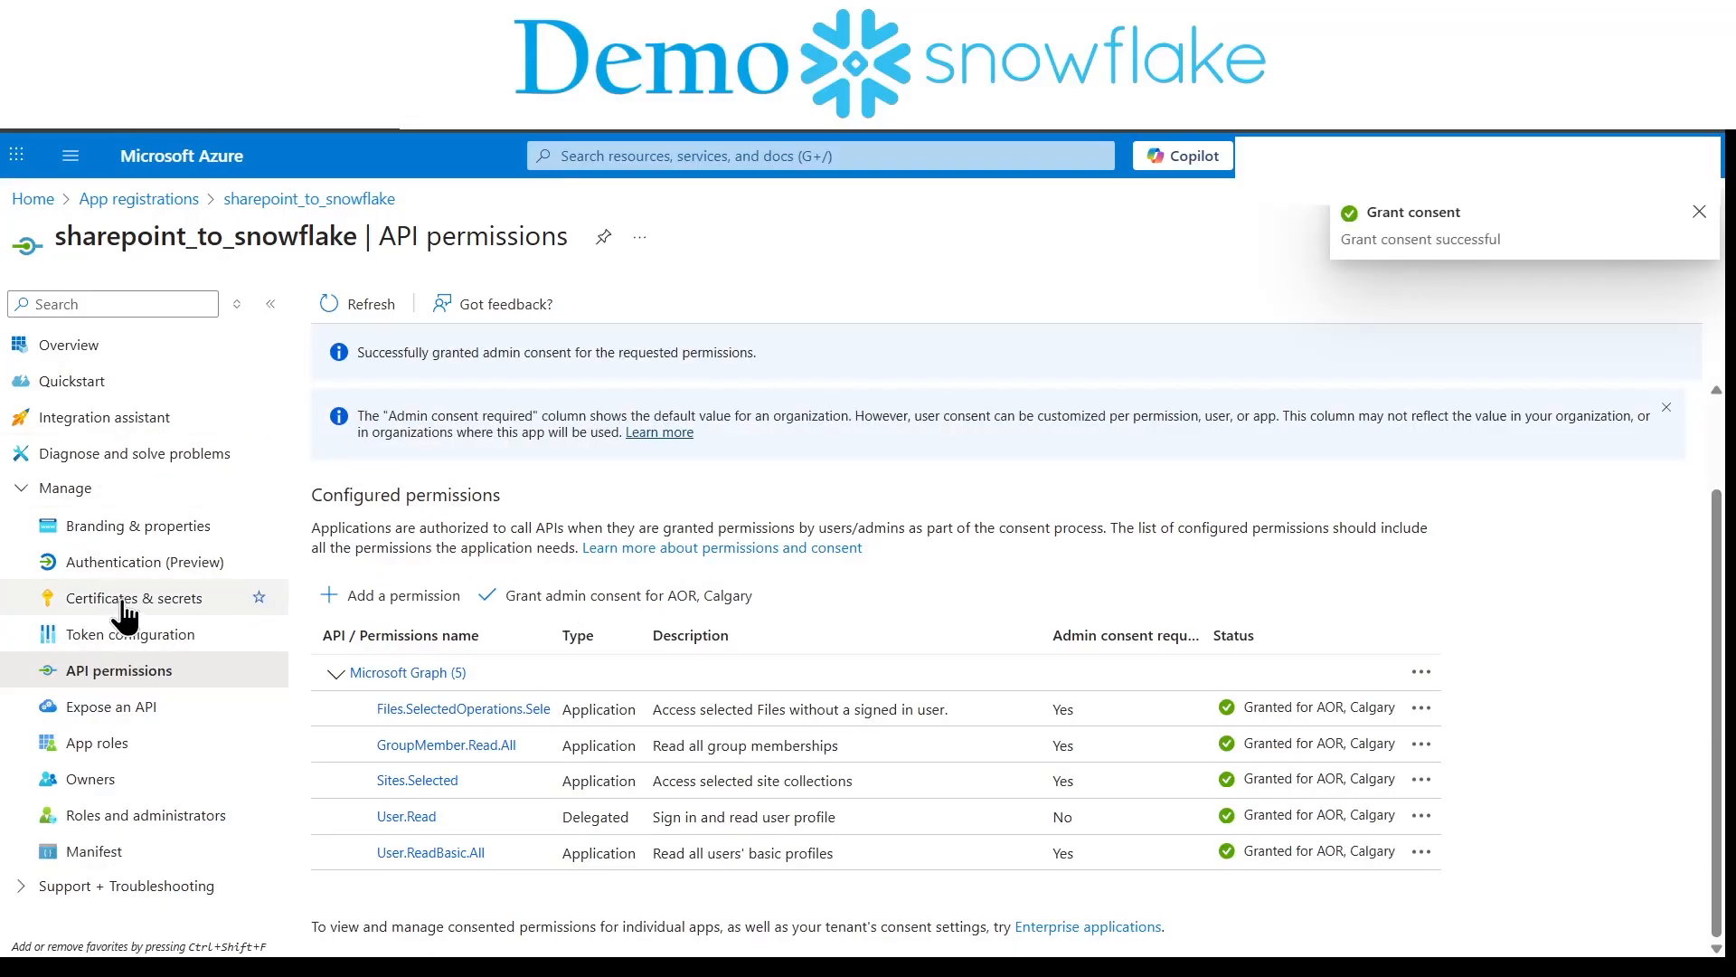
pyautogui.click(134, 599)
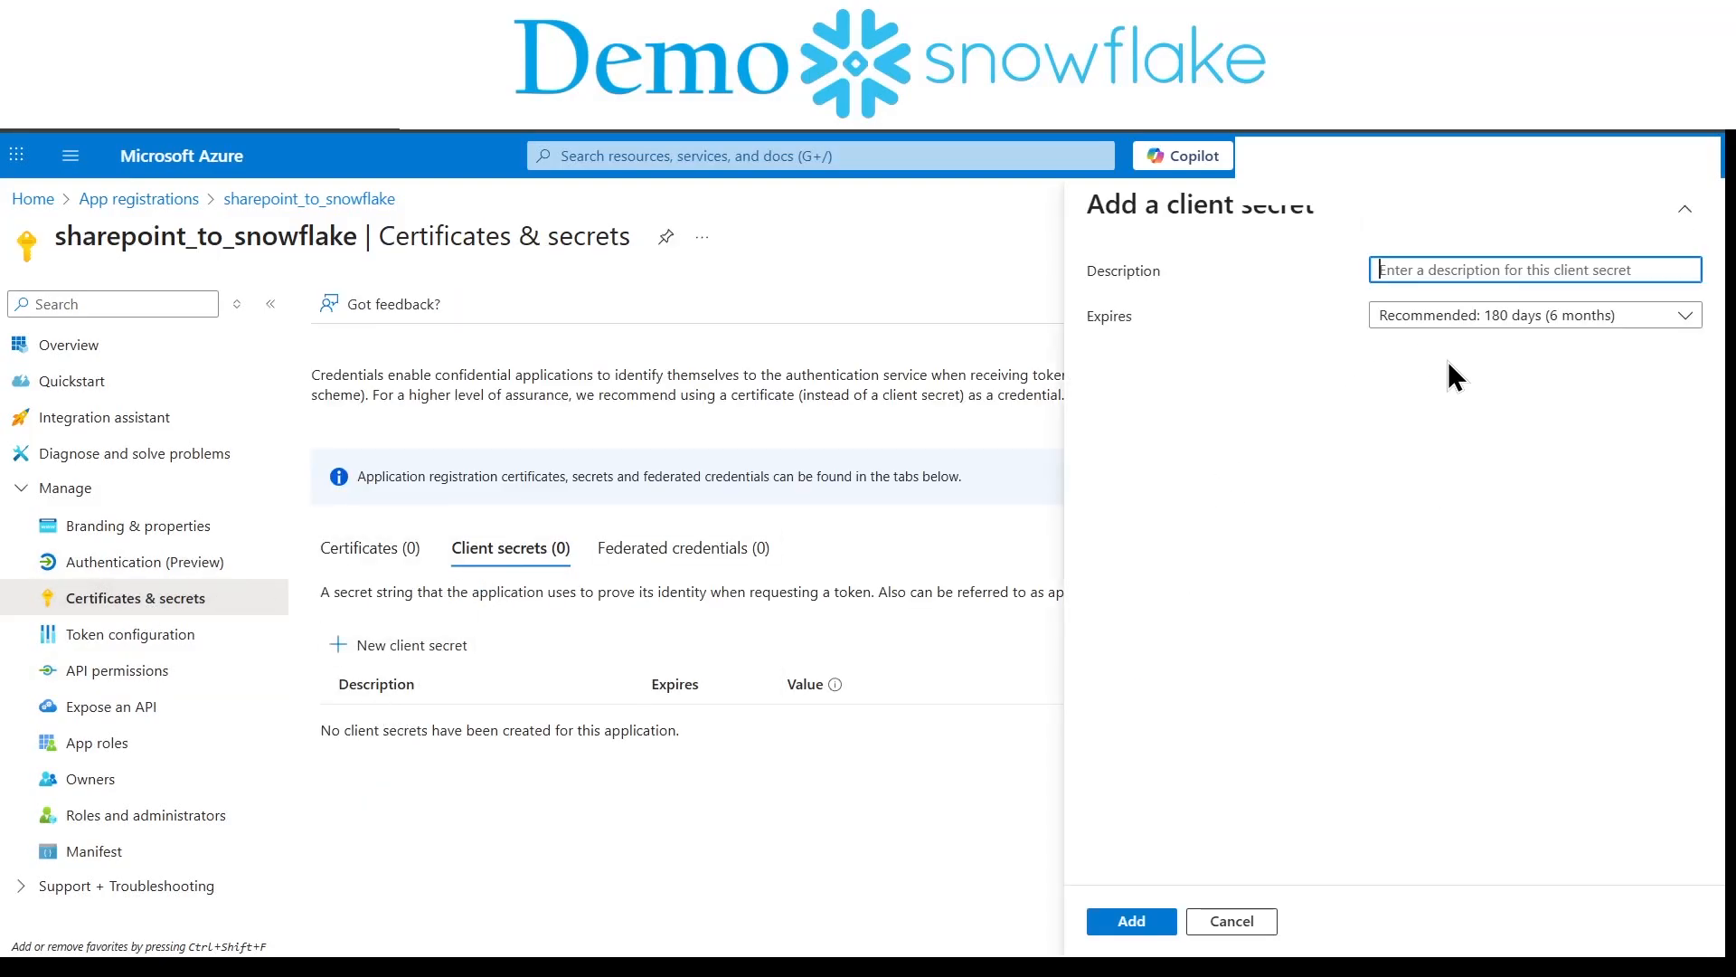
# Step: Create a client secret described as snowflake and copy its value
pyautogui.click(1076, 786)
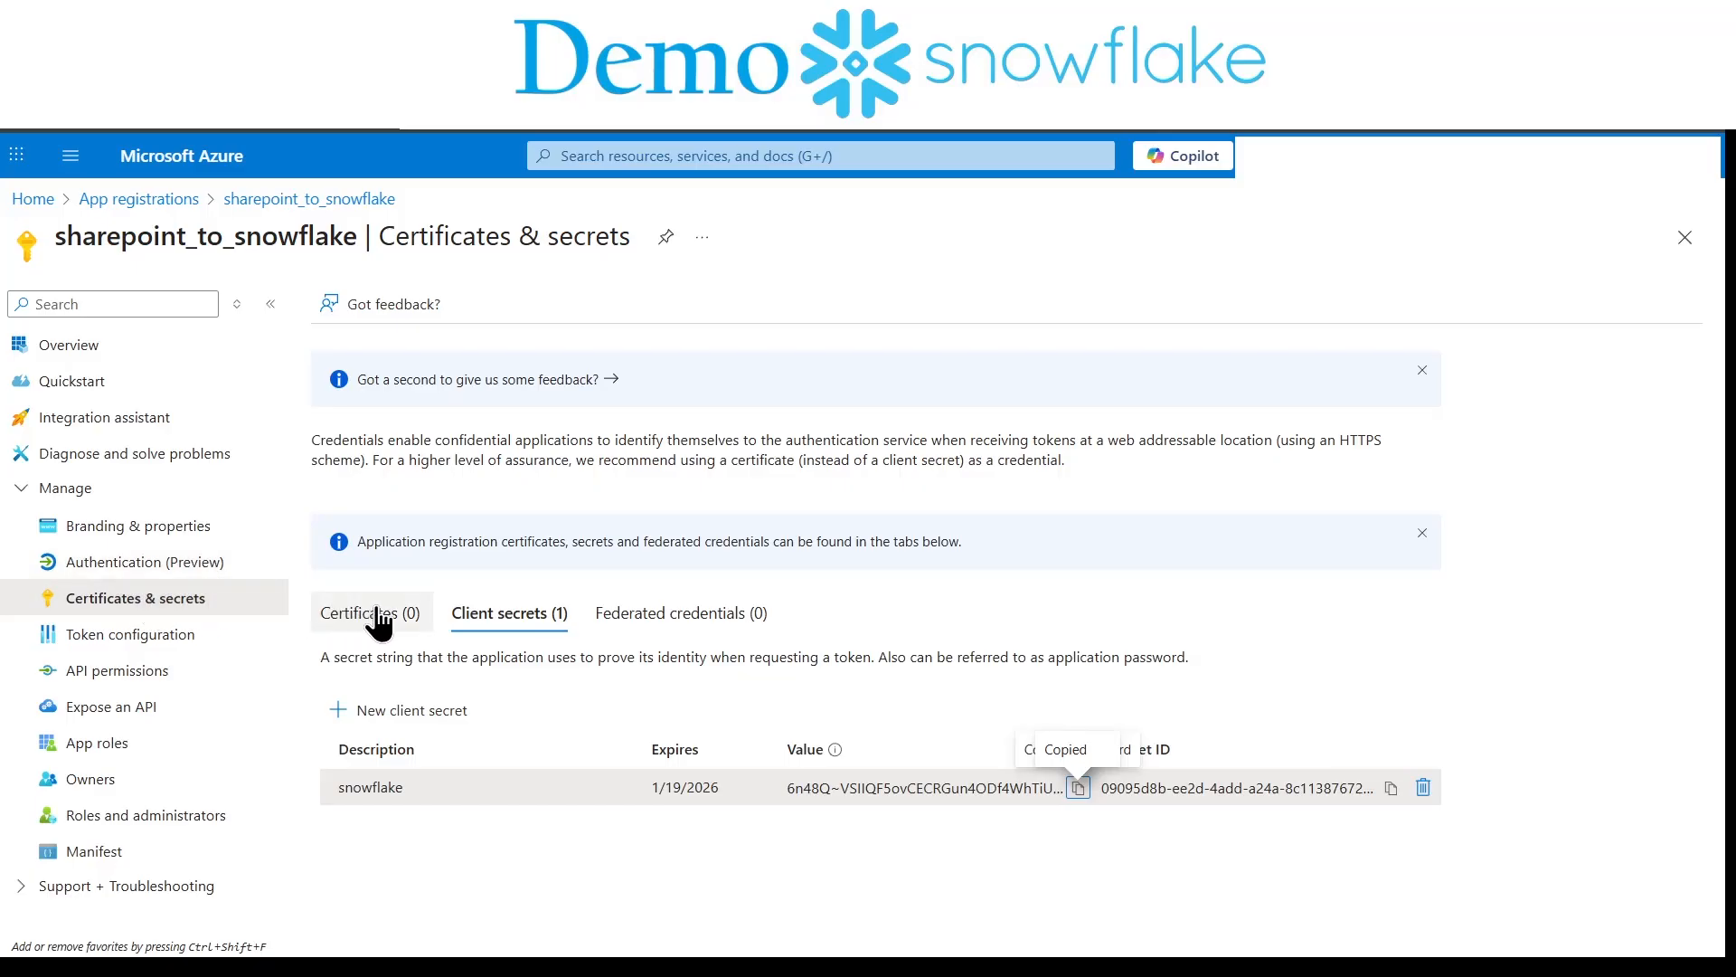
pyautogui.click(367, 613)
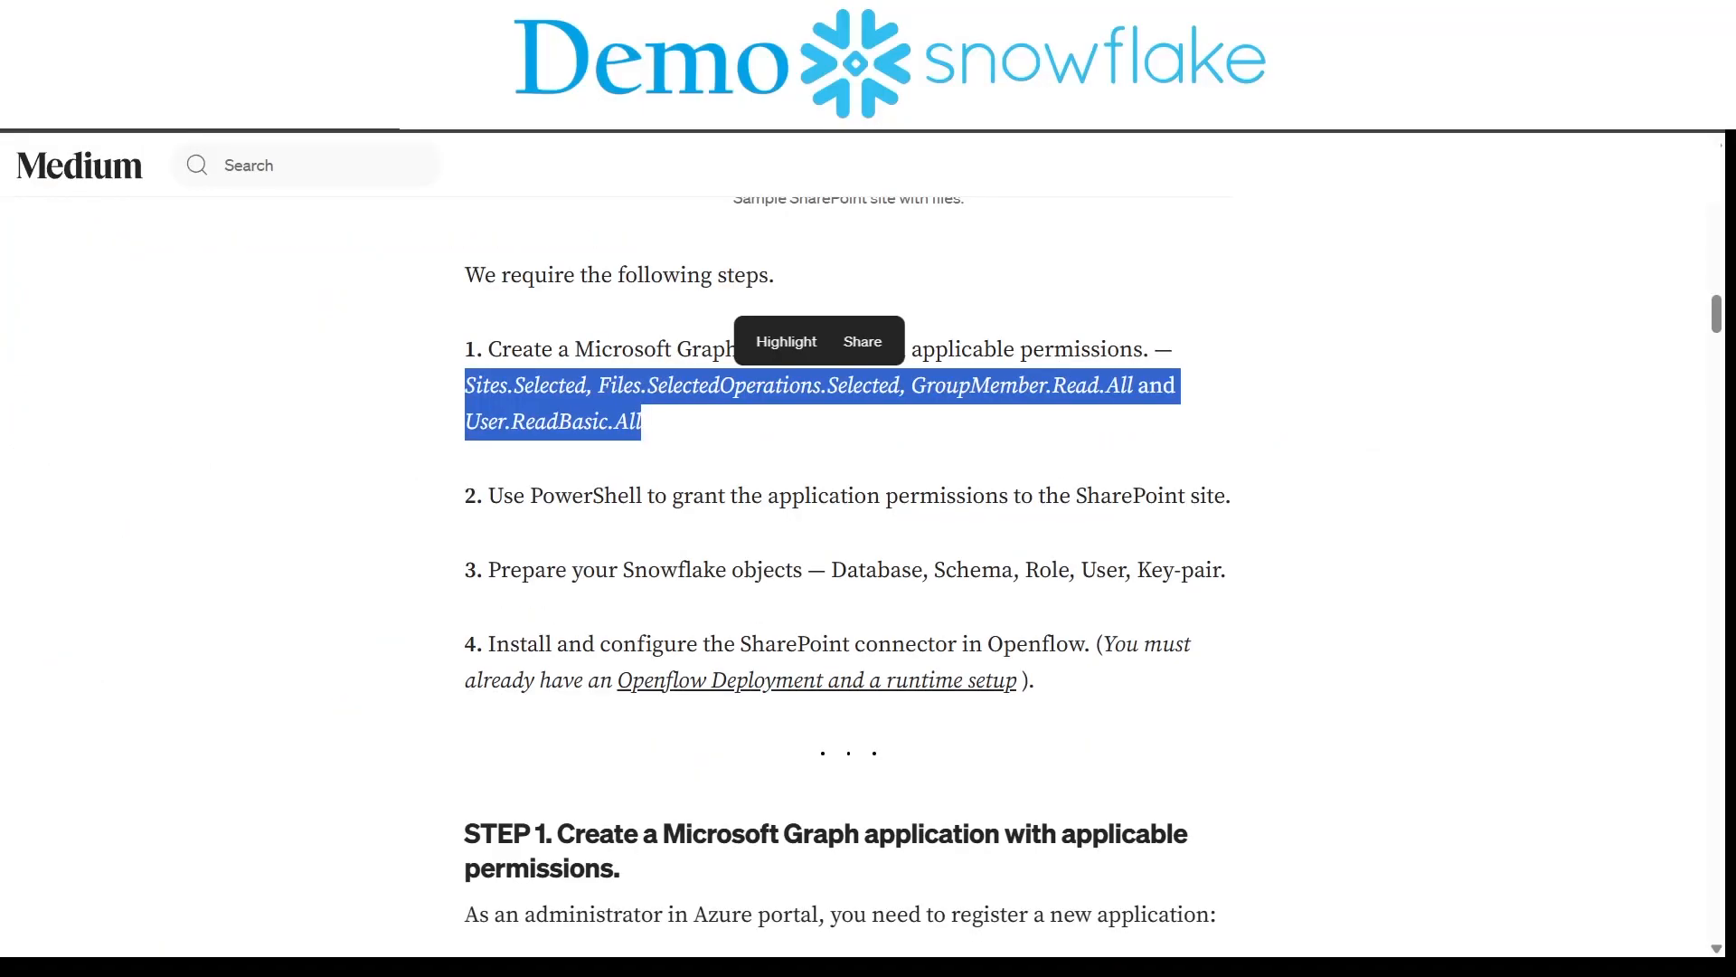
# Step: Select the $pemContent PEM export commands in the article's '1C — Generate and Upload a Certificate' code block
pyautogui.scroll(-3)
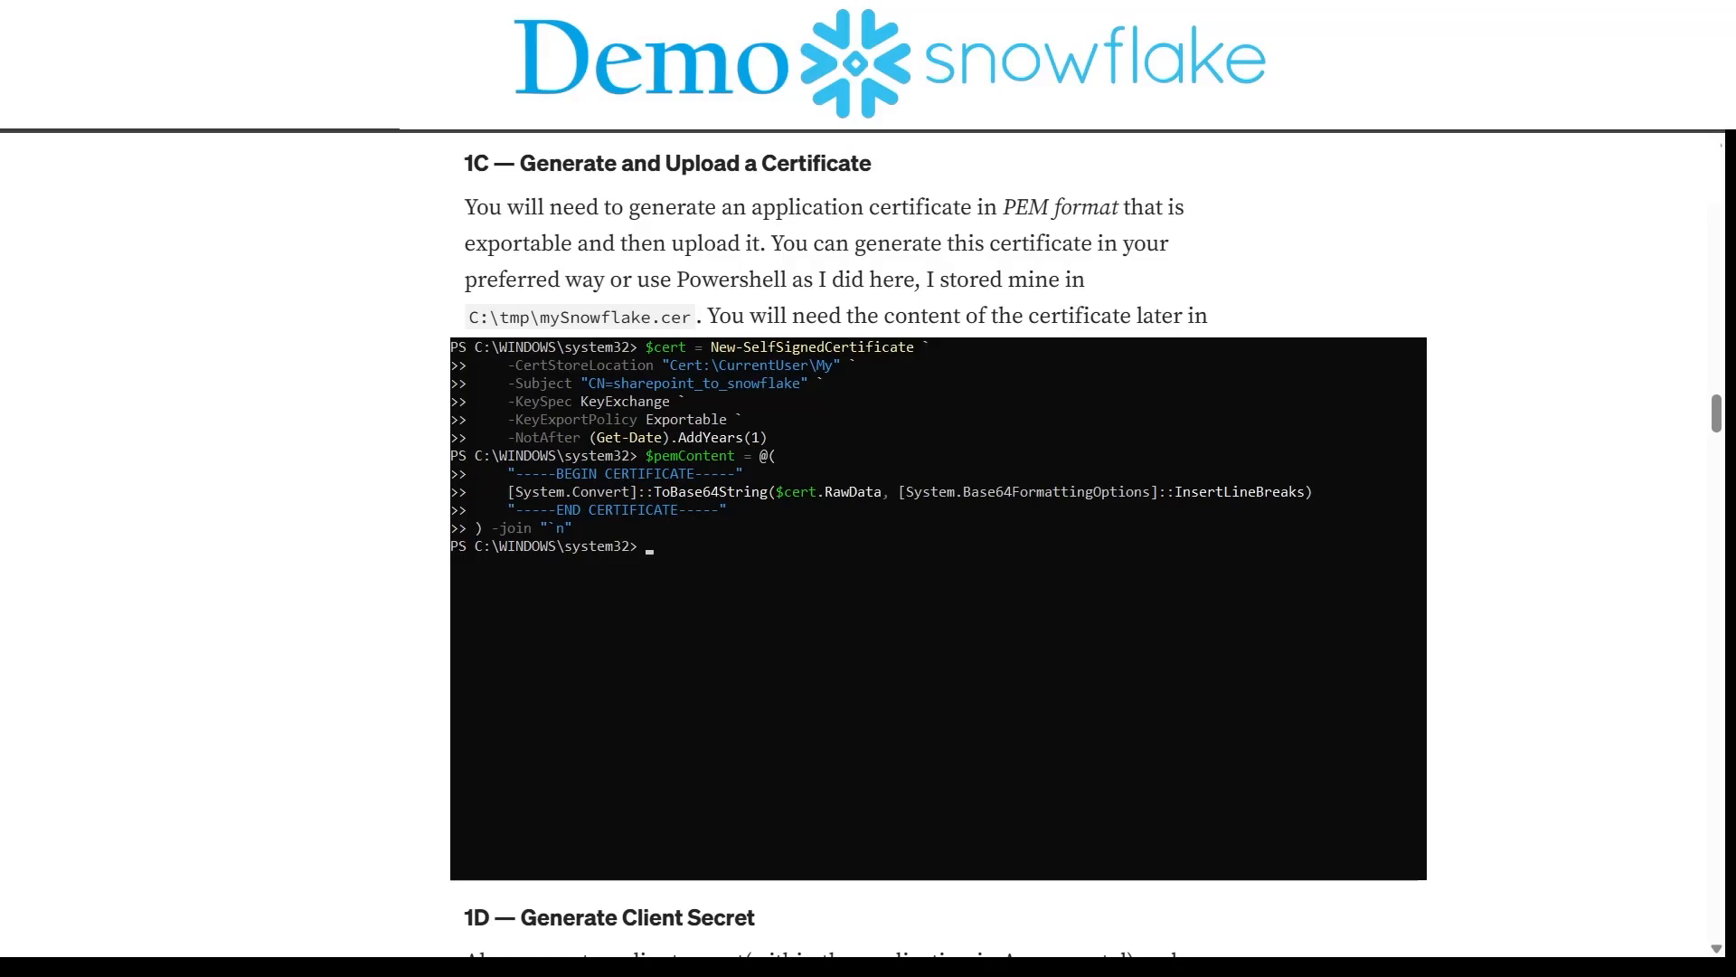
pyautogui.moveTo(503, 668); pyautogui.dragTo(615, 758)
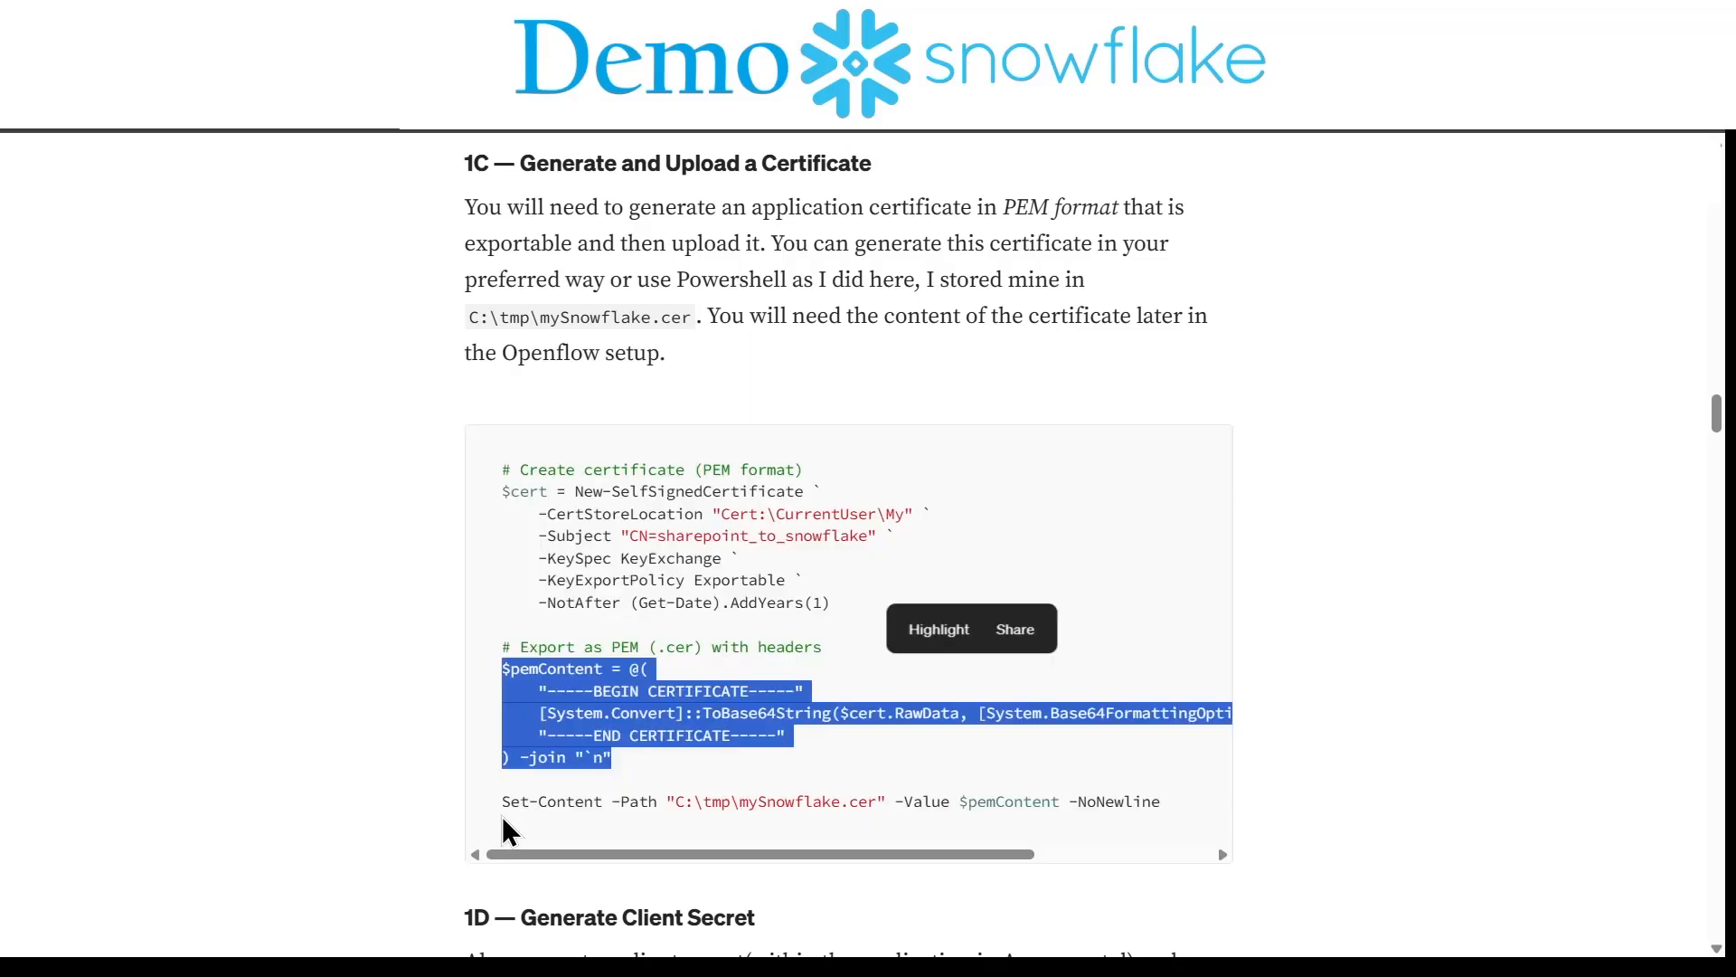
pyautogui.moveTo(504, 668); pyautogui.dragTo(1146, 801)
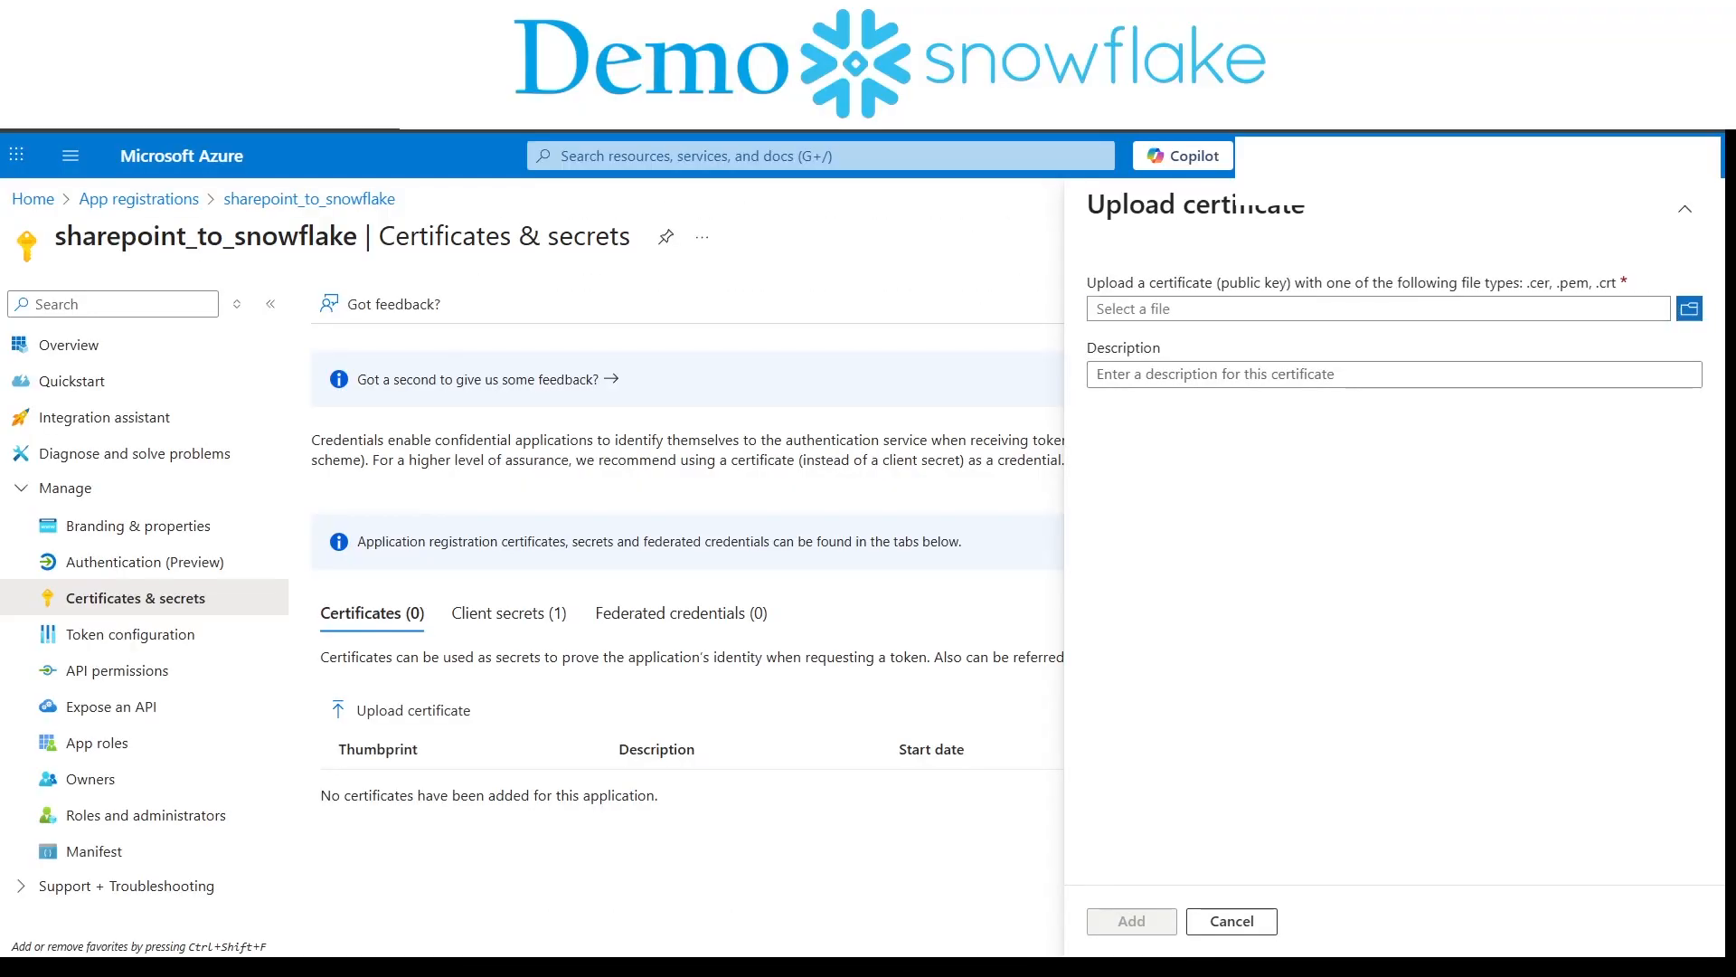
# Step: Upload mySnowflakecert.cer and add it to the sharepoint_to_snowflake app registration
pyautogui.click(1689, 307)
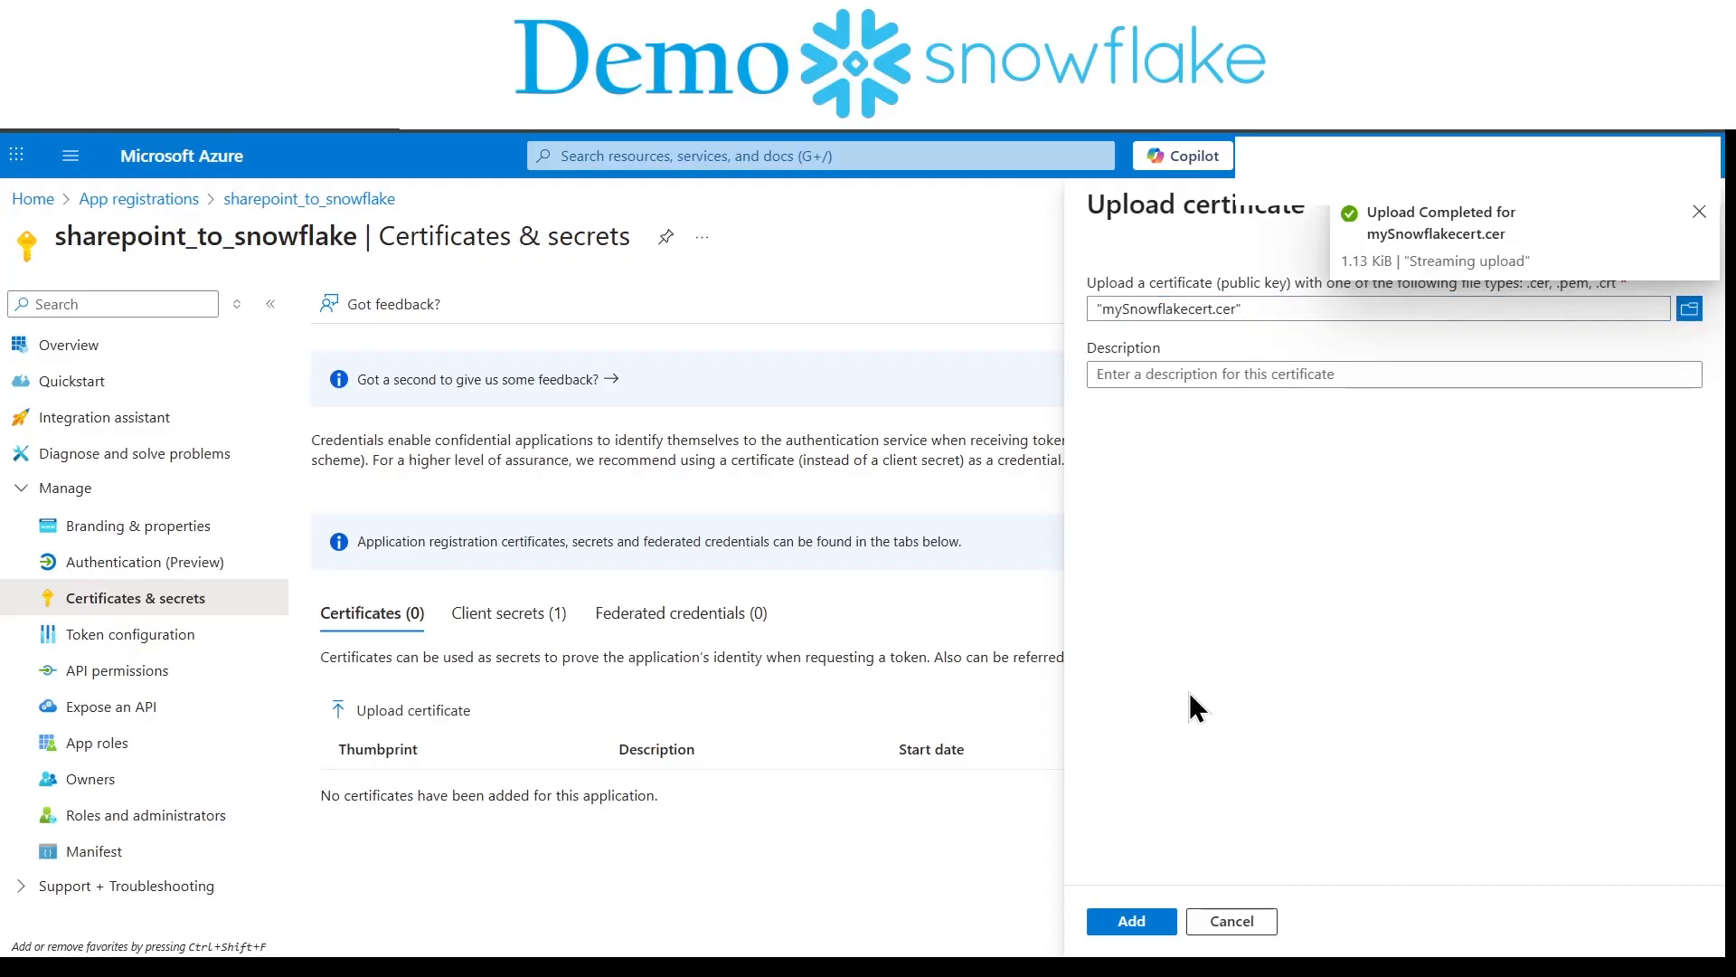
pyautogui.click(1129, 921)
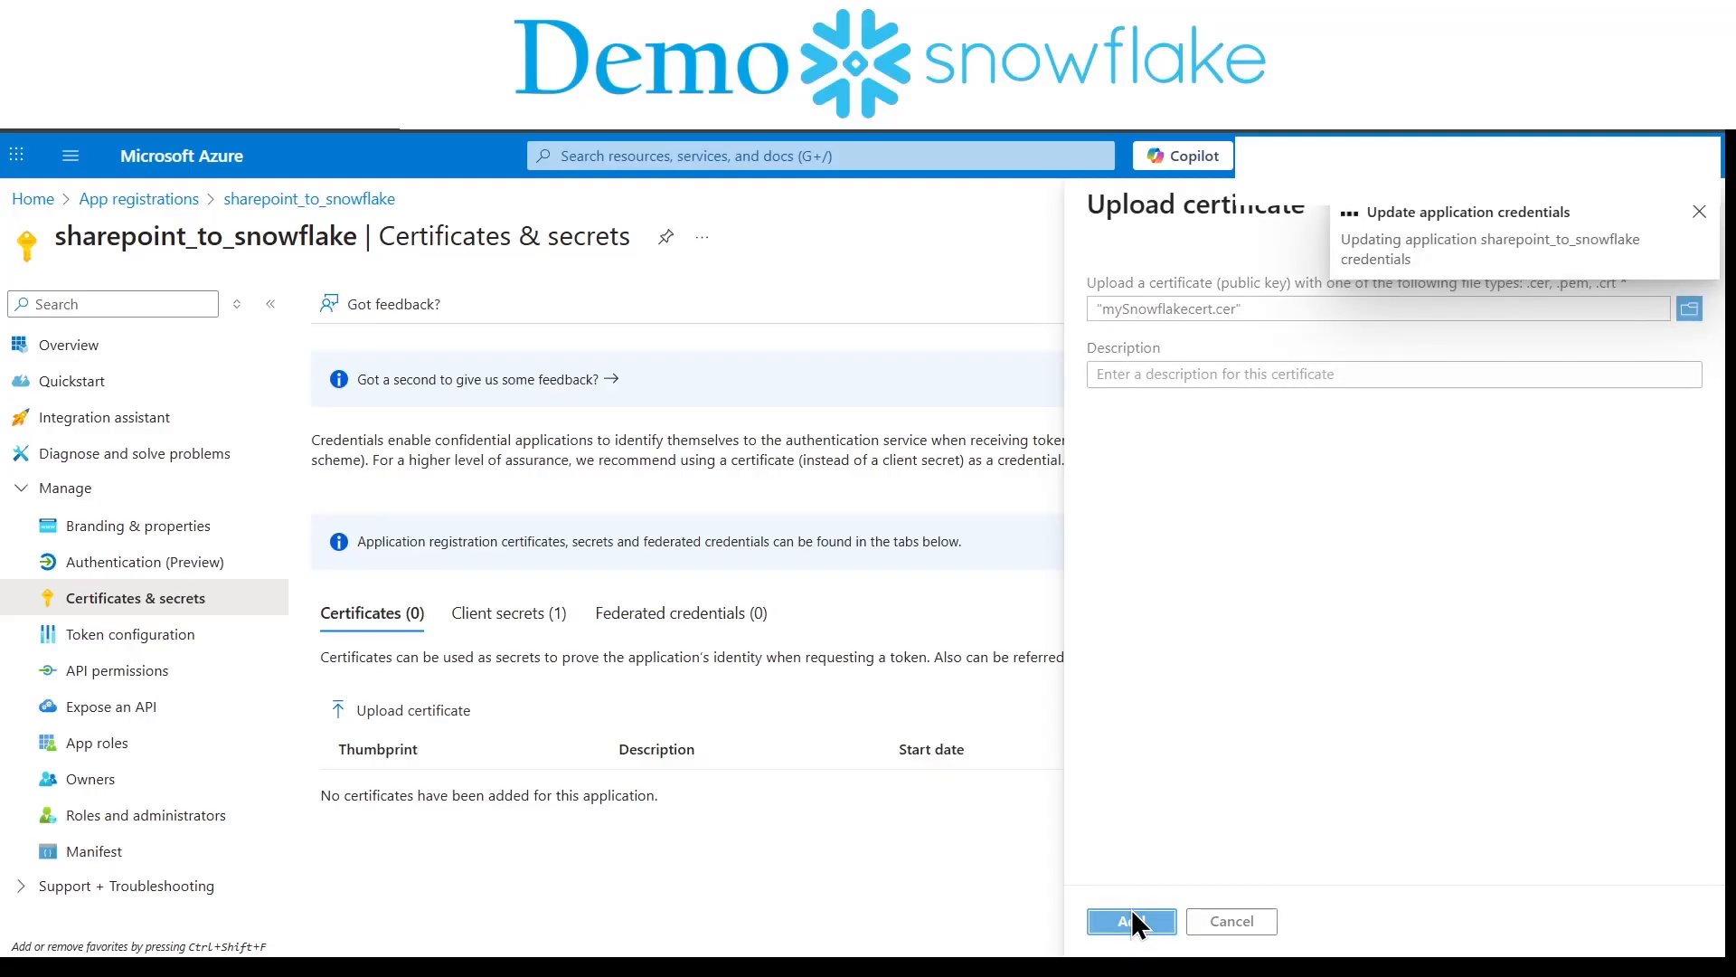
pyautogui.click(1129, 920)
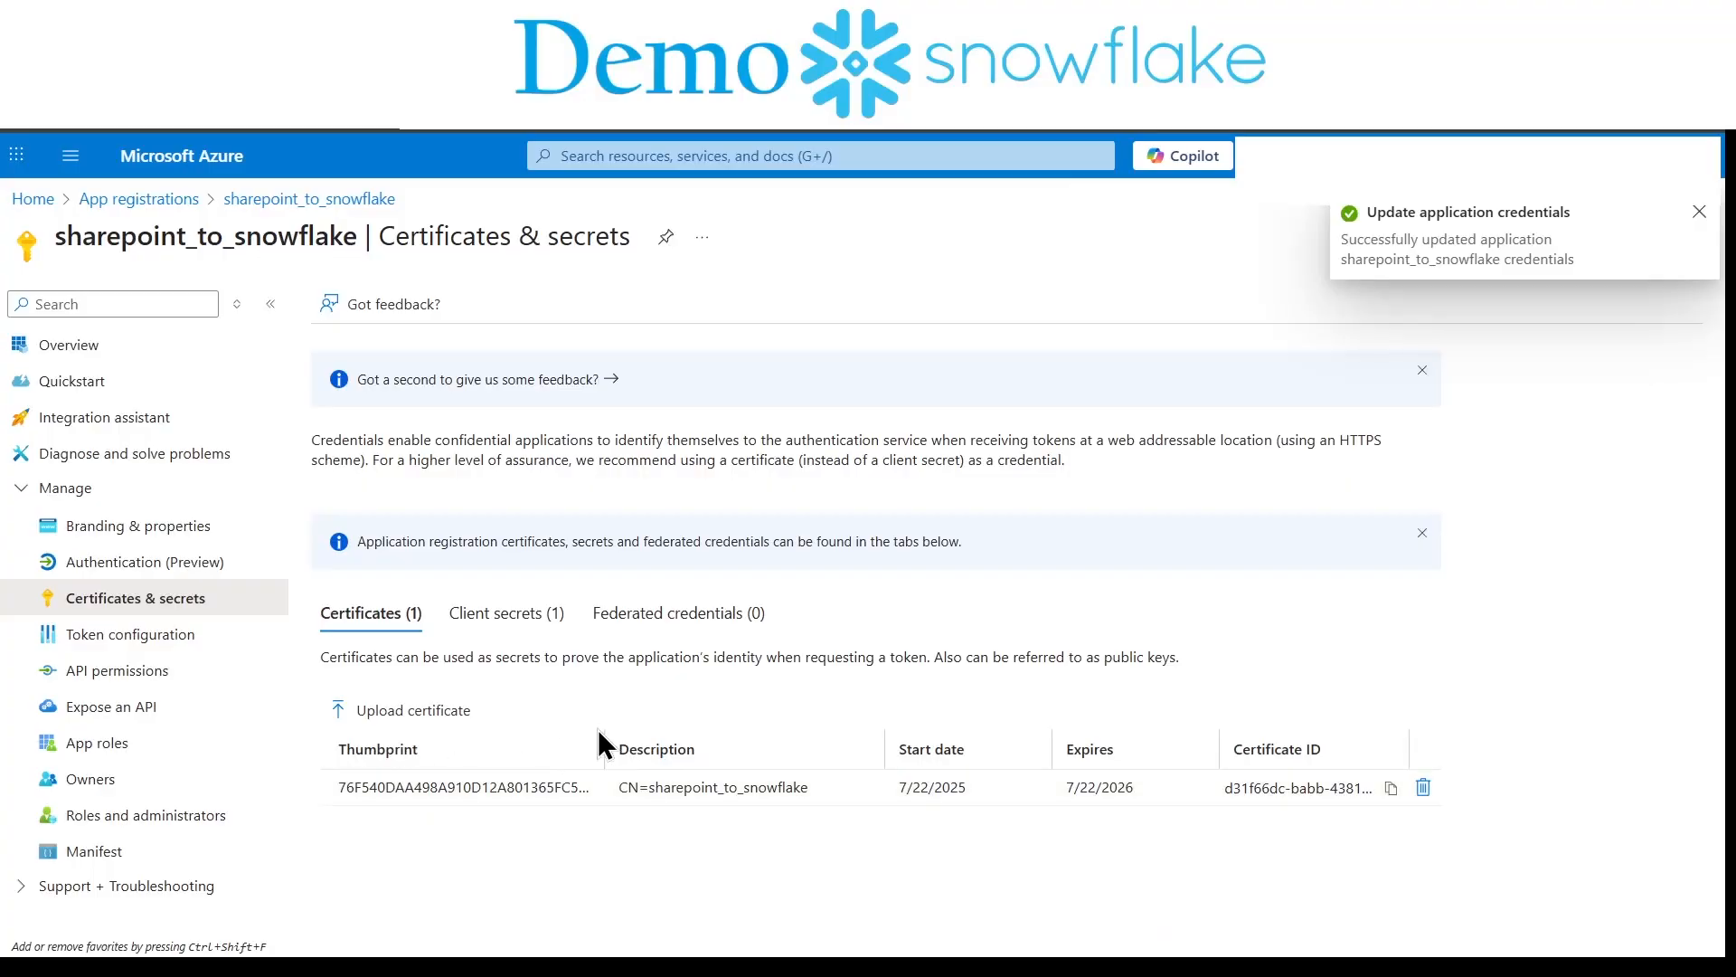
pyautogui.moveTo(568, 649)
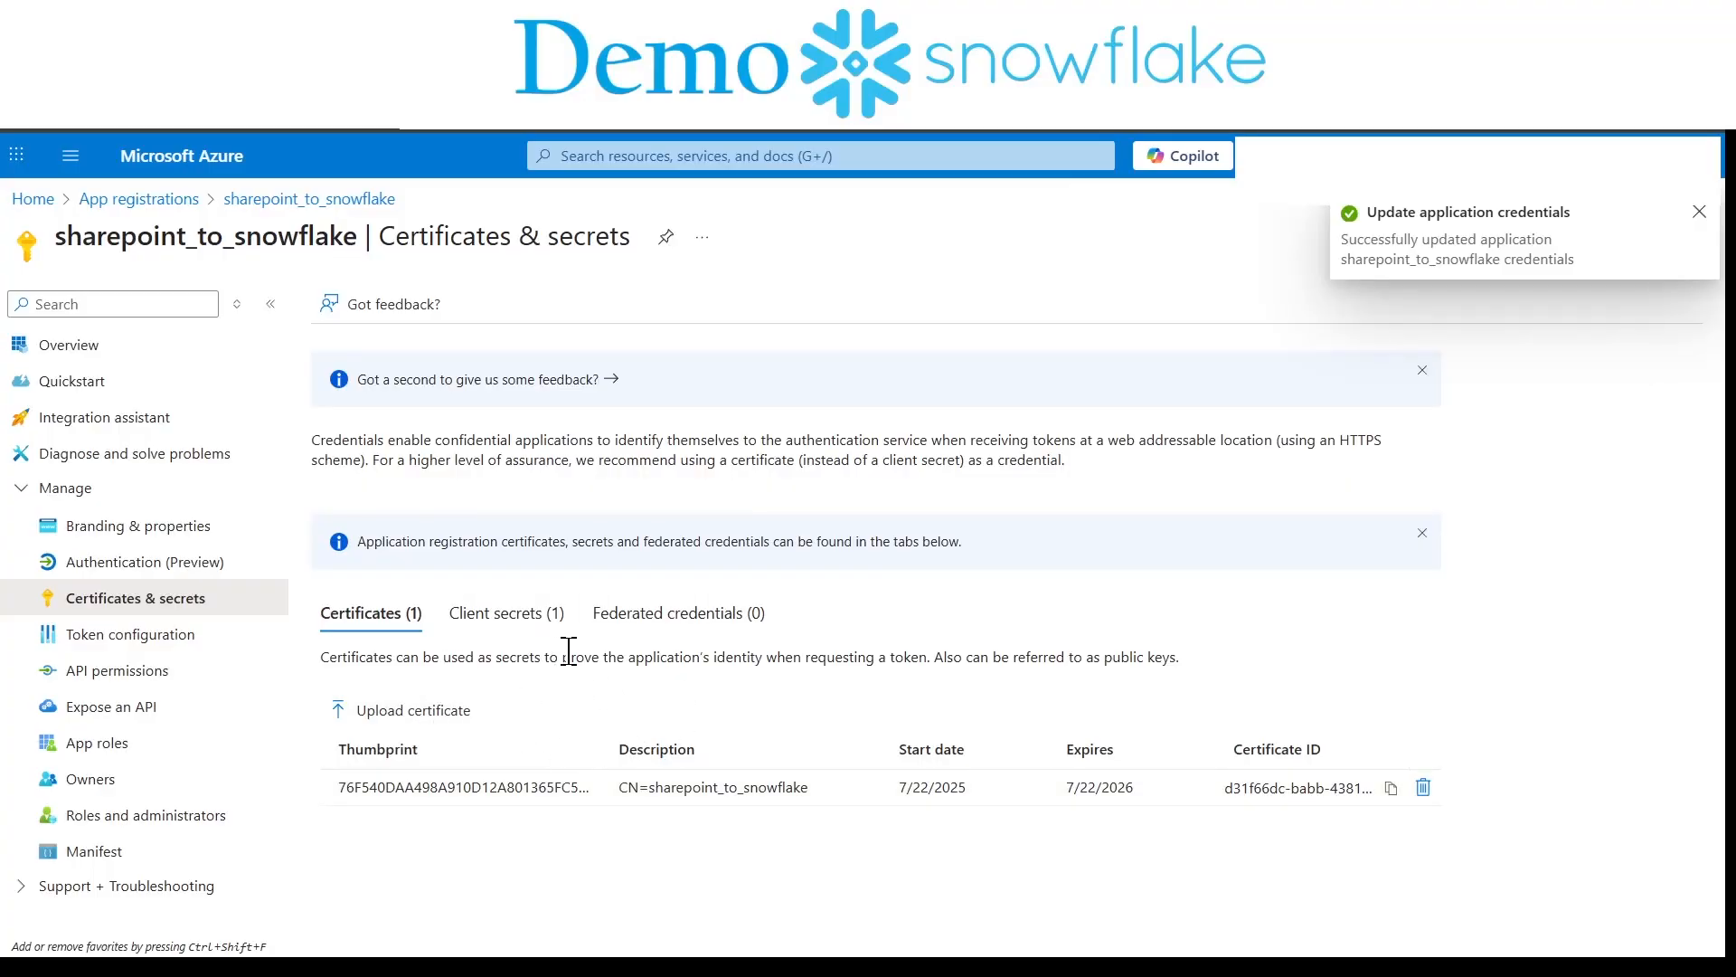
pyautogui.click(1698, 211)
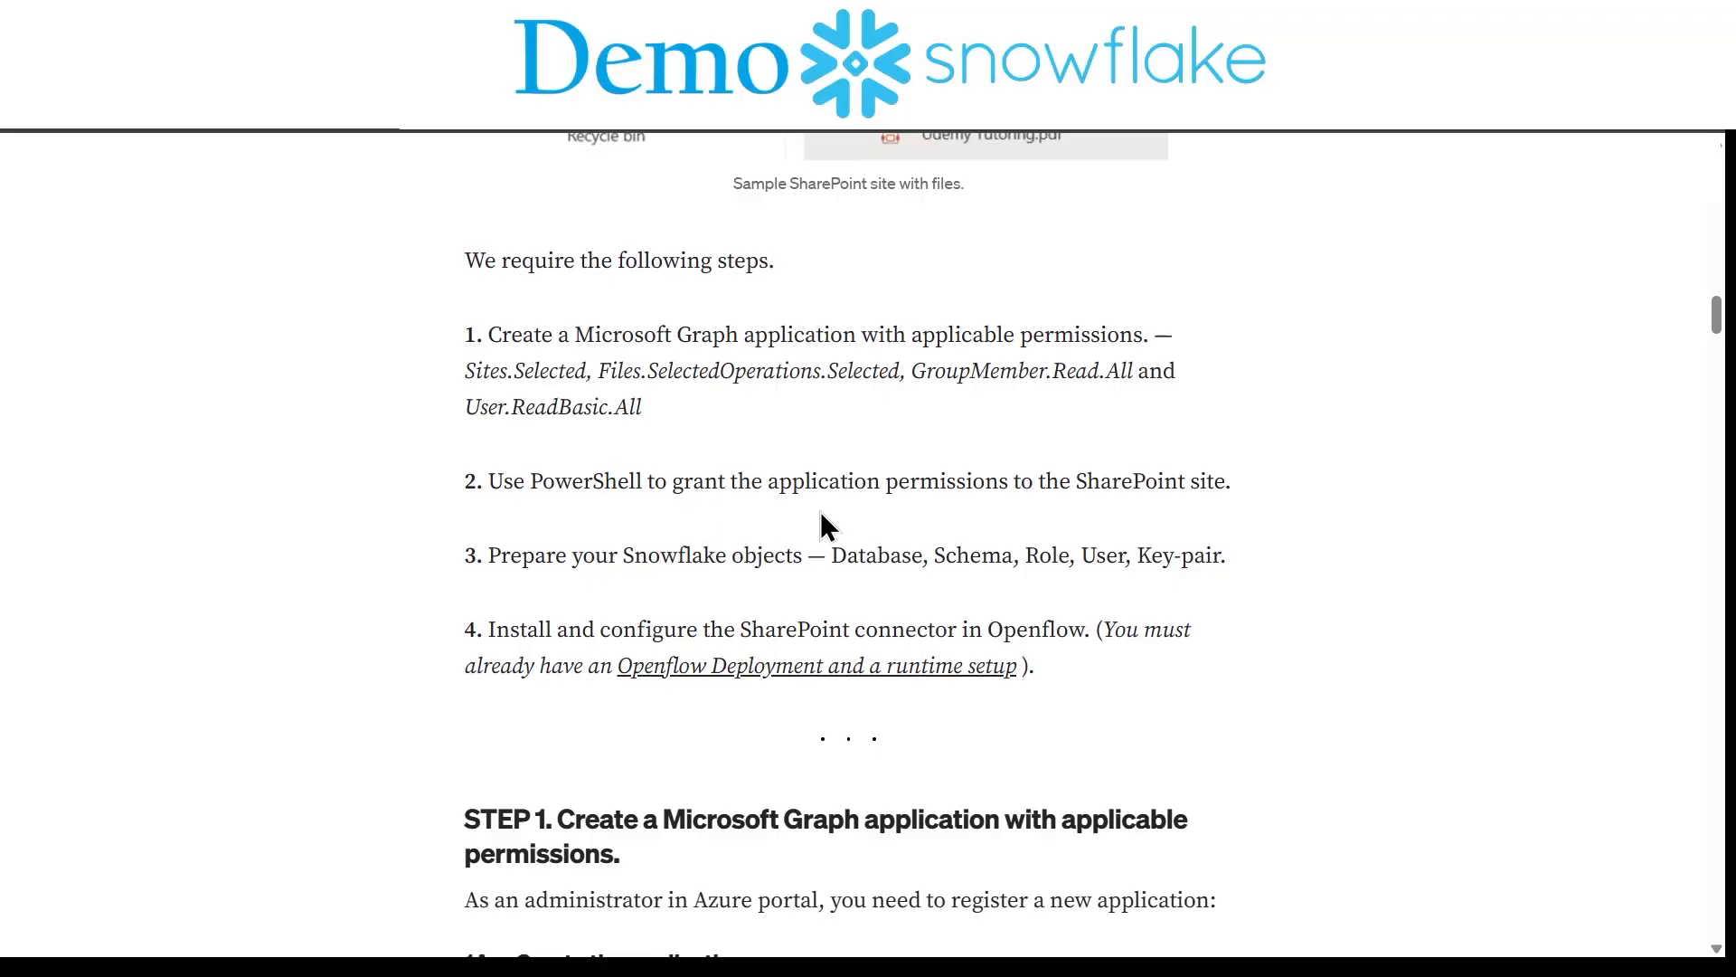
pyautogui.moveTo(955, 512)
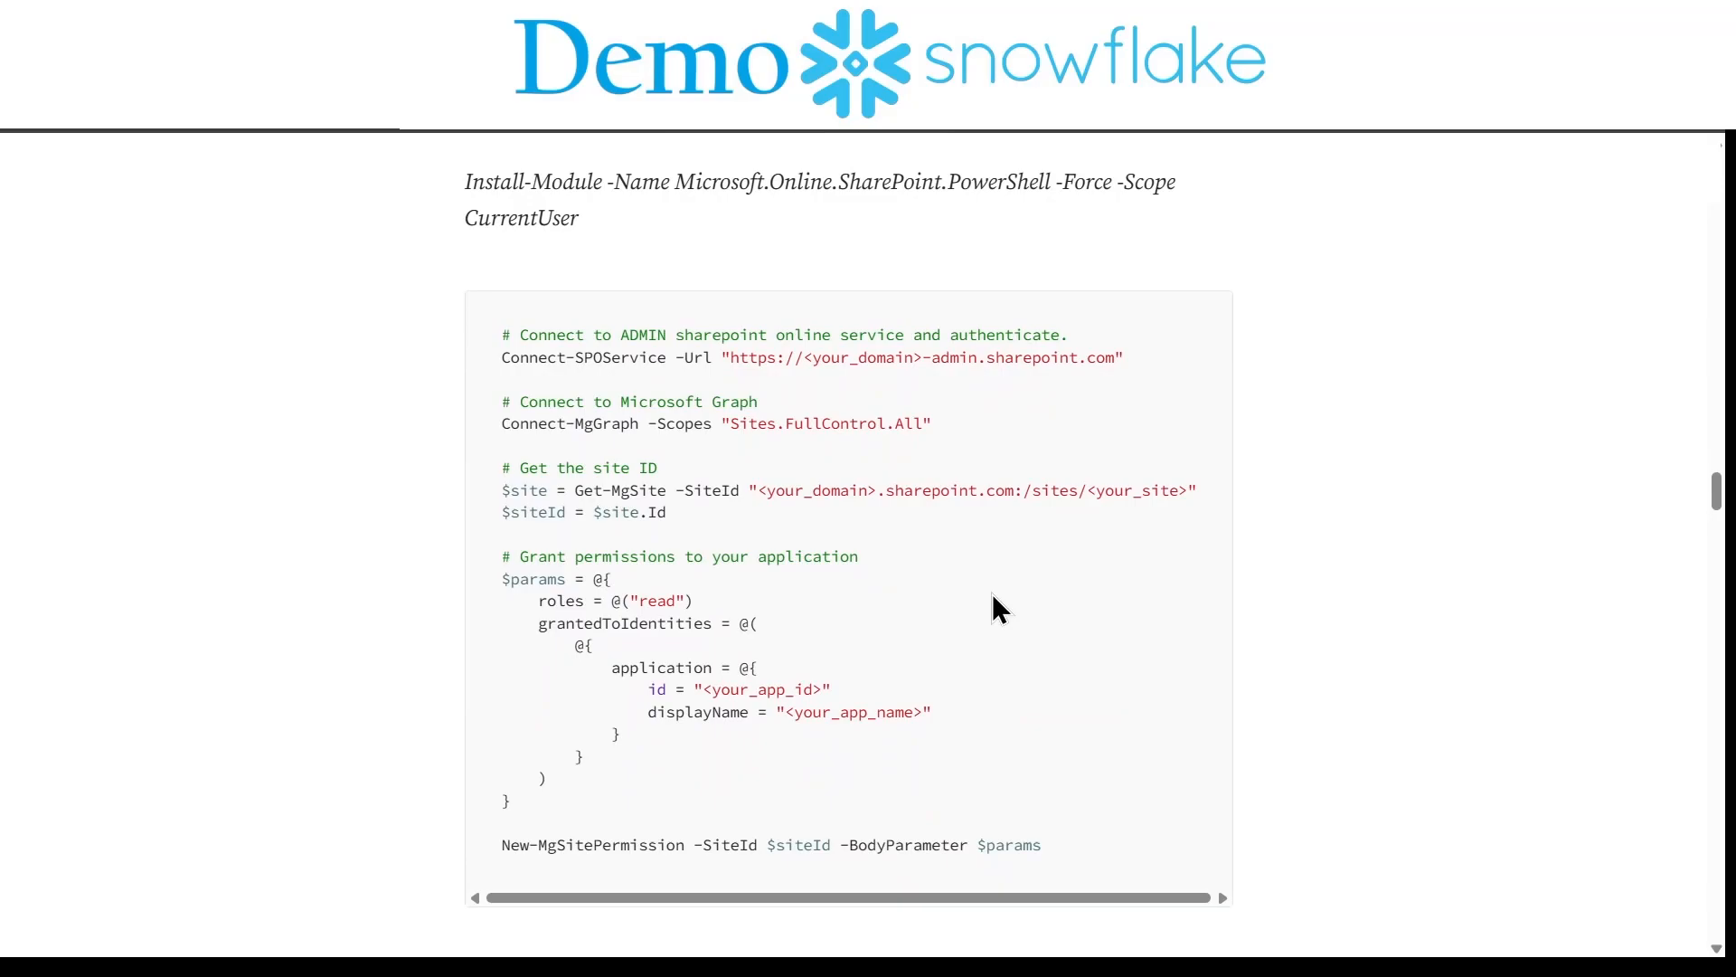
pyautogui.moveTo(516, 398)
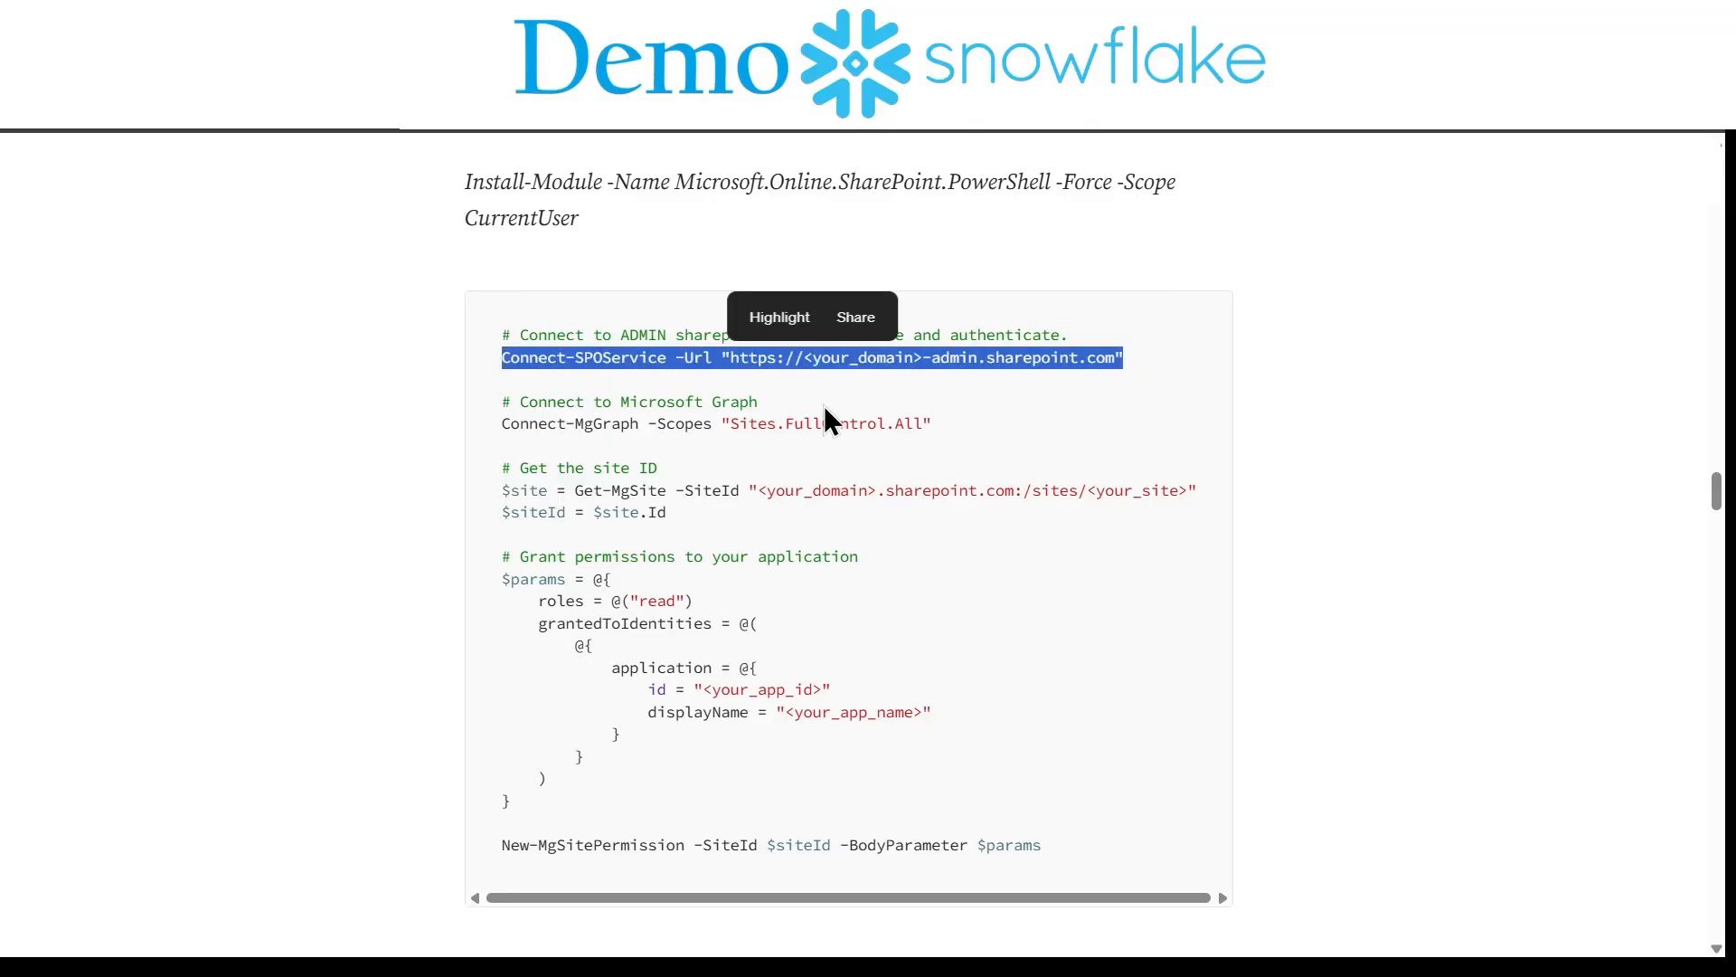
pyautogui.moveTo(873, 402)
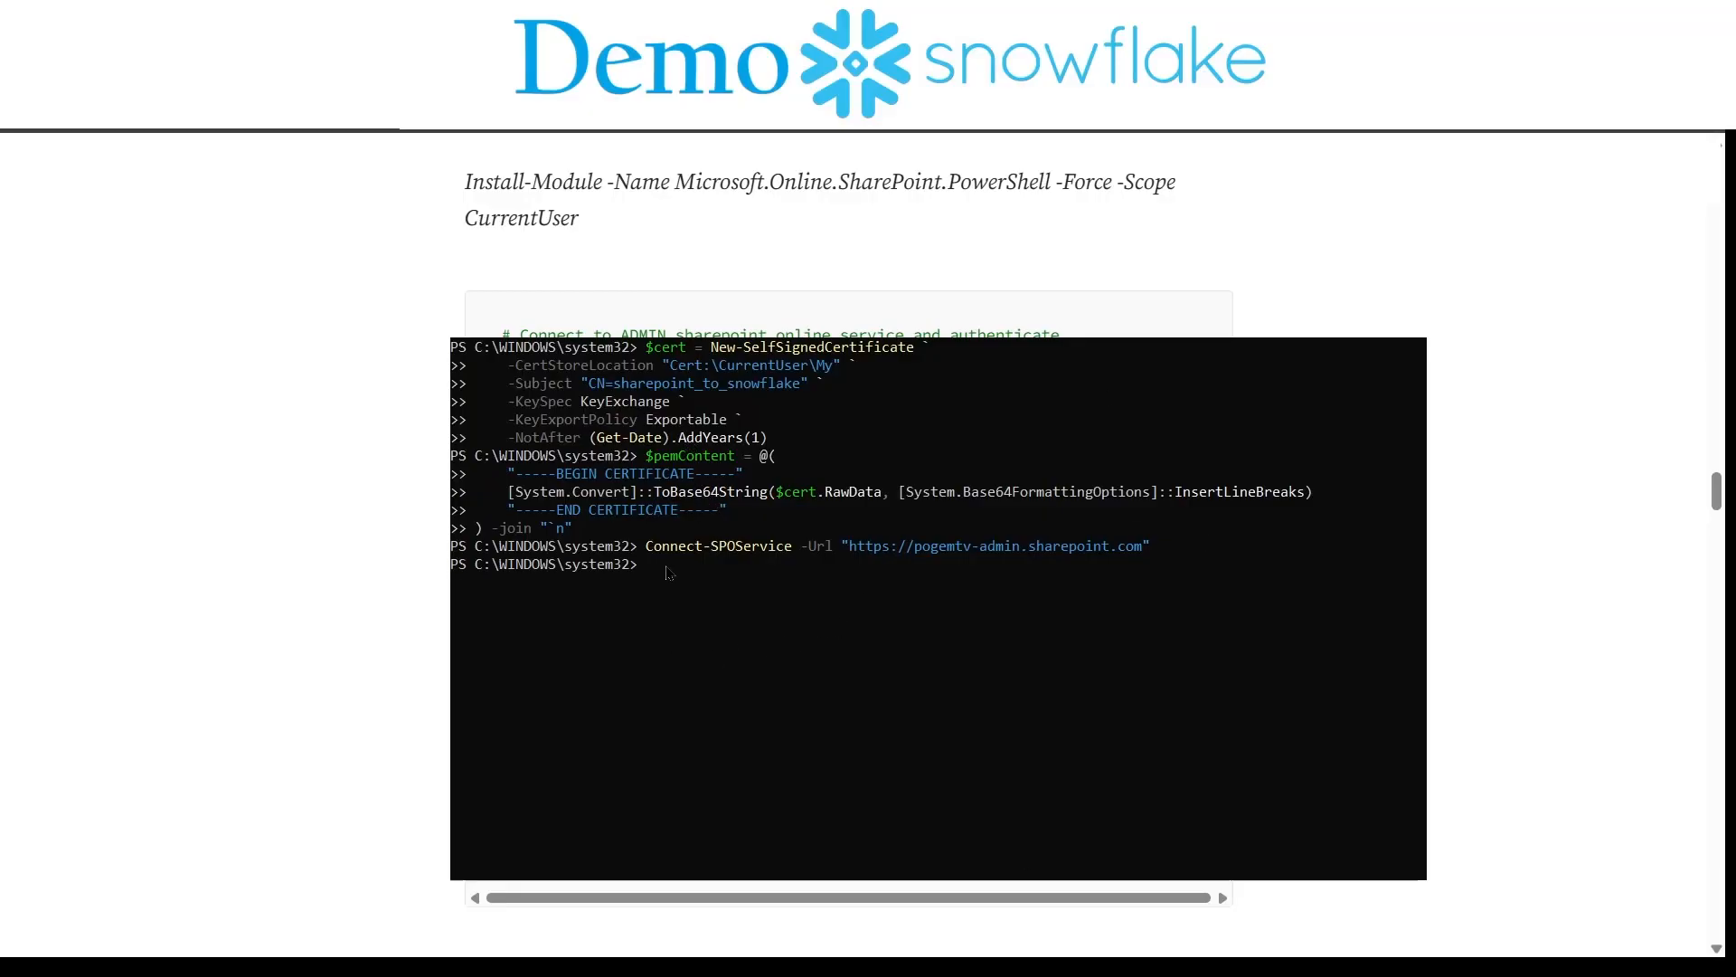
# Step: Run Connect-MgGraph -Scopes "Sites.FullControl.All" and enter $site = Get-MgSite with the sites/snowflake path
pyautogui.write('Connect-MgGraph -Scopes "Sites.FullControl.All"')
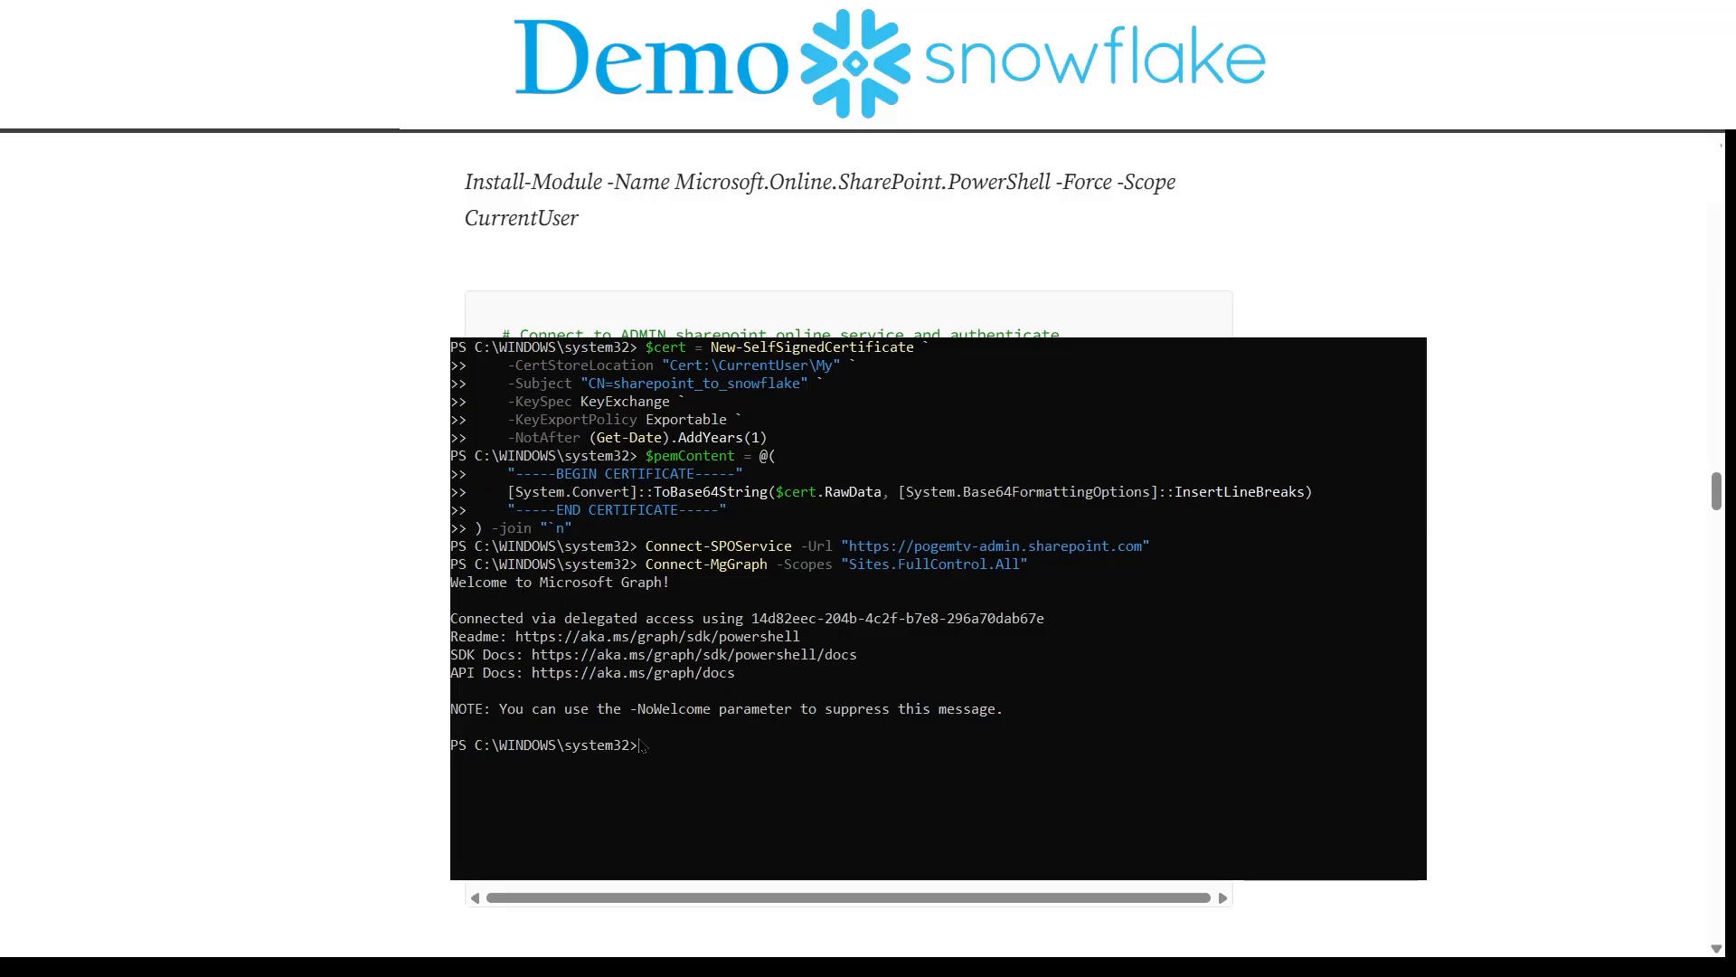
pyautogui.write('$site = Get-MgSite -SiteId "<your_domain>.sharepoint.com:/sites/<your_site>"')
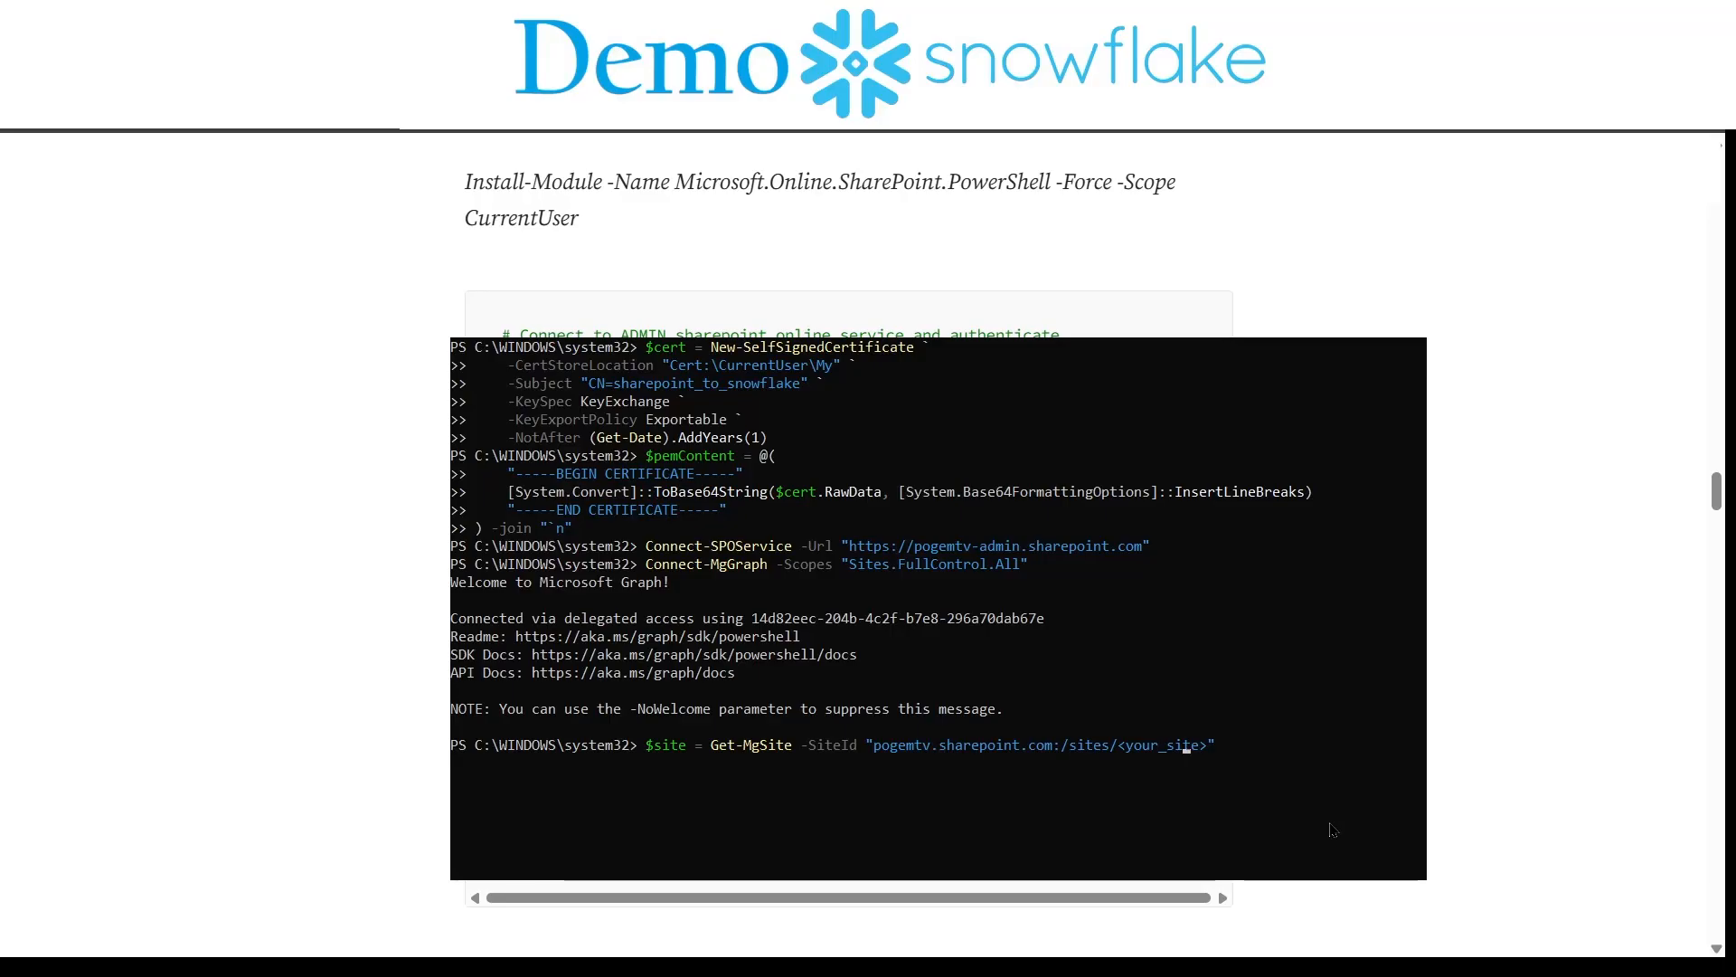
pyautogui.press('Backspace')
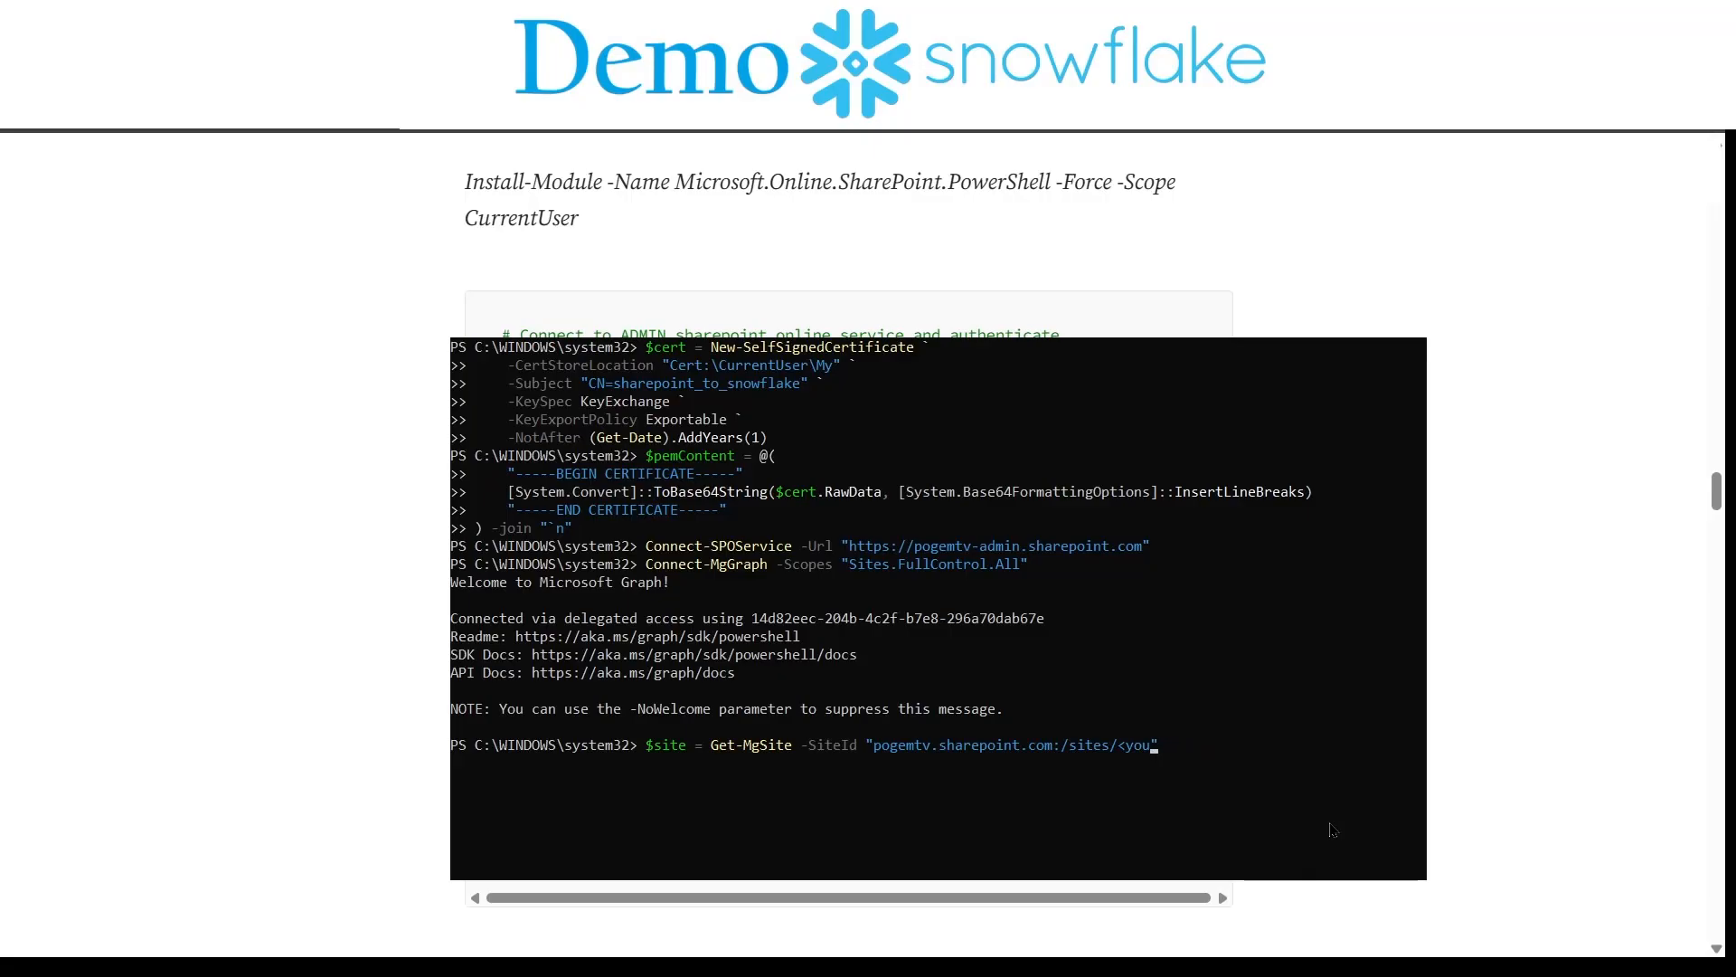
pyautogui.write('snowfla')
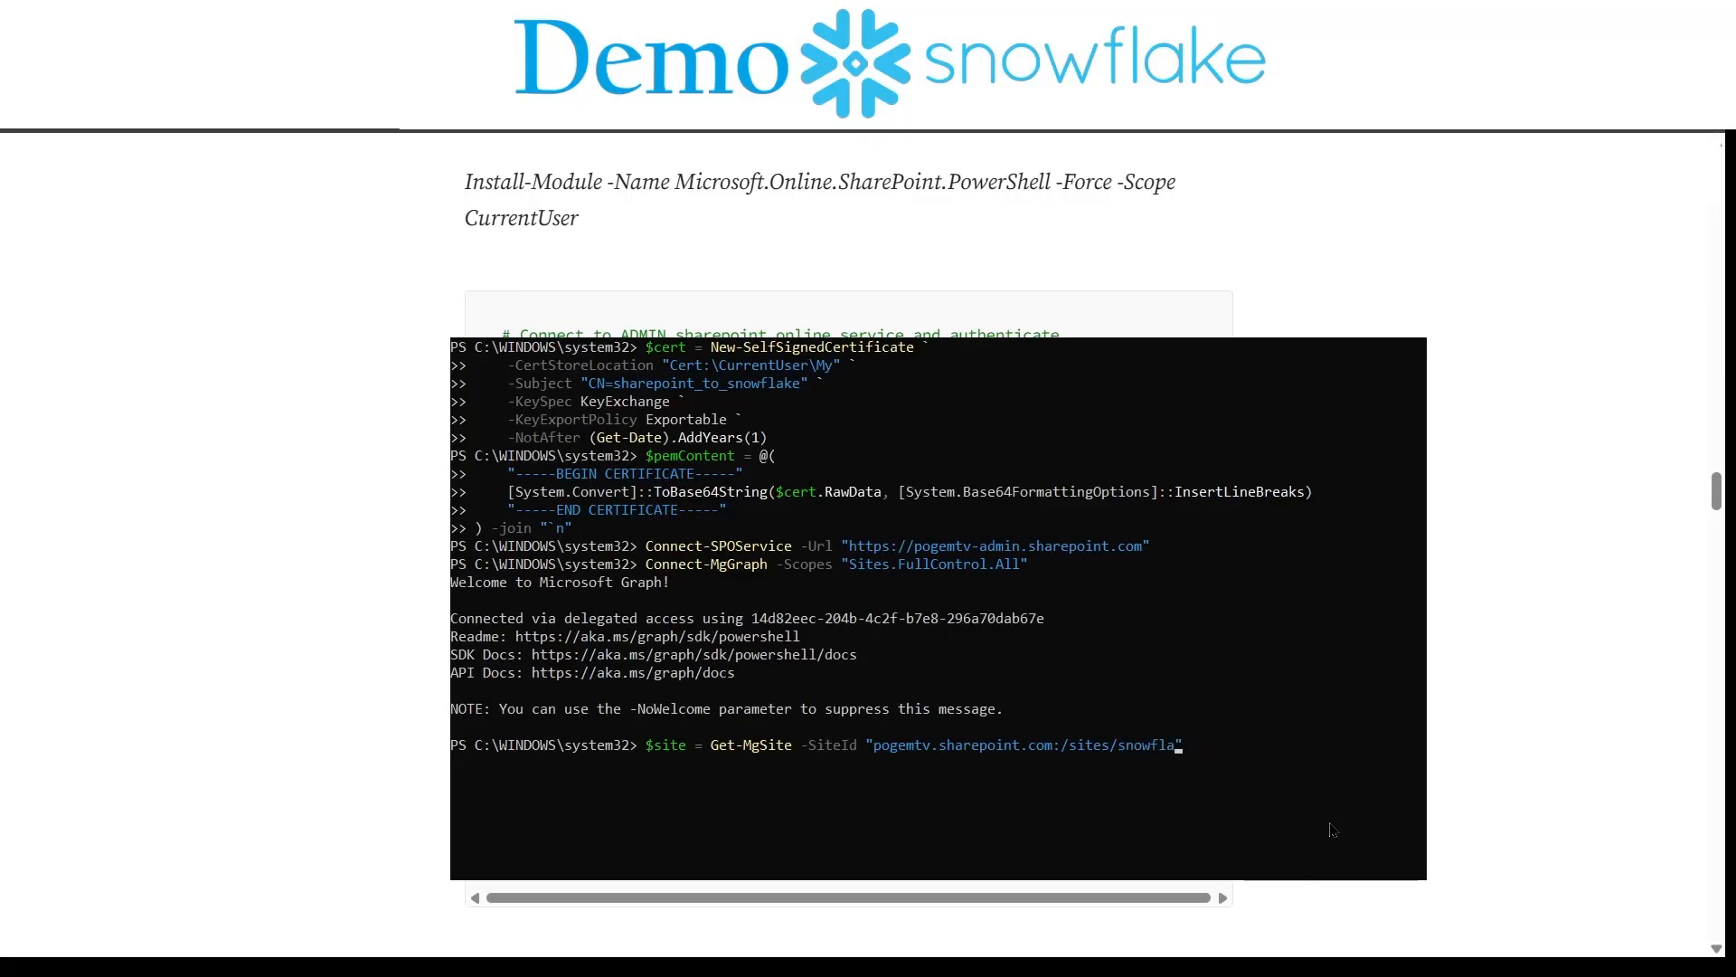
pyautogui.write('ke"')
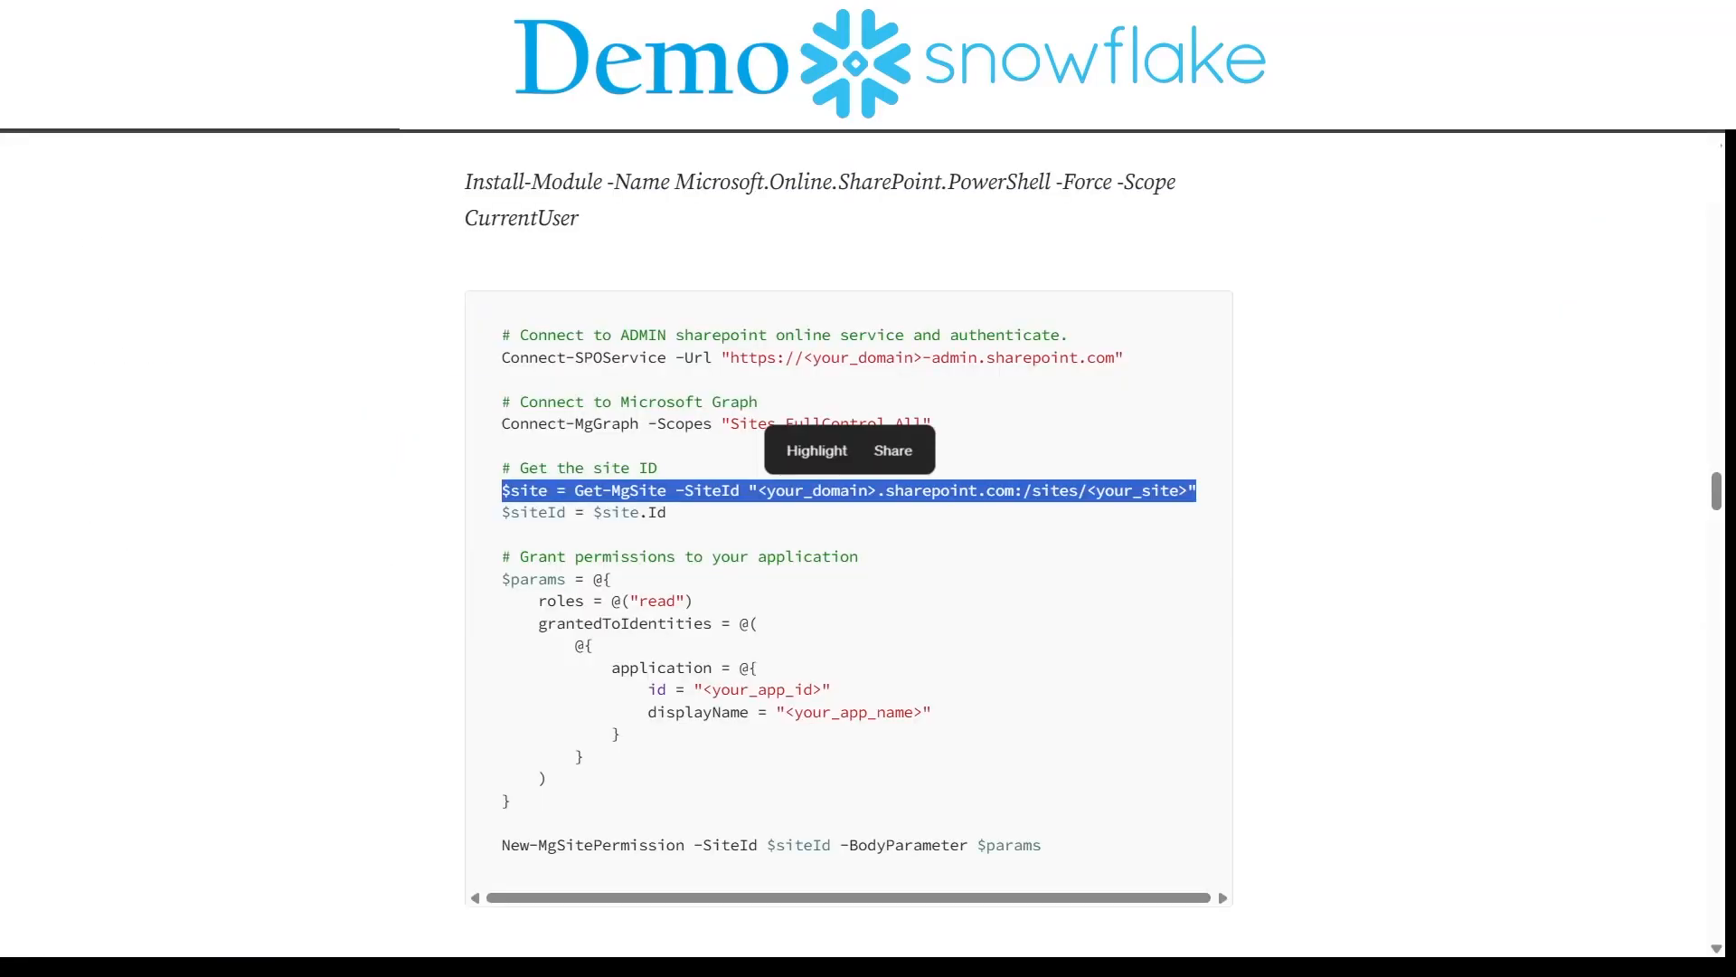
pyautogui.moveTo(396, 367)
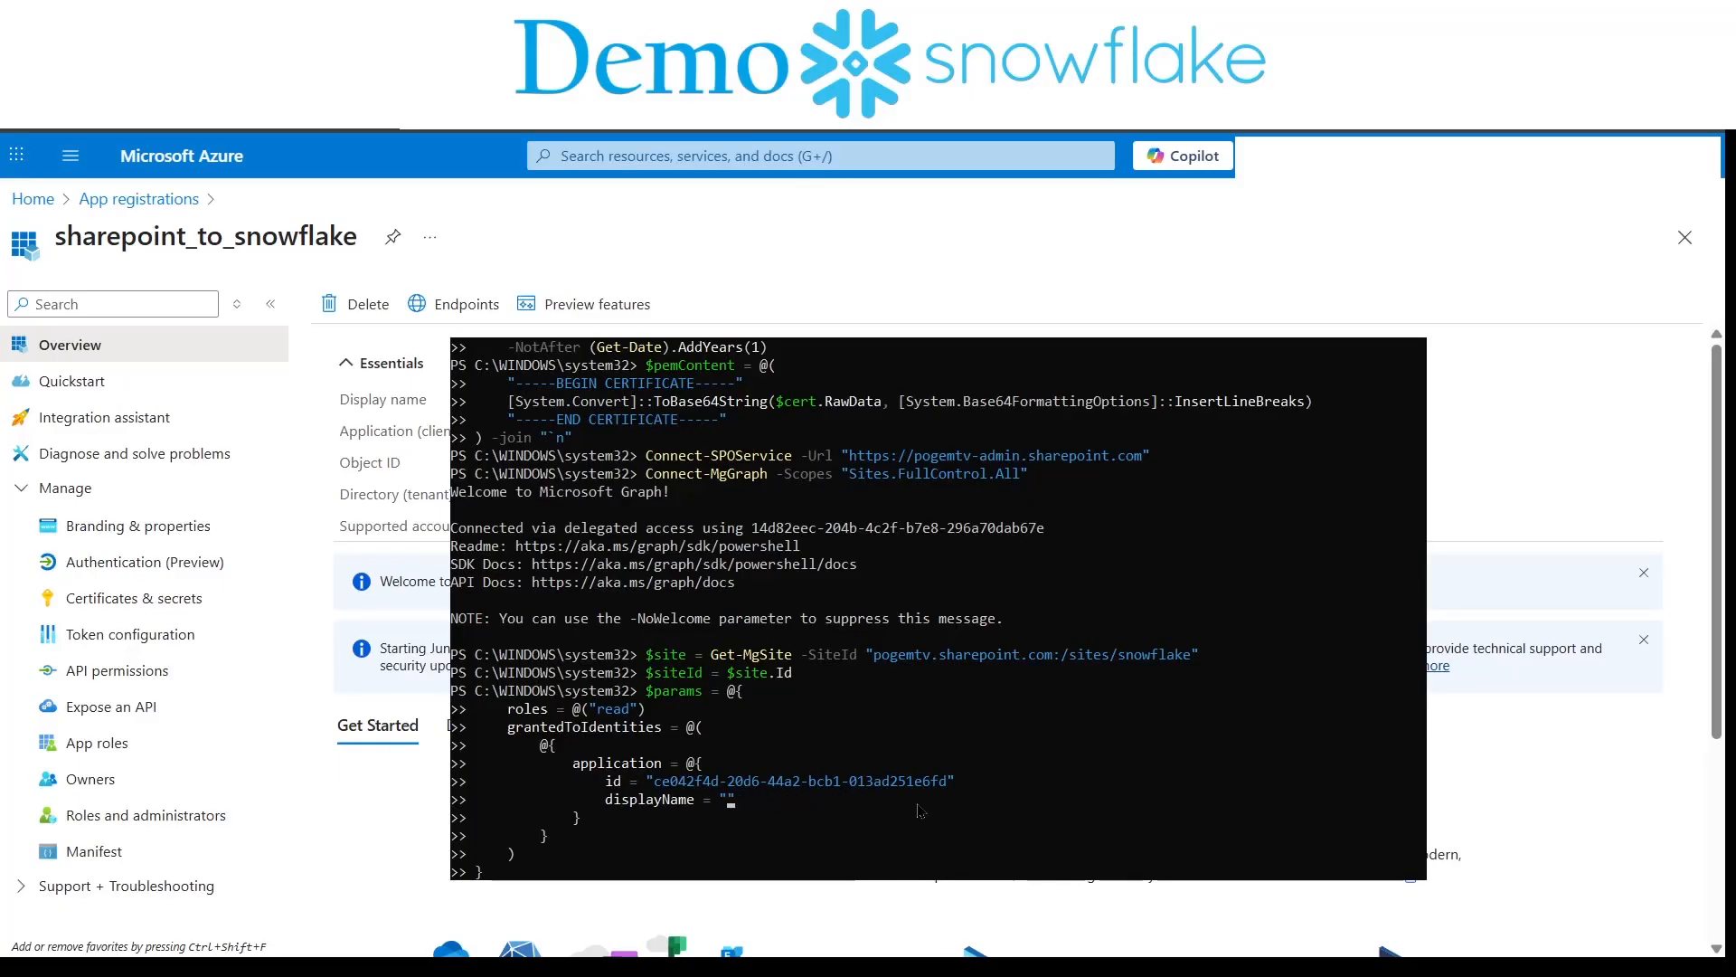
# Step: Fill the $params block with the snowflake site and displayName sharepoint_to_snowflake
pyautogui.write('snowflak')
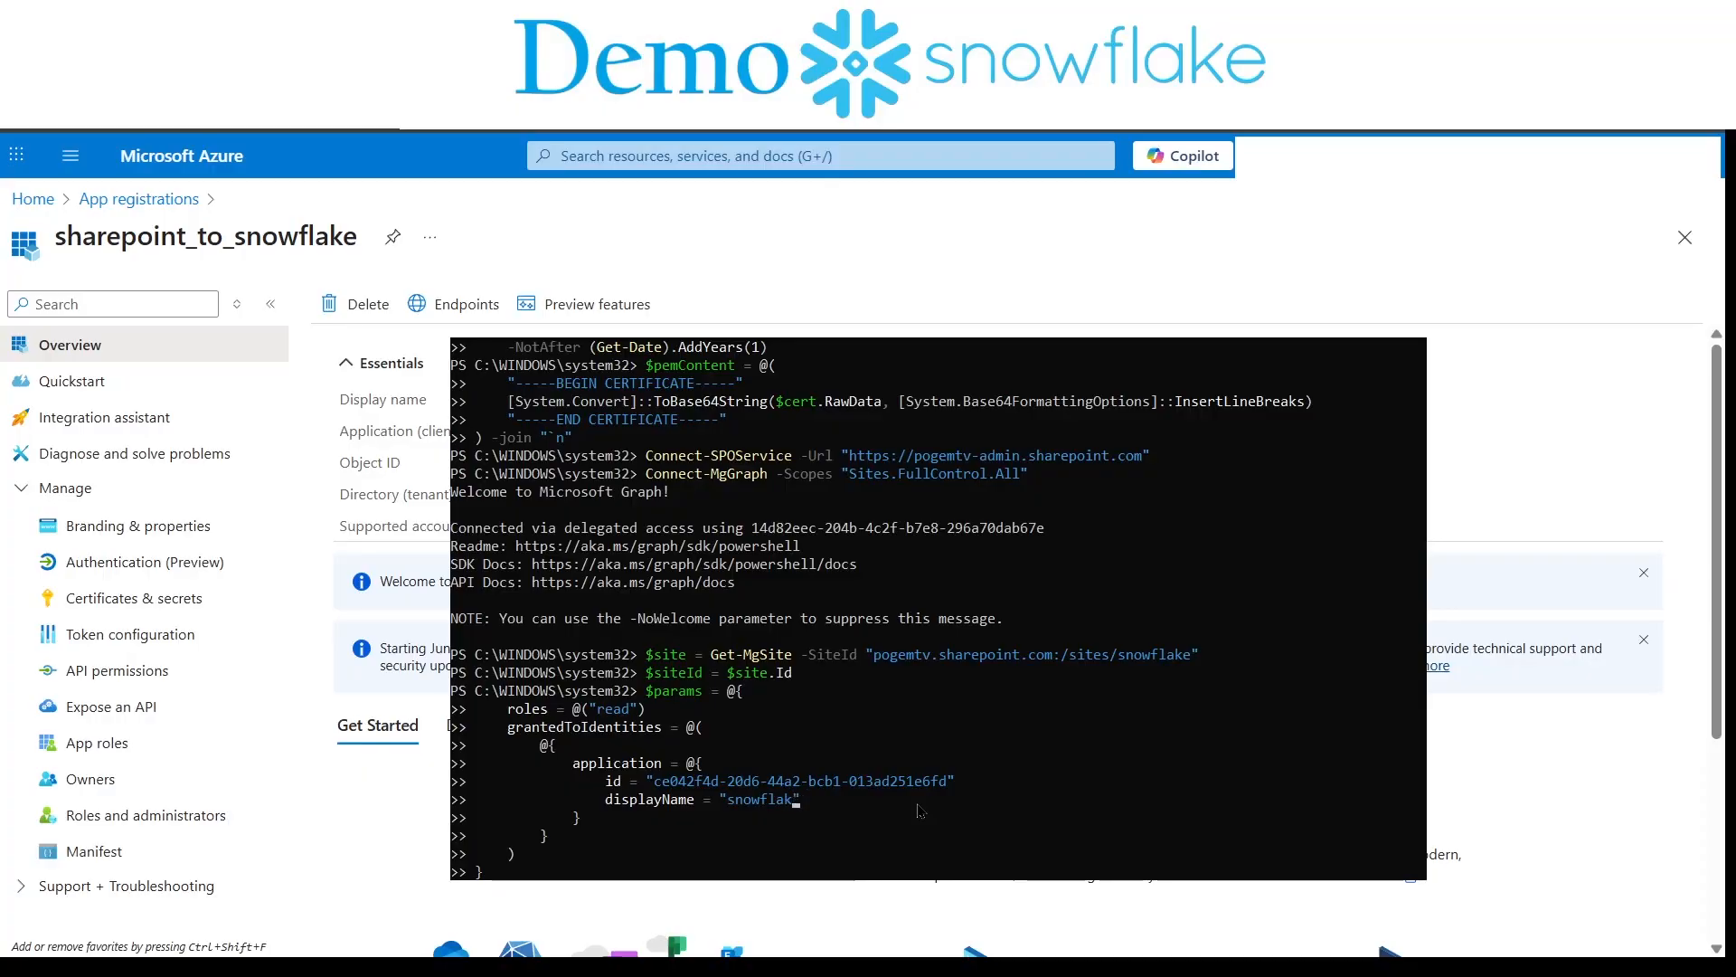
pyautogui.write('sharepoint_t')
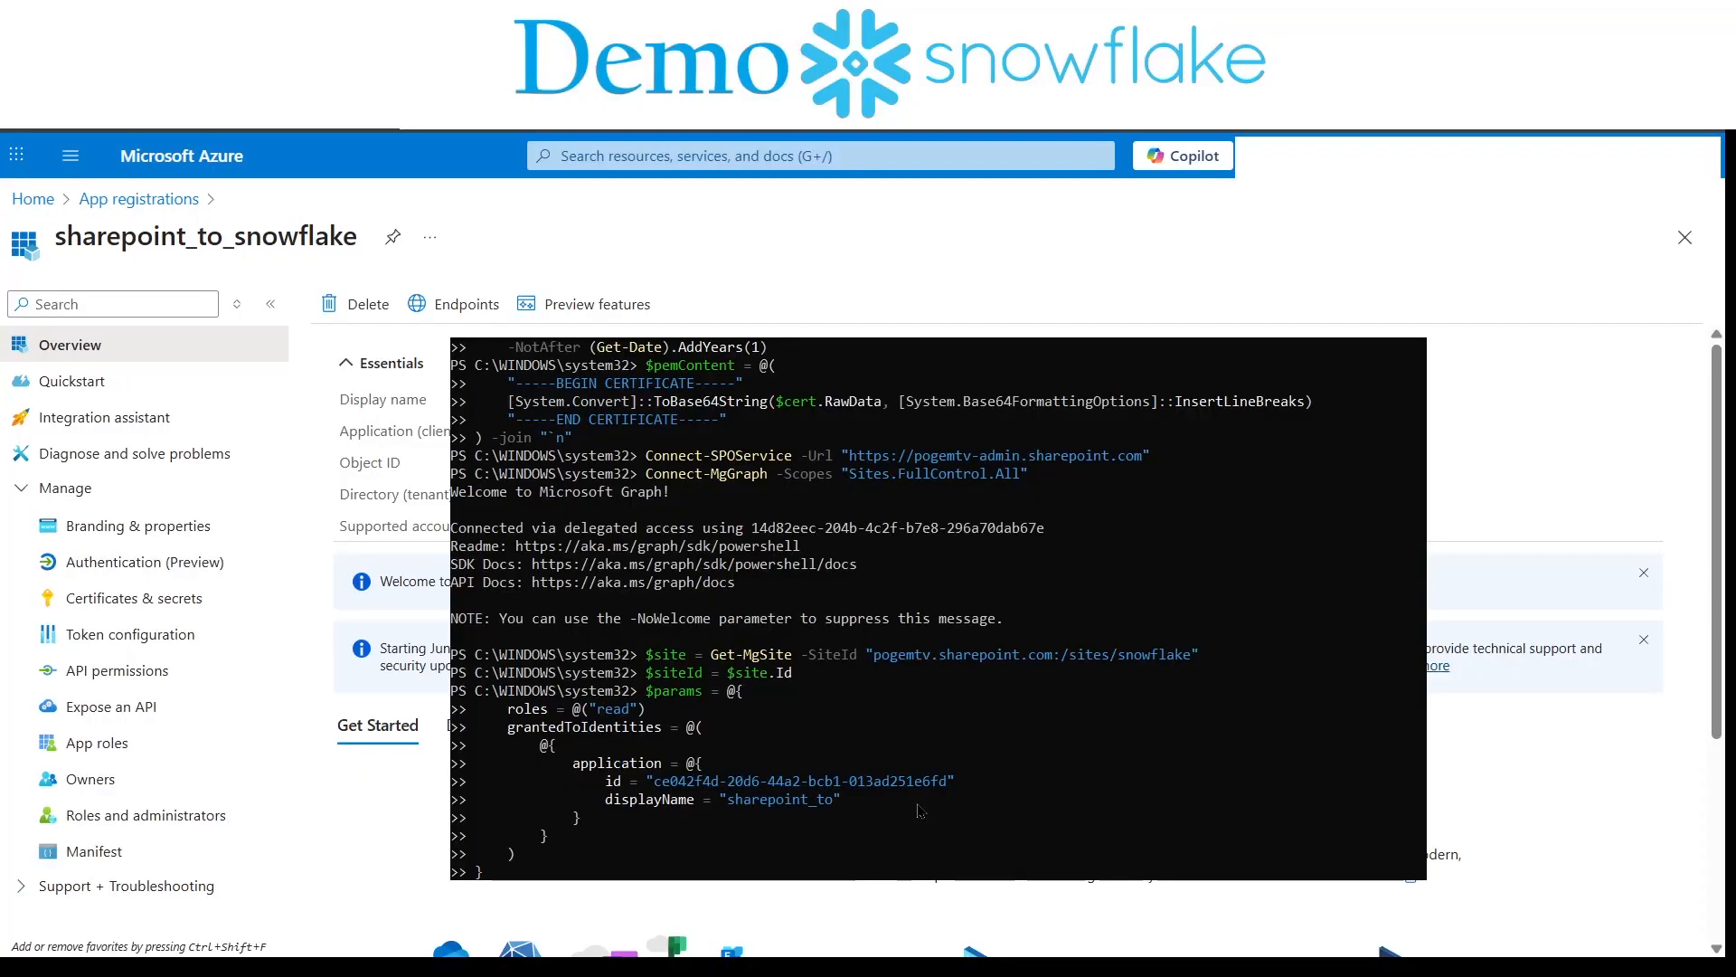
pyautogui.write('_snowf')
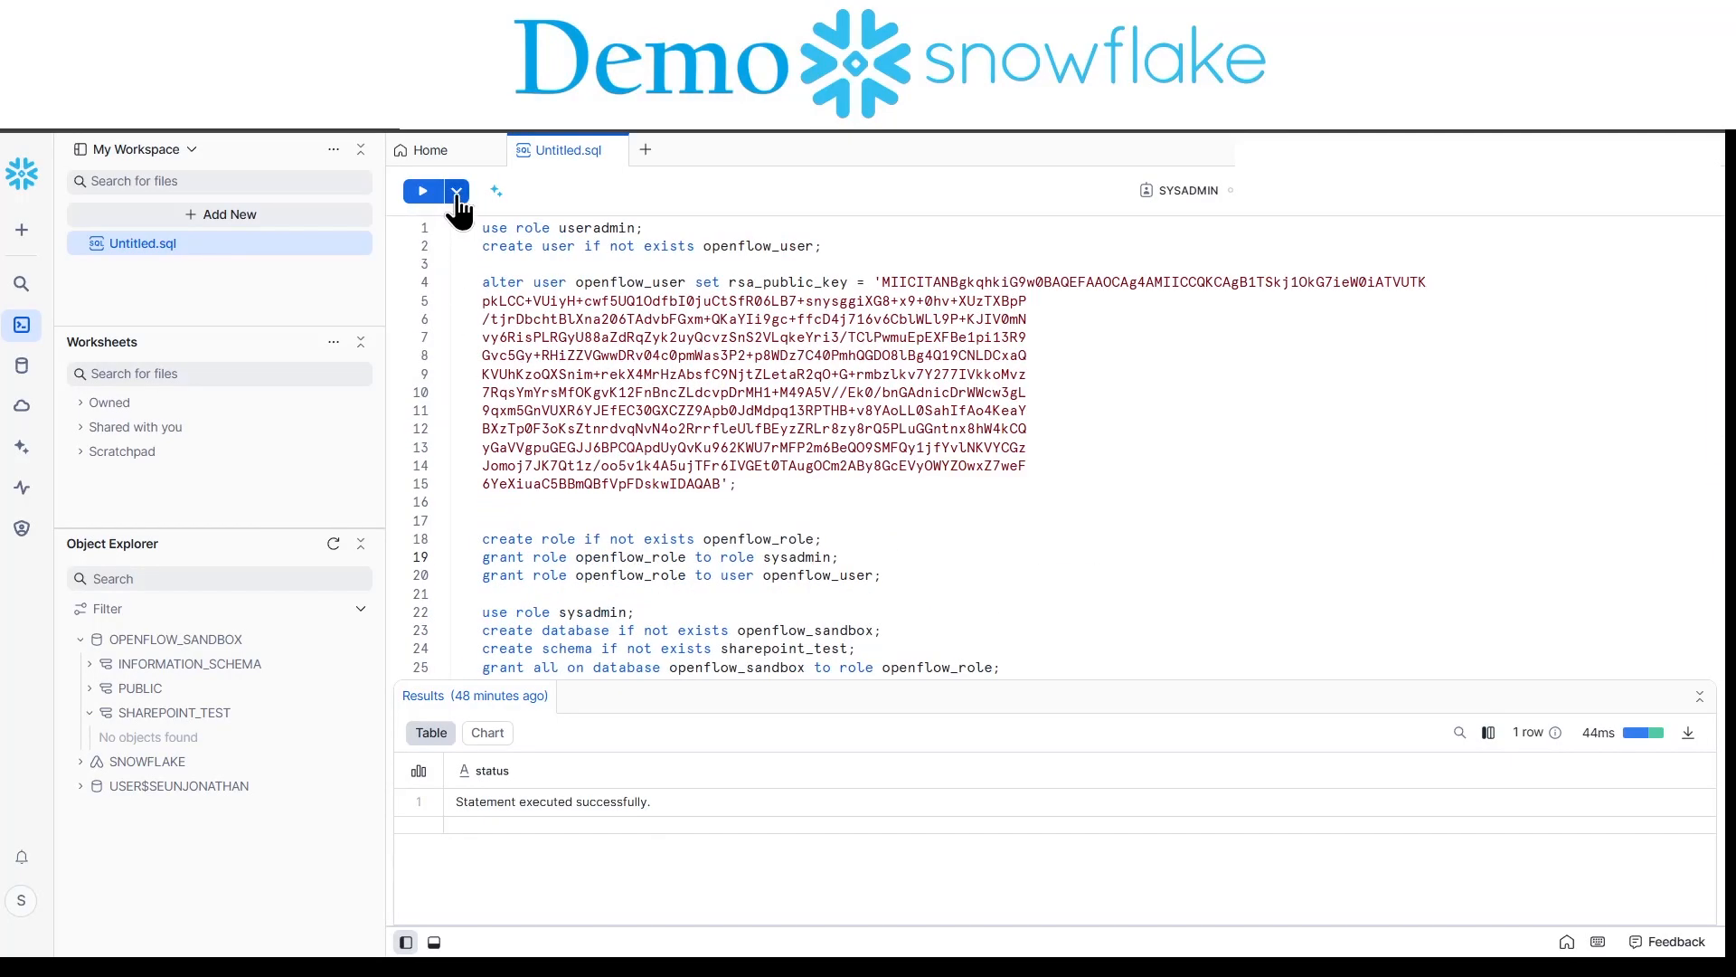
# Step: Execute the openflow_user, openflow_role and openflow_sandbox setup script and review Step 3 in the article
pyautogui.click(421, 190)
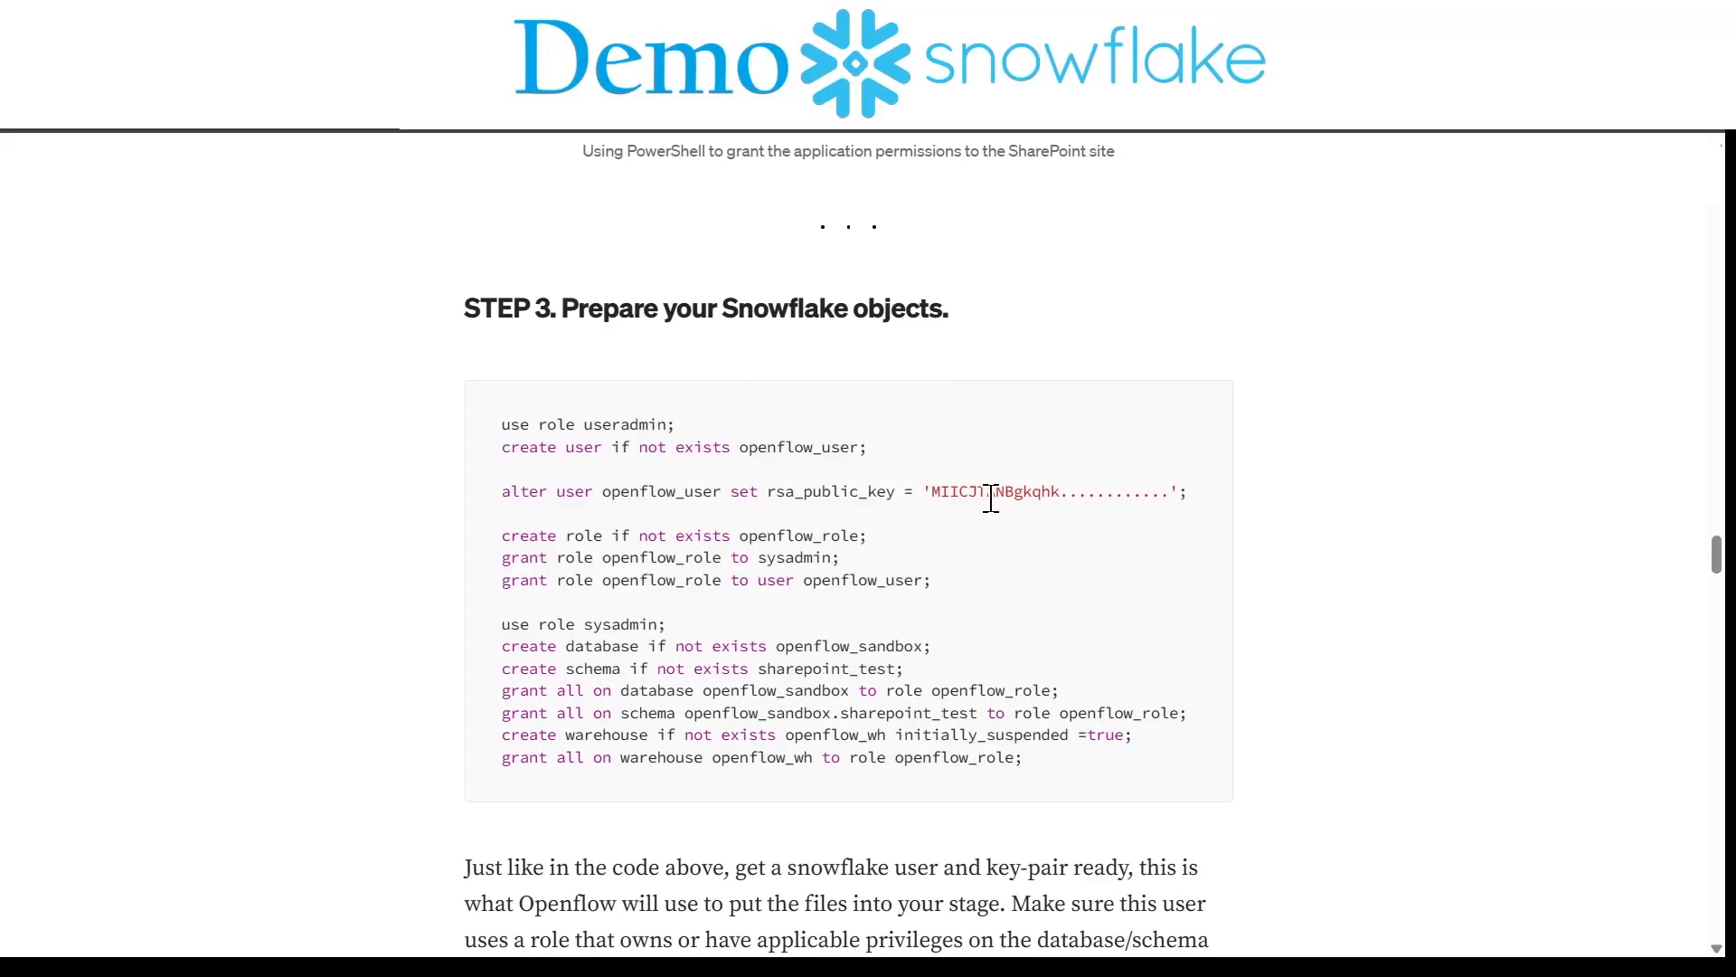
pyautogui.moveTo(789, 579)
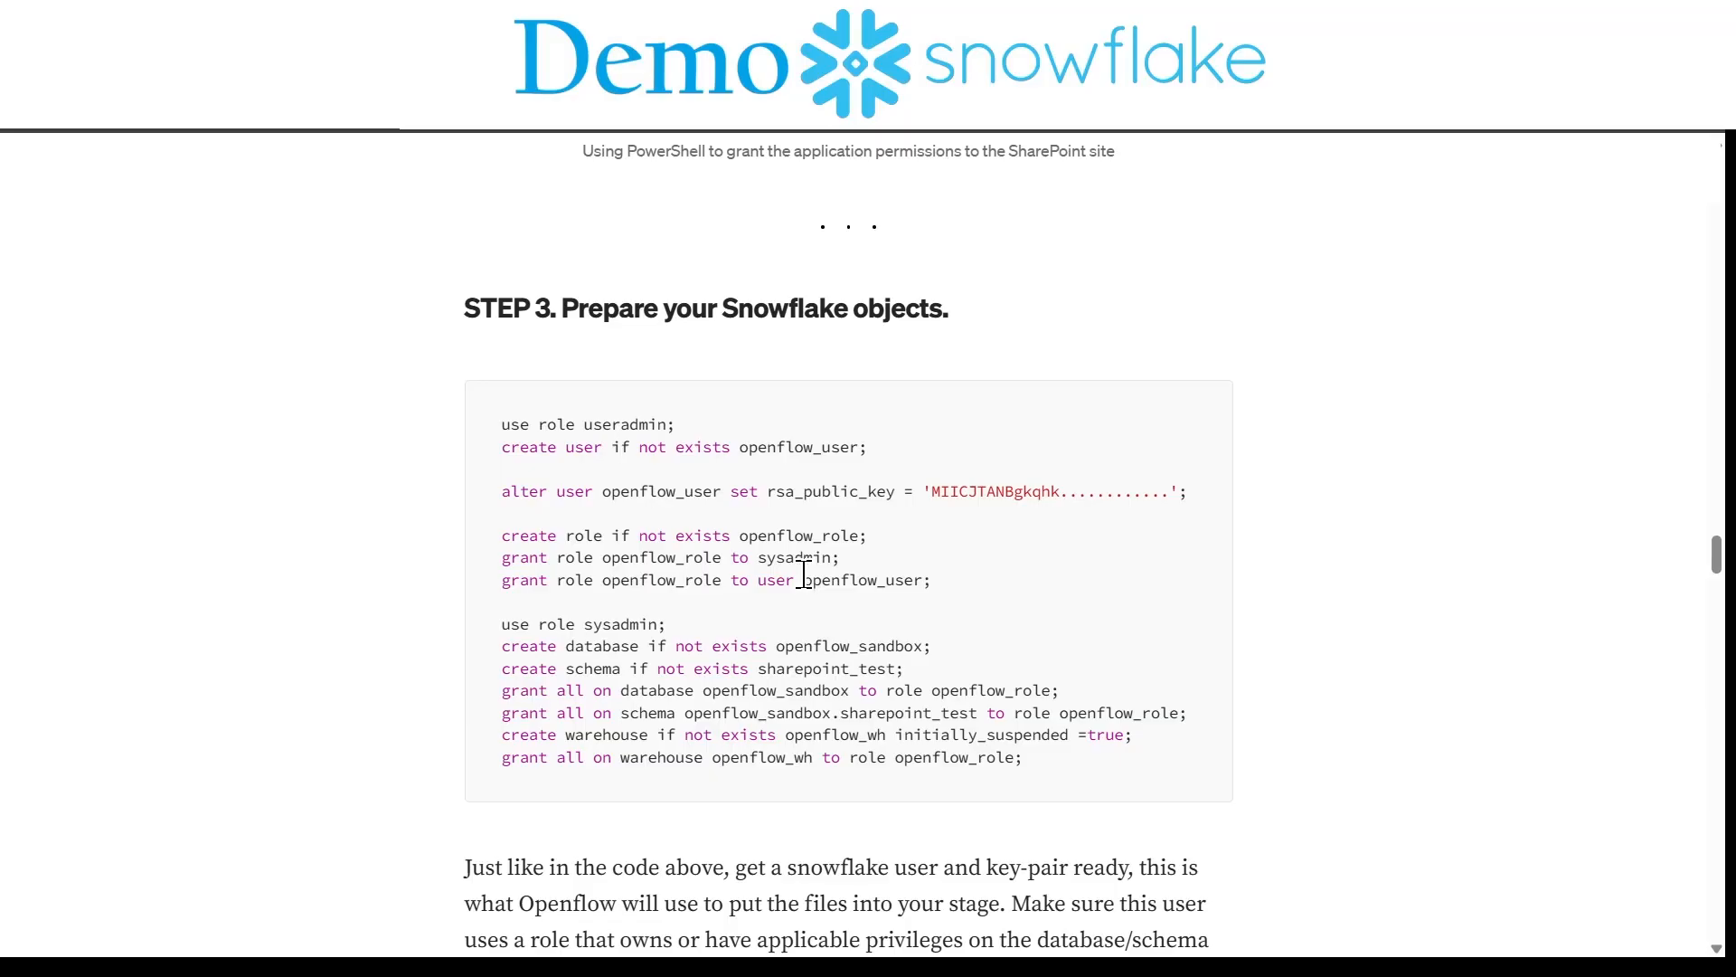
pyautogui.scroll(-3)
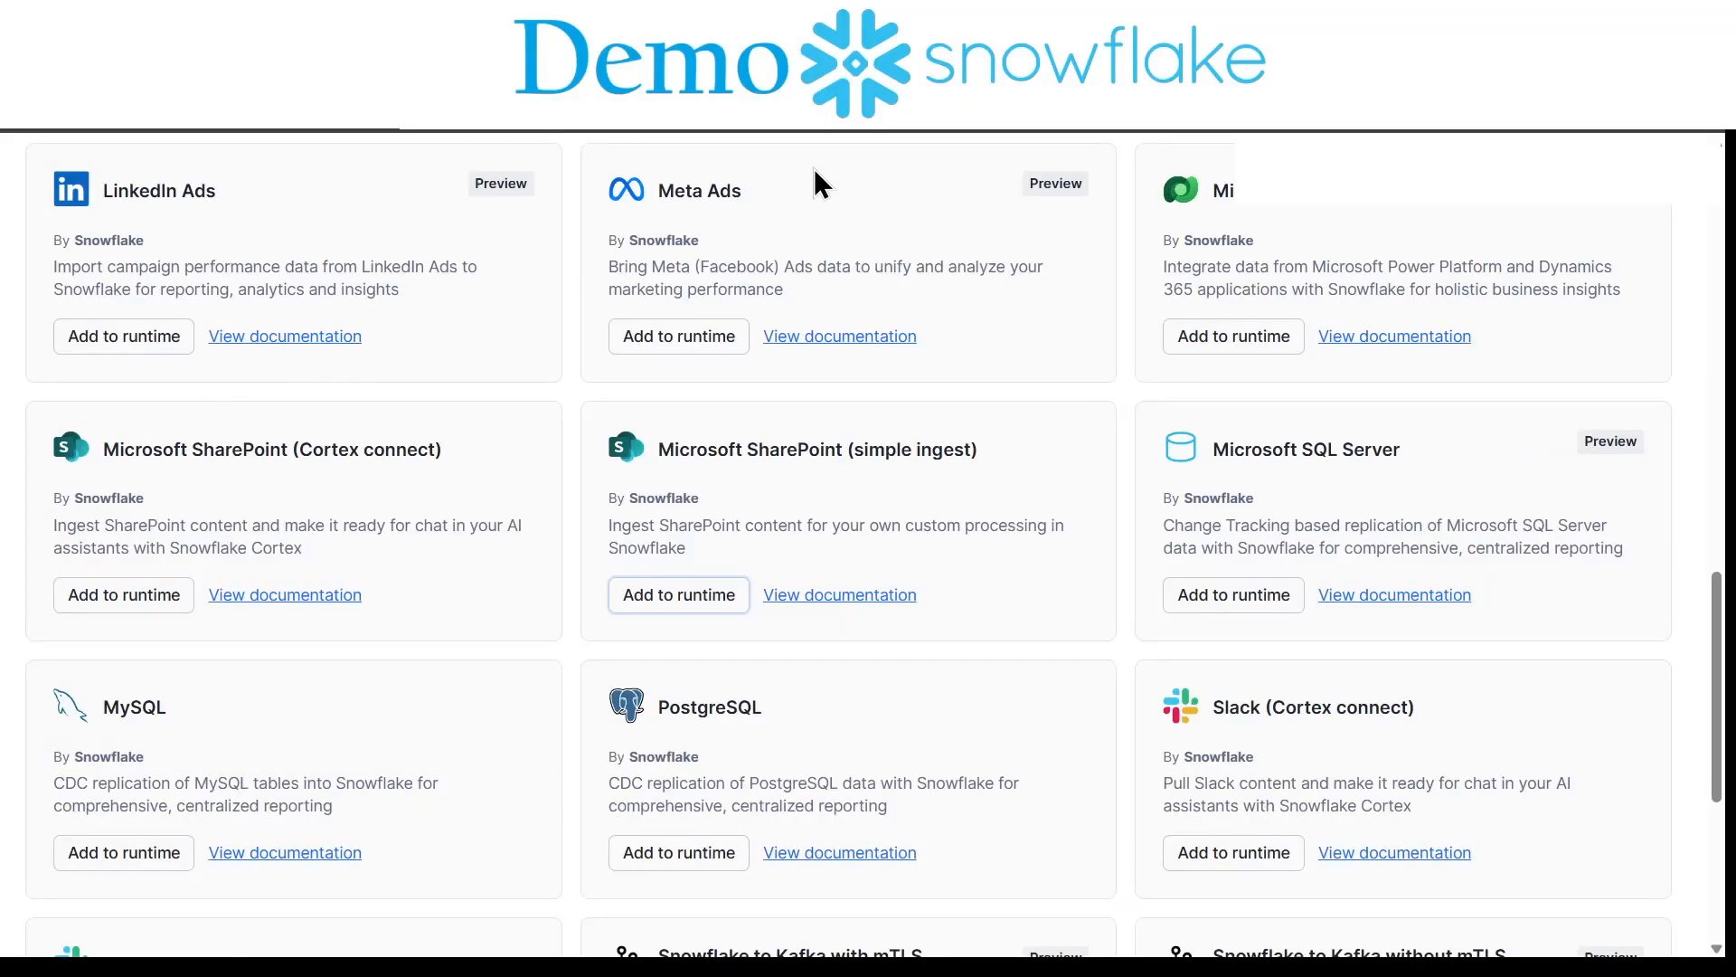
pyautogui.moveTo(580, 353)
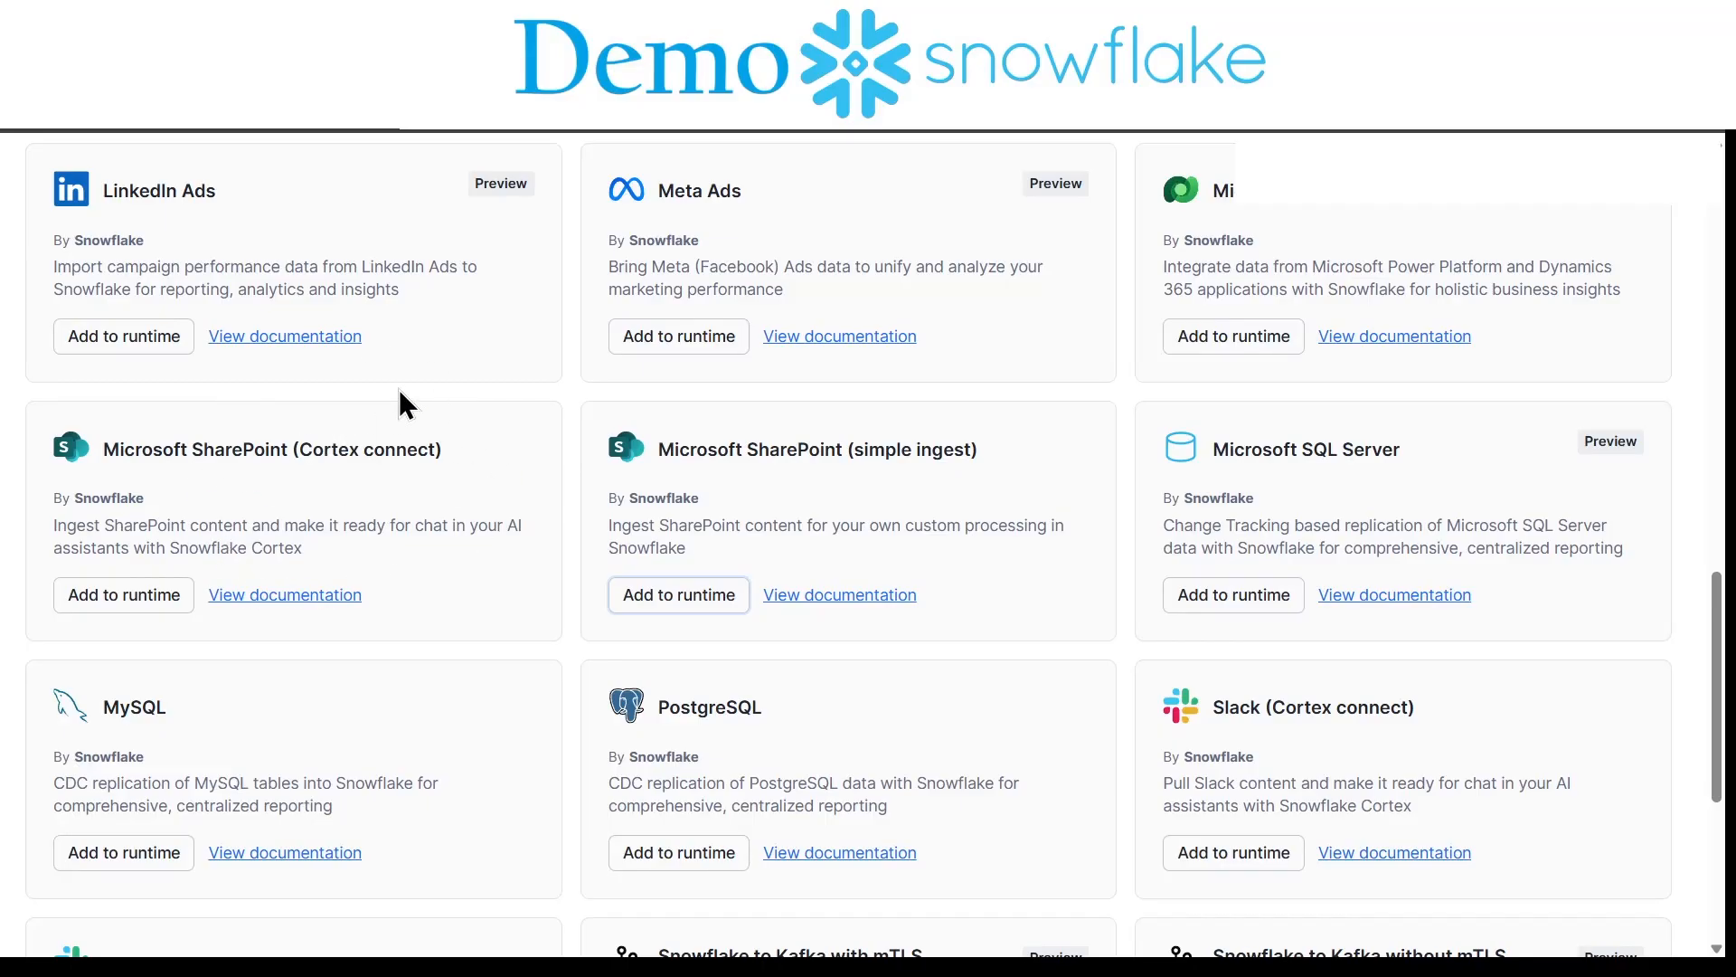
pyautogui.moveTo(1029, 432)
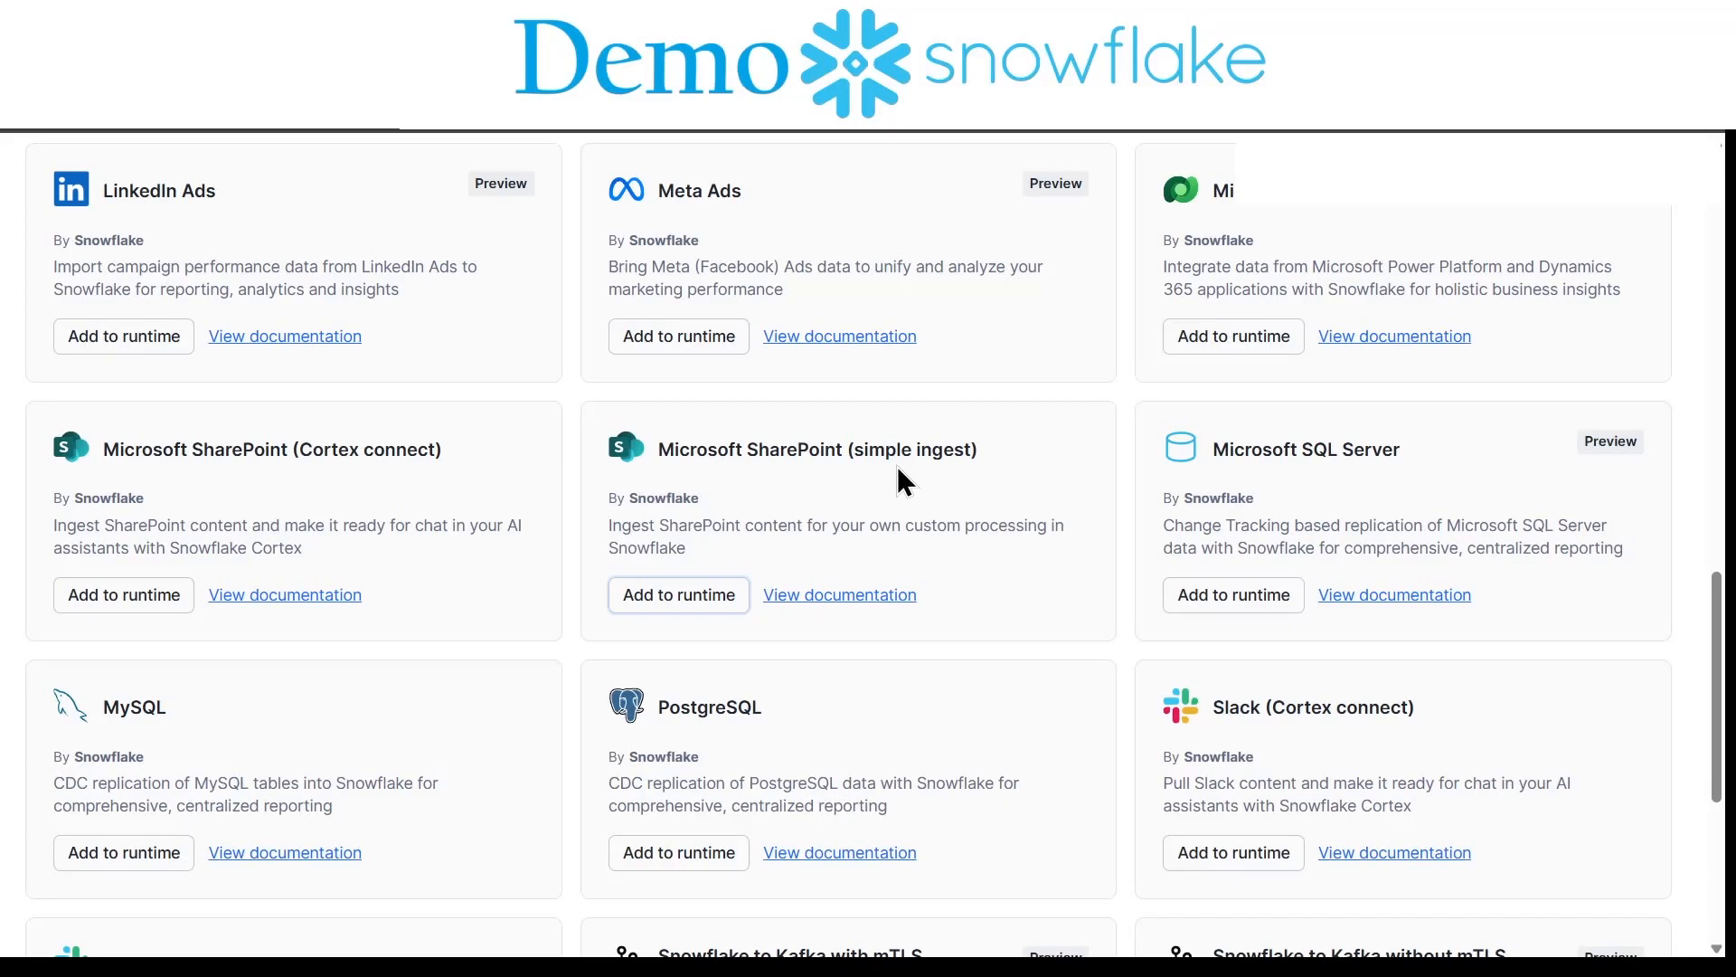
pyautogui.moveTo(678, 595)
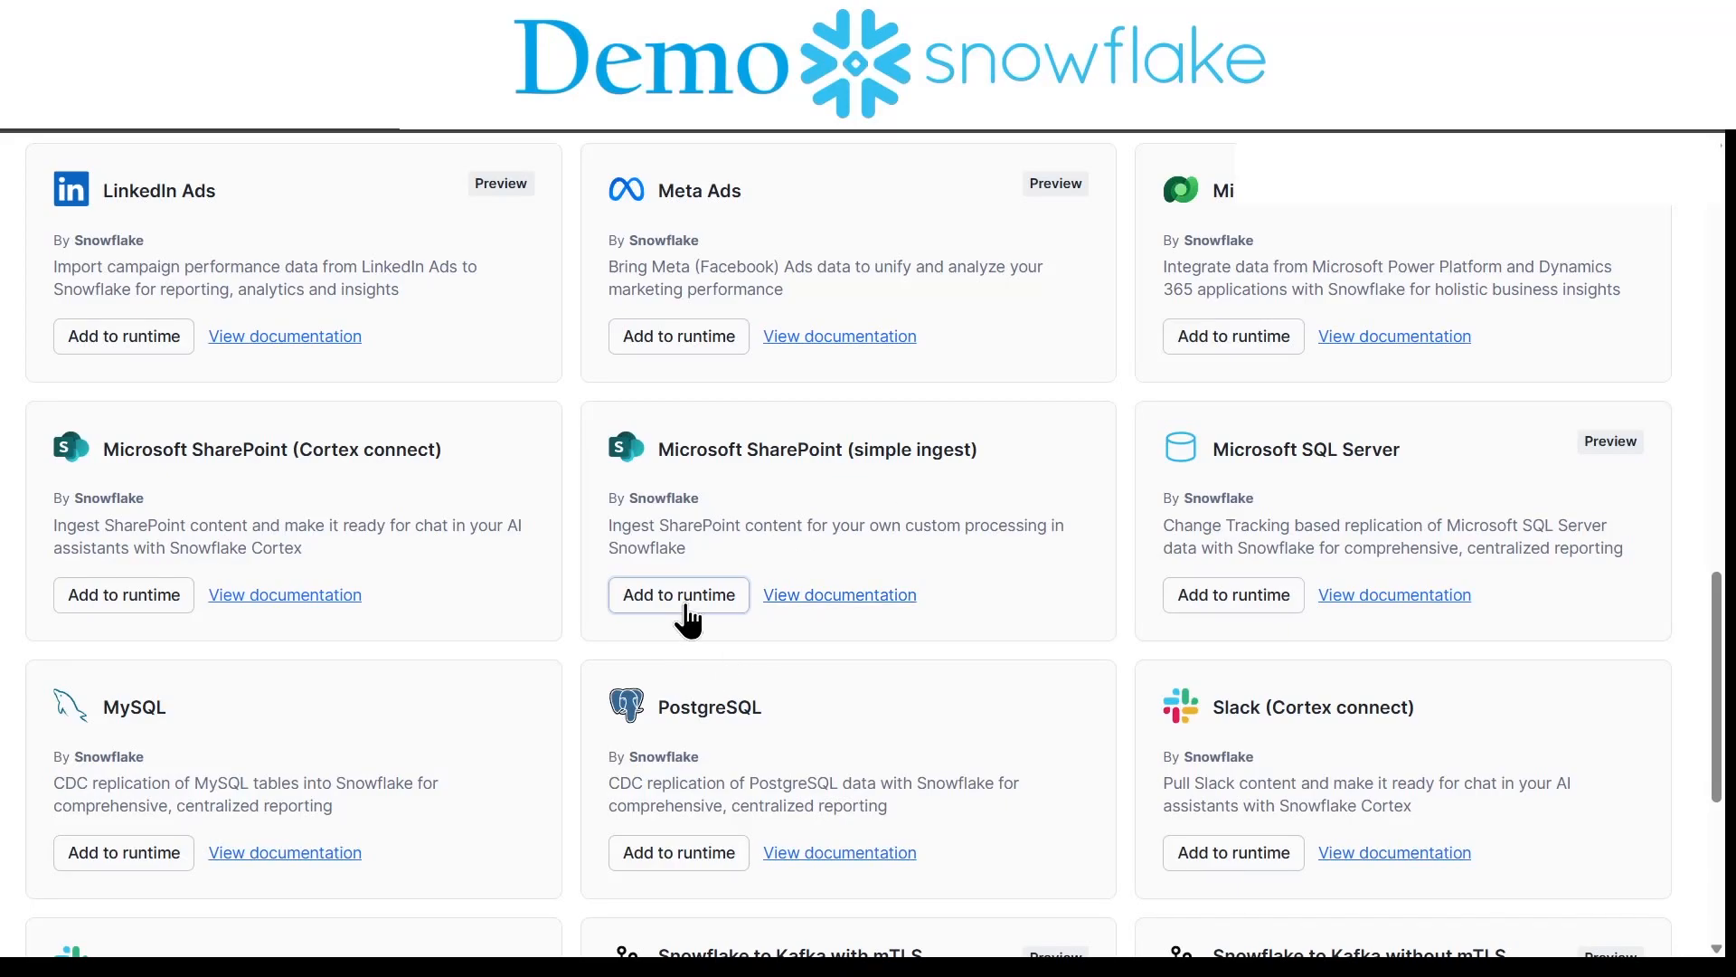
# Step: Add Microsoft SharePoint (simple ingest) to a runtime chosen from the Available runtimes list
pyautogui.click(678, 594)
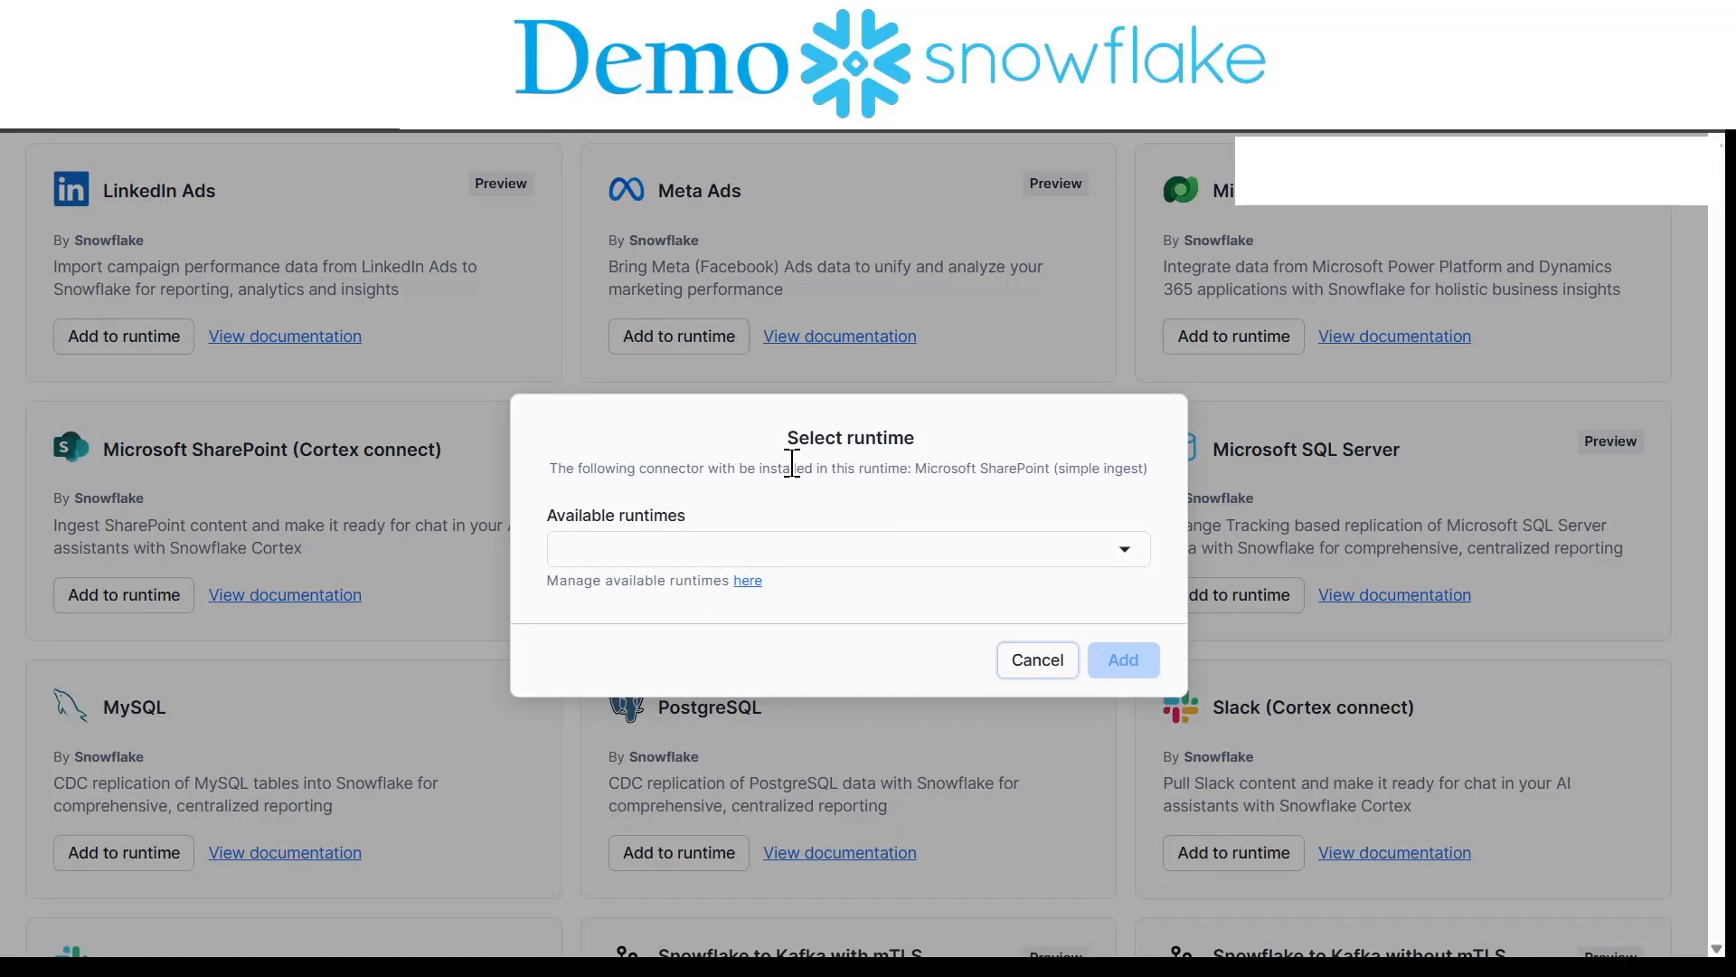
pyautogui.click(848, 548)
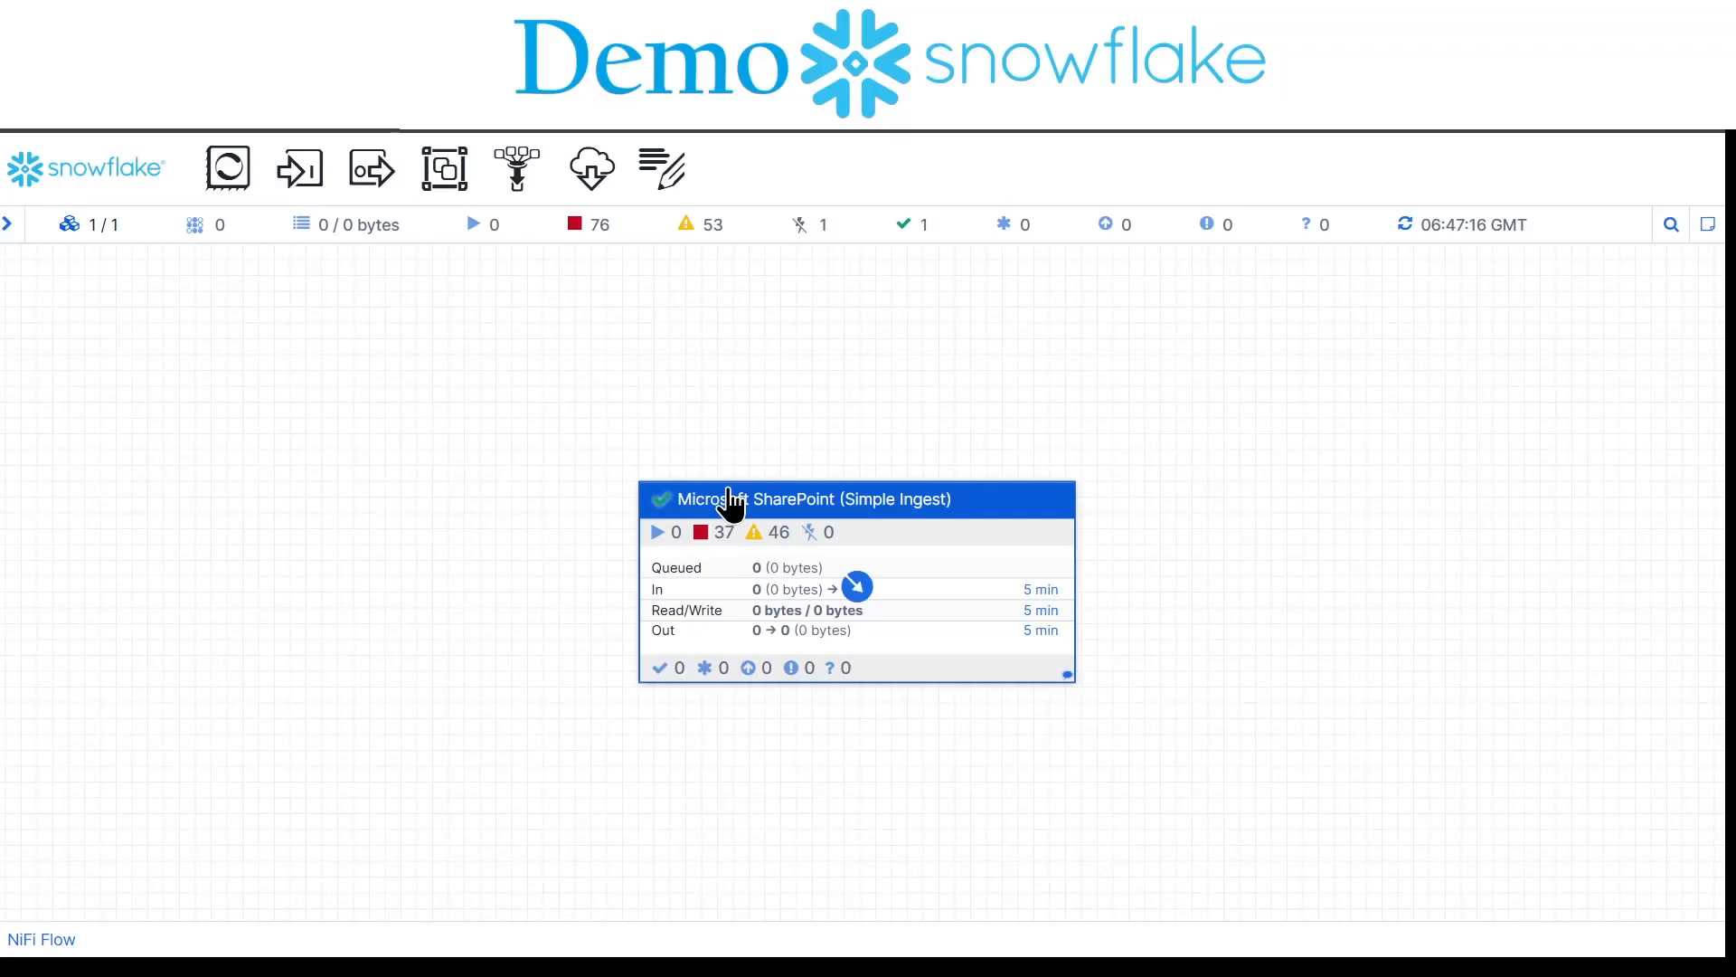
pyautogui.moveTo(841, 501)
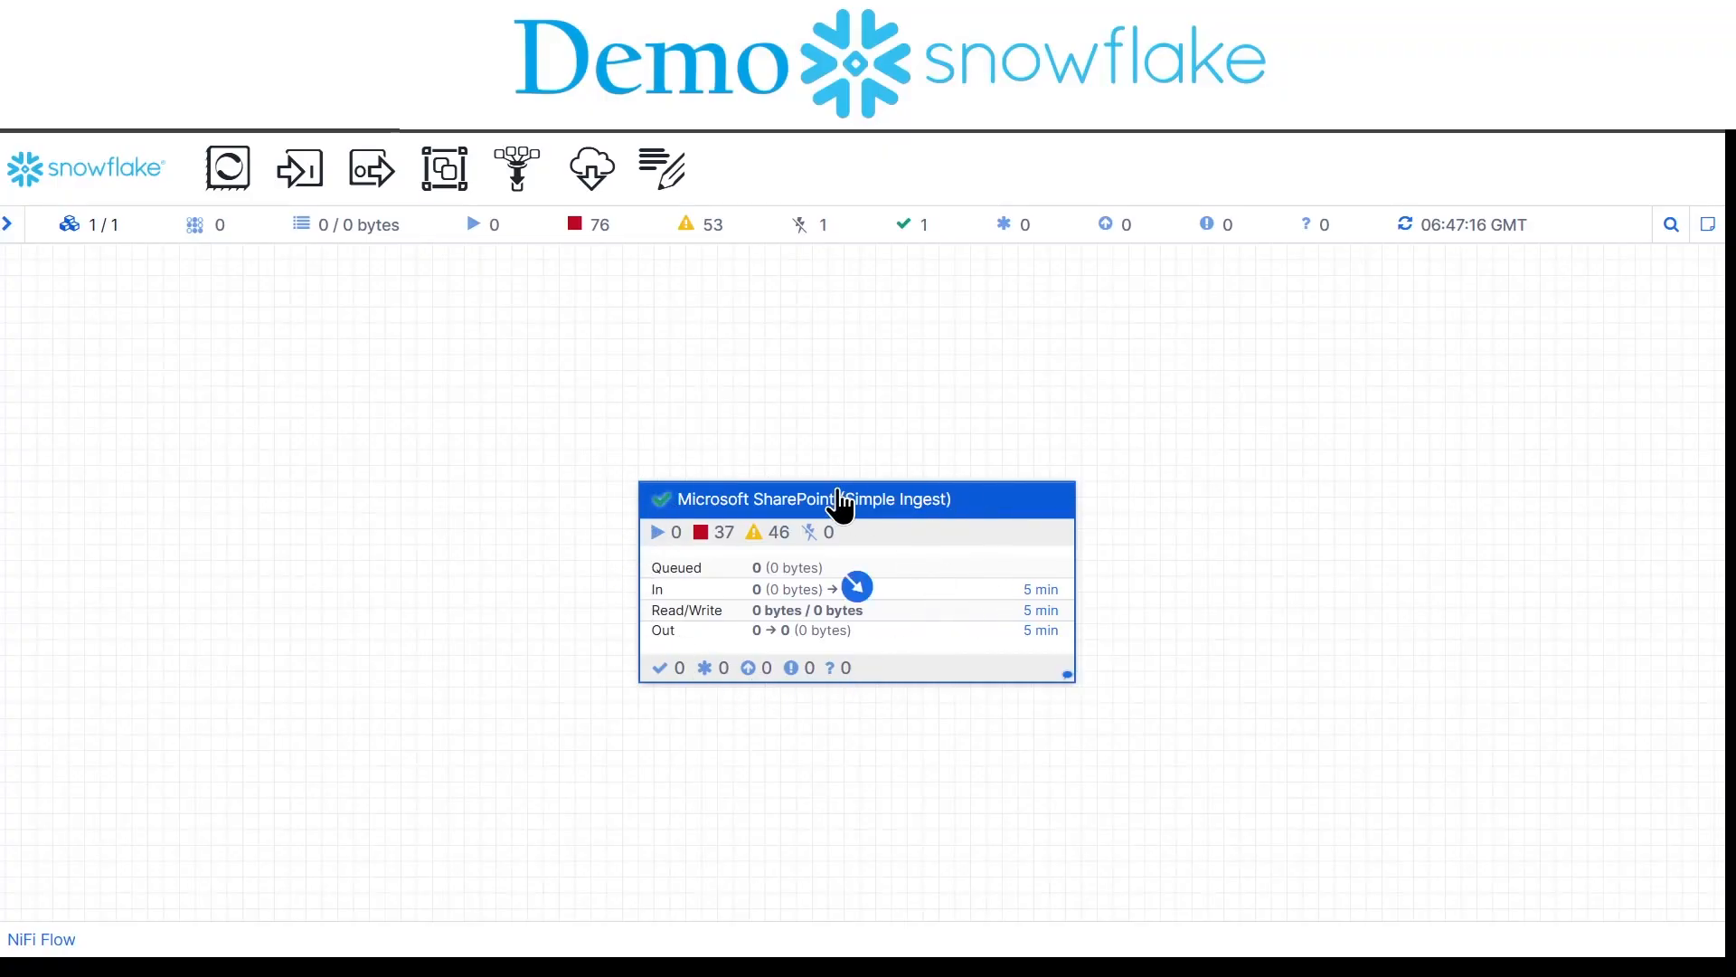
pyautogui.moveTo(881, 510)
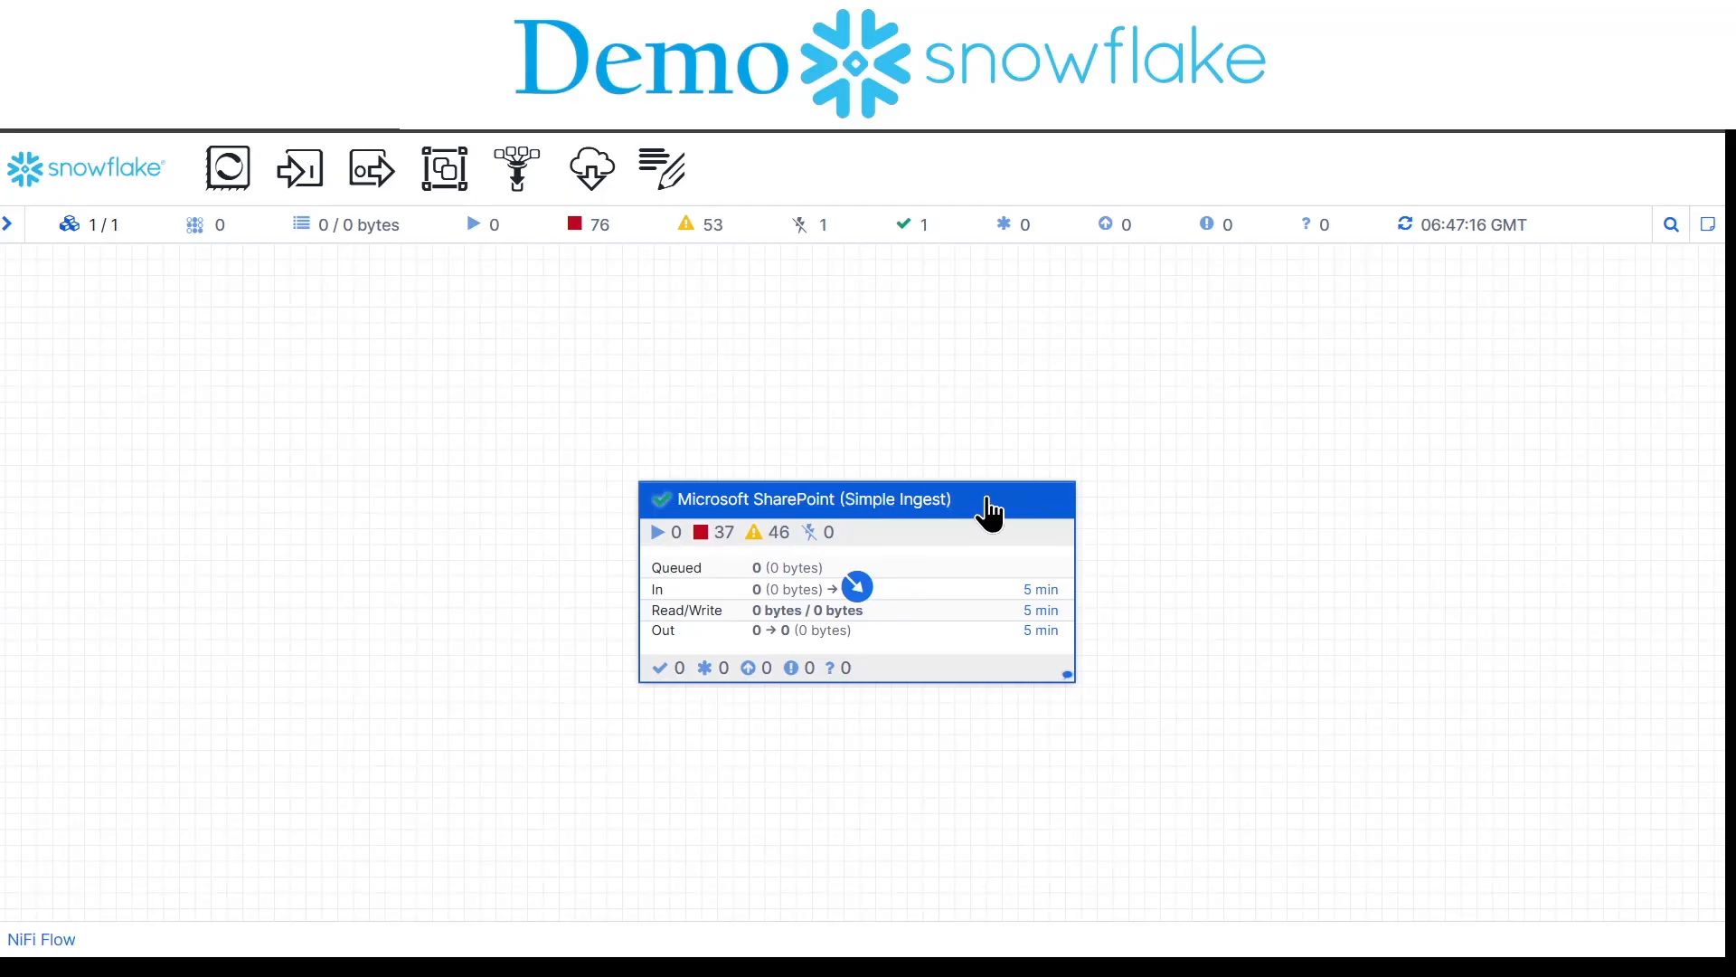
# Step: Bring up the Parameters list for the Microsoft SharePoint (Simple Ingest) process group
pyautogui.doubleClick(856, 499)
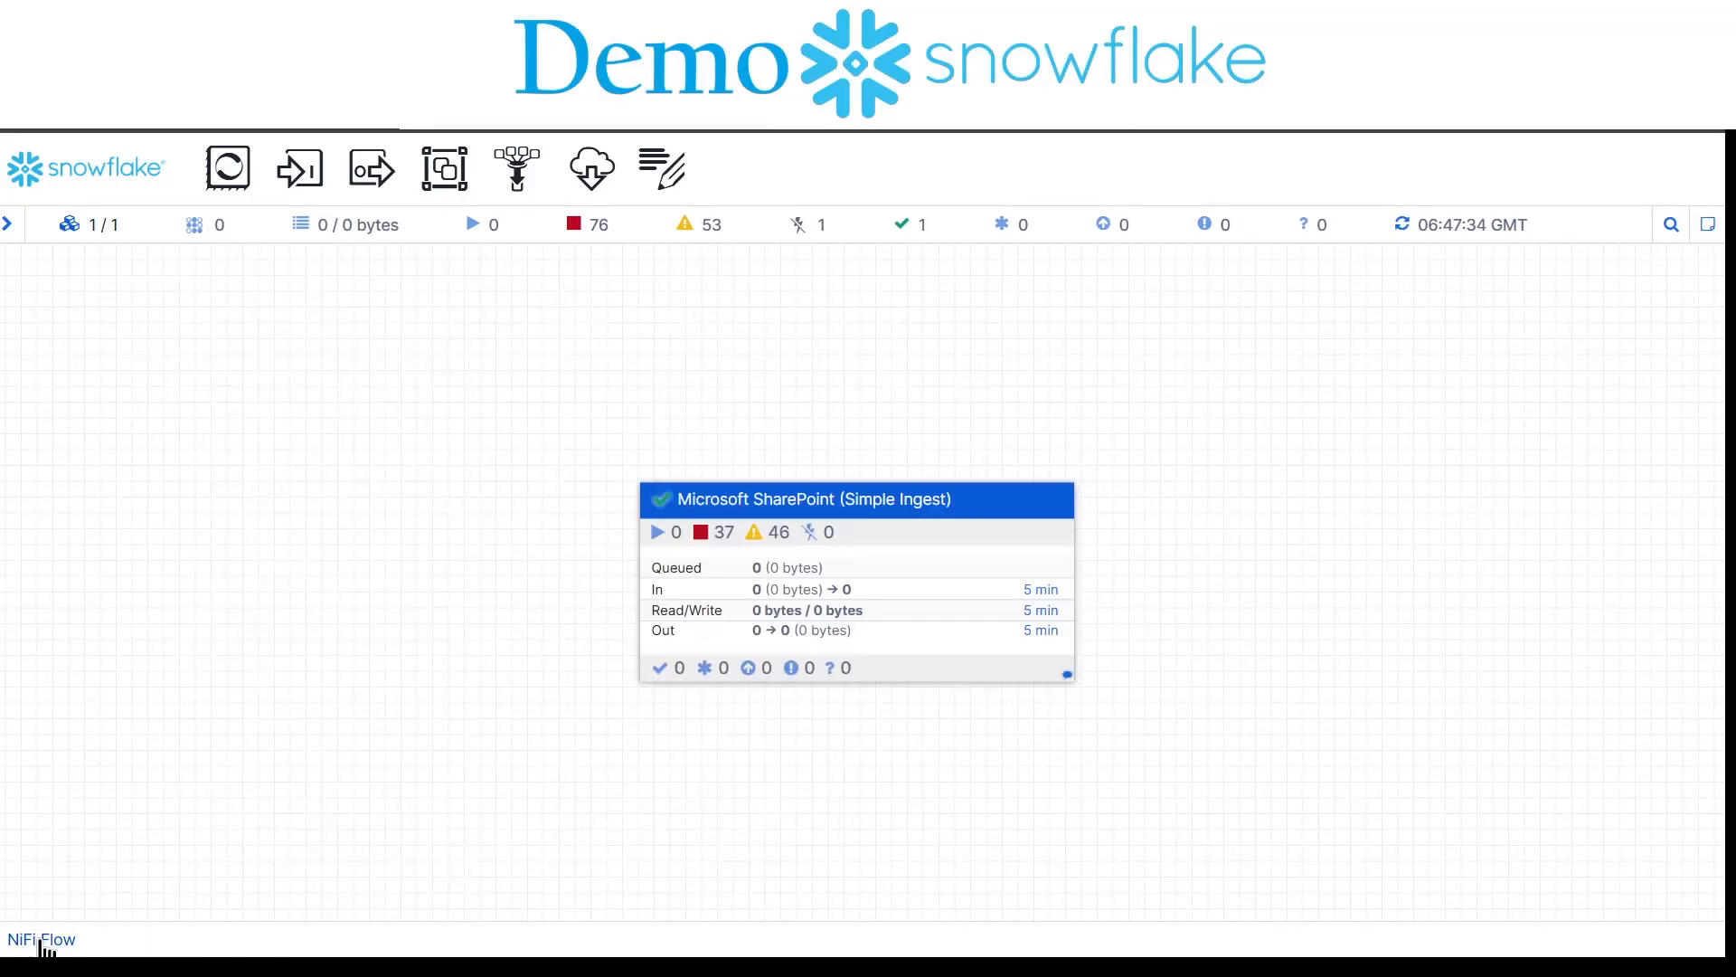
pyautogui.rightClick(857, 499)
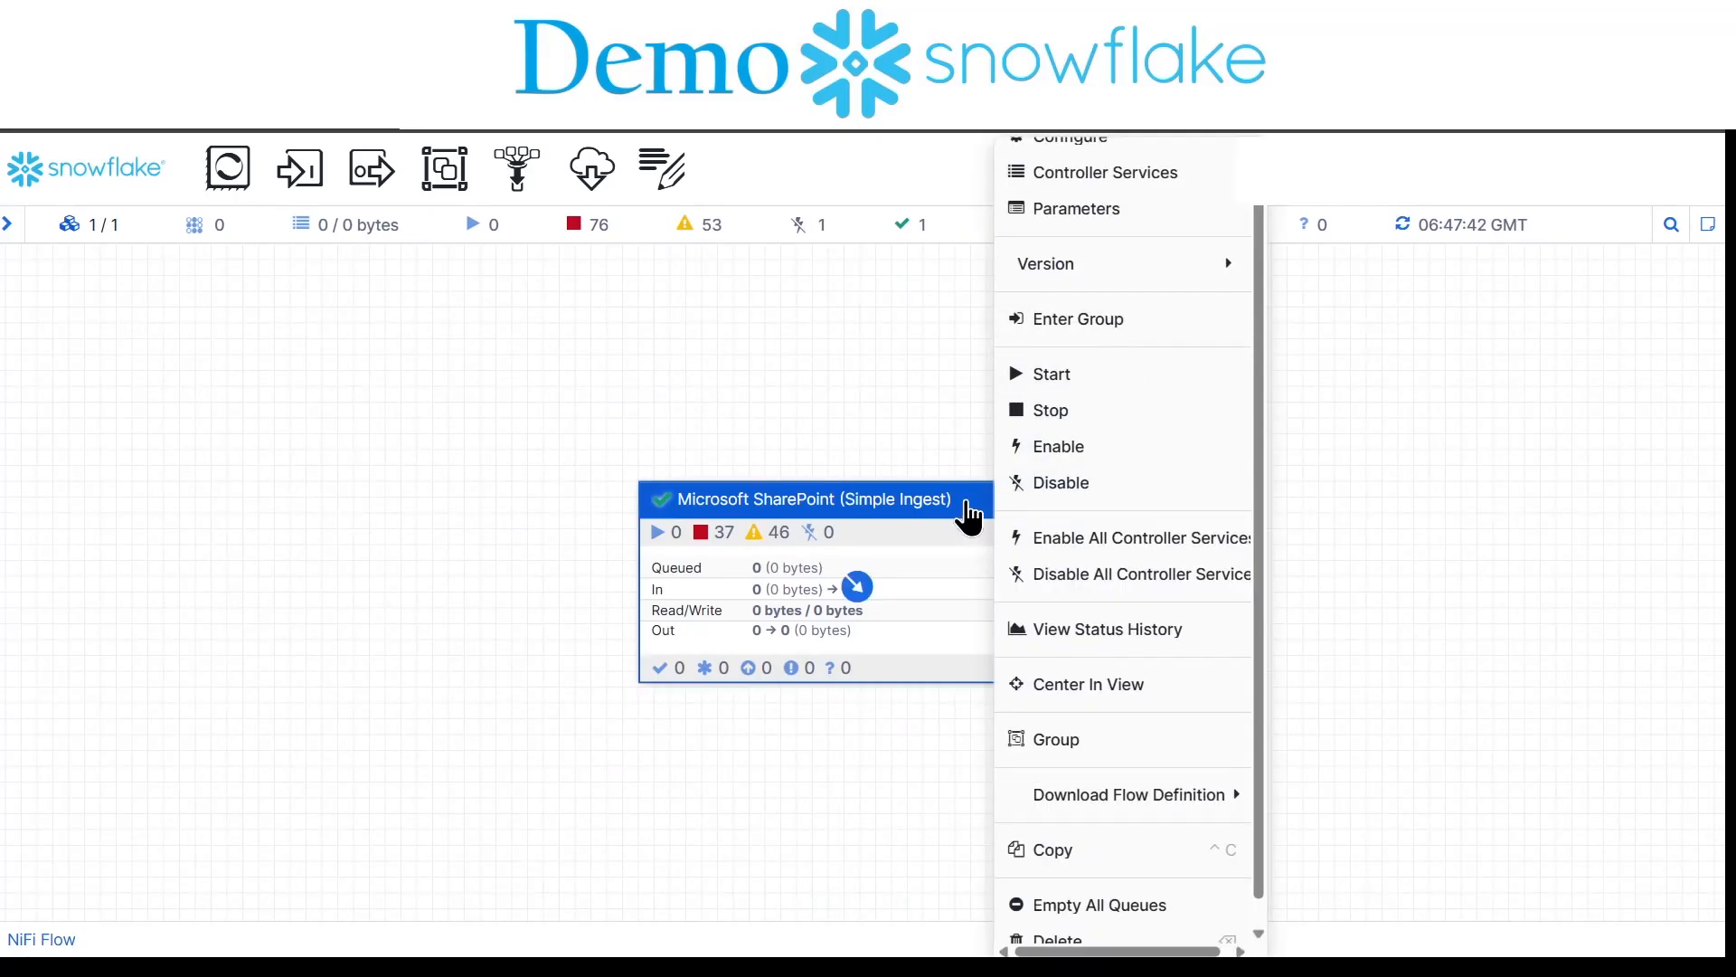
pyautogui.click(1078, 208)
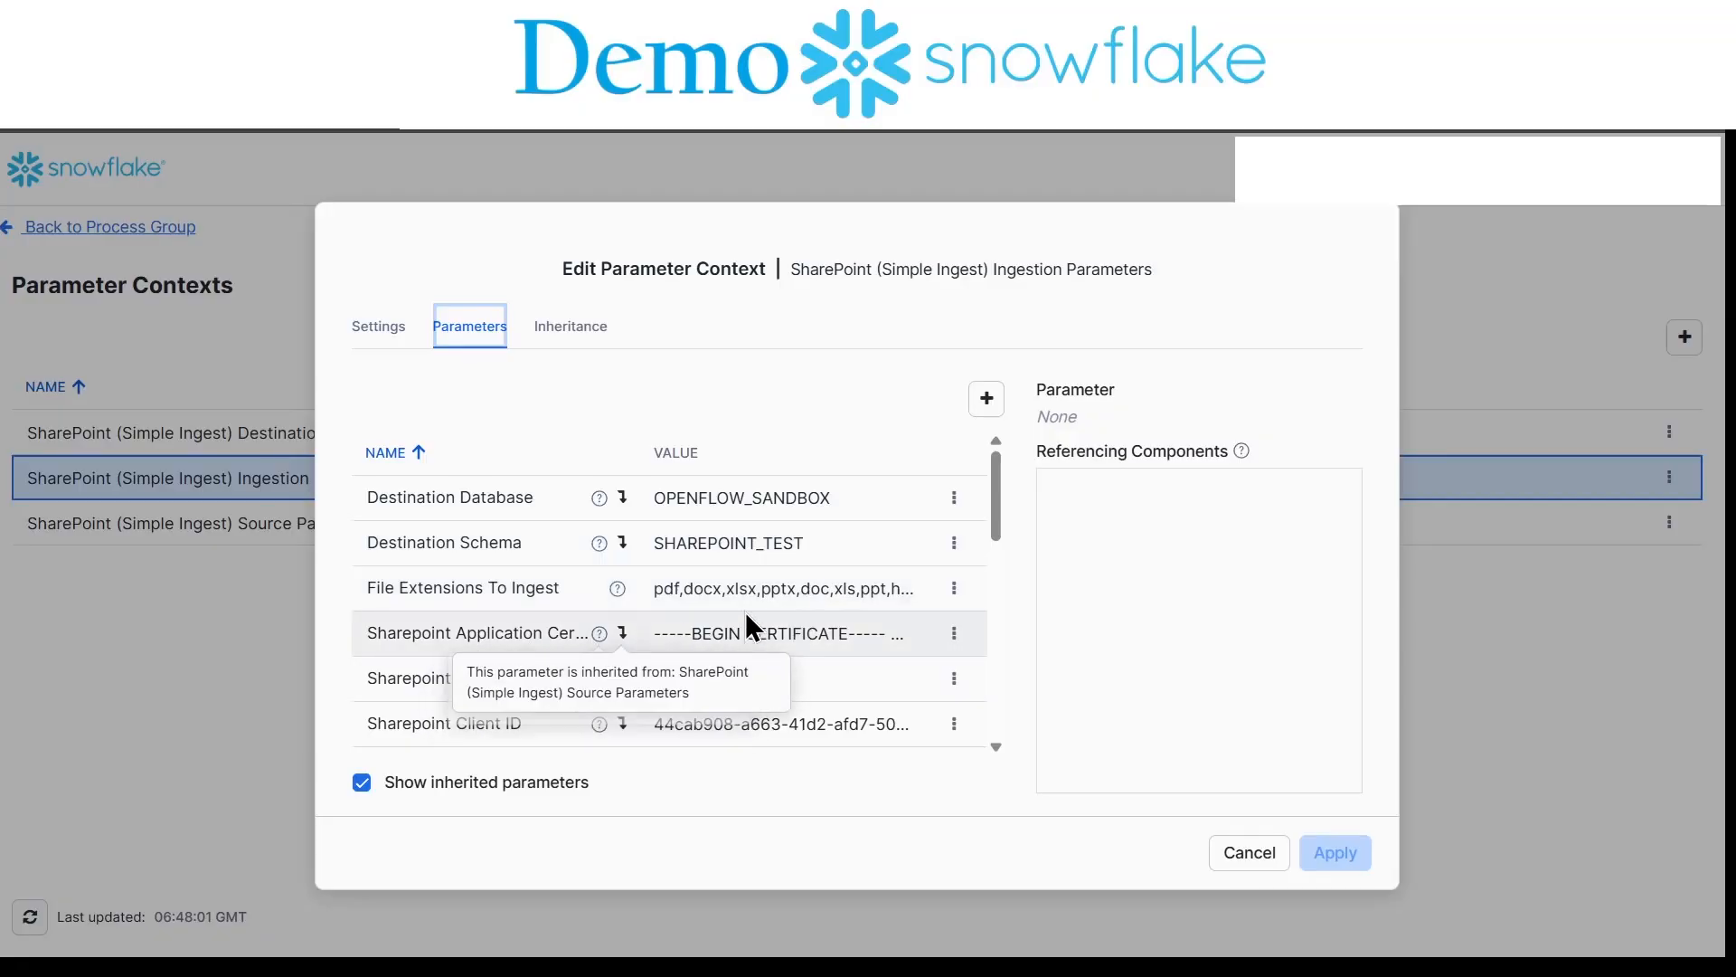
# Step: Review the Ingestion Parameters list and go to where the Sharepoint Site URL is defined
pyautogui.scroll(-3)
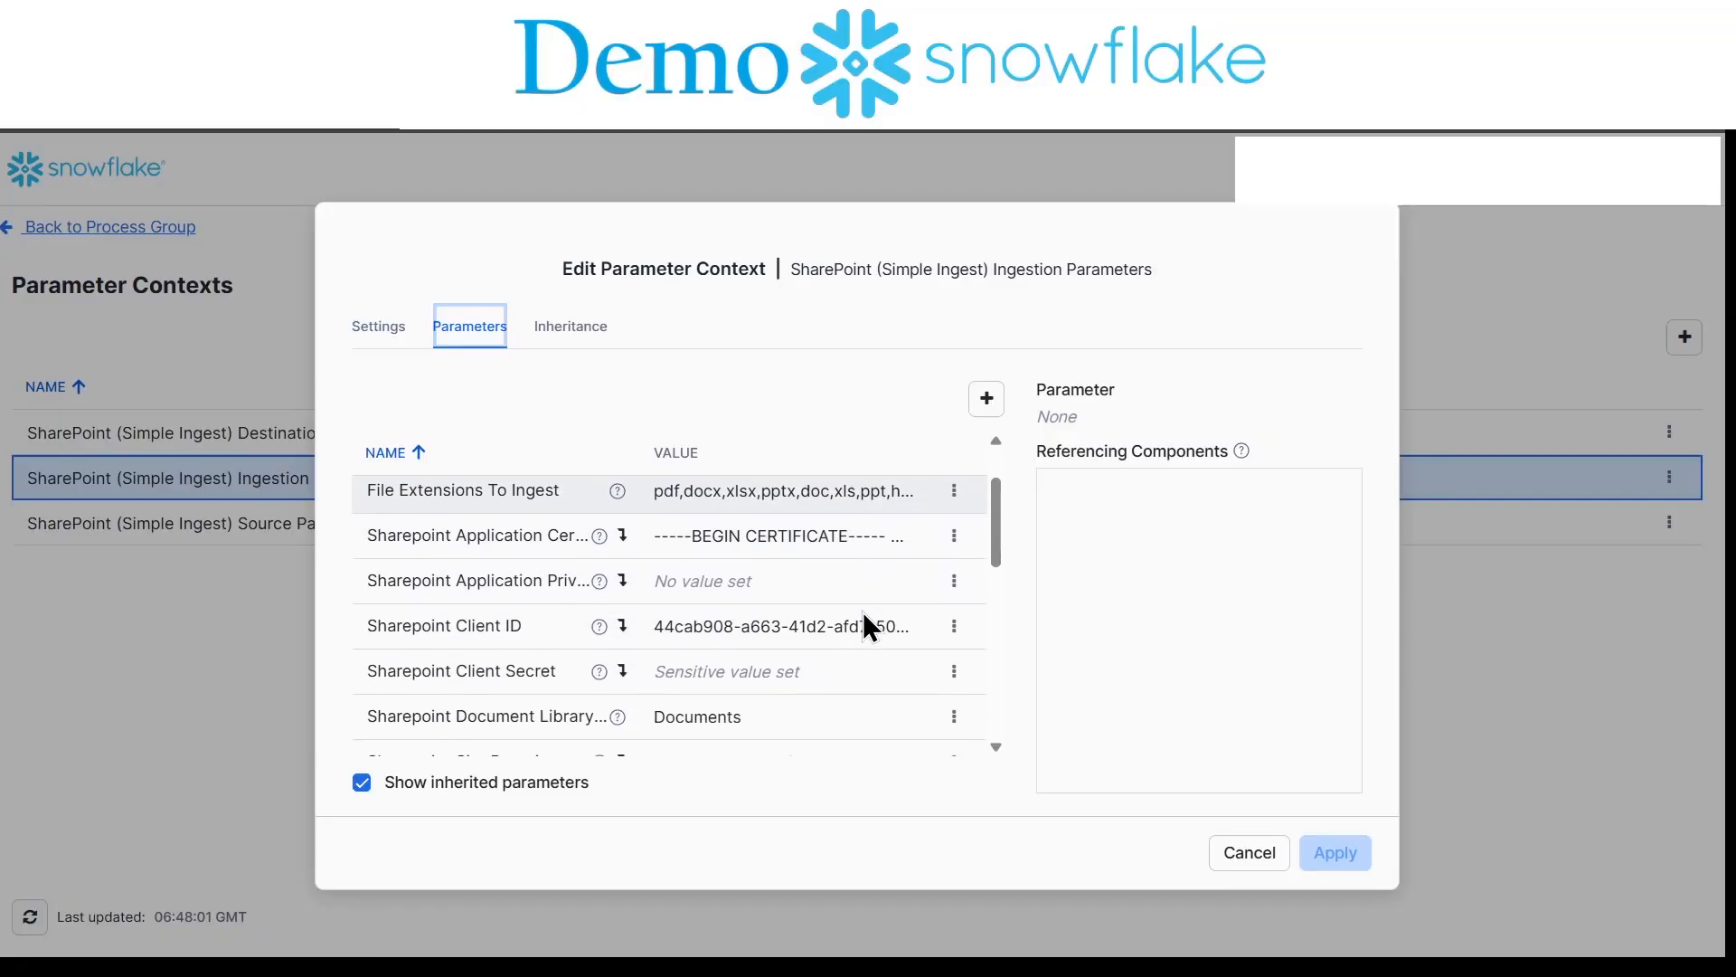
pyautogui.scroll(-3)
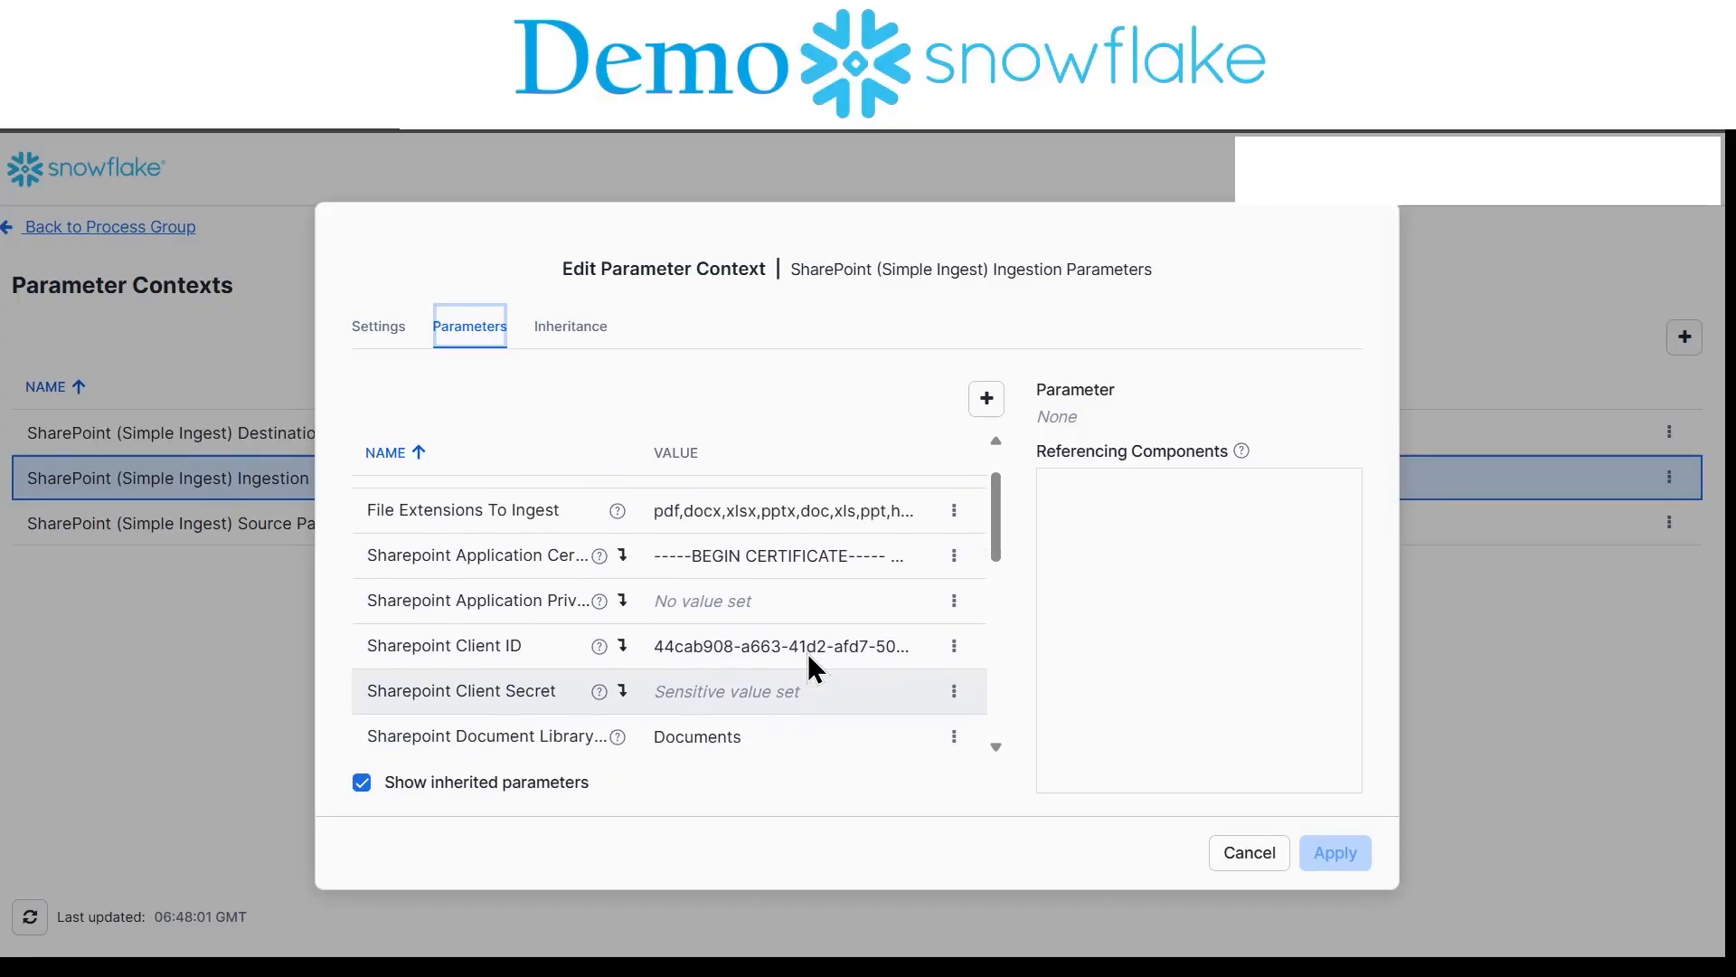
pyautogui.scroll(-3)
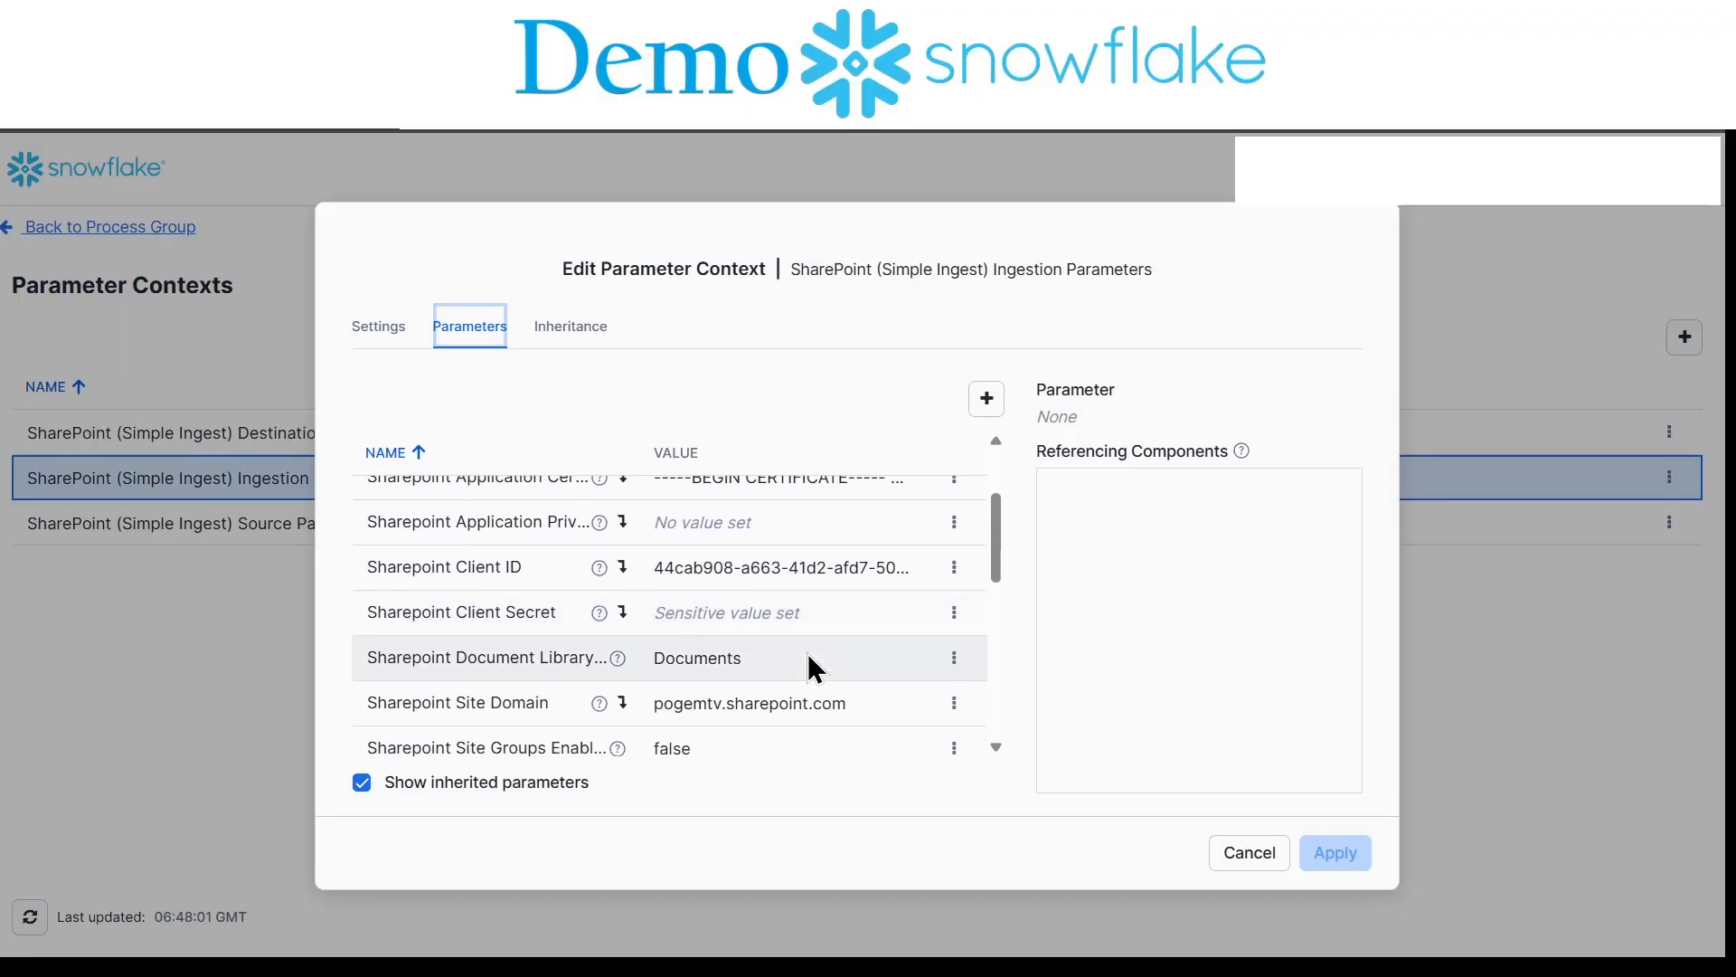
pyautogui.moveTo(479, 715)
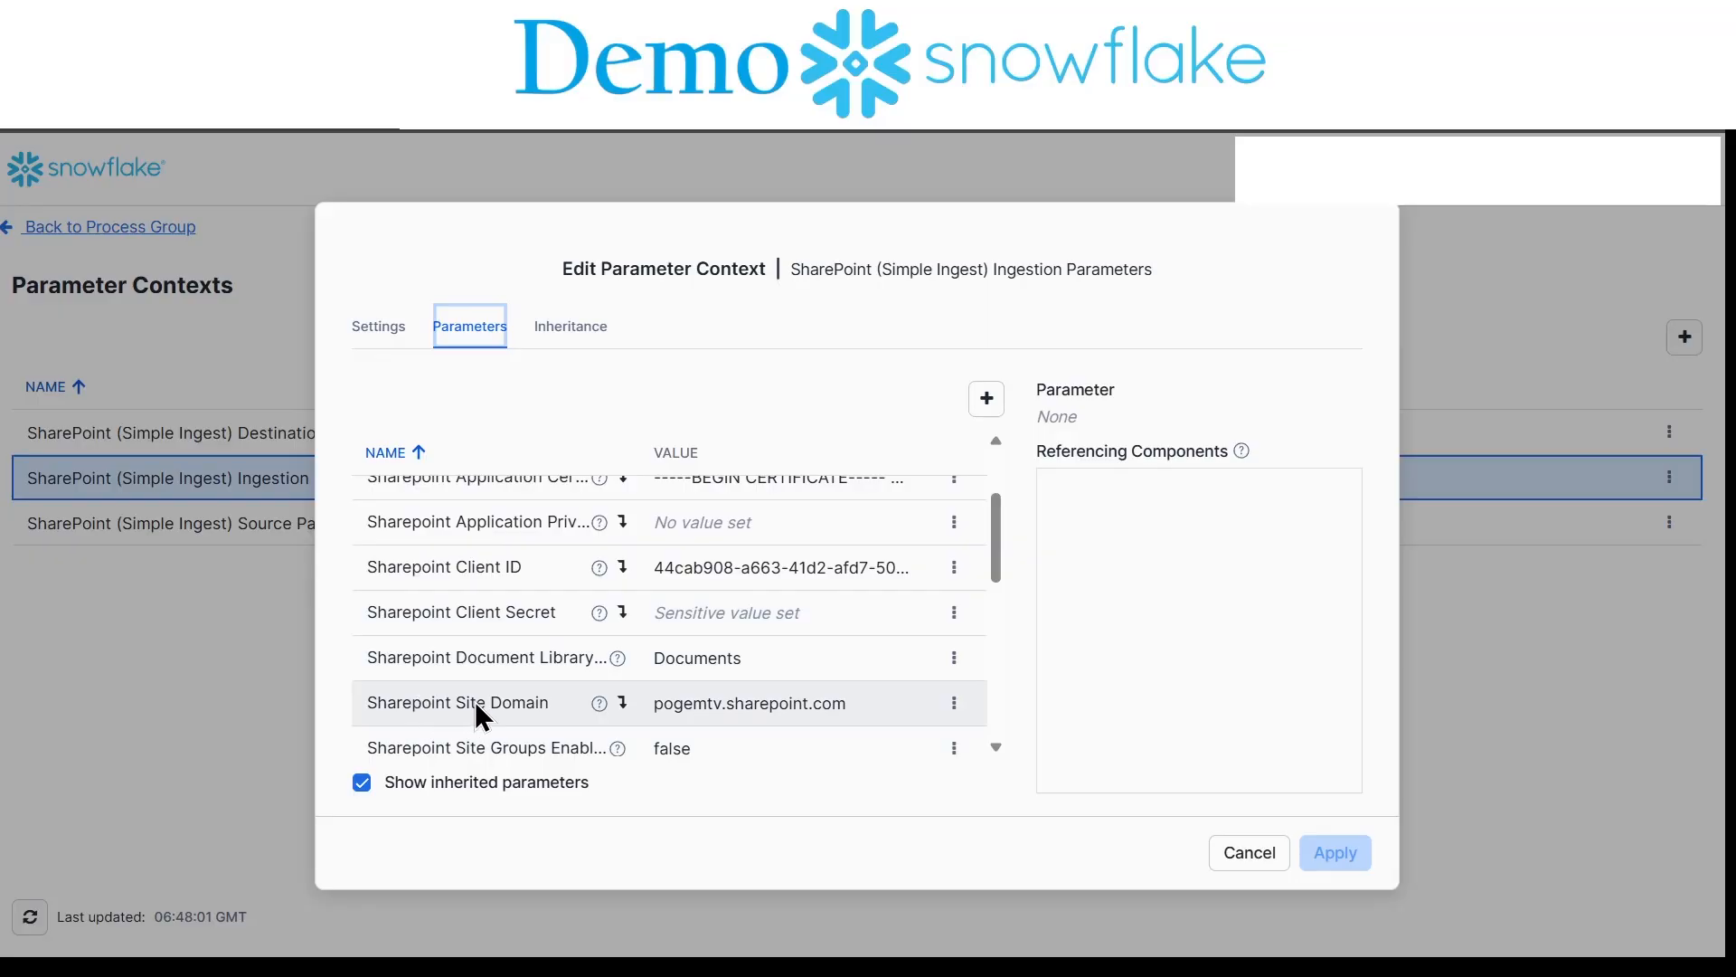
pyautogui.moveTo(820, 728)
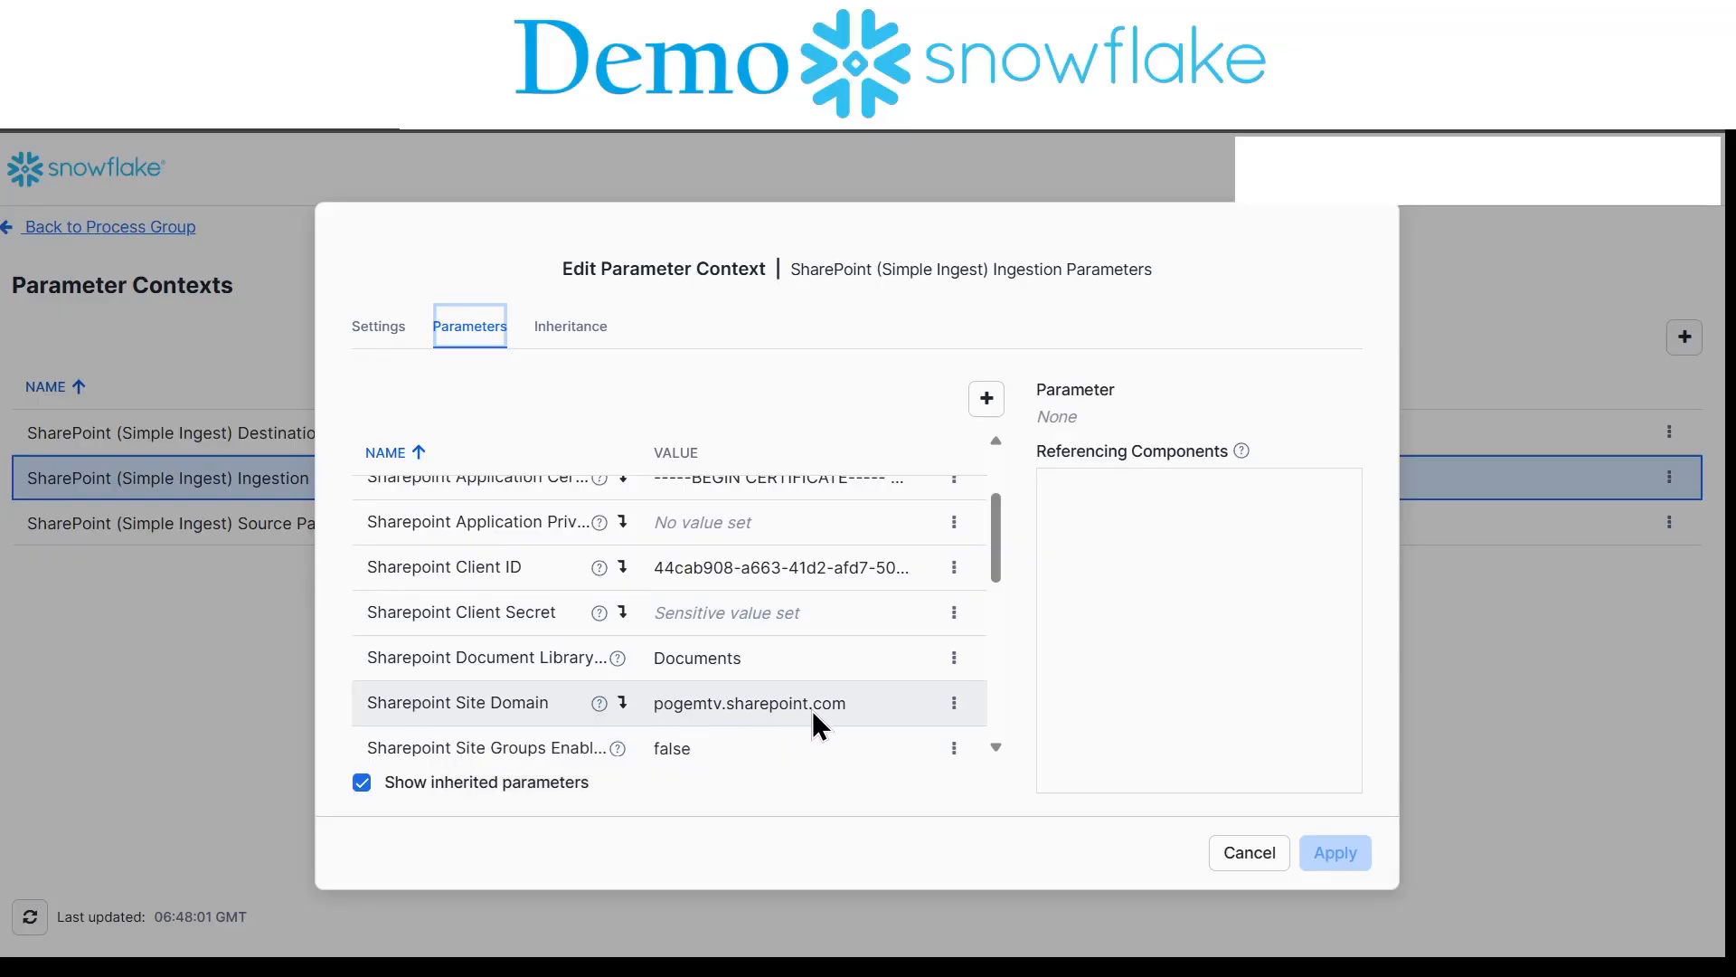
pyautogui.scroll(-3)
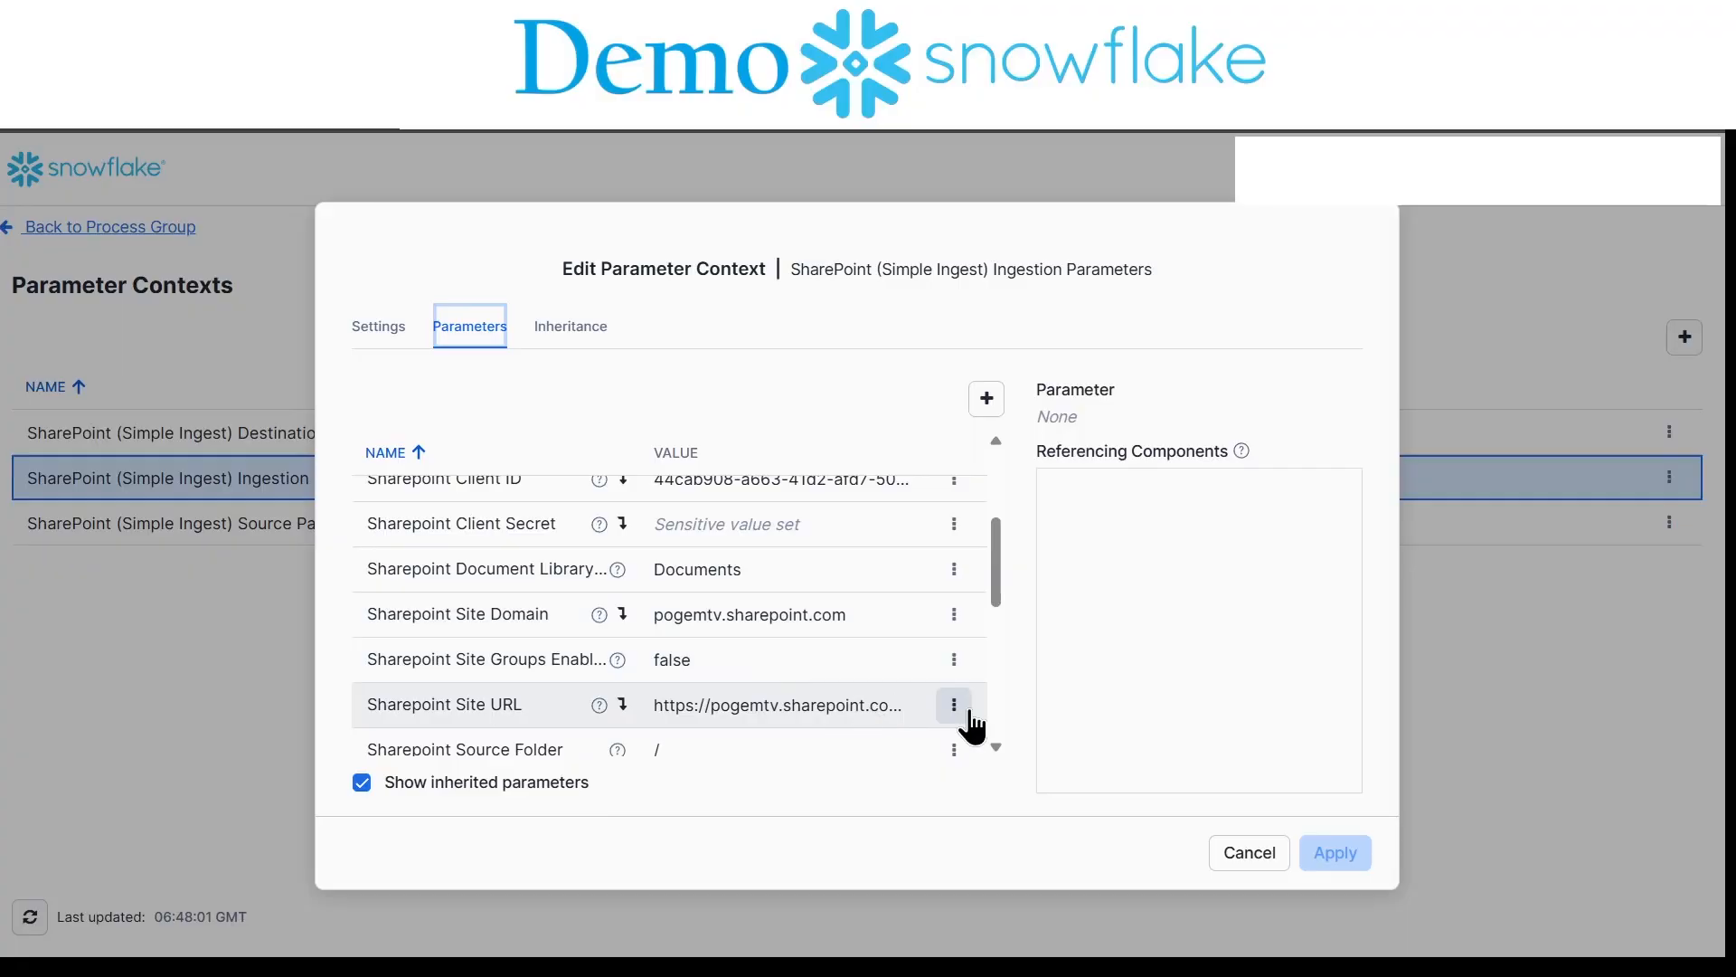
pyautogui.click(953, 703)
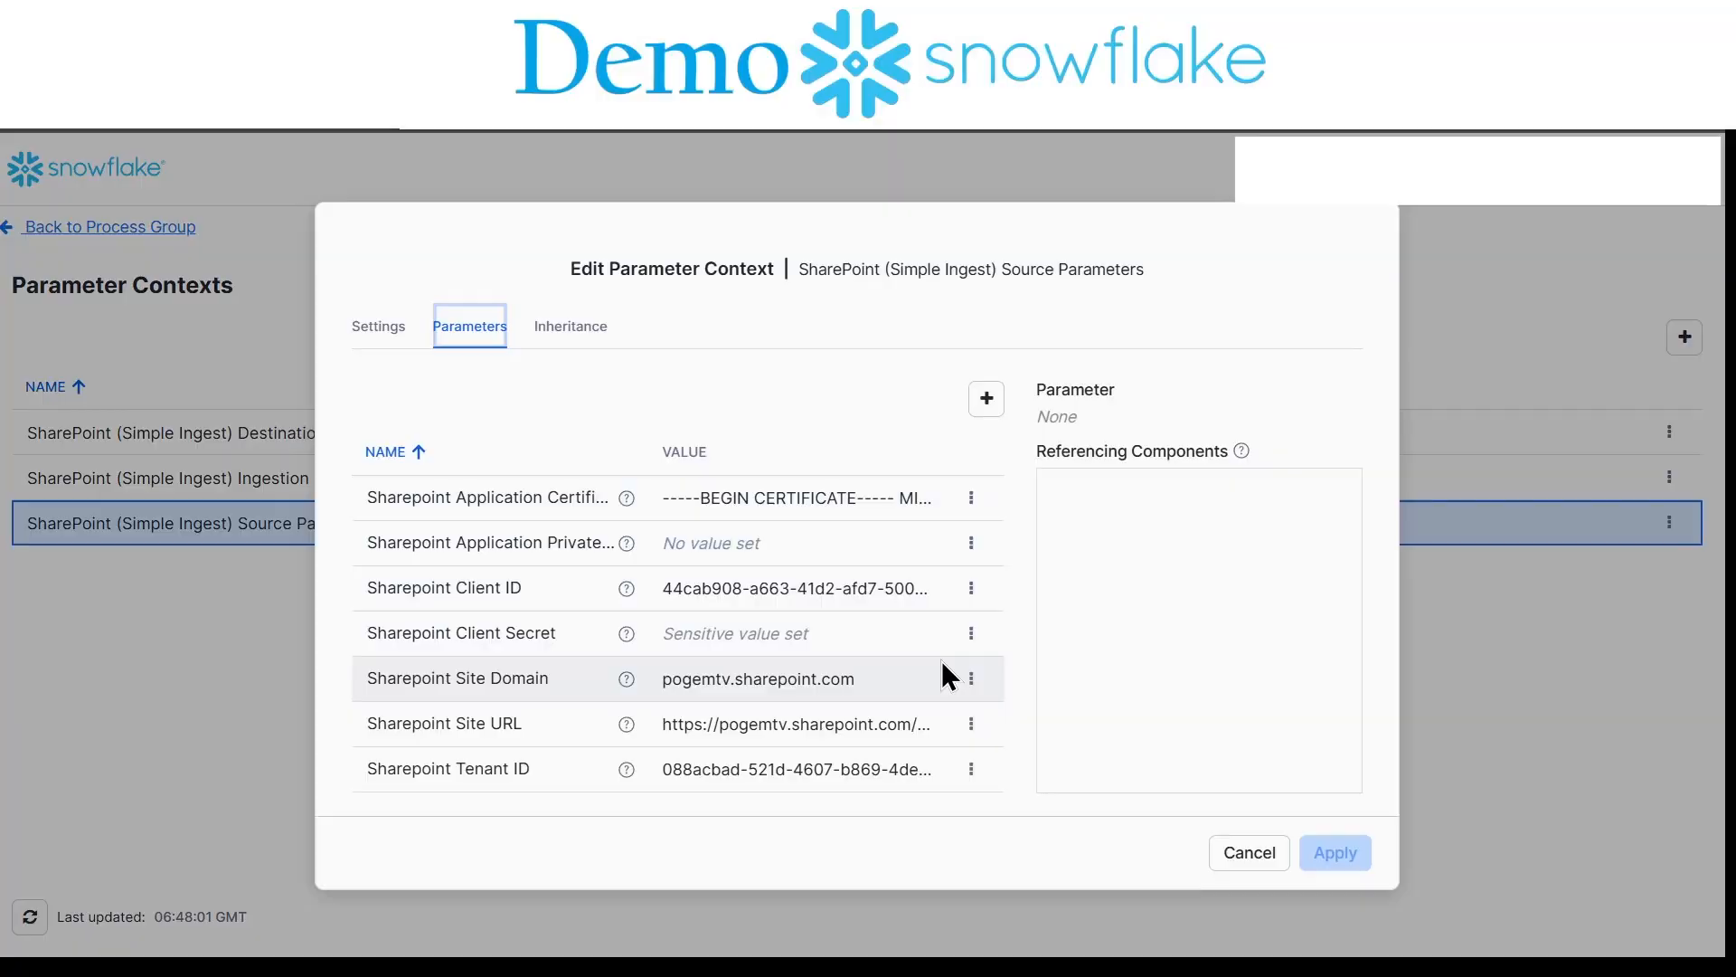
# Step: View the Sharepoint Site URL and Application Certificate values, then cancel out of Source Parameters unchanged
pyautogui.click(972, 723)
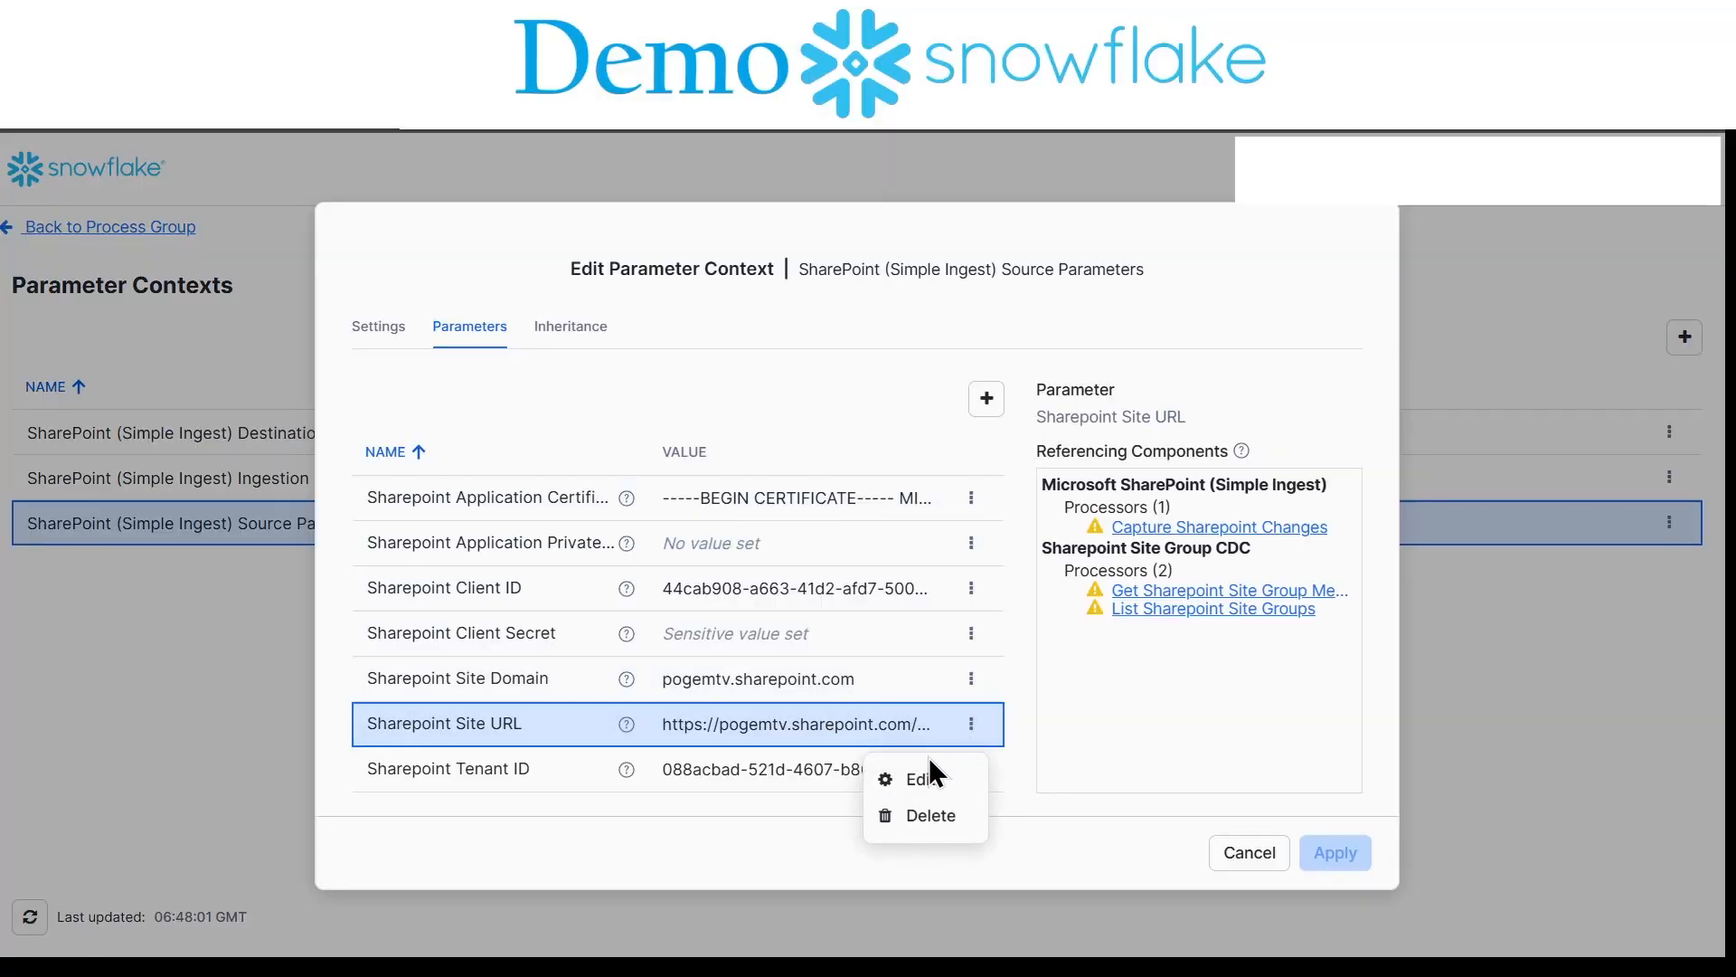
pyautogui.click(919, 778)
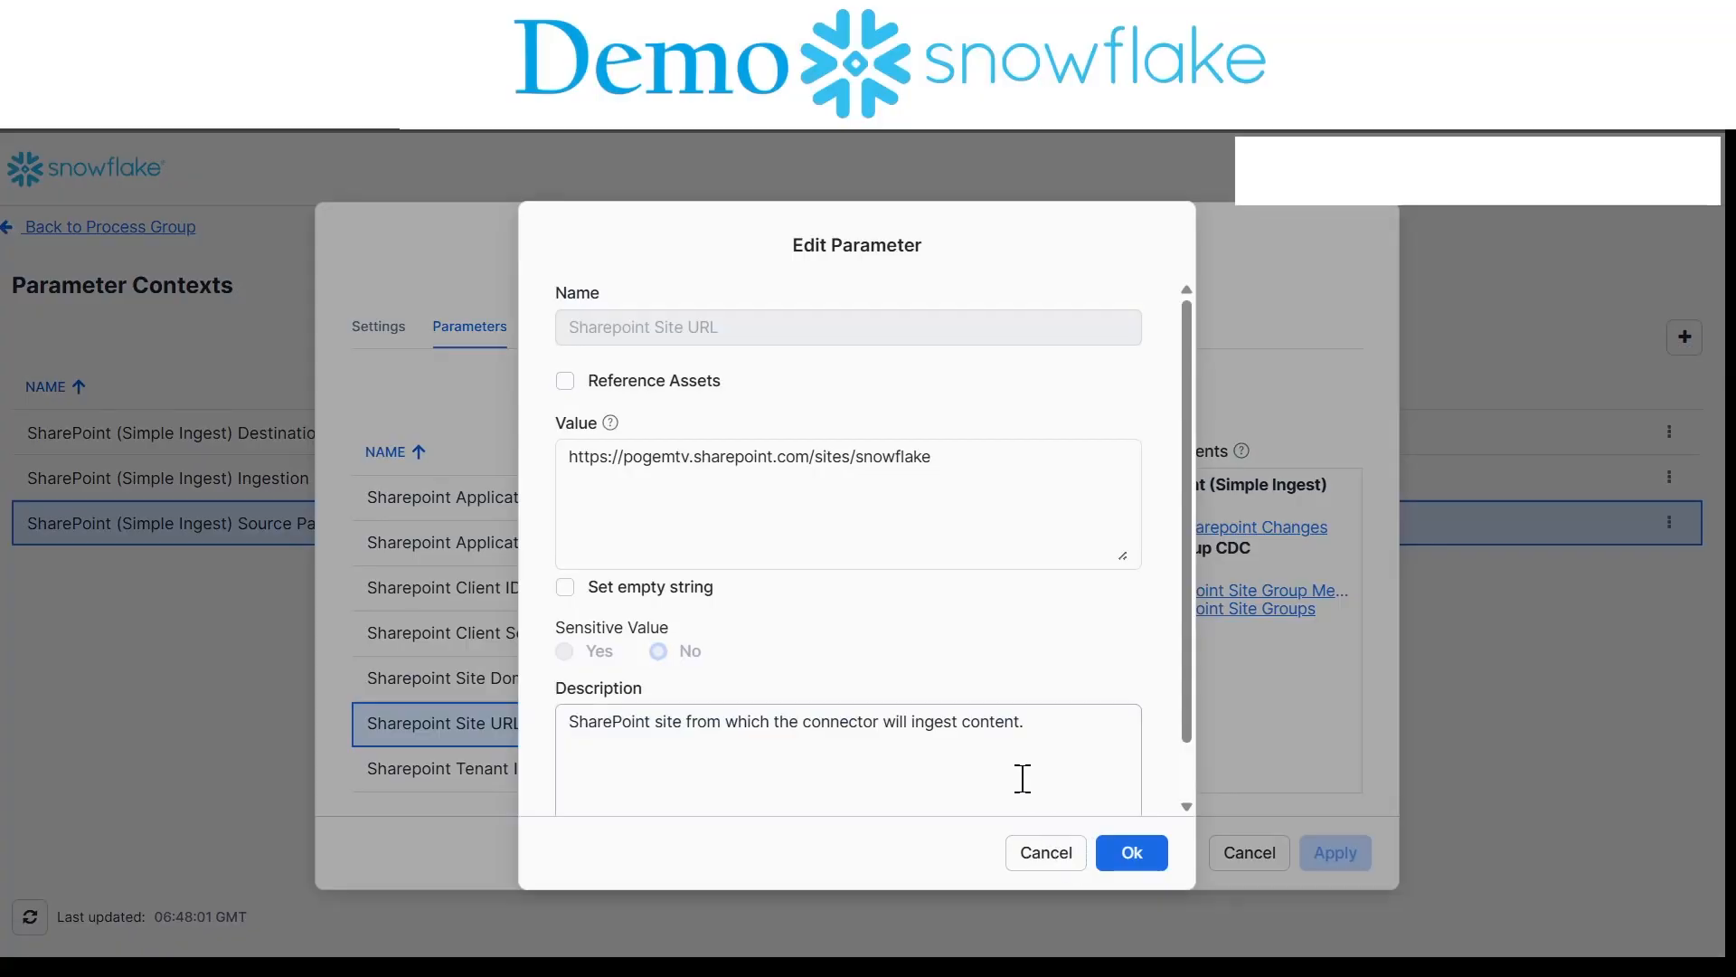
pyautogui.click(1129, 851)
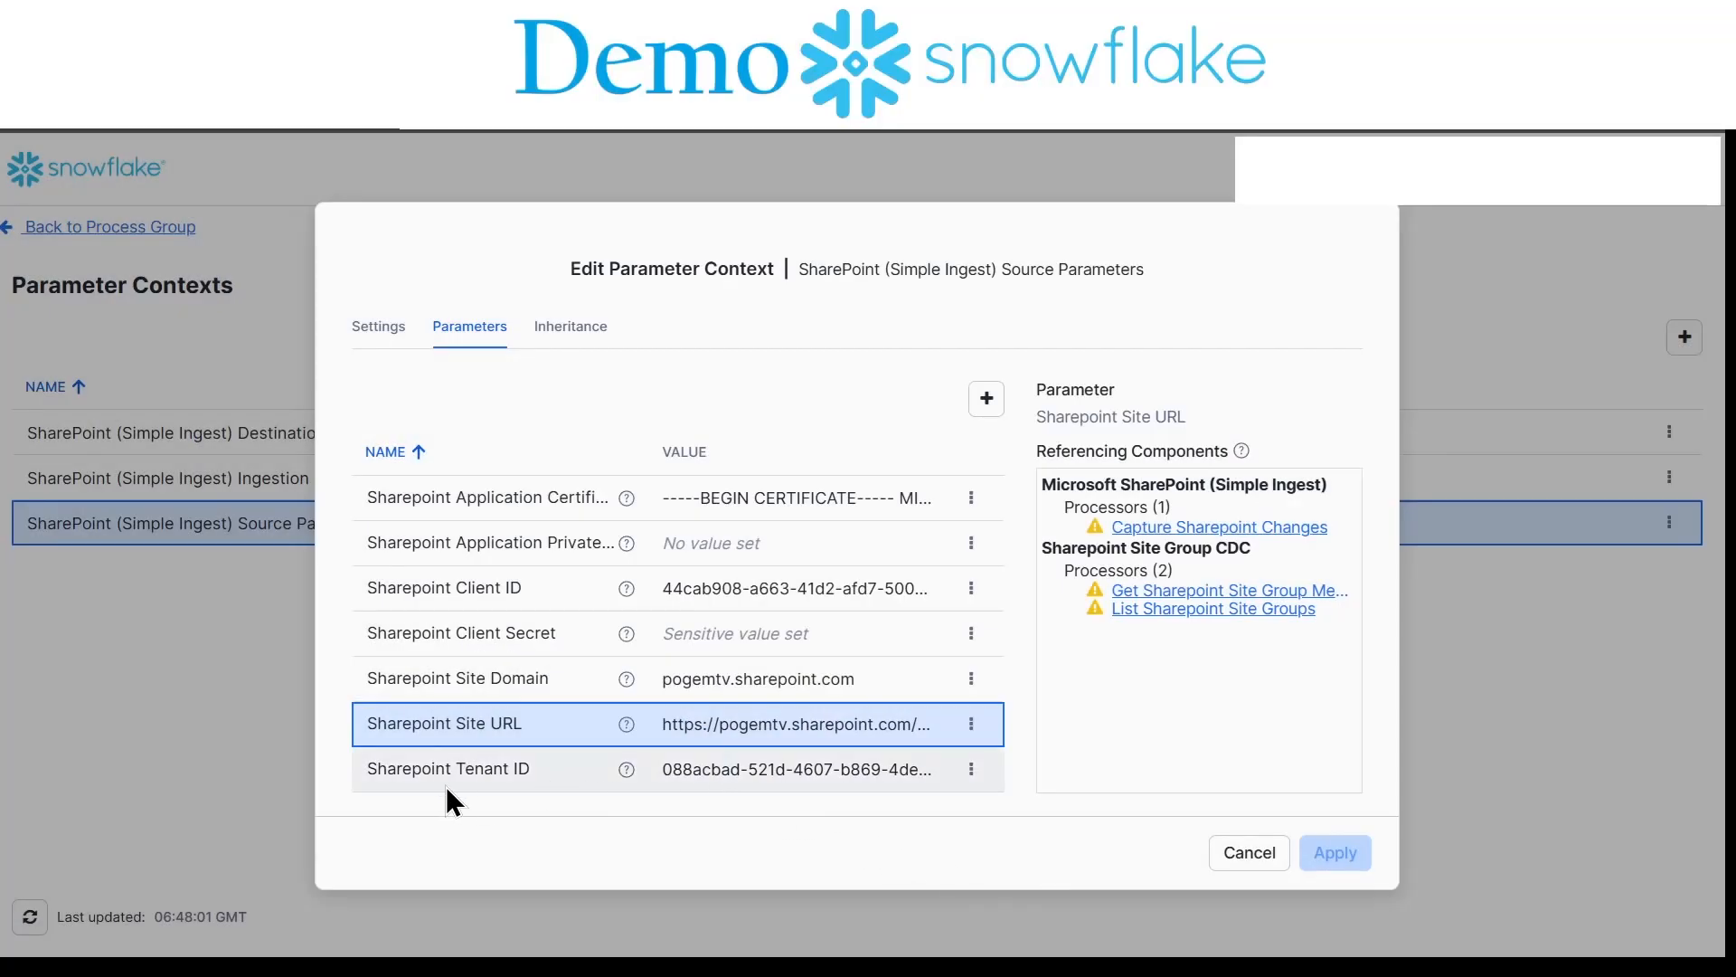
pyautogui.moveTo(803, 787)
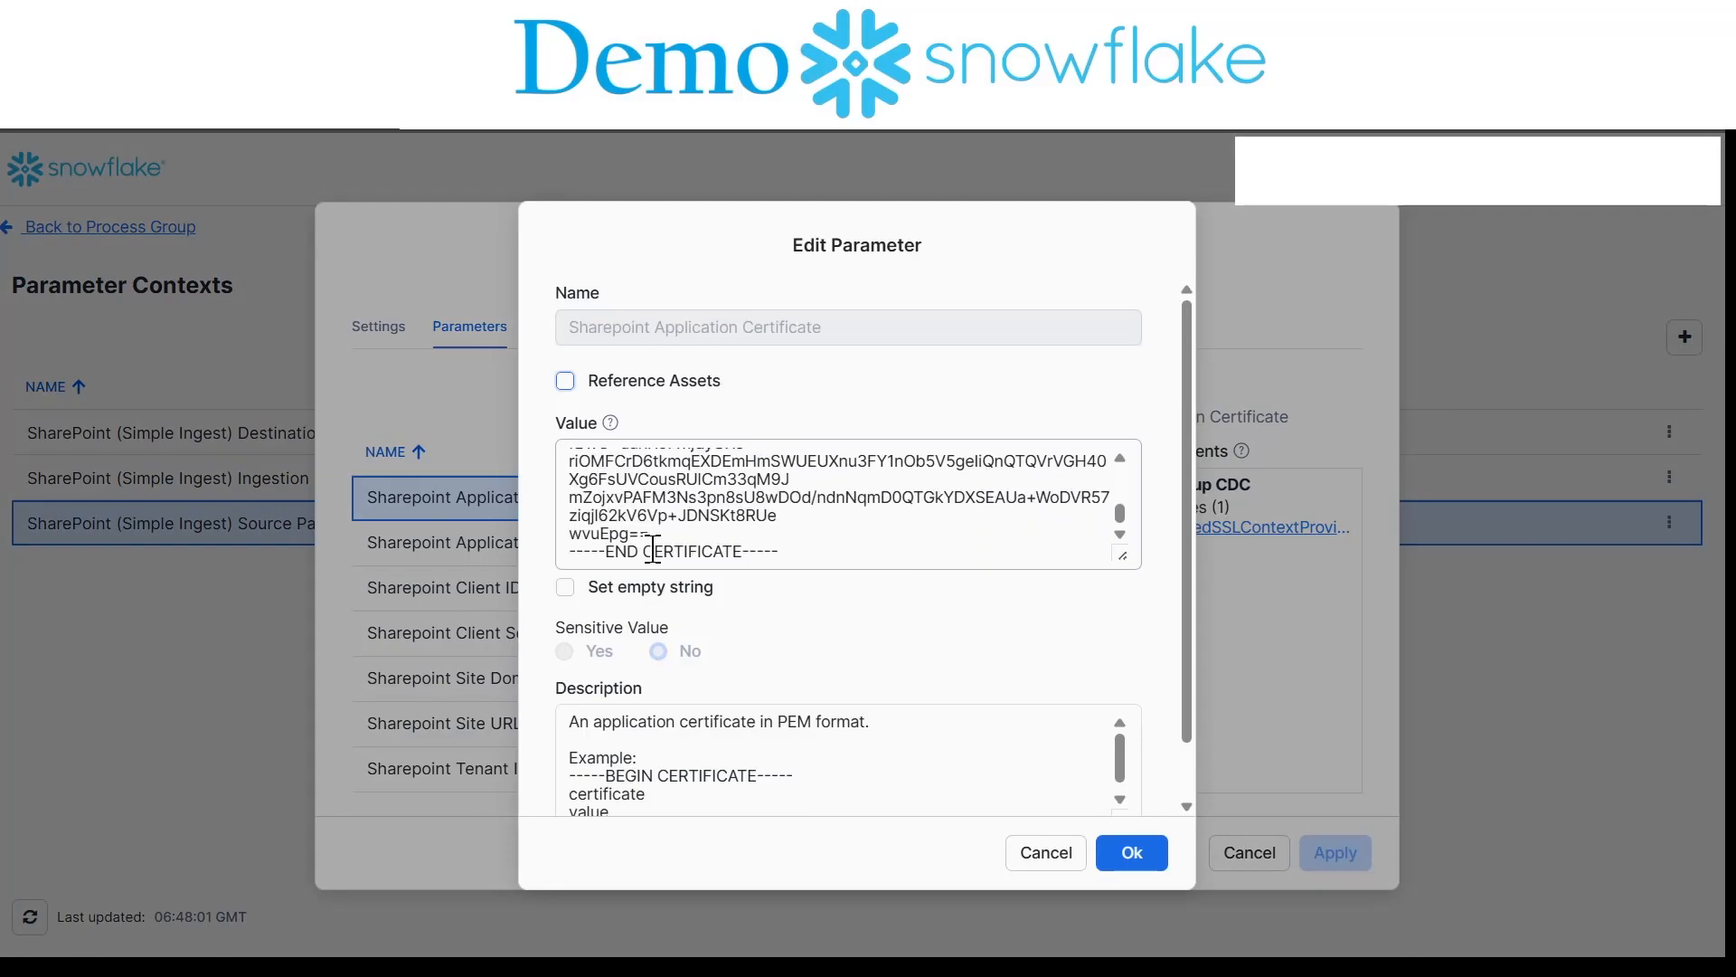
pyautogui.click(1129, 851)
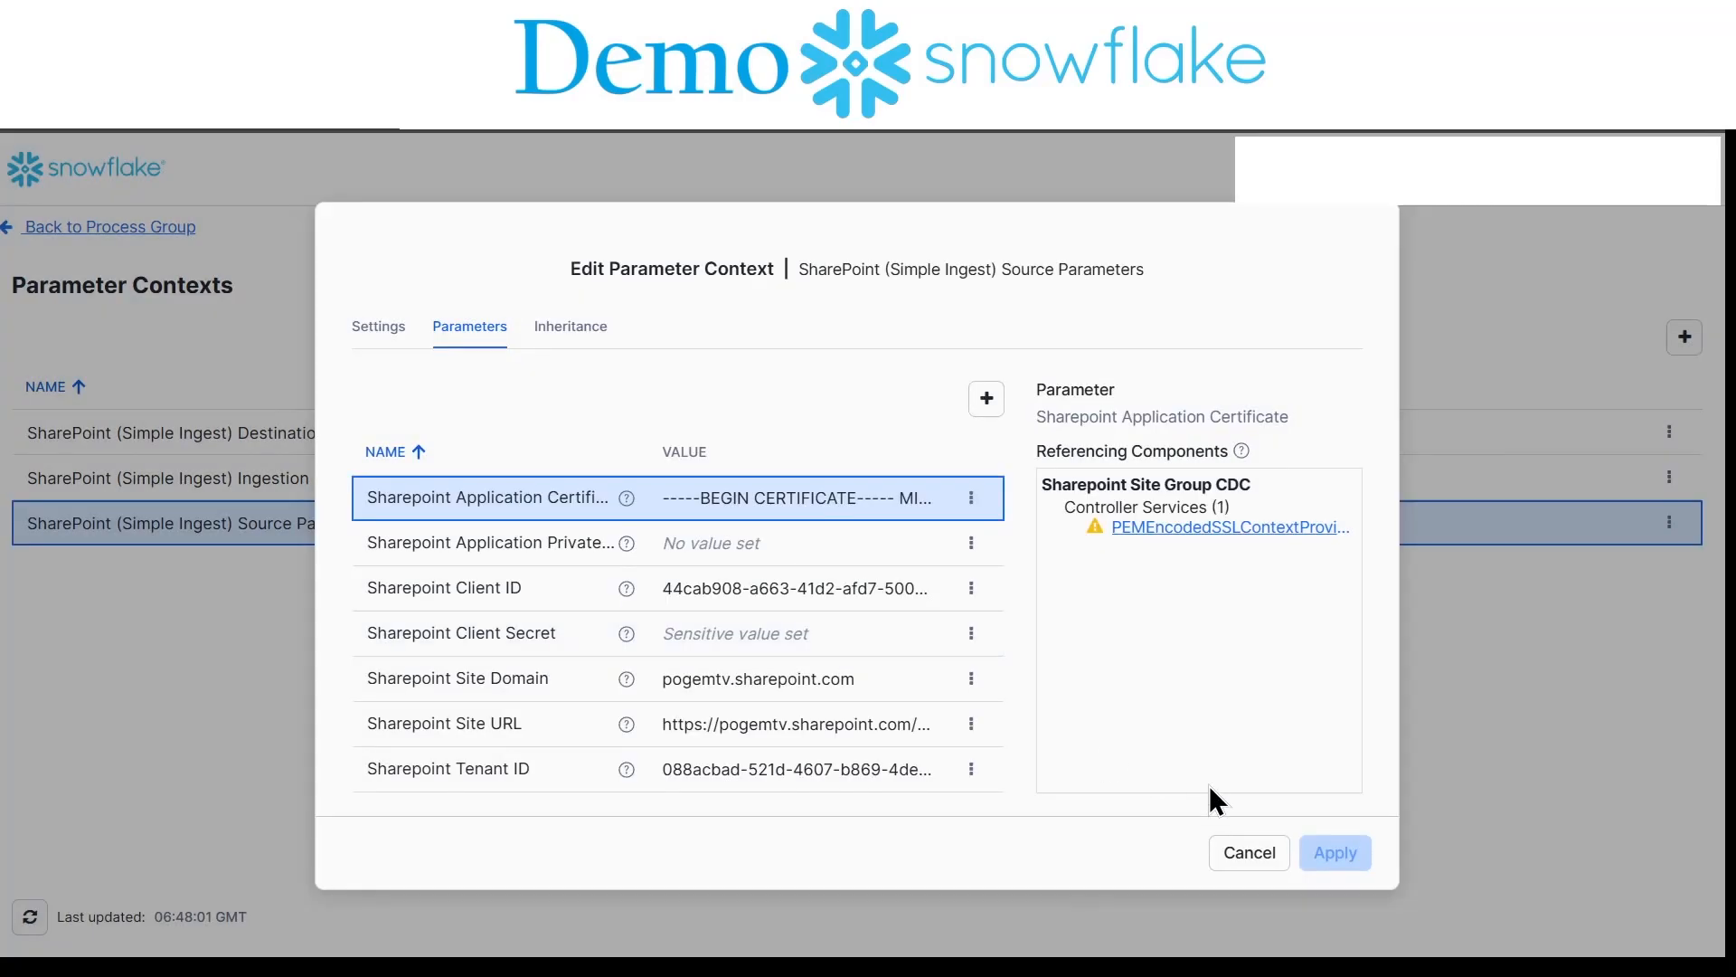
pyautogui.click(1246, 852)
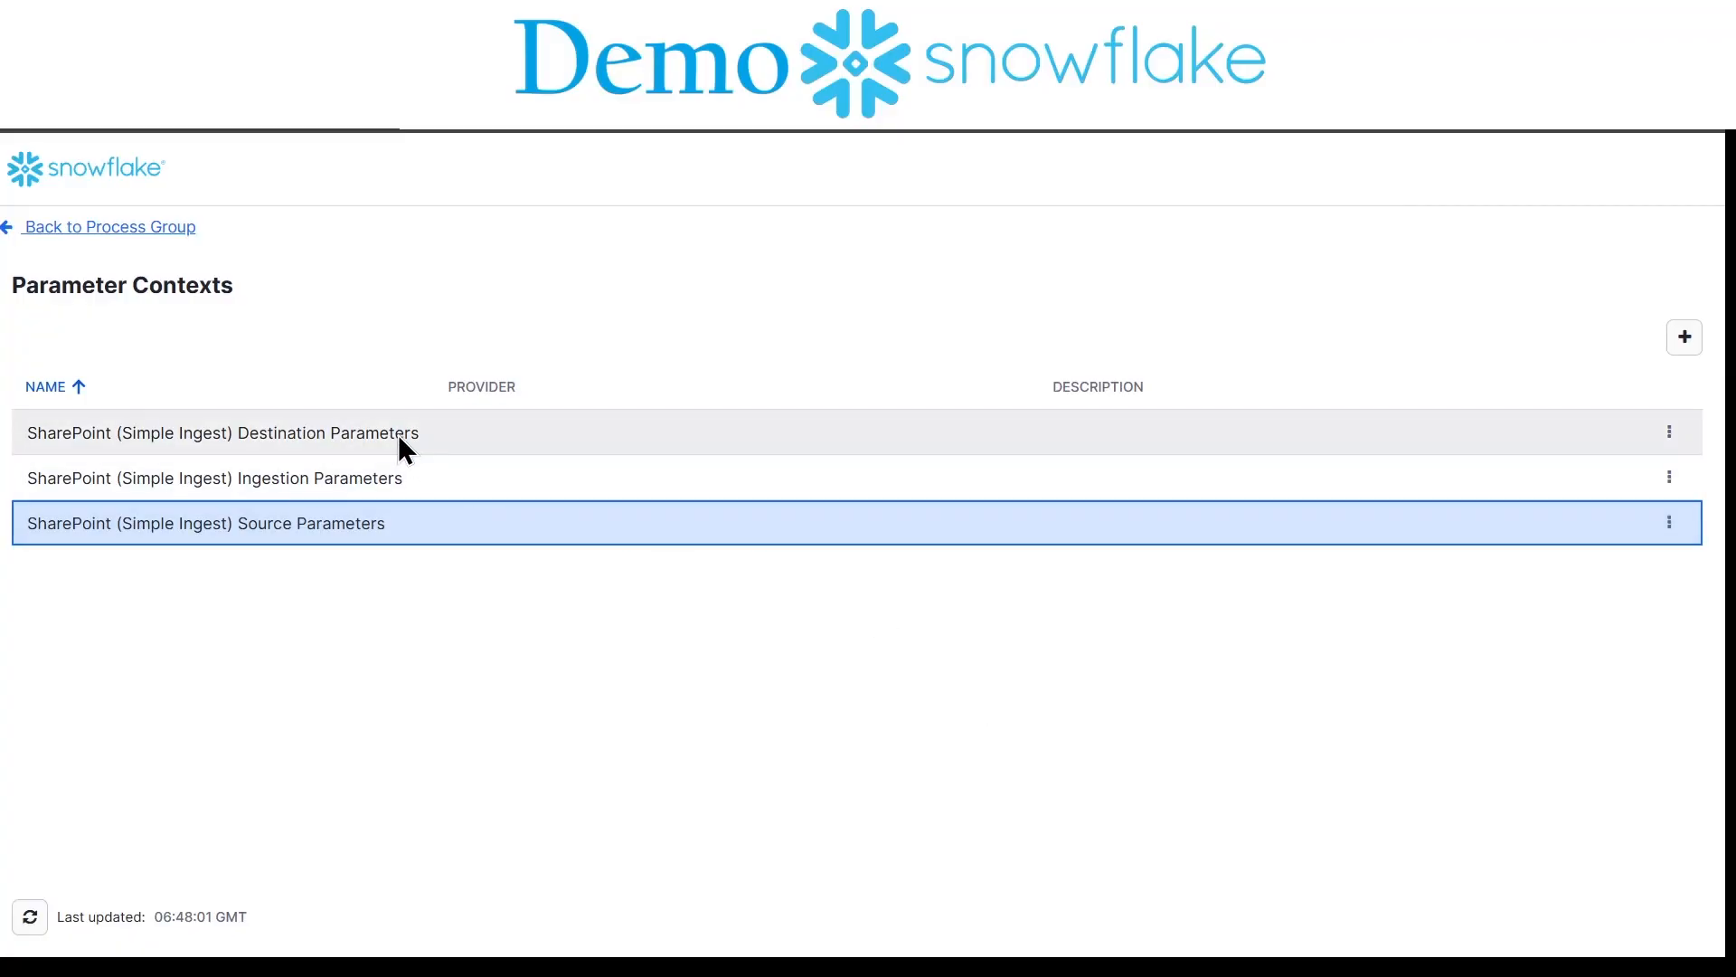
pyautogui.click(221, 432)
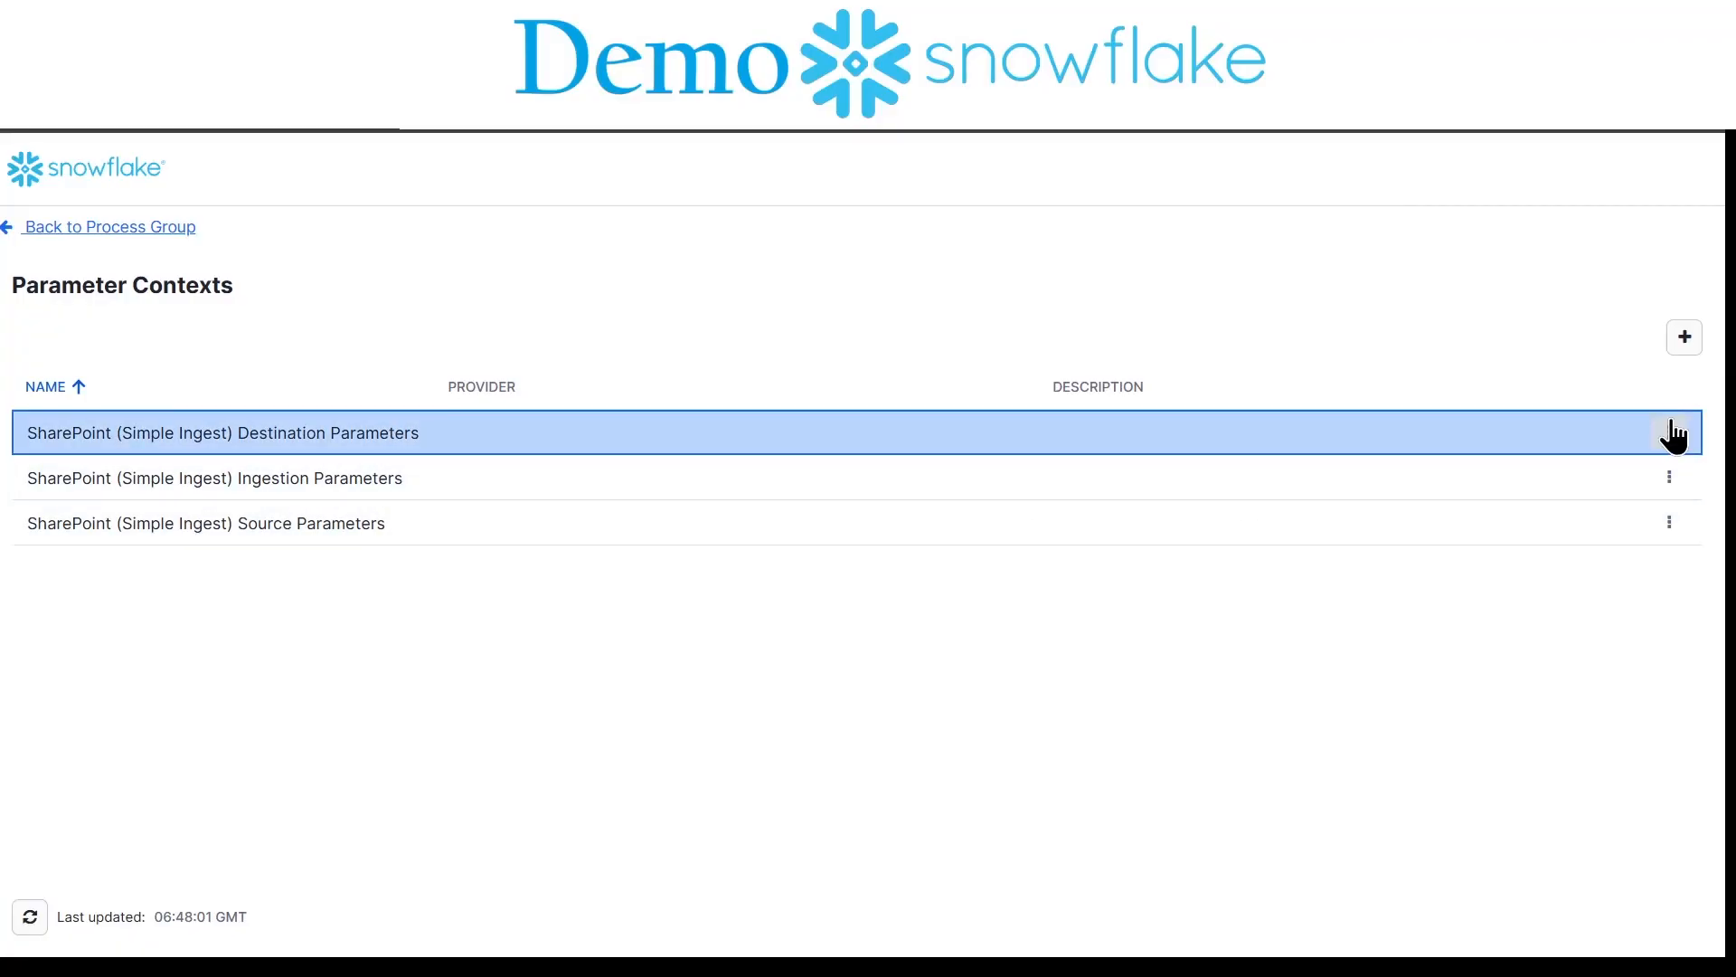
# Step: Re-confirm the Snowflake Private Key in Destination Parameters and review role, user and warehouse
pyautogui.click(1669, 432)
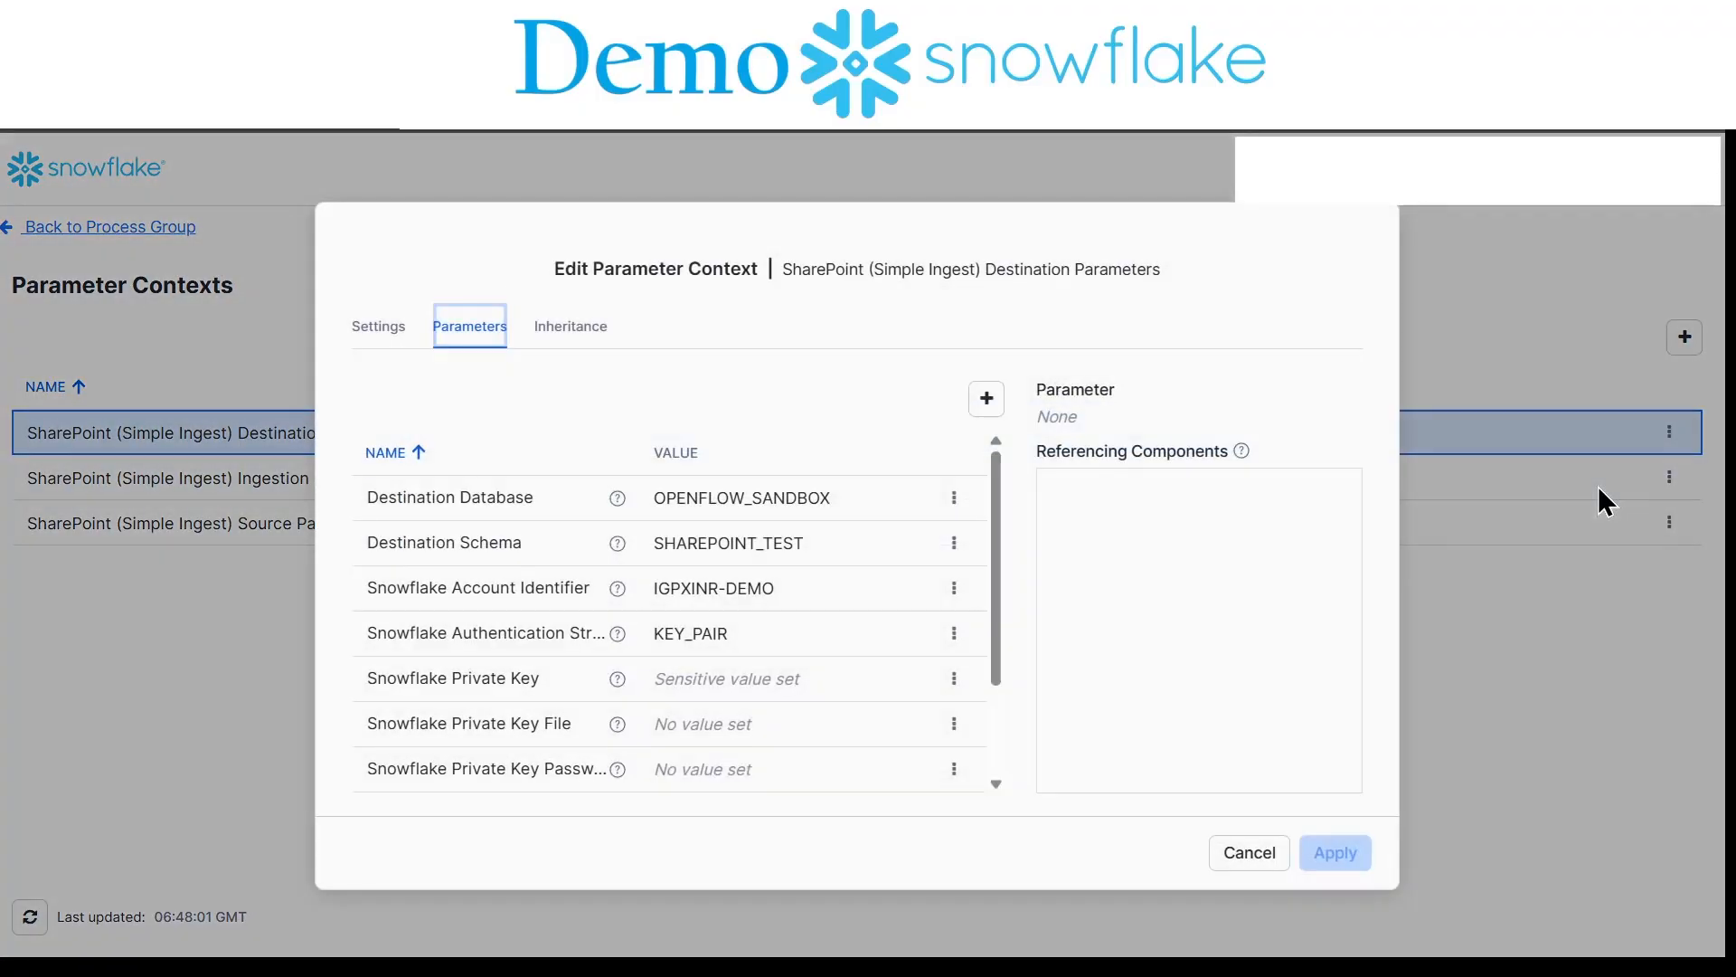
pyautogui.moveTo(670, 510)
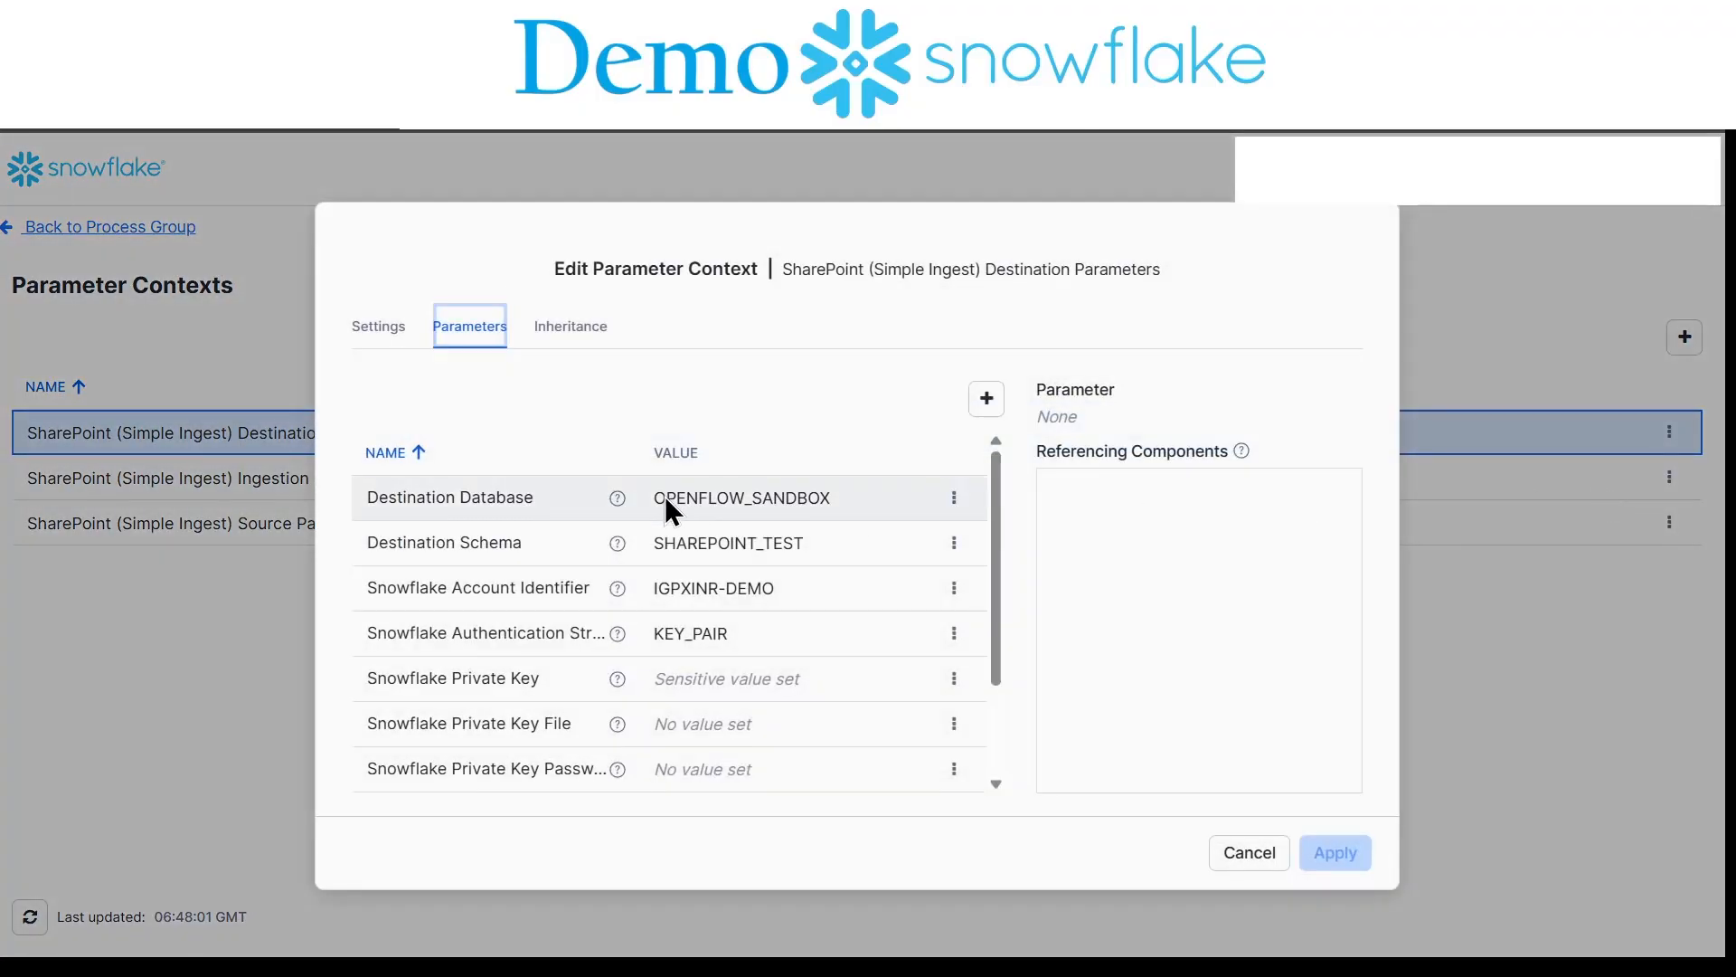
pyautogui.moveTo(679, 633)
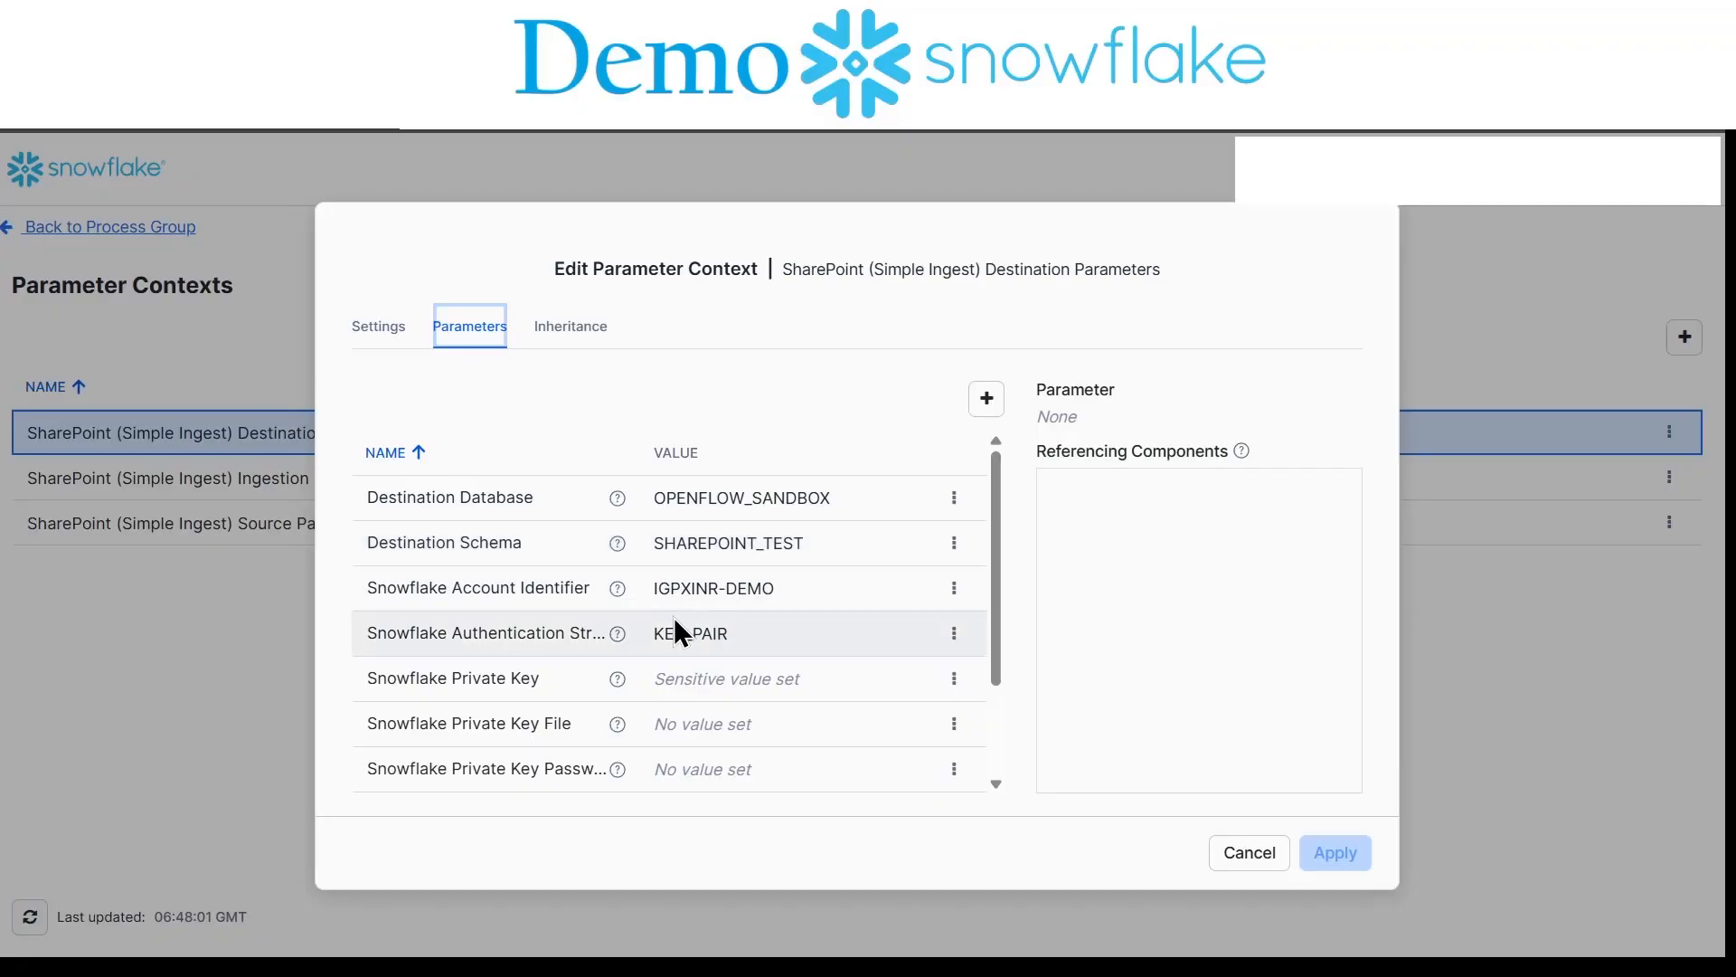
pyautogui.moveTo(801, 656)
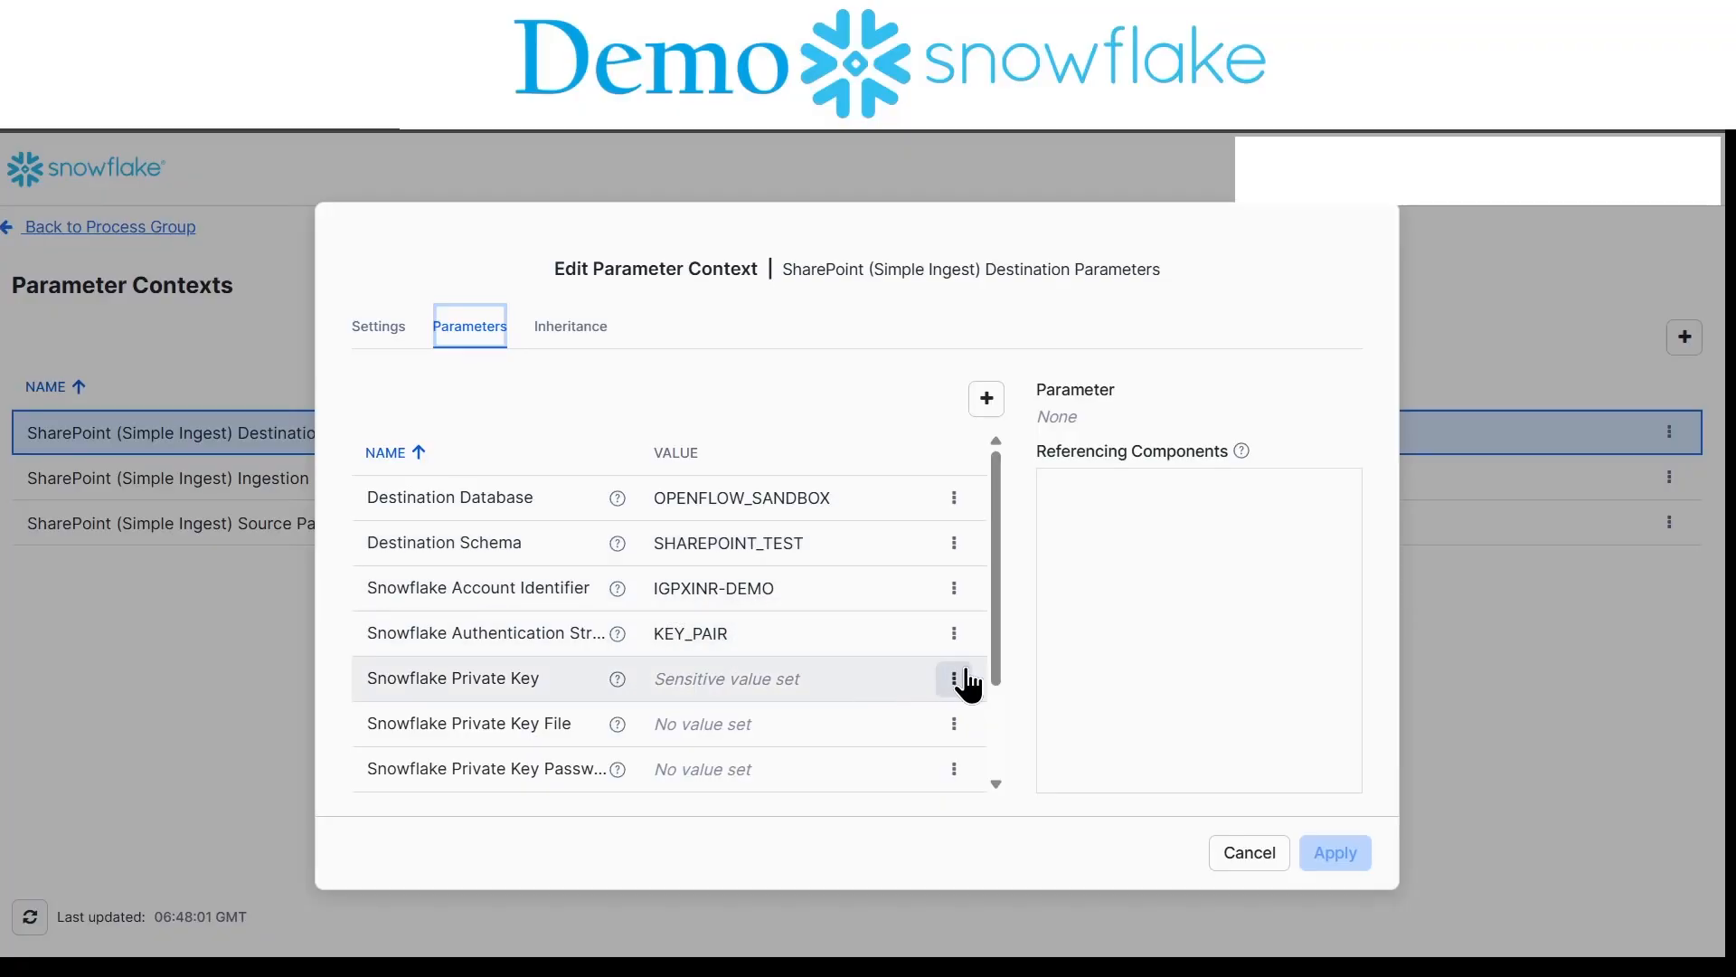
pyautogui.click(953, 678)
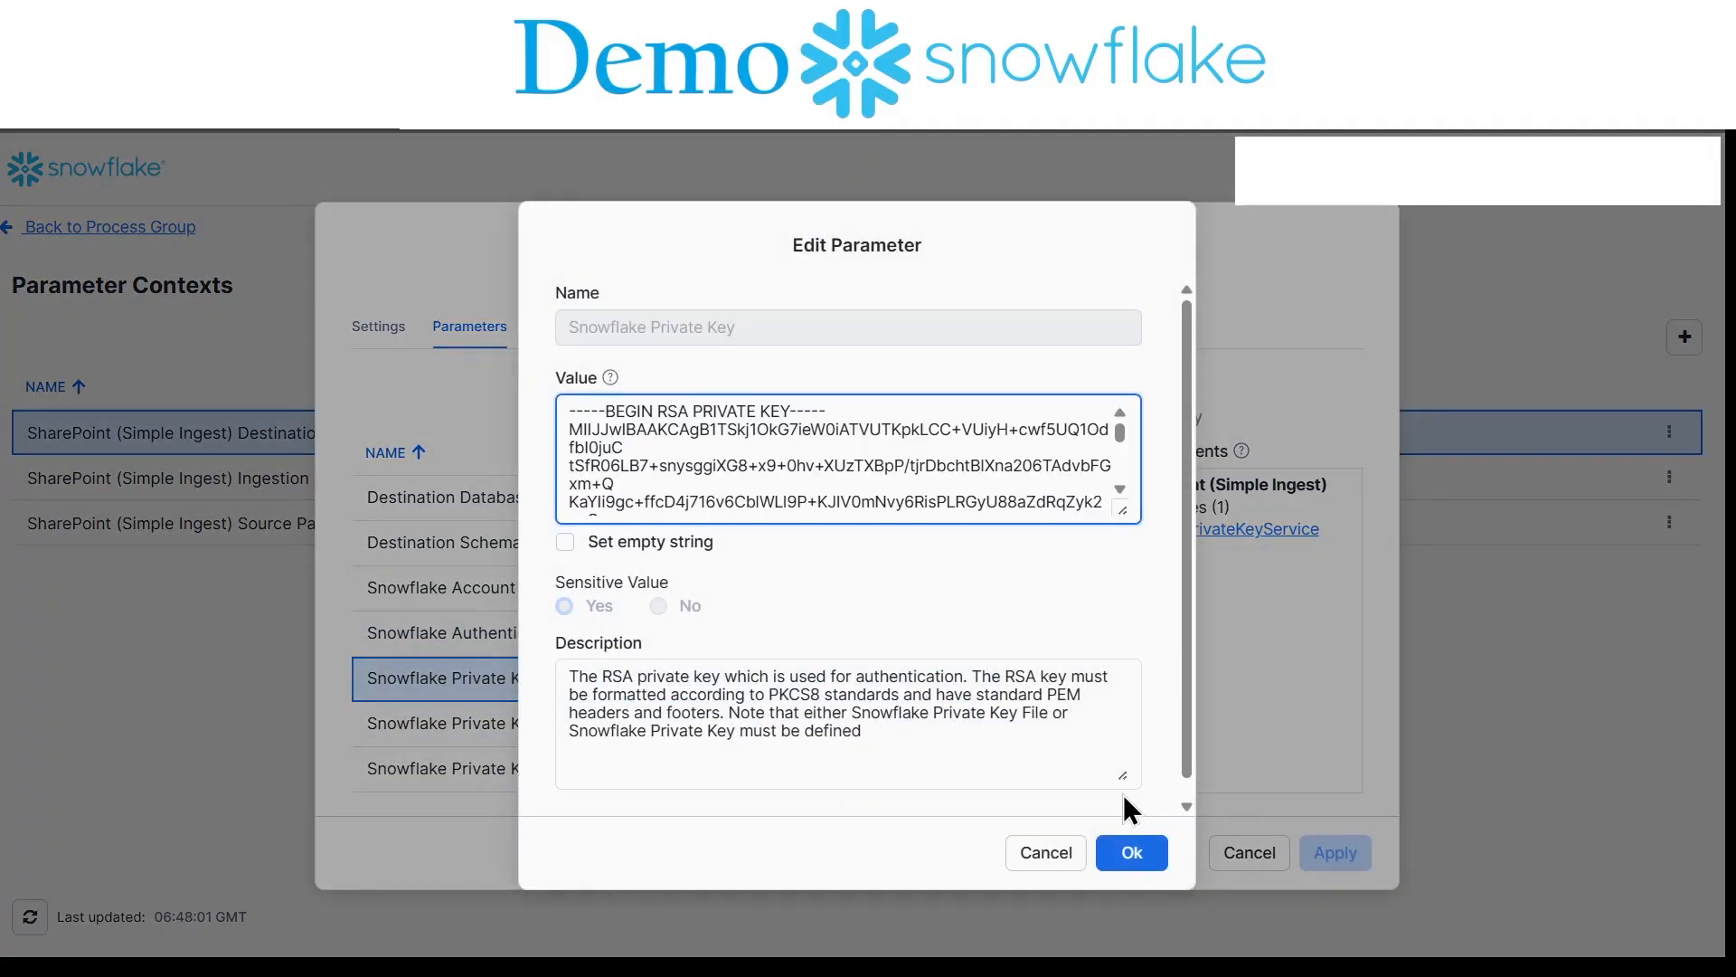
pyautogui.click(1129, 852)
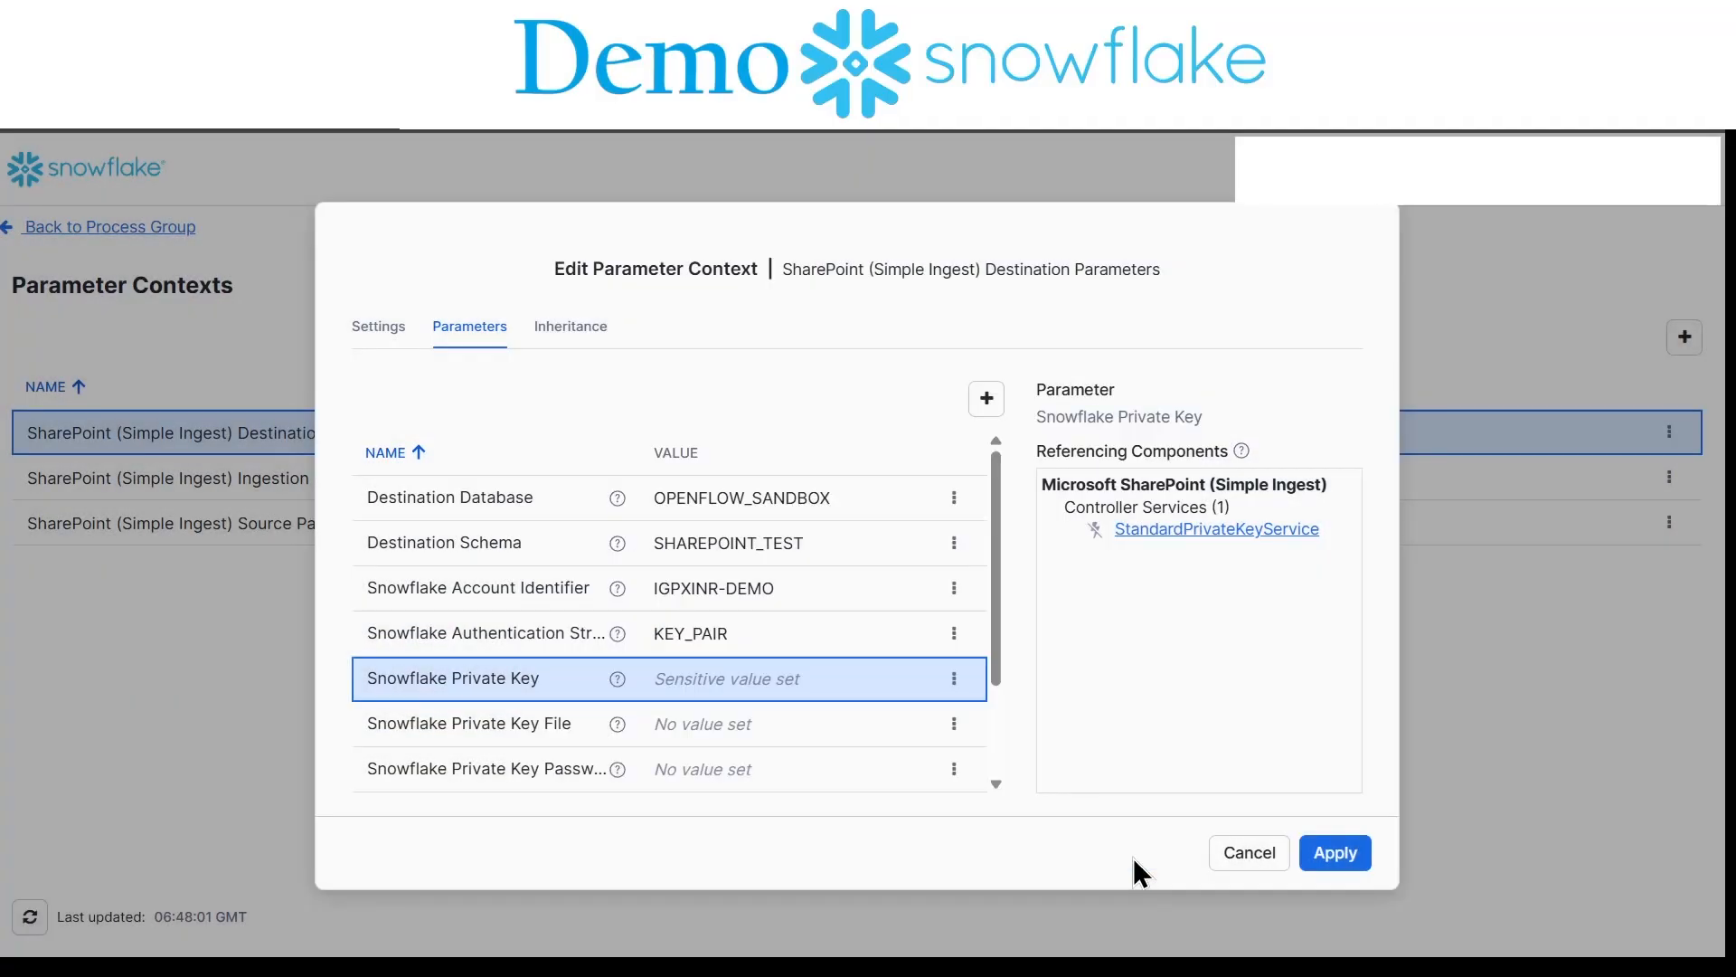
pyautogui.moveTo(680, 662)
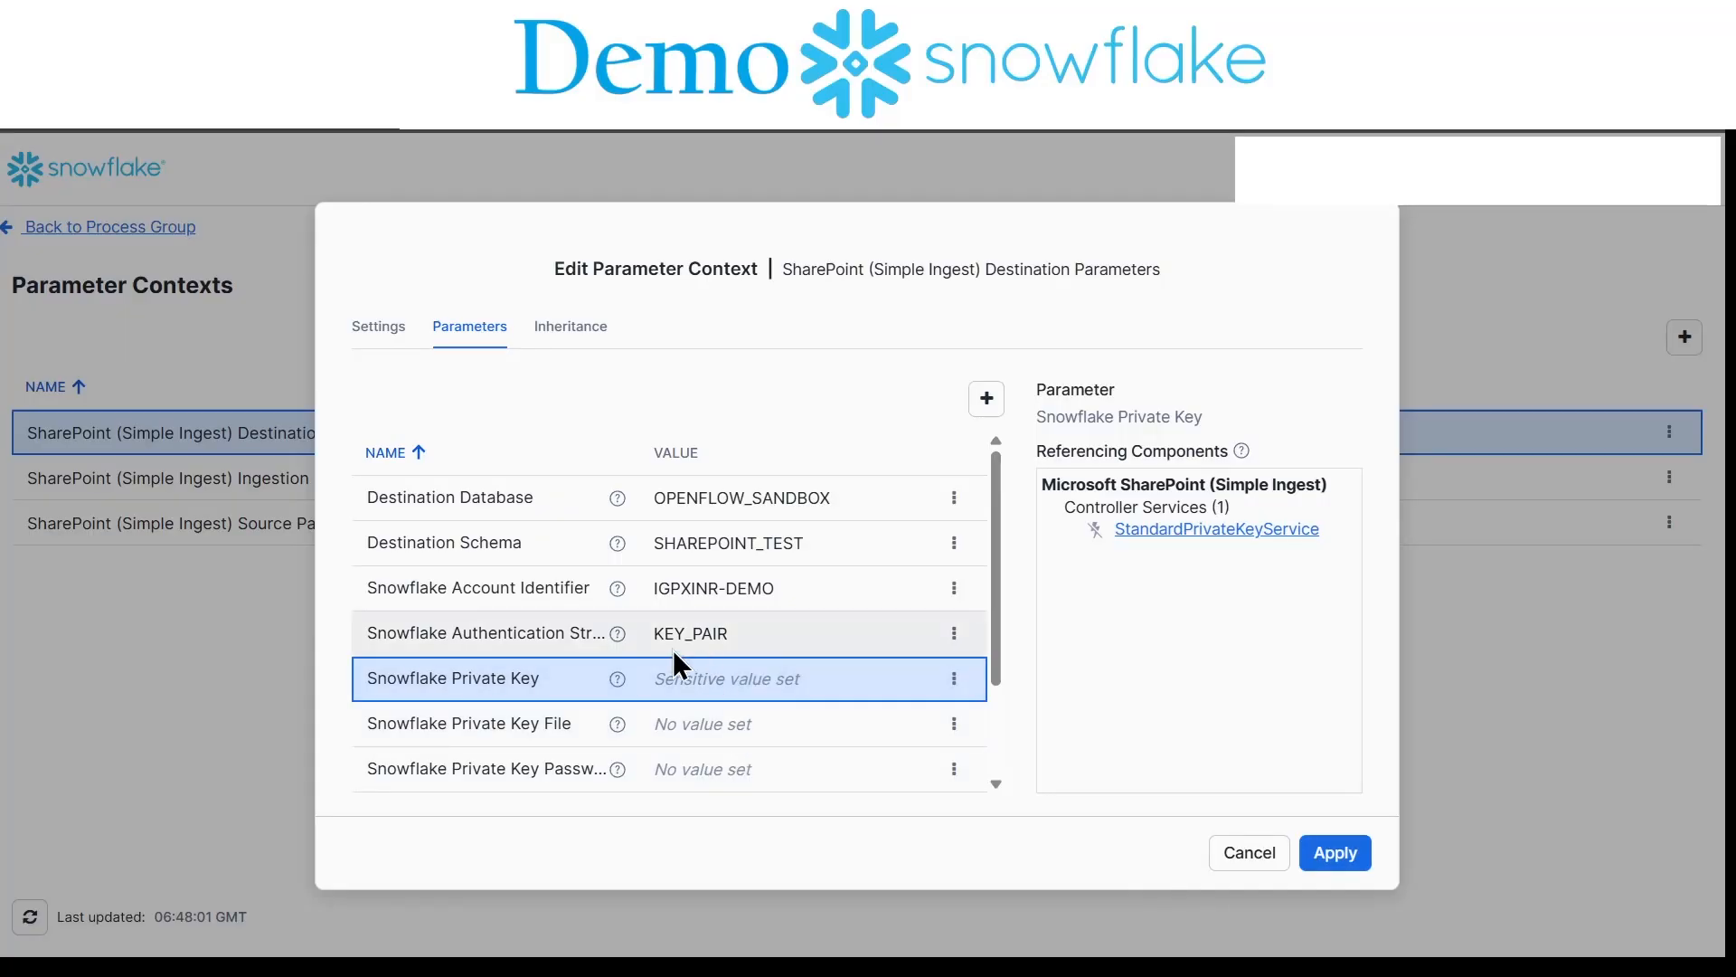
pyautogui.moveTo(427, 626)
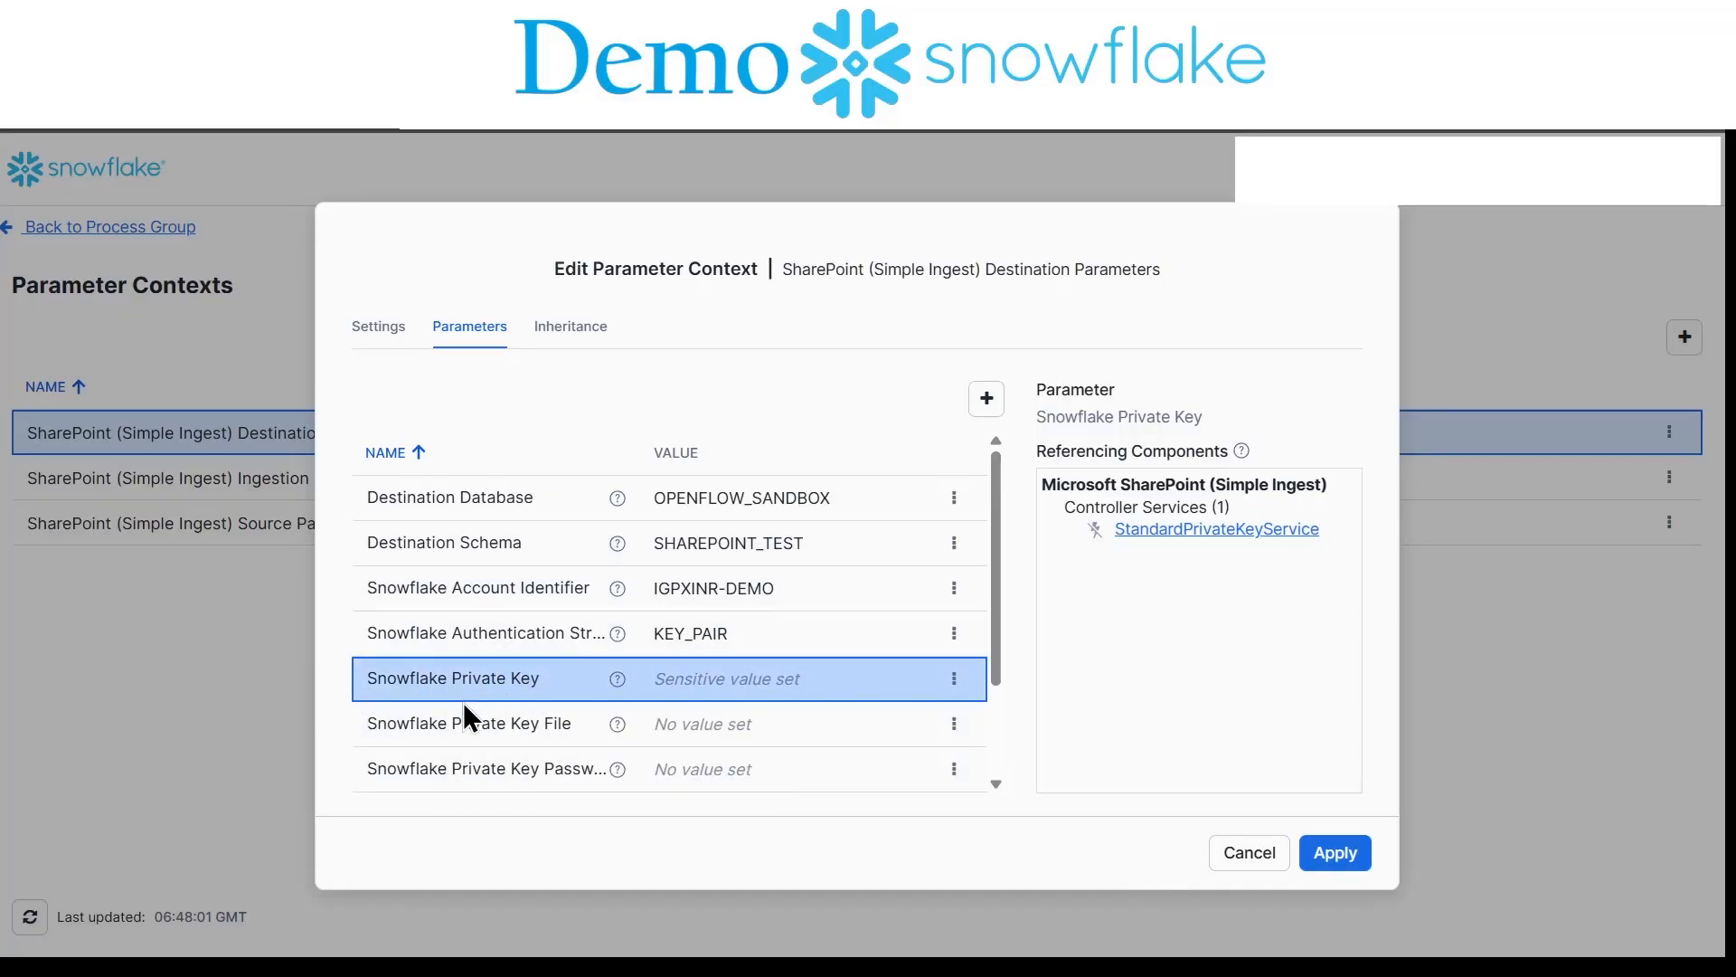
pyautogui.scroll(-3)
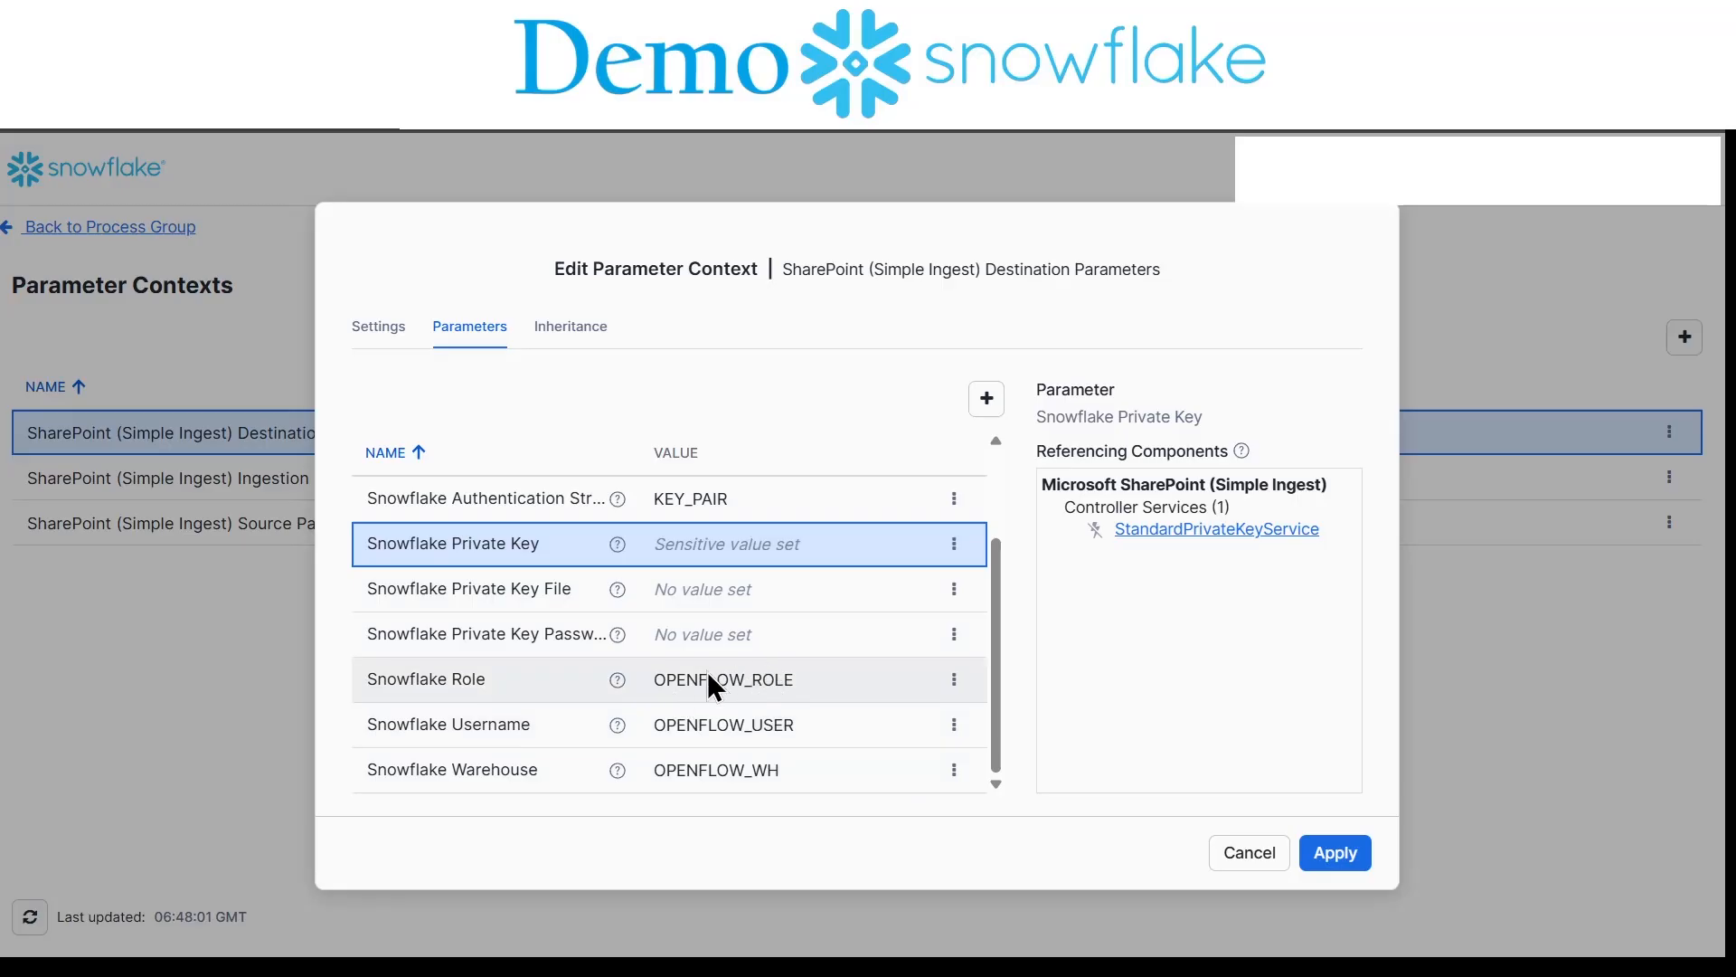
# Step: Apply the updated Source Parameters certificate and client secret and dismiss the completed update summary
pyautogui.click(172, 523)
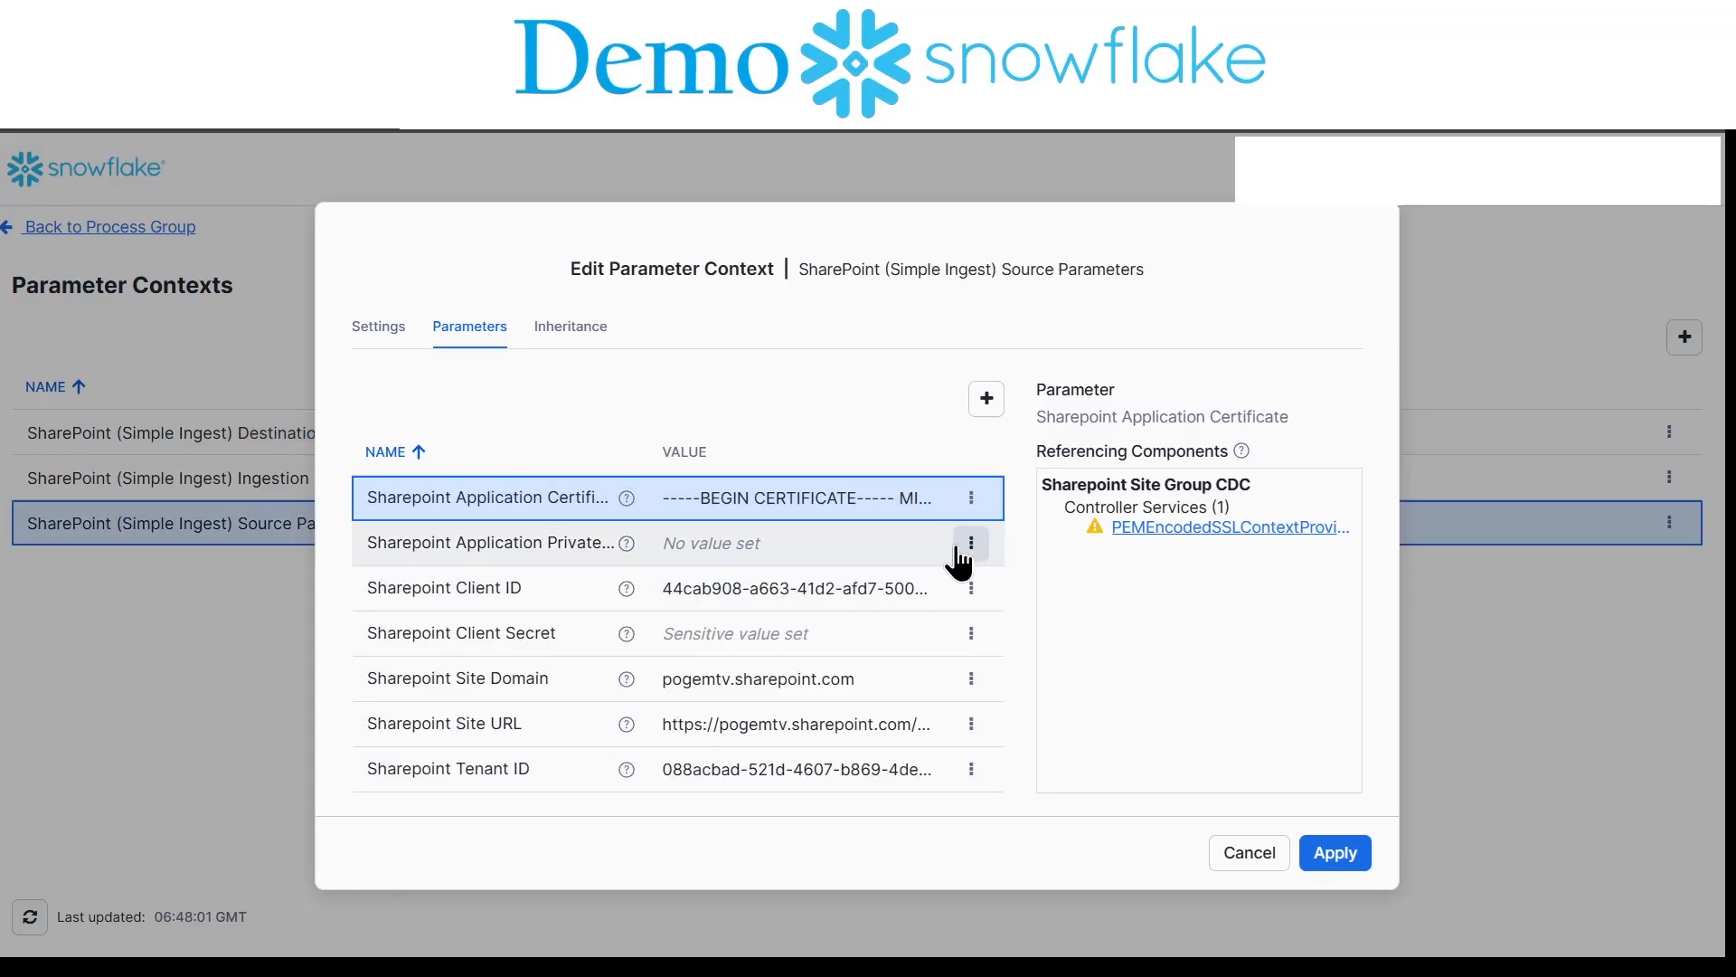
pyautogui.click(970, 632)
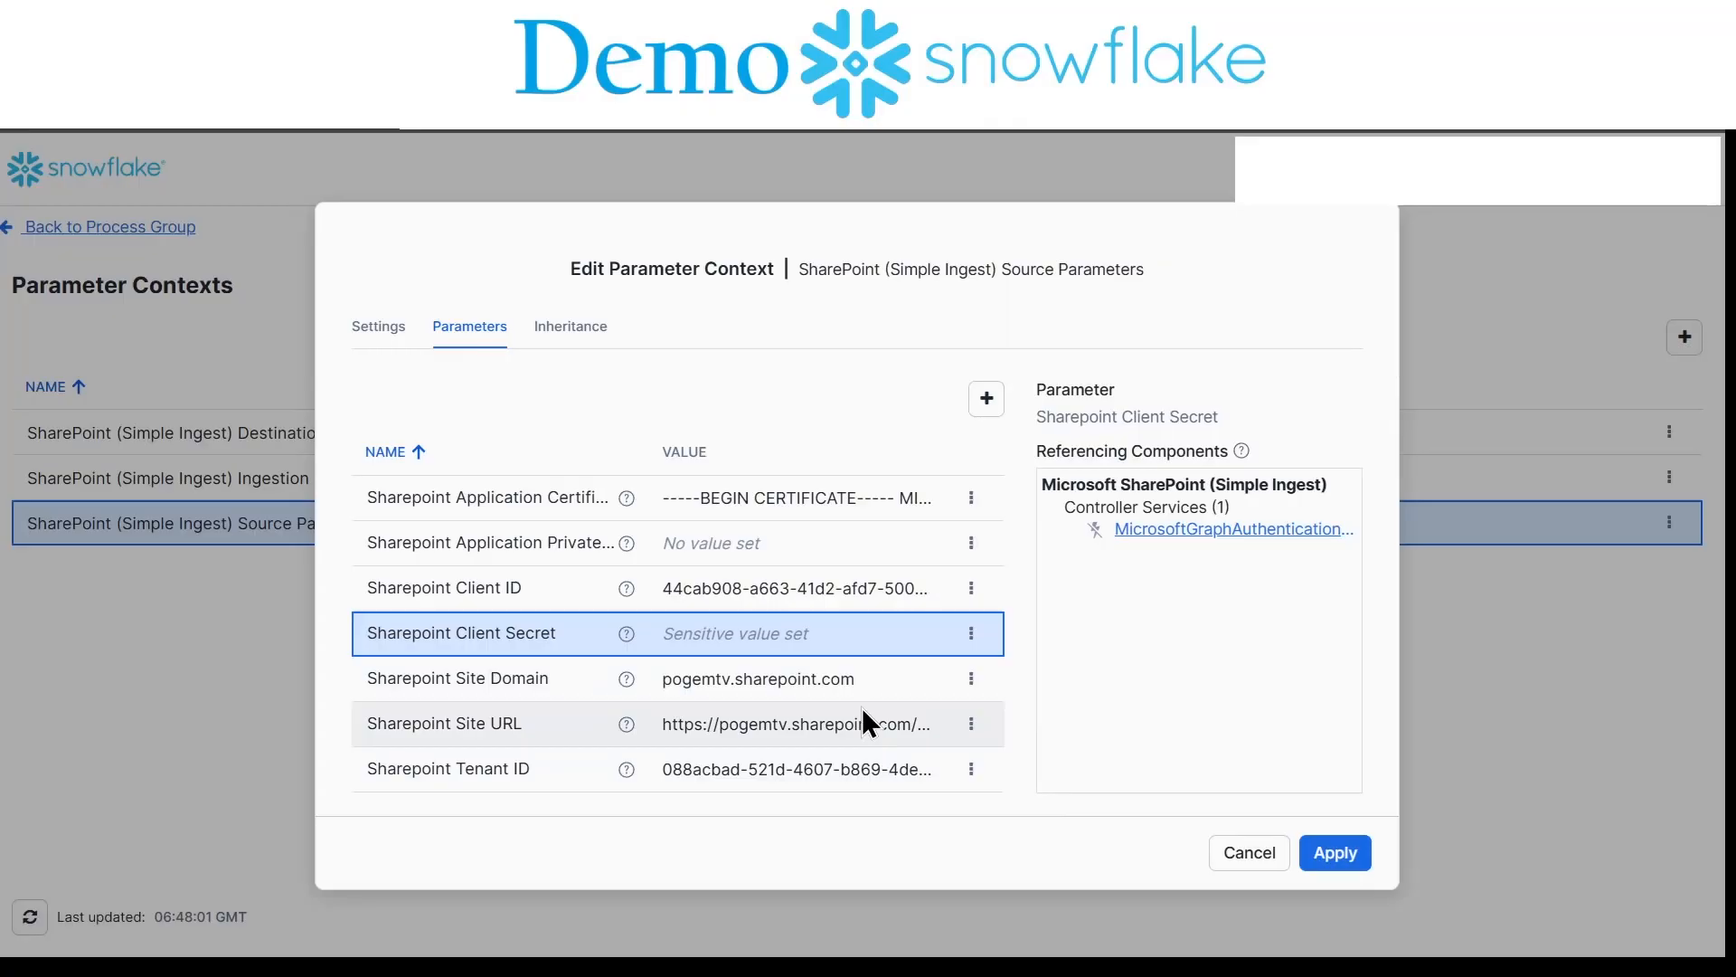
pyautogui.click(1335, 852)
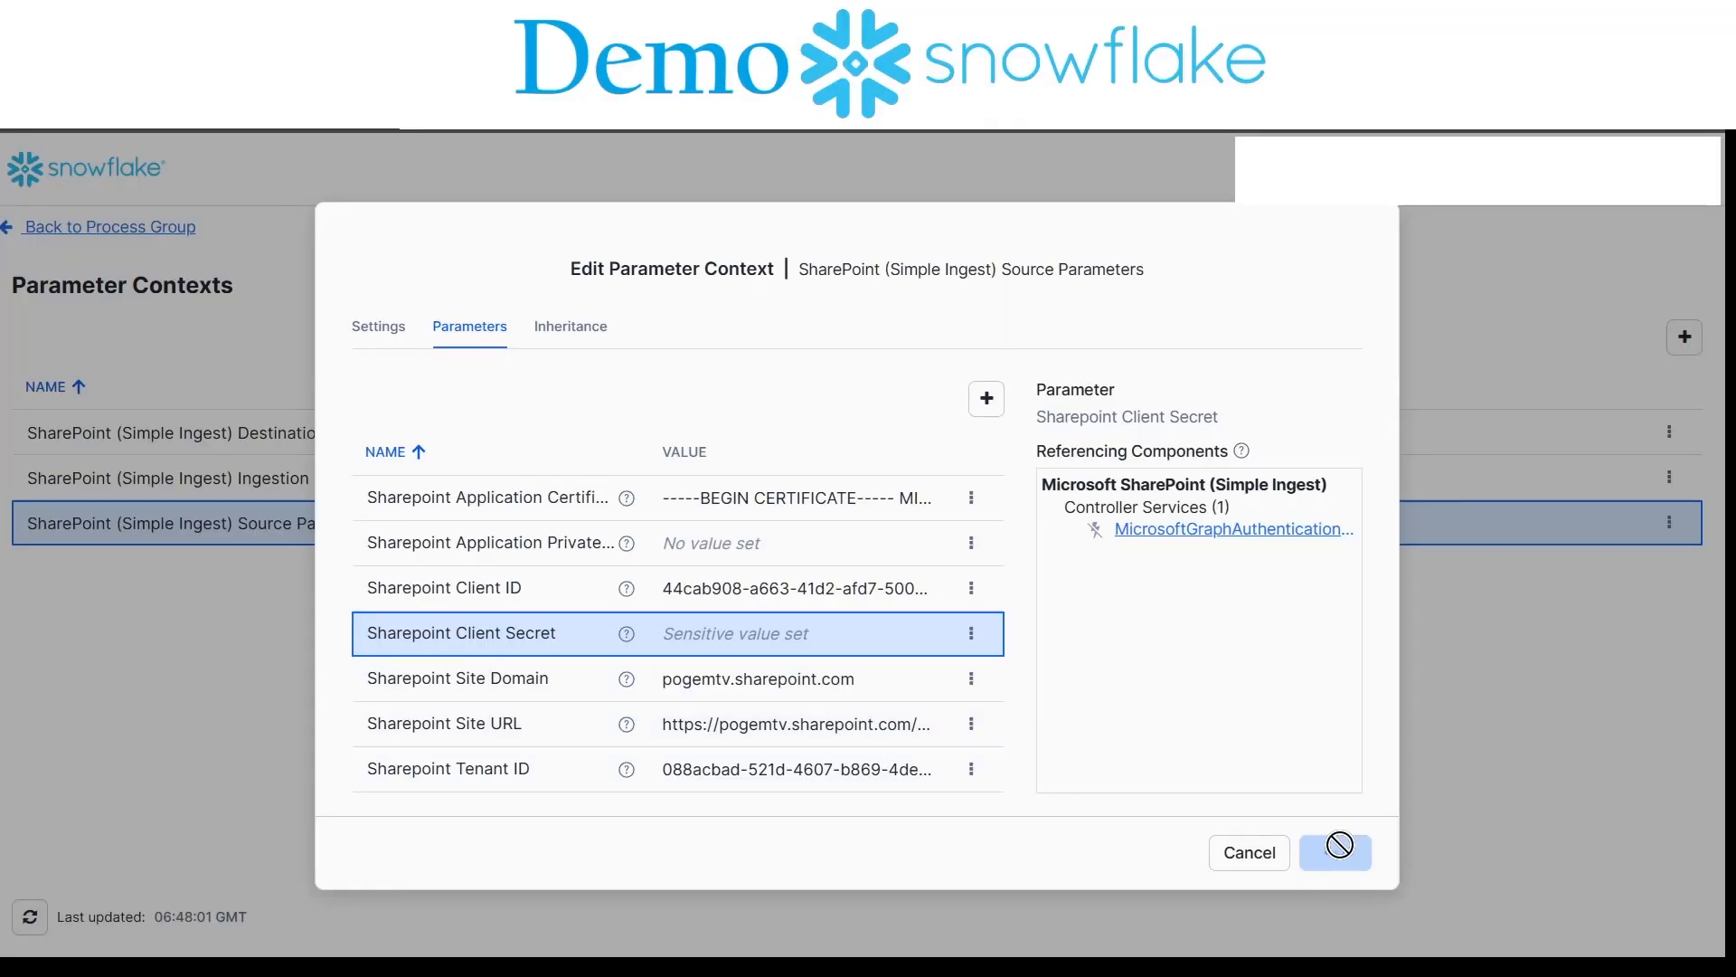
pyautogui.click(1333, 852)
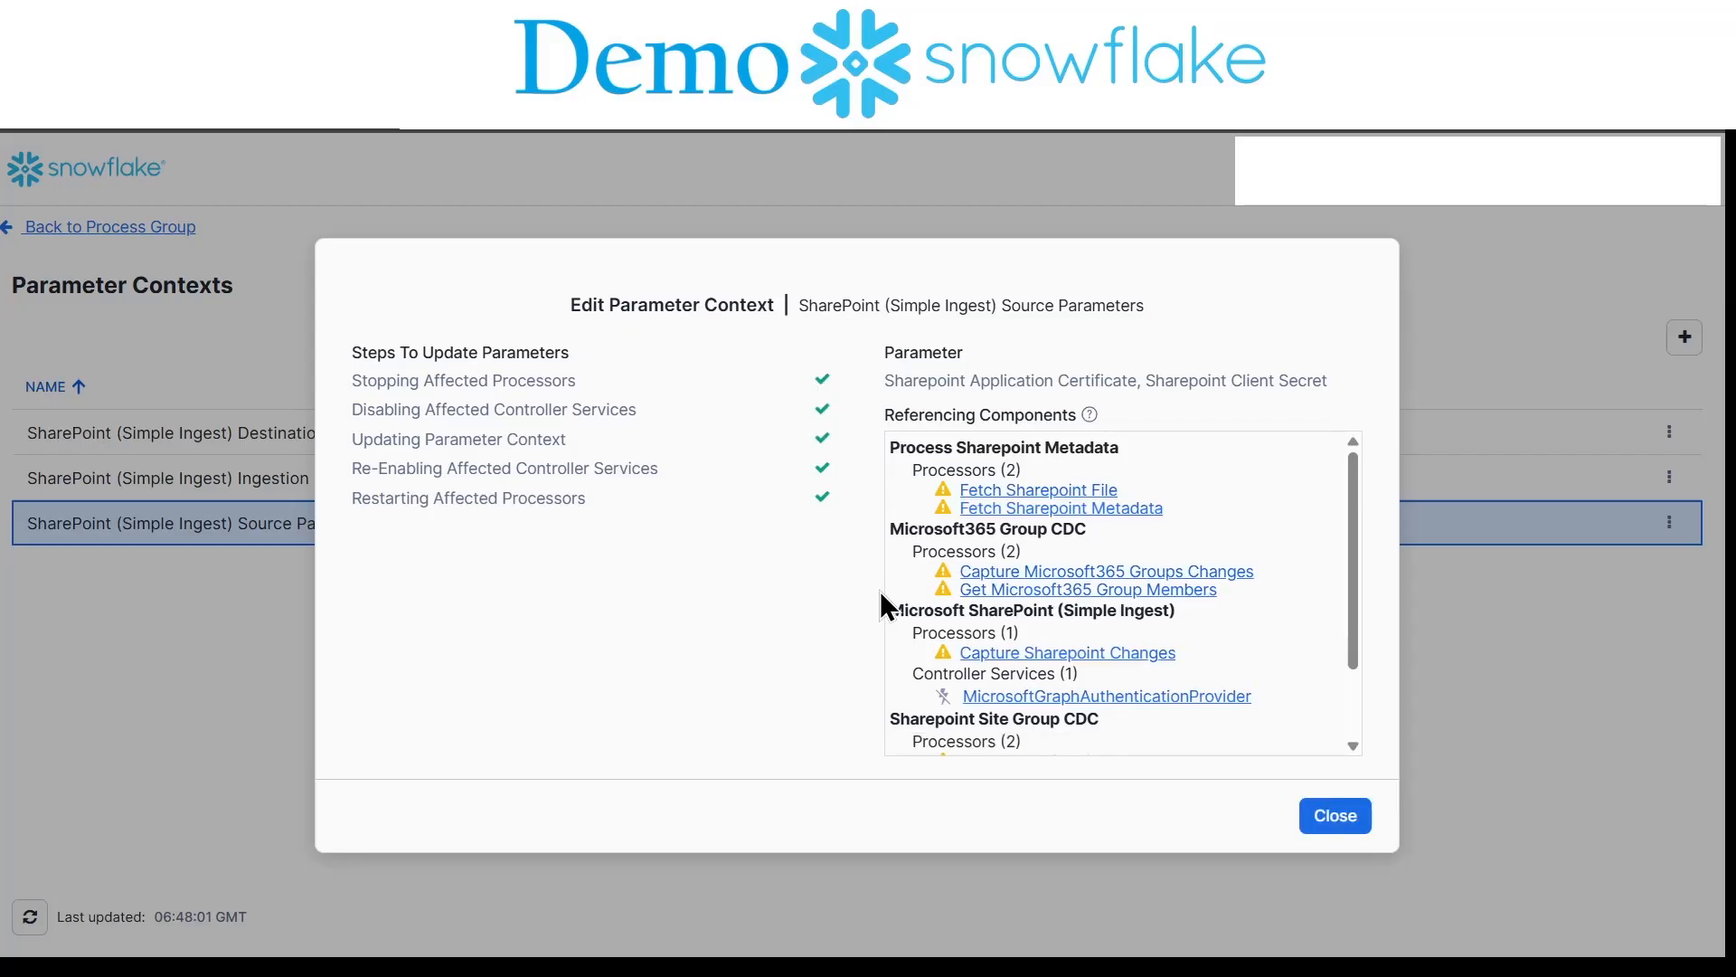
pyautogui.click(1333, 816)
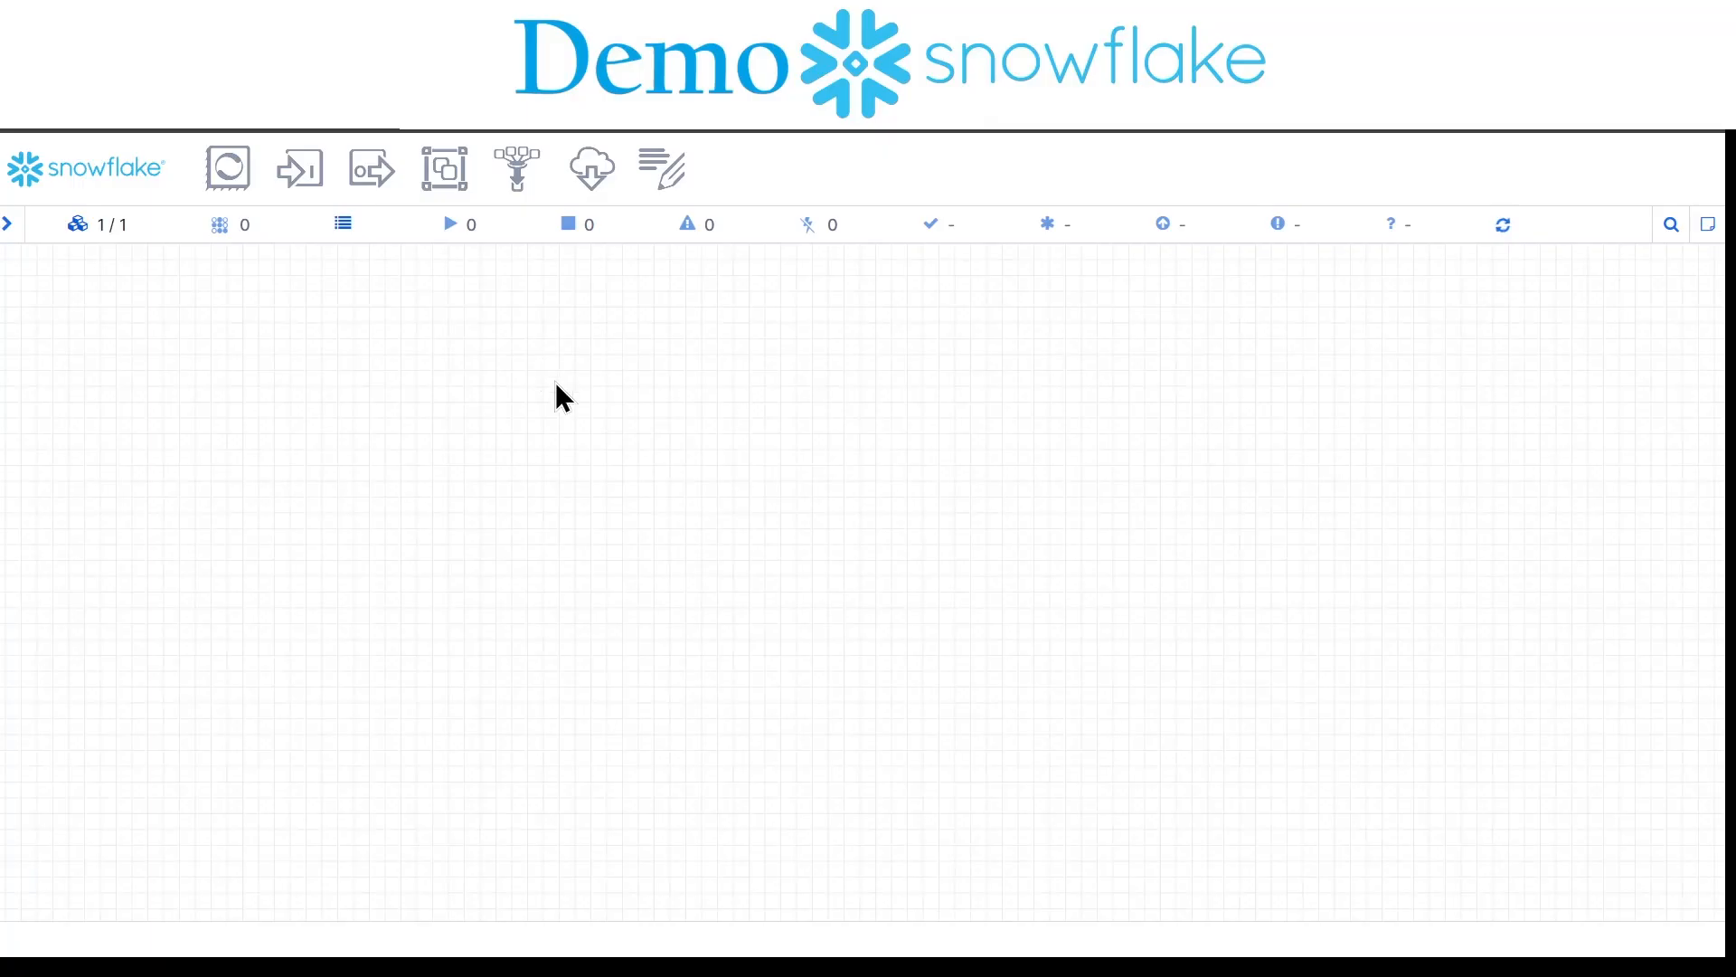
pyautogui.rightClick(798, 499)
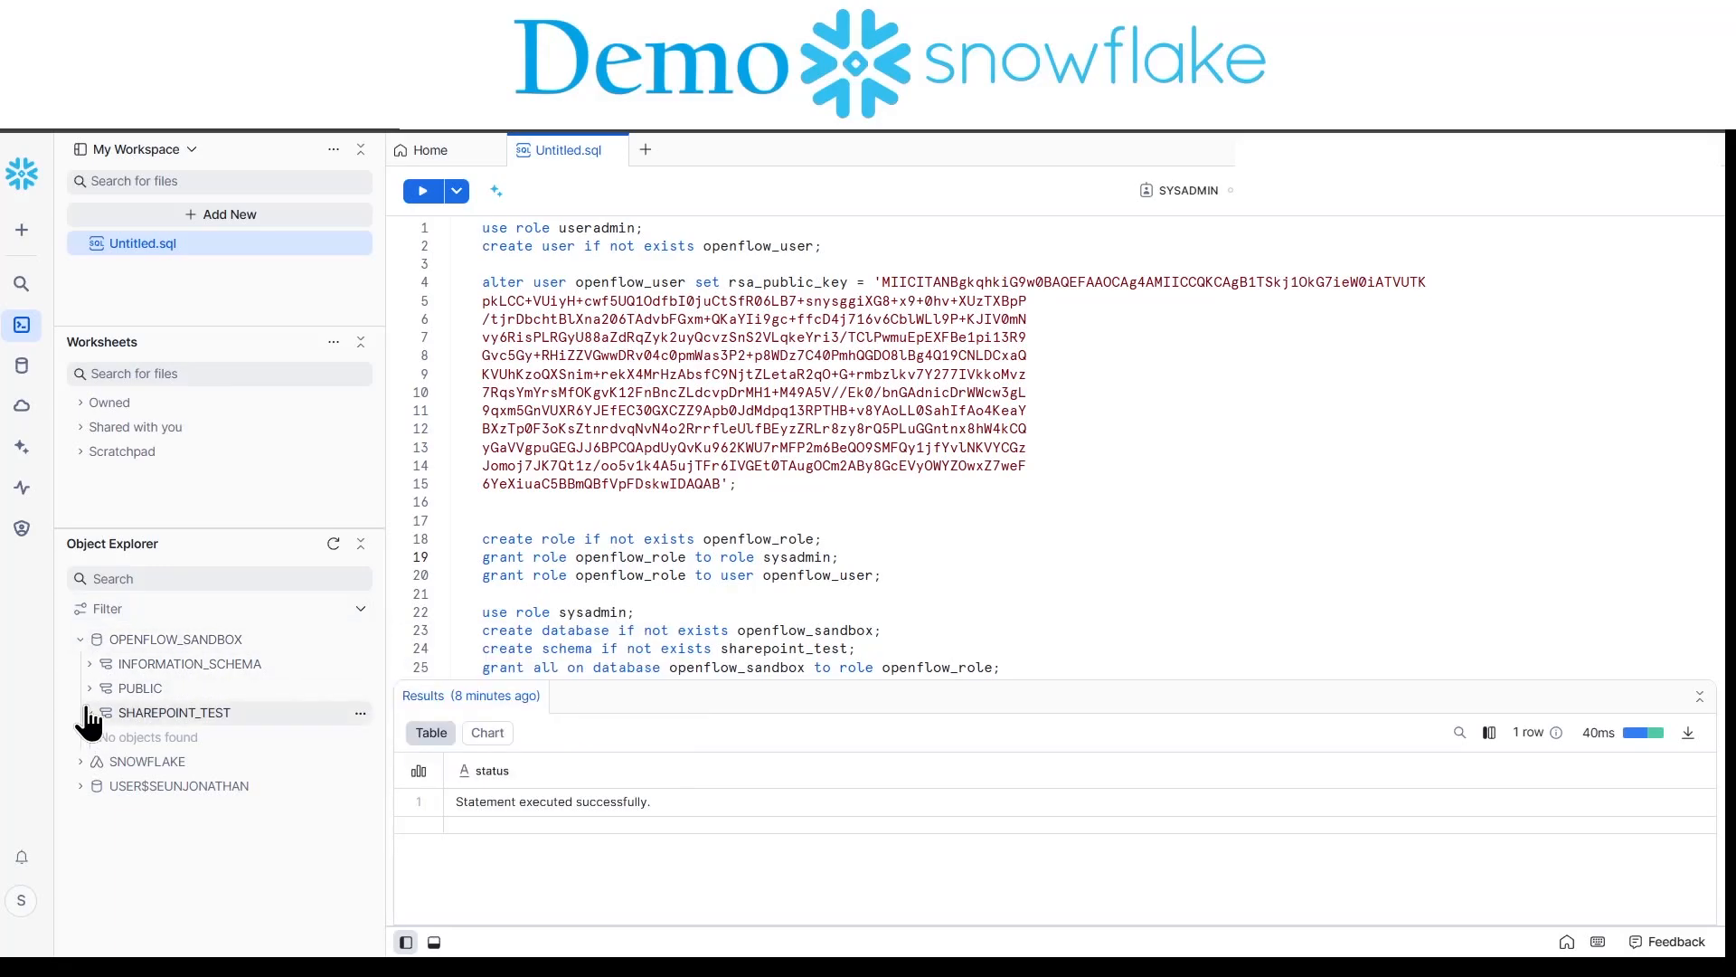
# Step: Collapse SHAREPOINT_TEST and refresh Object Explorer to check for new objects
pyautogui.click(335, 545)
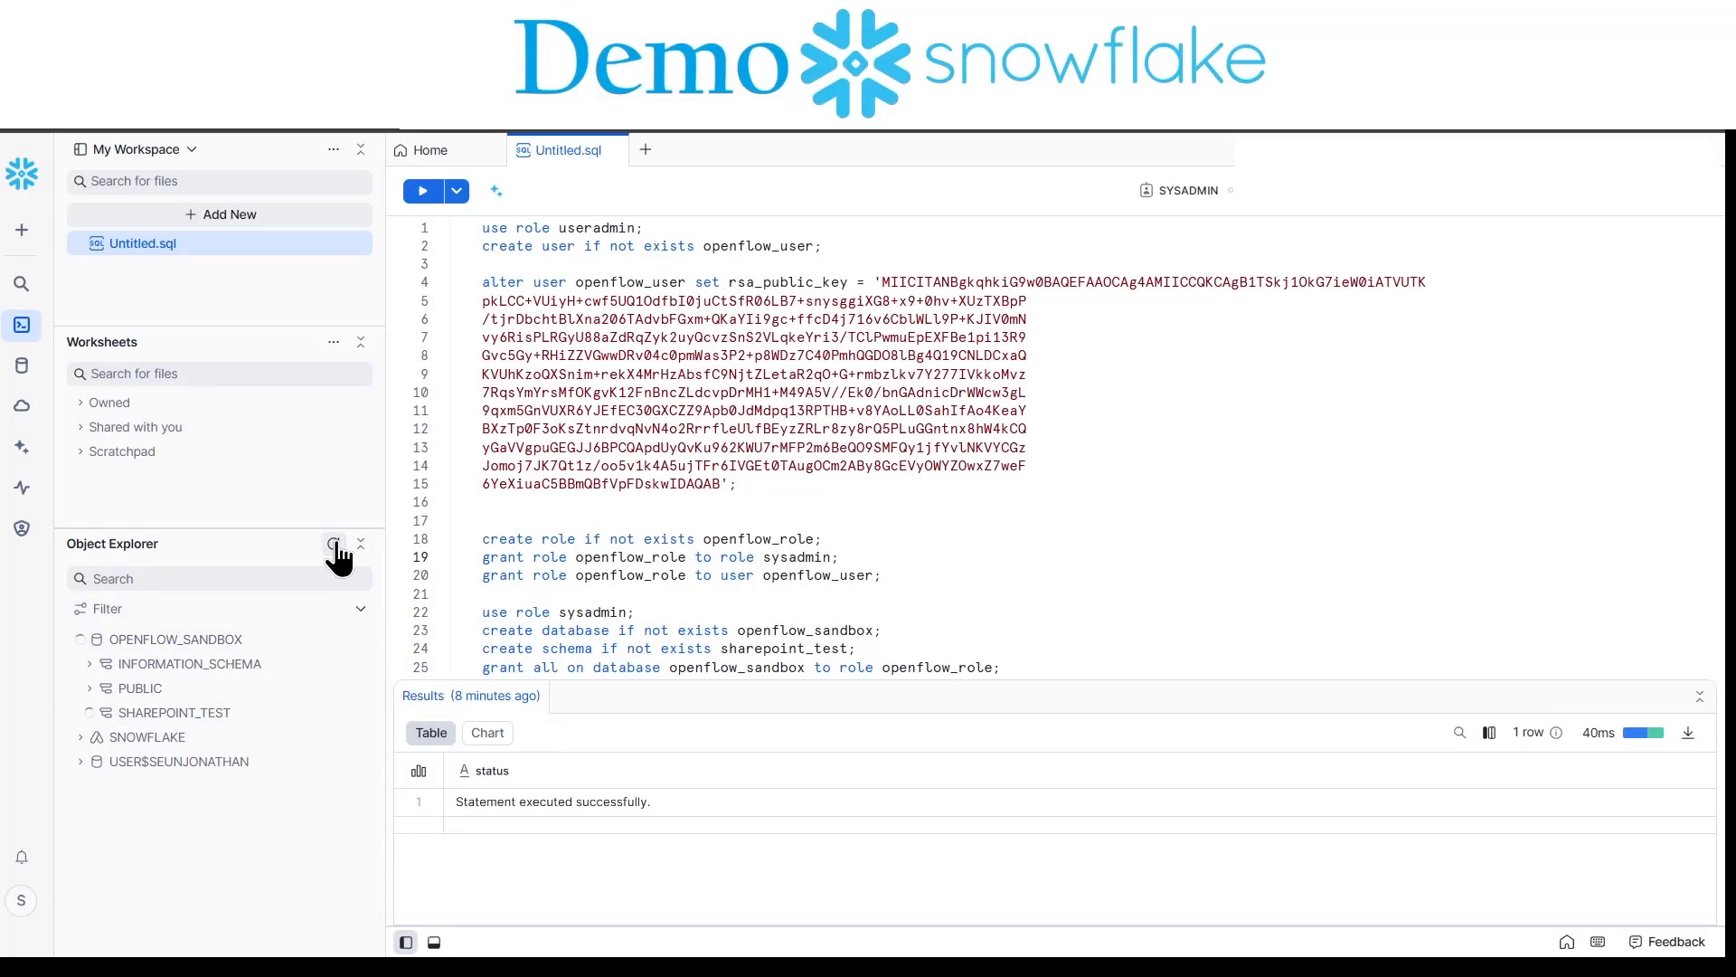
pyautogui.click(175, 713)
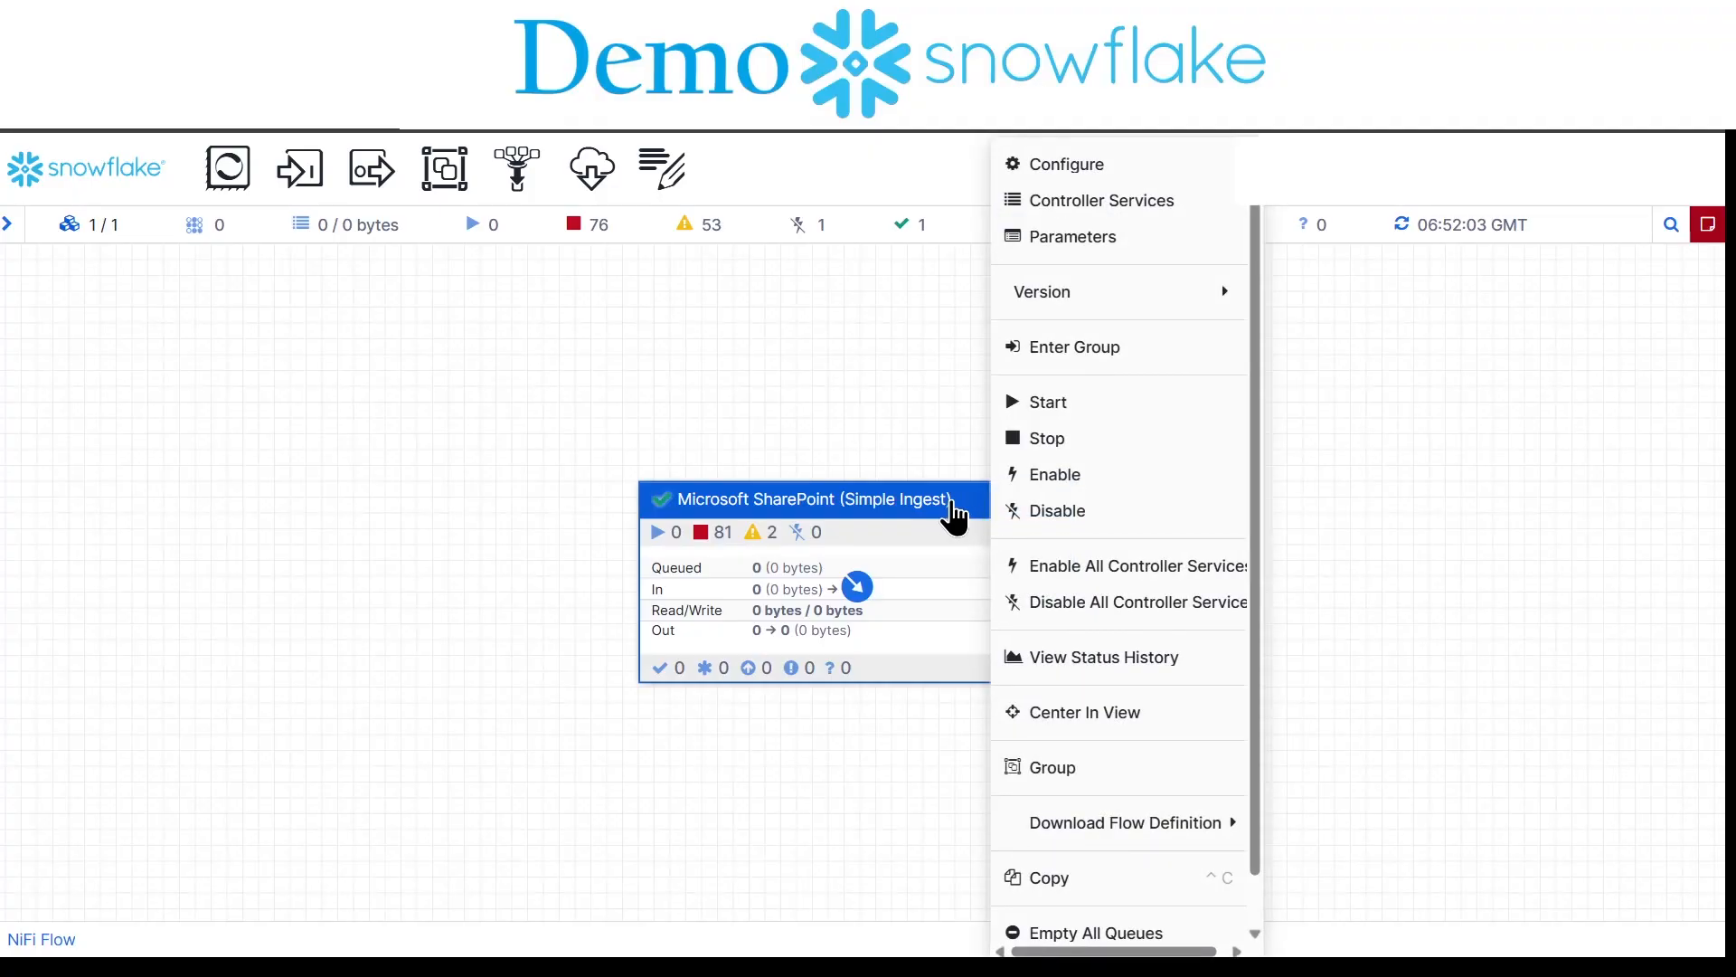
pyautogui.moveTo(1074, 291)
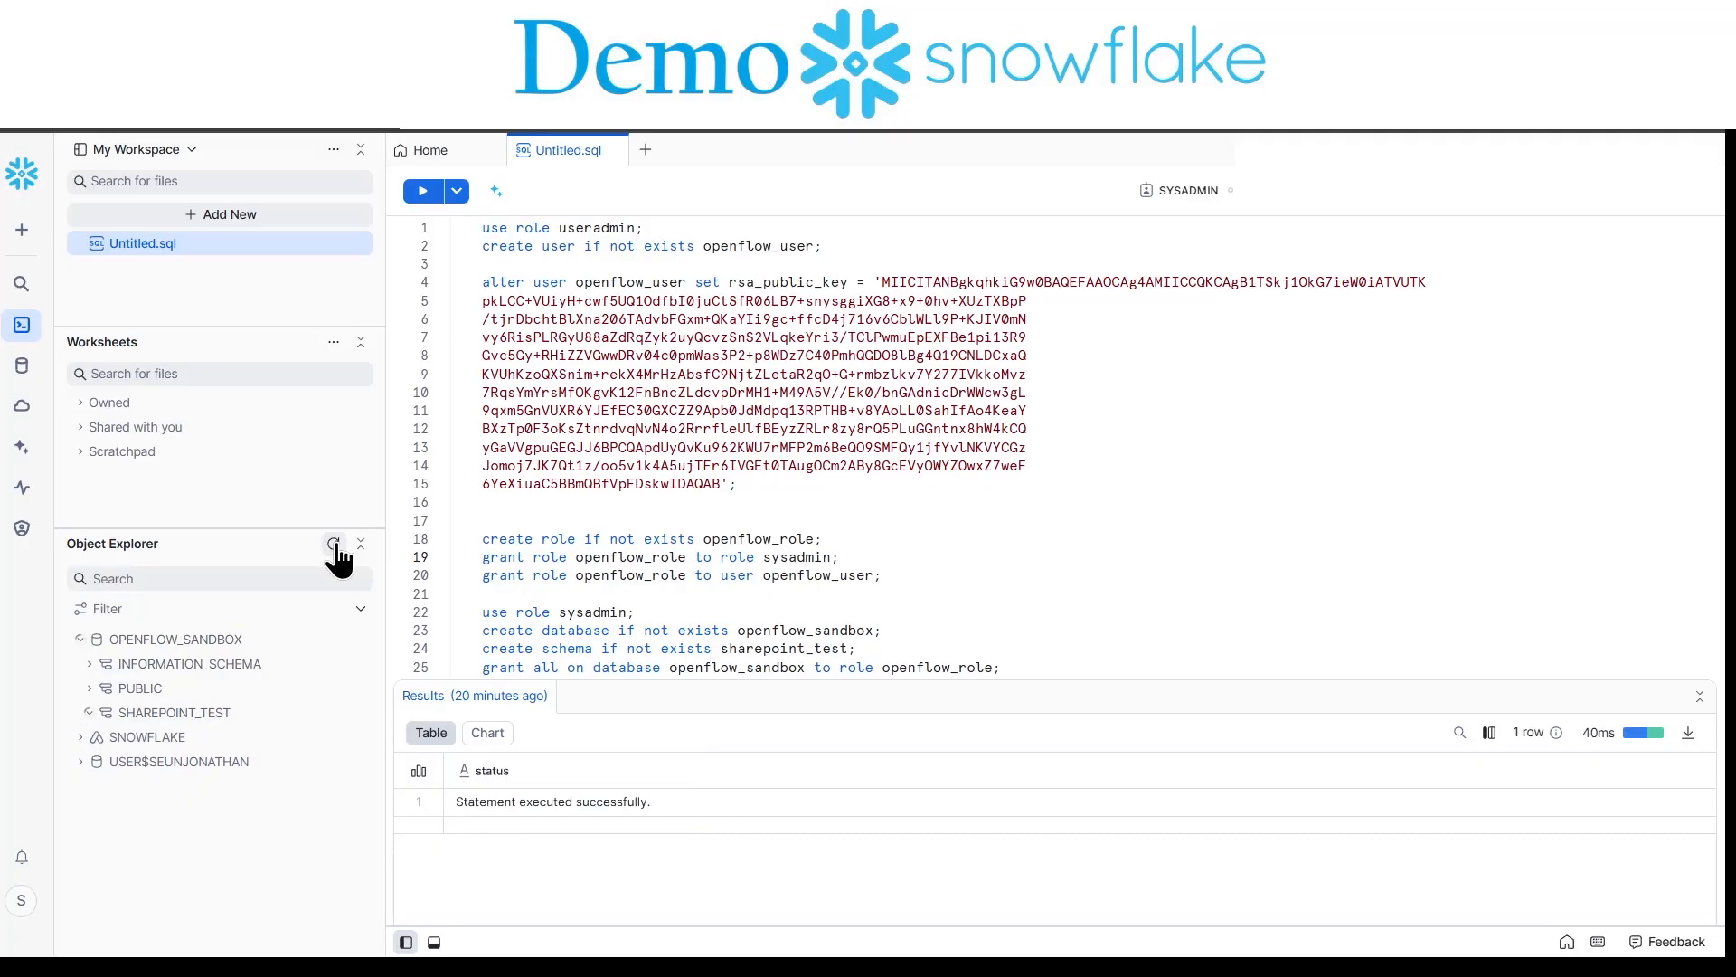
# Step: Refresh and expand SHAREPOINT_TEST to show its six tables and the DOCUMENTS stage, opening DOCUMENTS
pyautogui.click(174, 712)
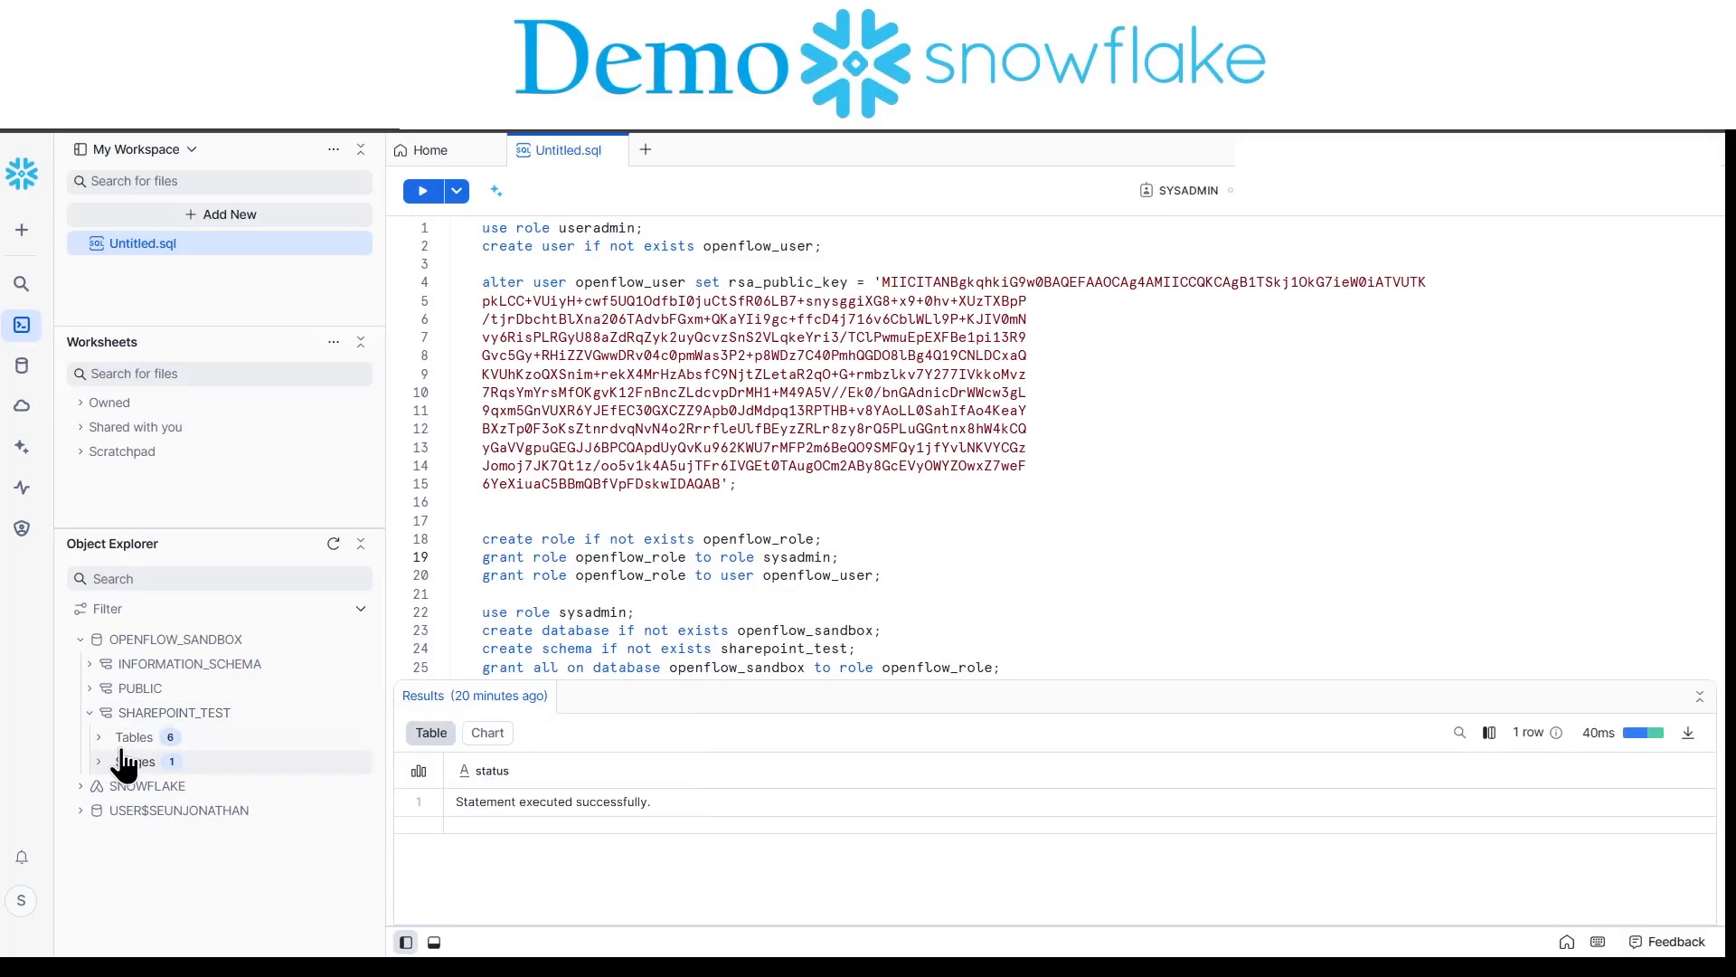
pyautogui.click(132, 736)
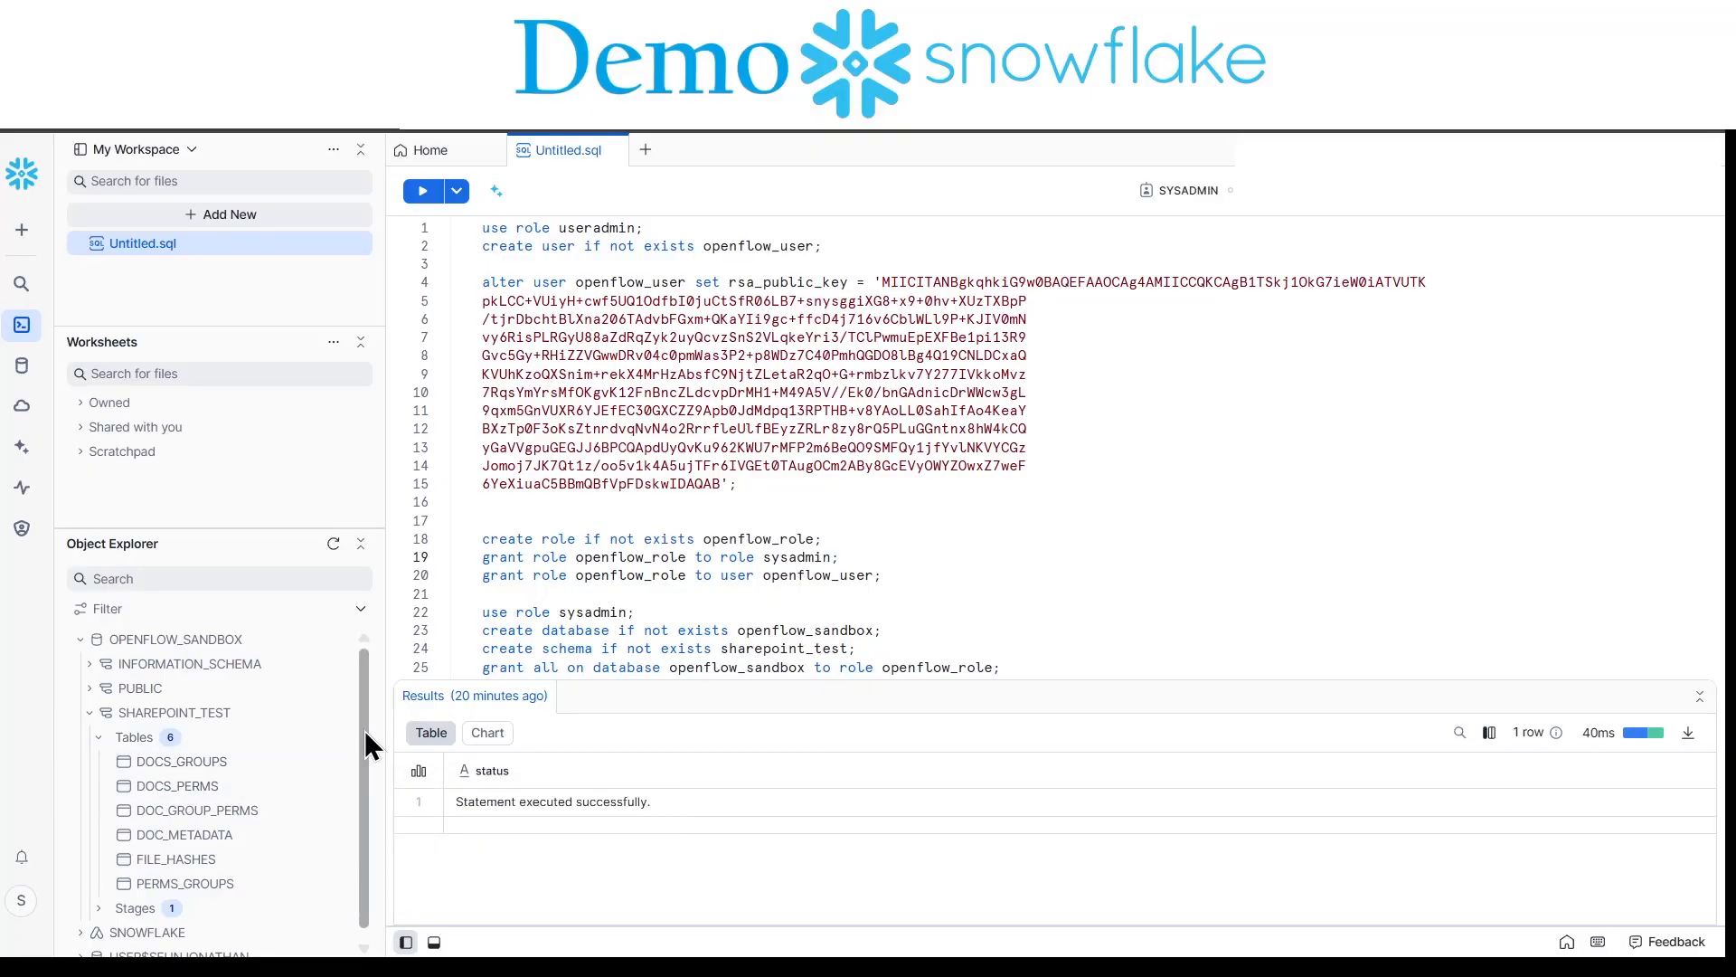
pyautogui.click(185, 834)
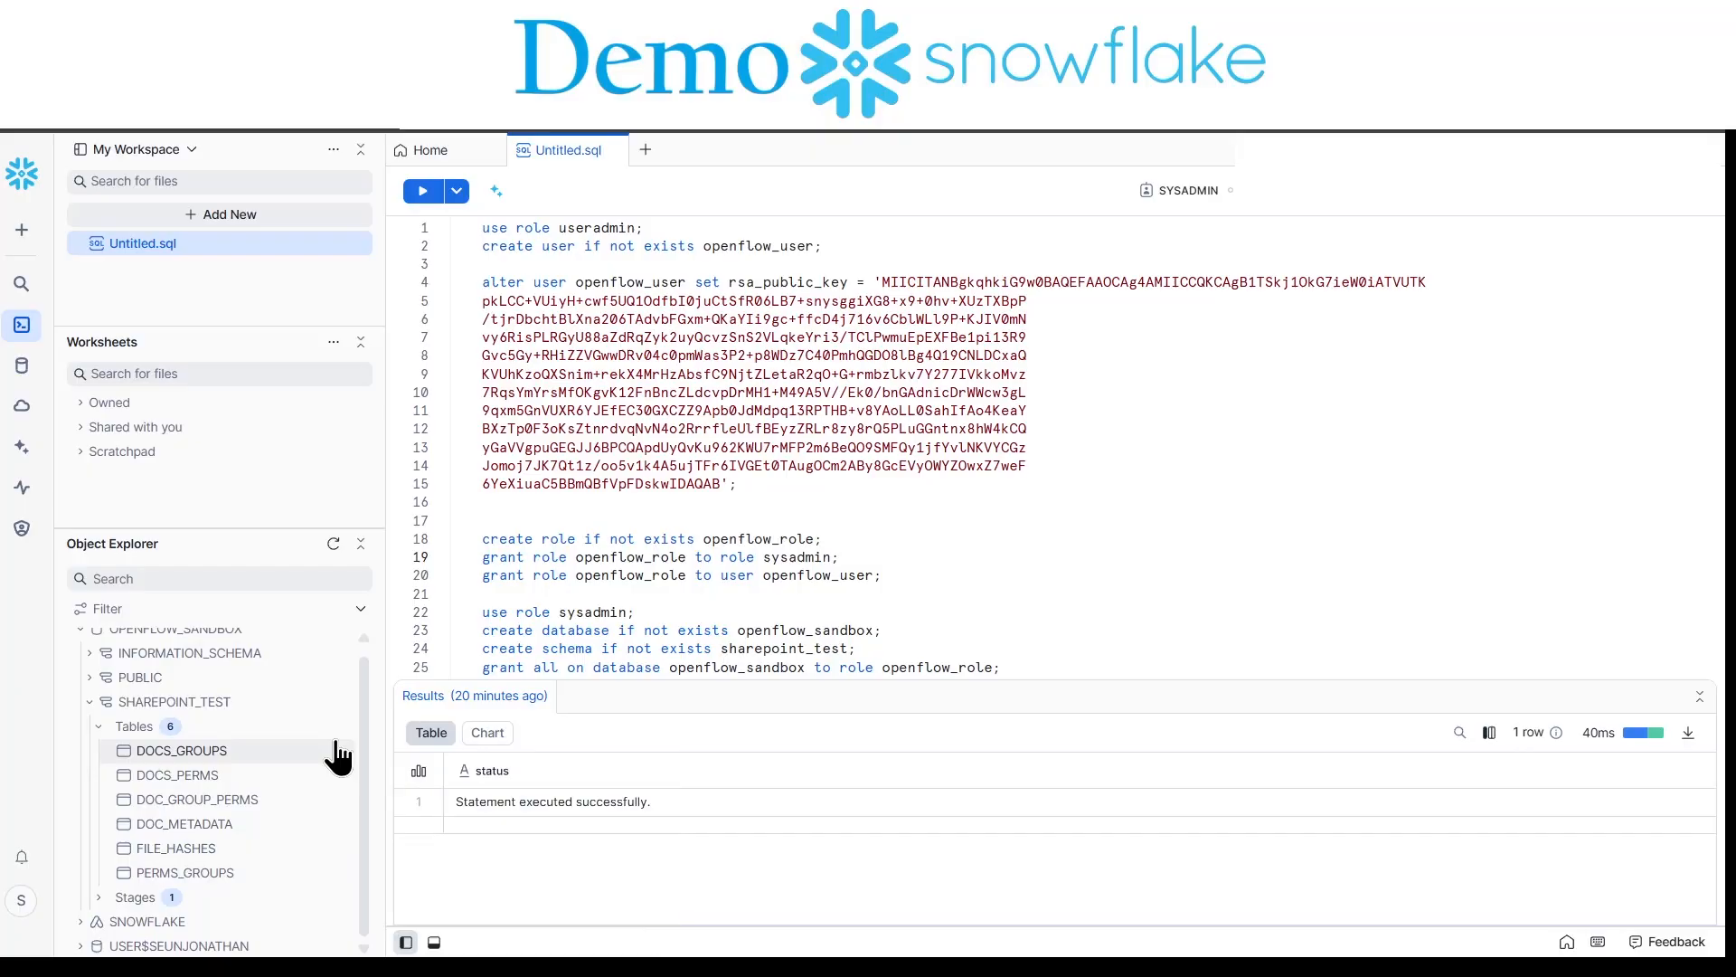
pyautogui.moveTo(199, 875)
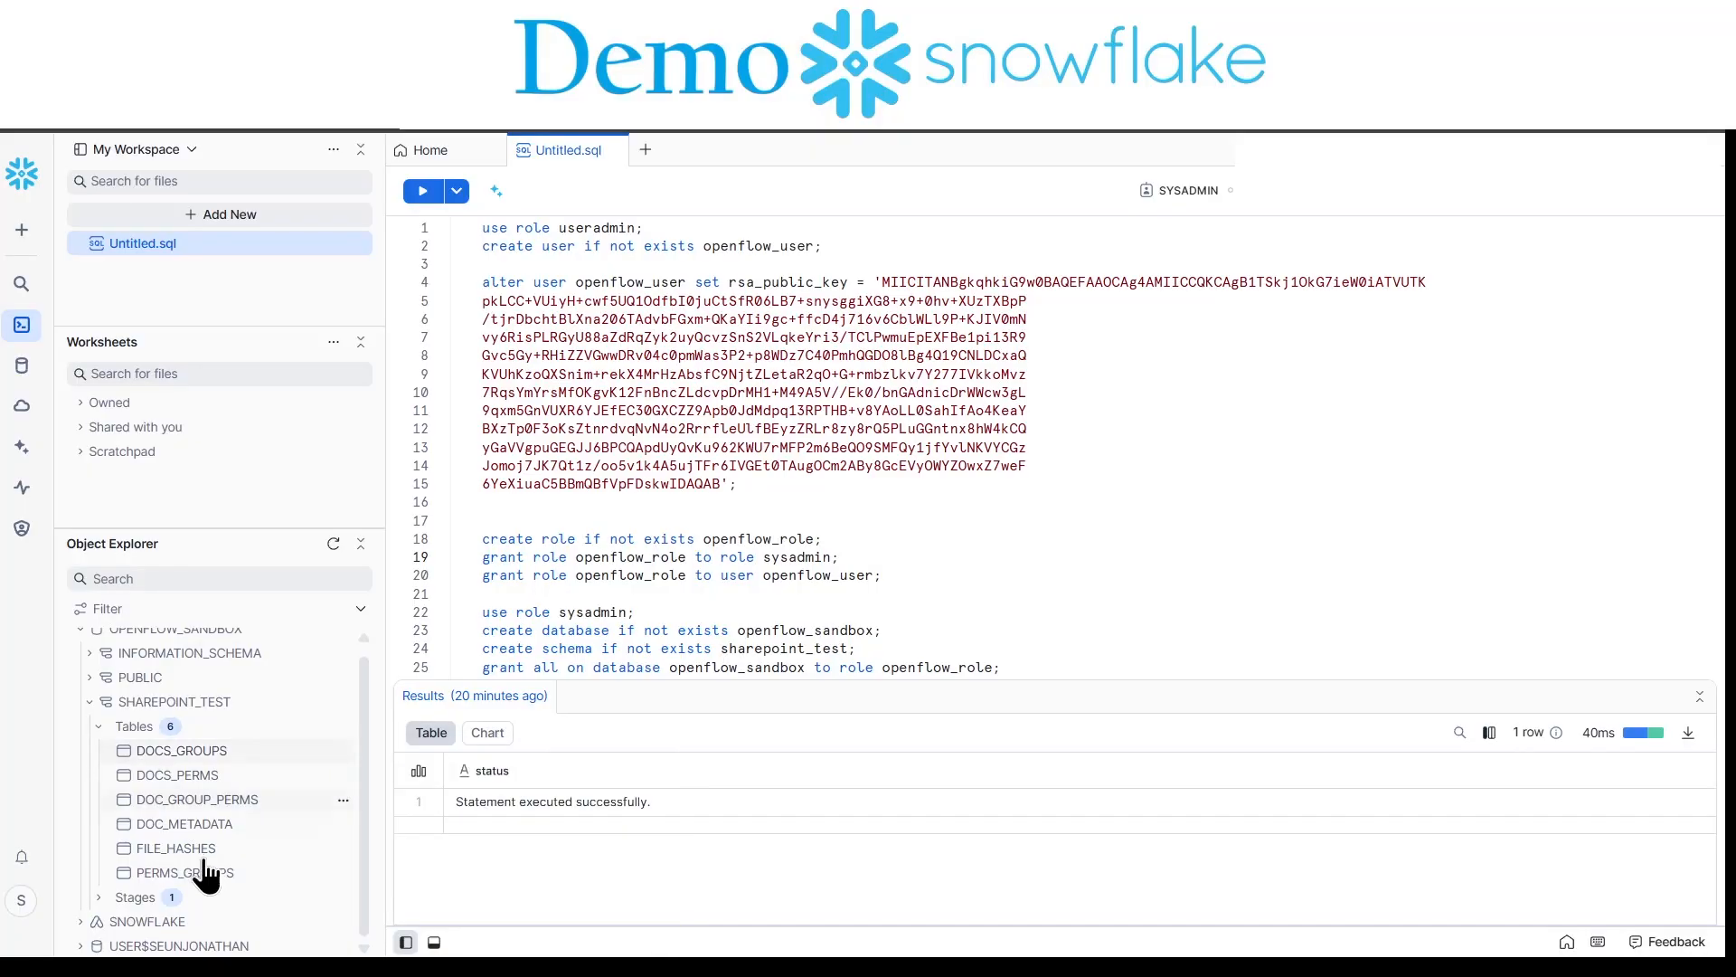
pyautogui.click(136, 895)
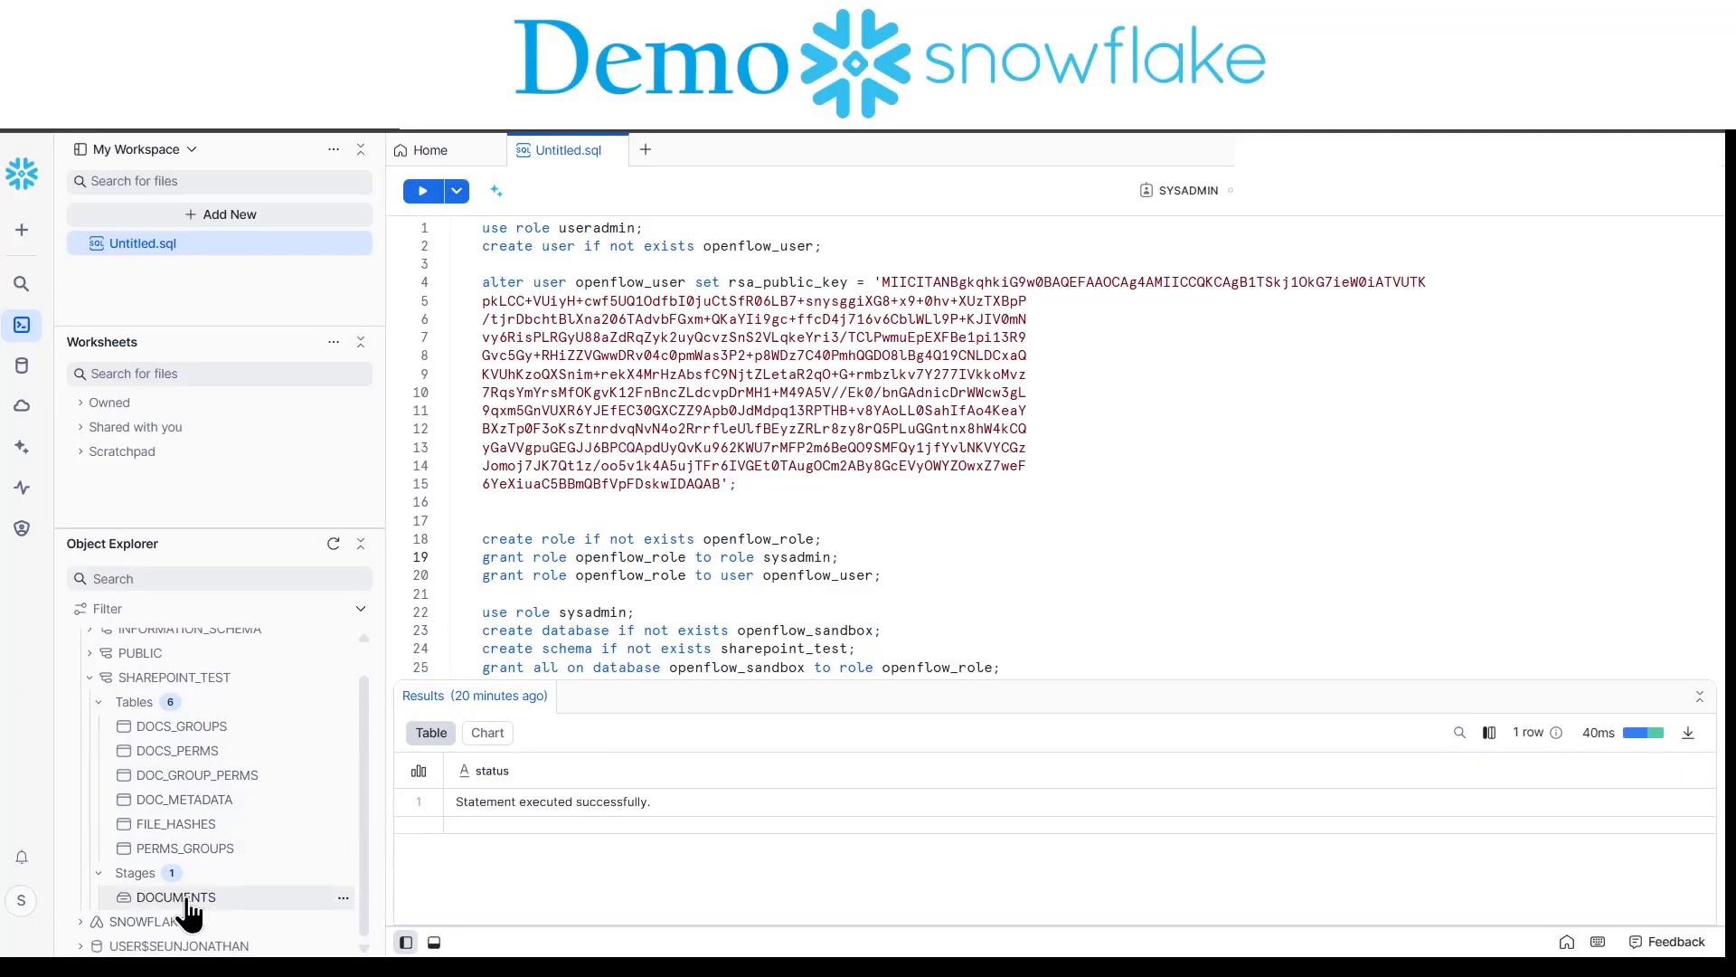
pyautogui.click(176, 897)
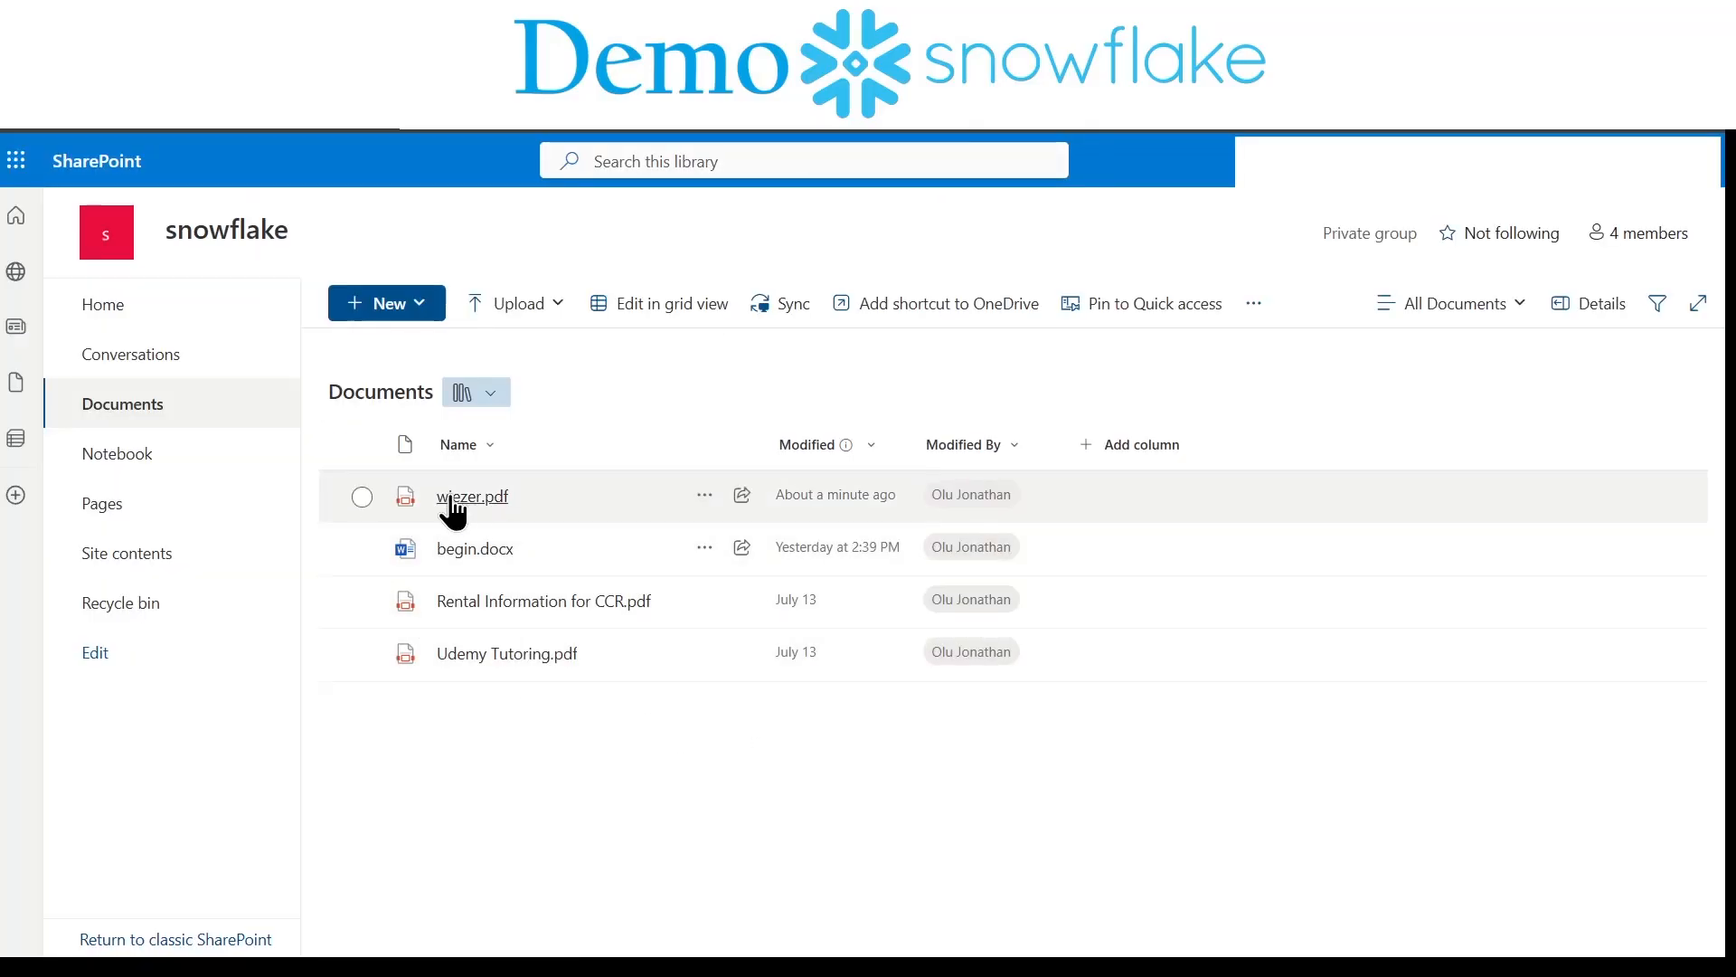
pyautogui.moveTo(500, 560)
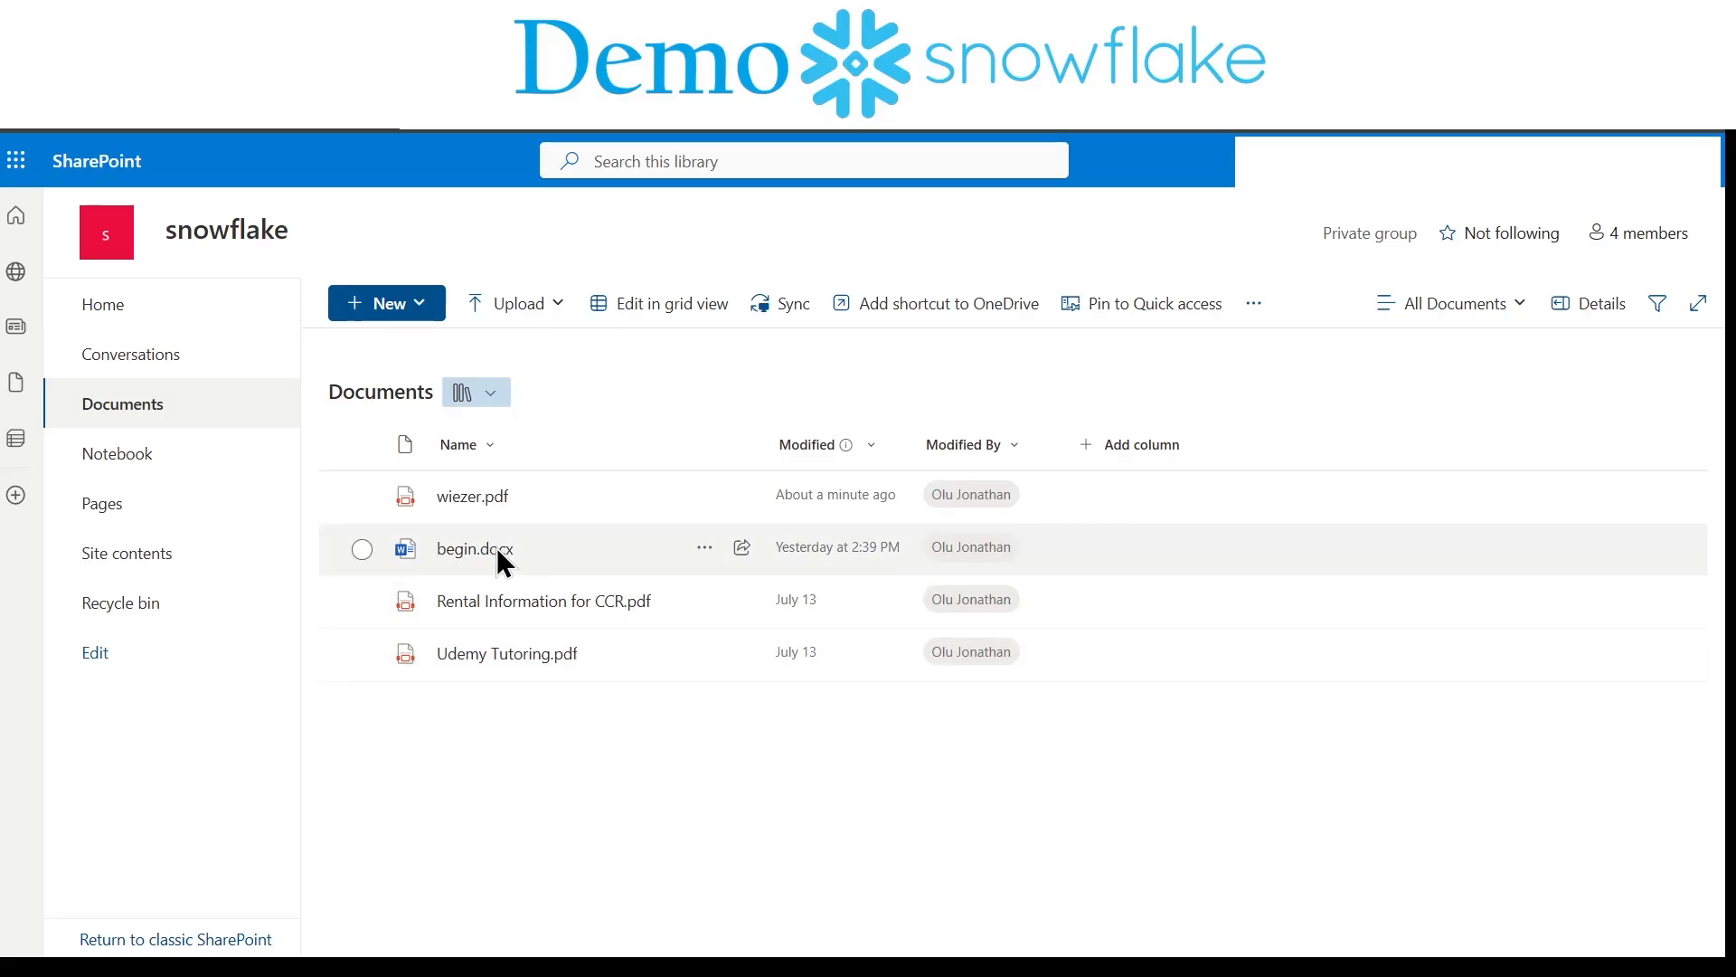
pyautogui.moveTo(472, 495)
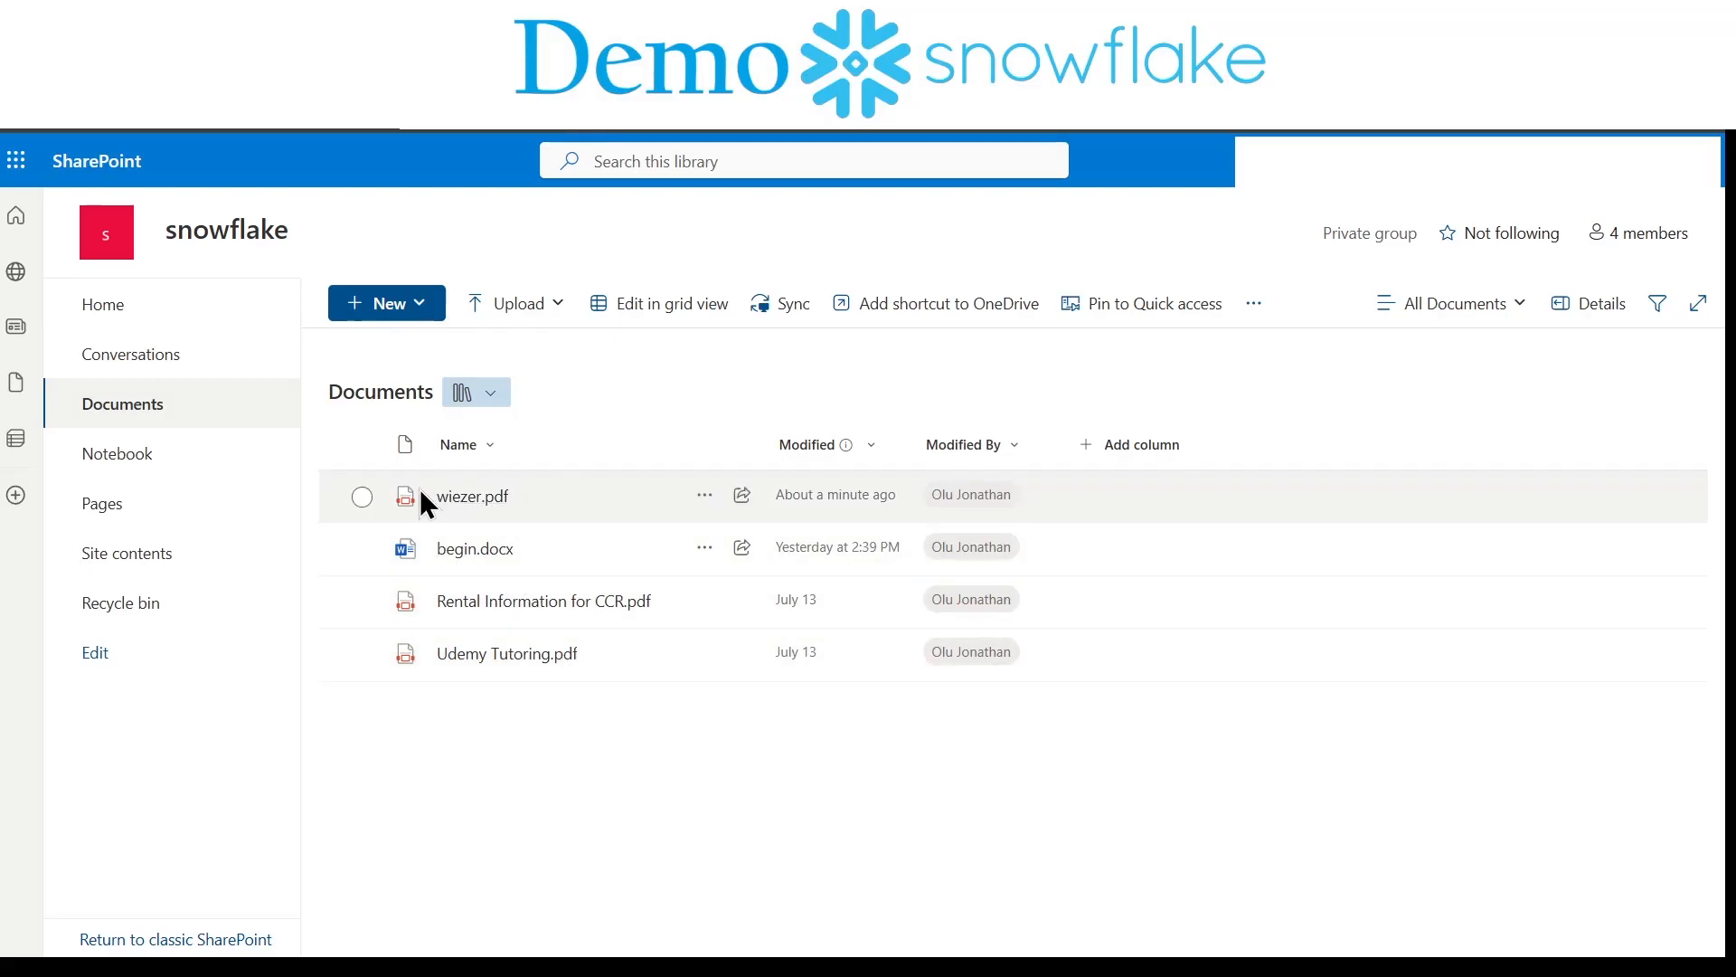
pyautogui.moveTo(472, 496)
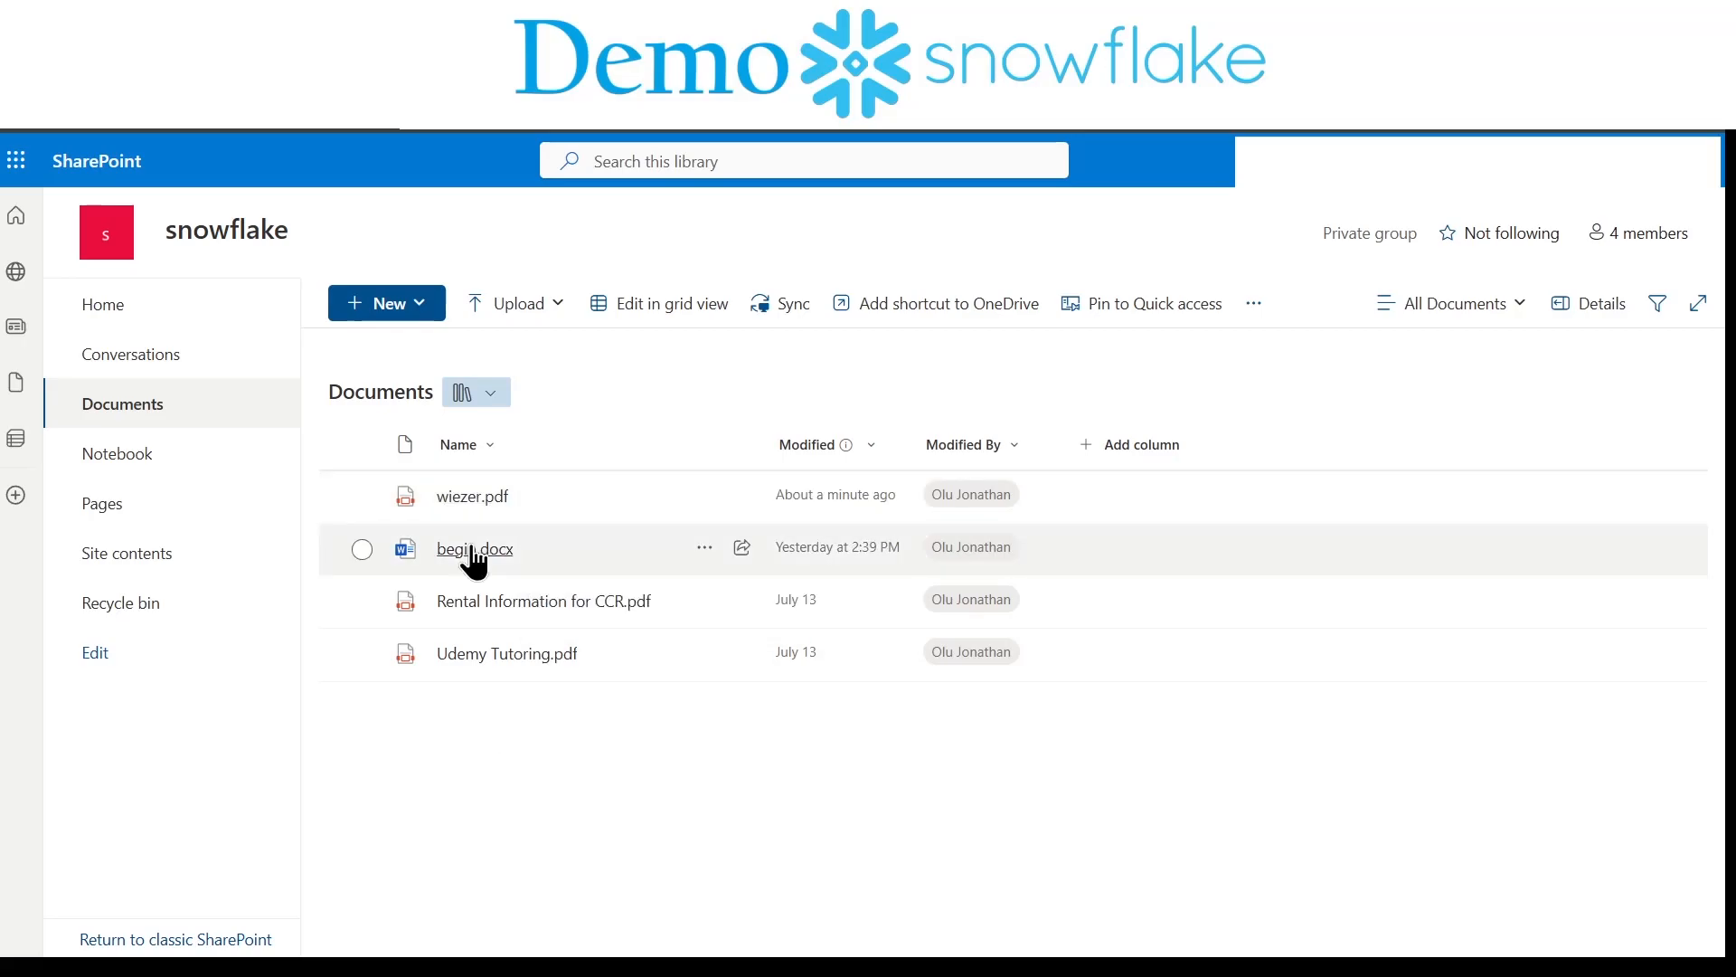
# Step: Open begin.docx in Word for the web and start typing 'Adding a new lin' below Thanks
pyautogui.click(474, 550)
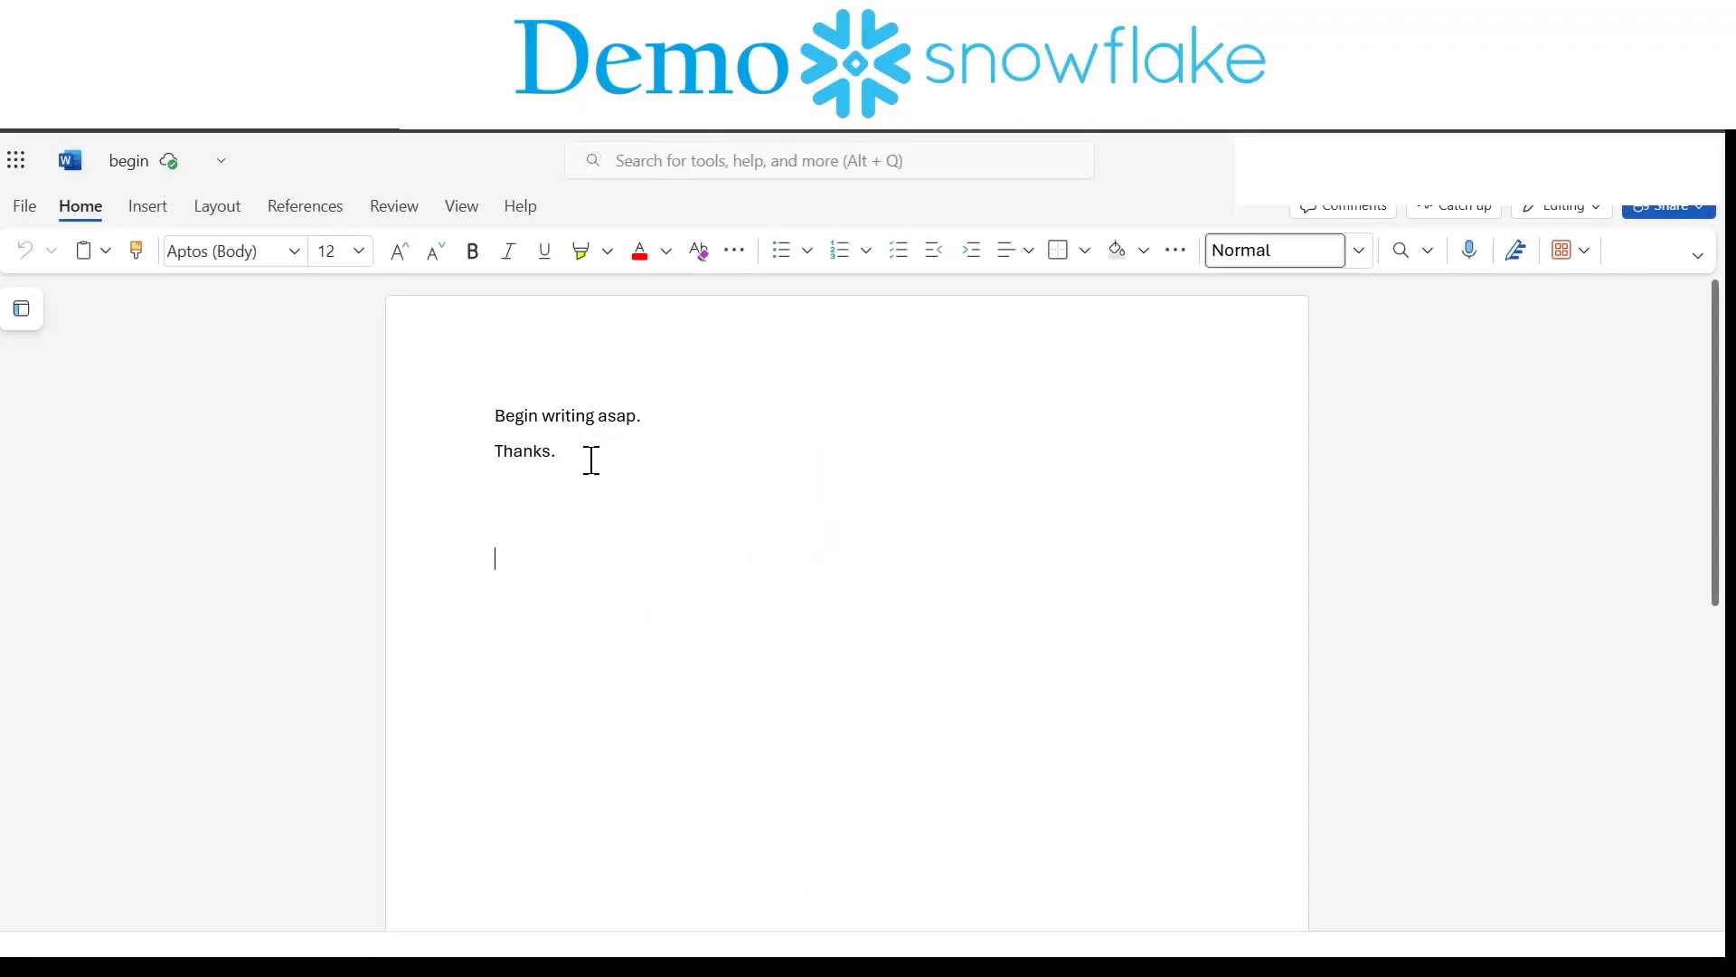
pyautogui.write('Adding a')
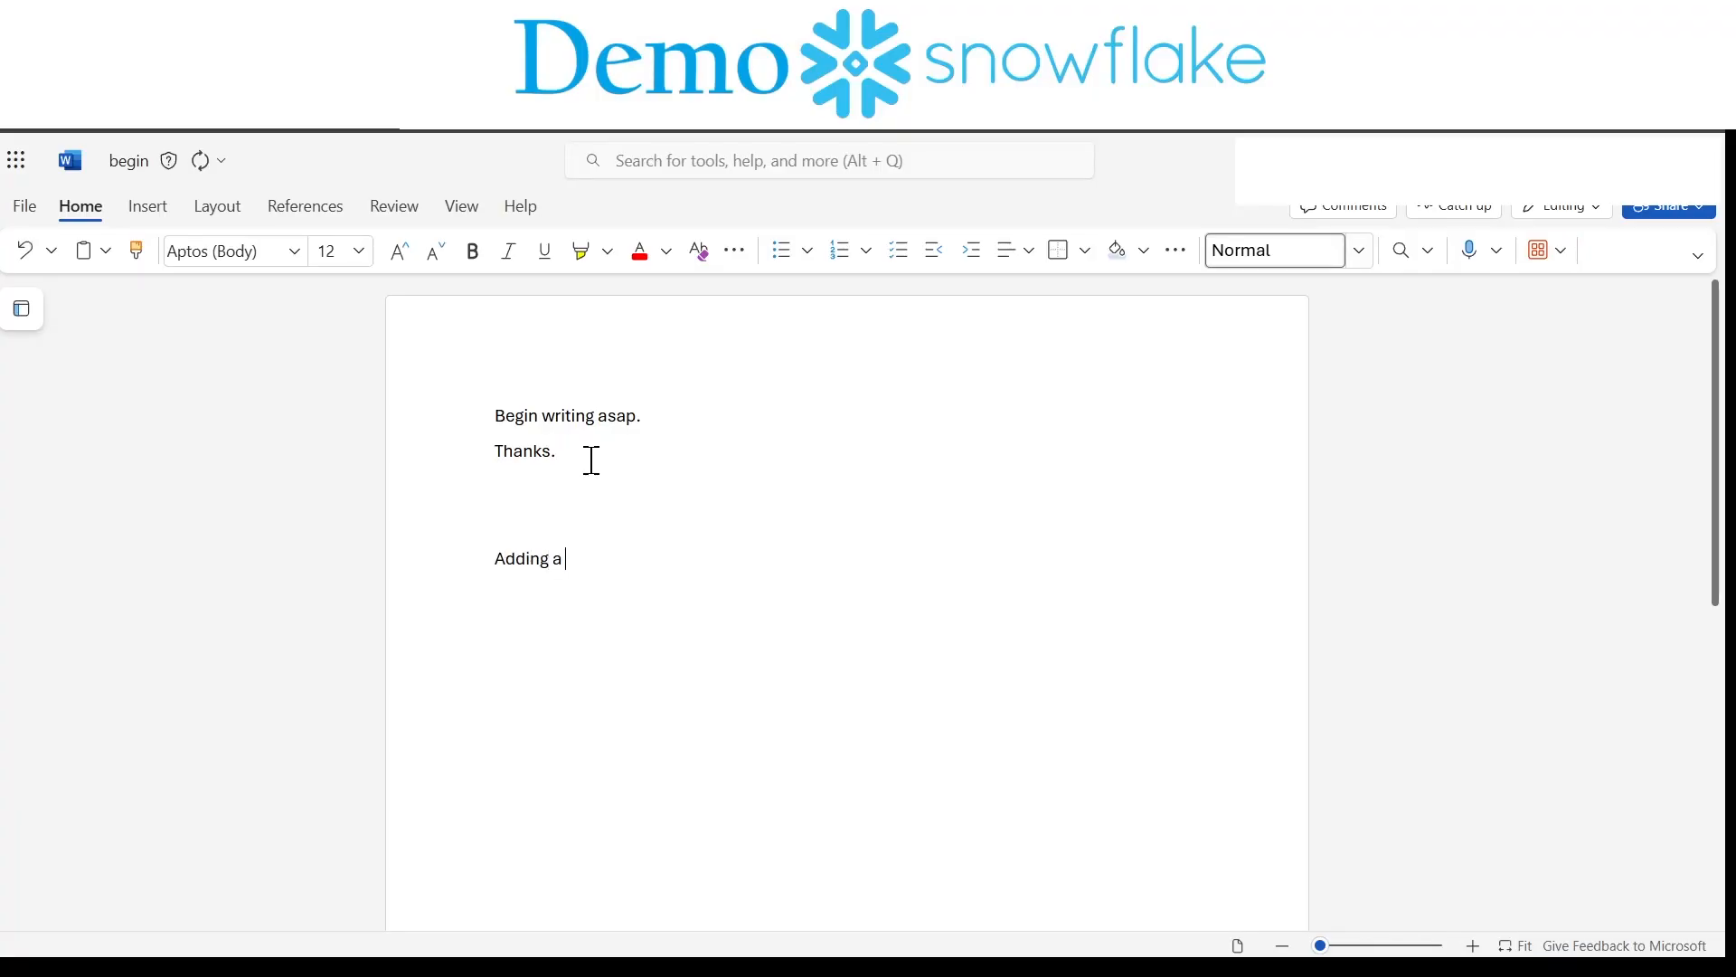
pyautogui.write('new lin')
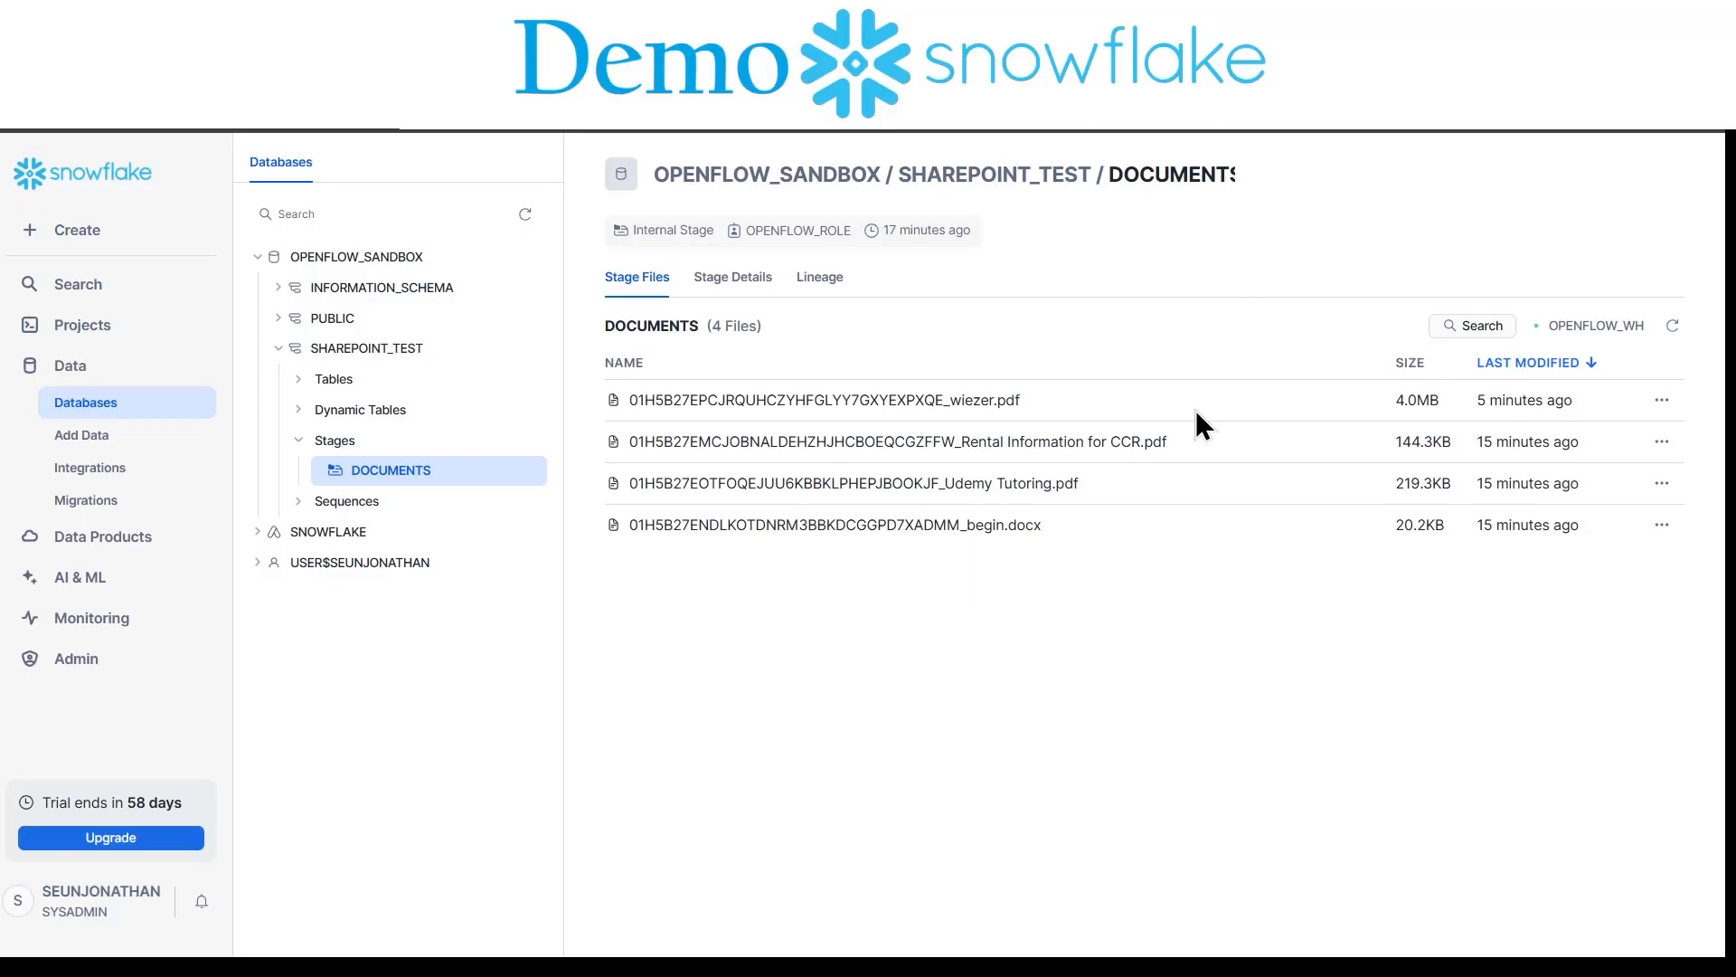
pyautogui.moveTo(991, 553)
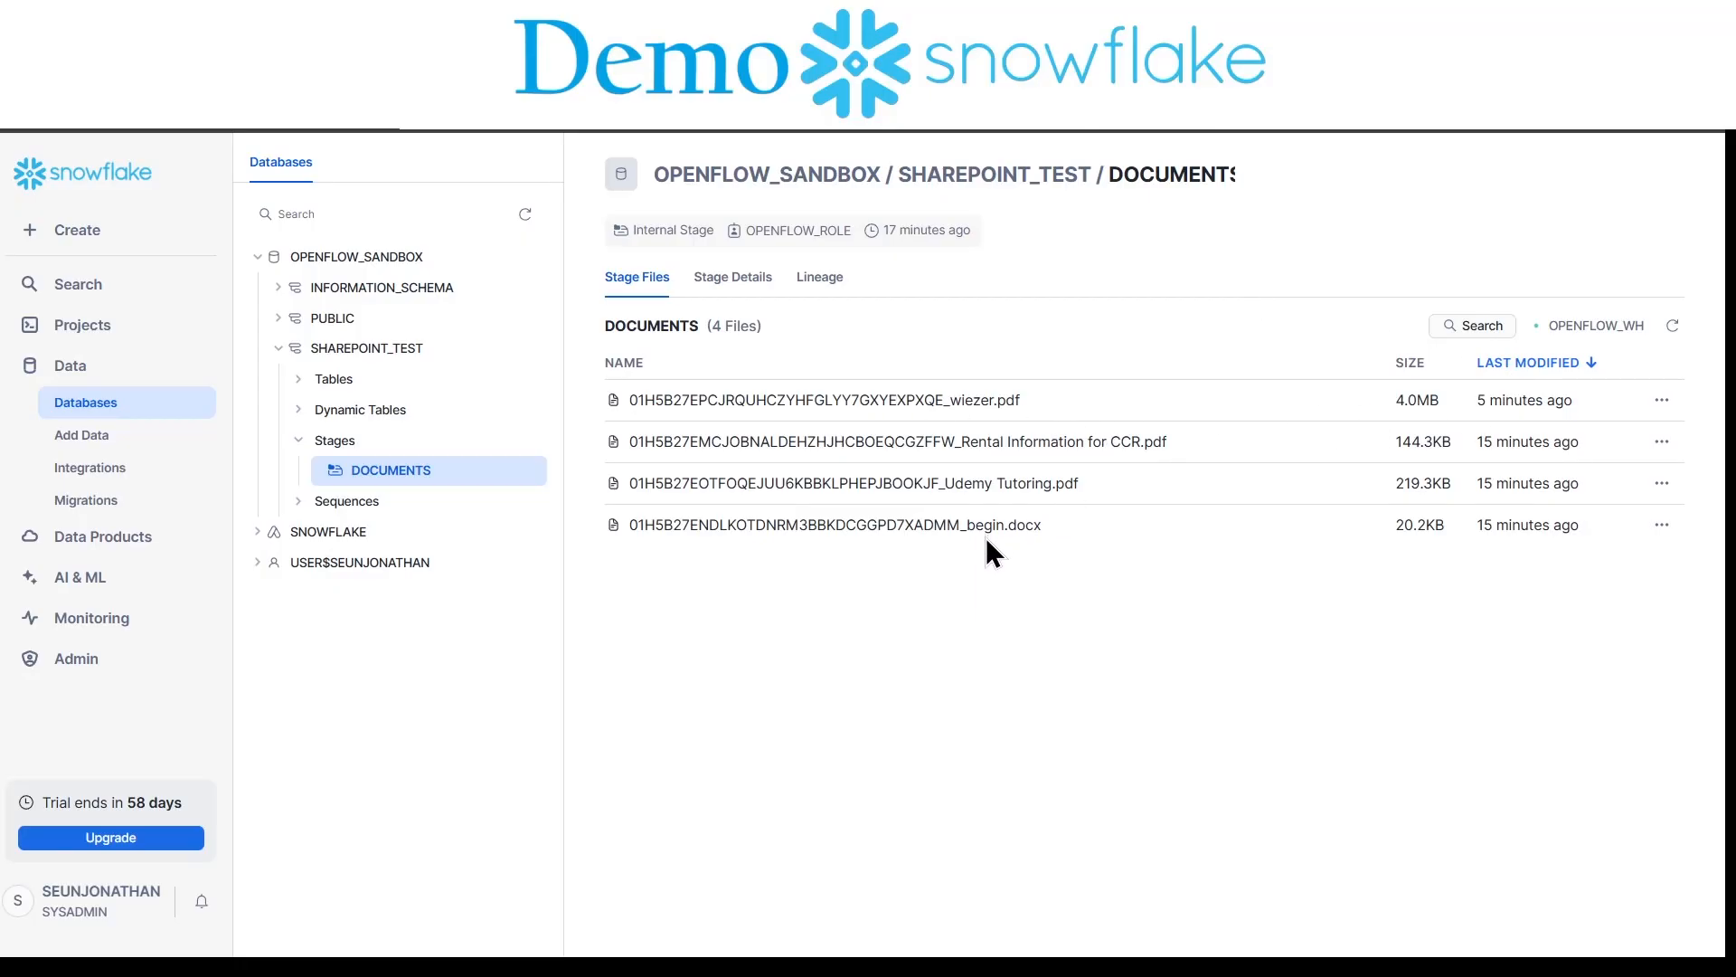
# Step: Refresh the DOCUMENTS stage files so begin.docx shows 20.3KB, modified 30 seconds ago
pyautogui.click(1672, 326)
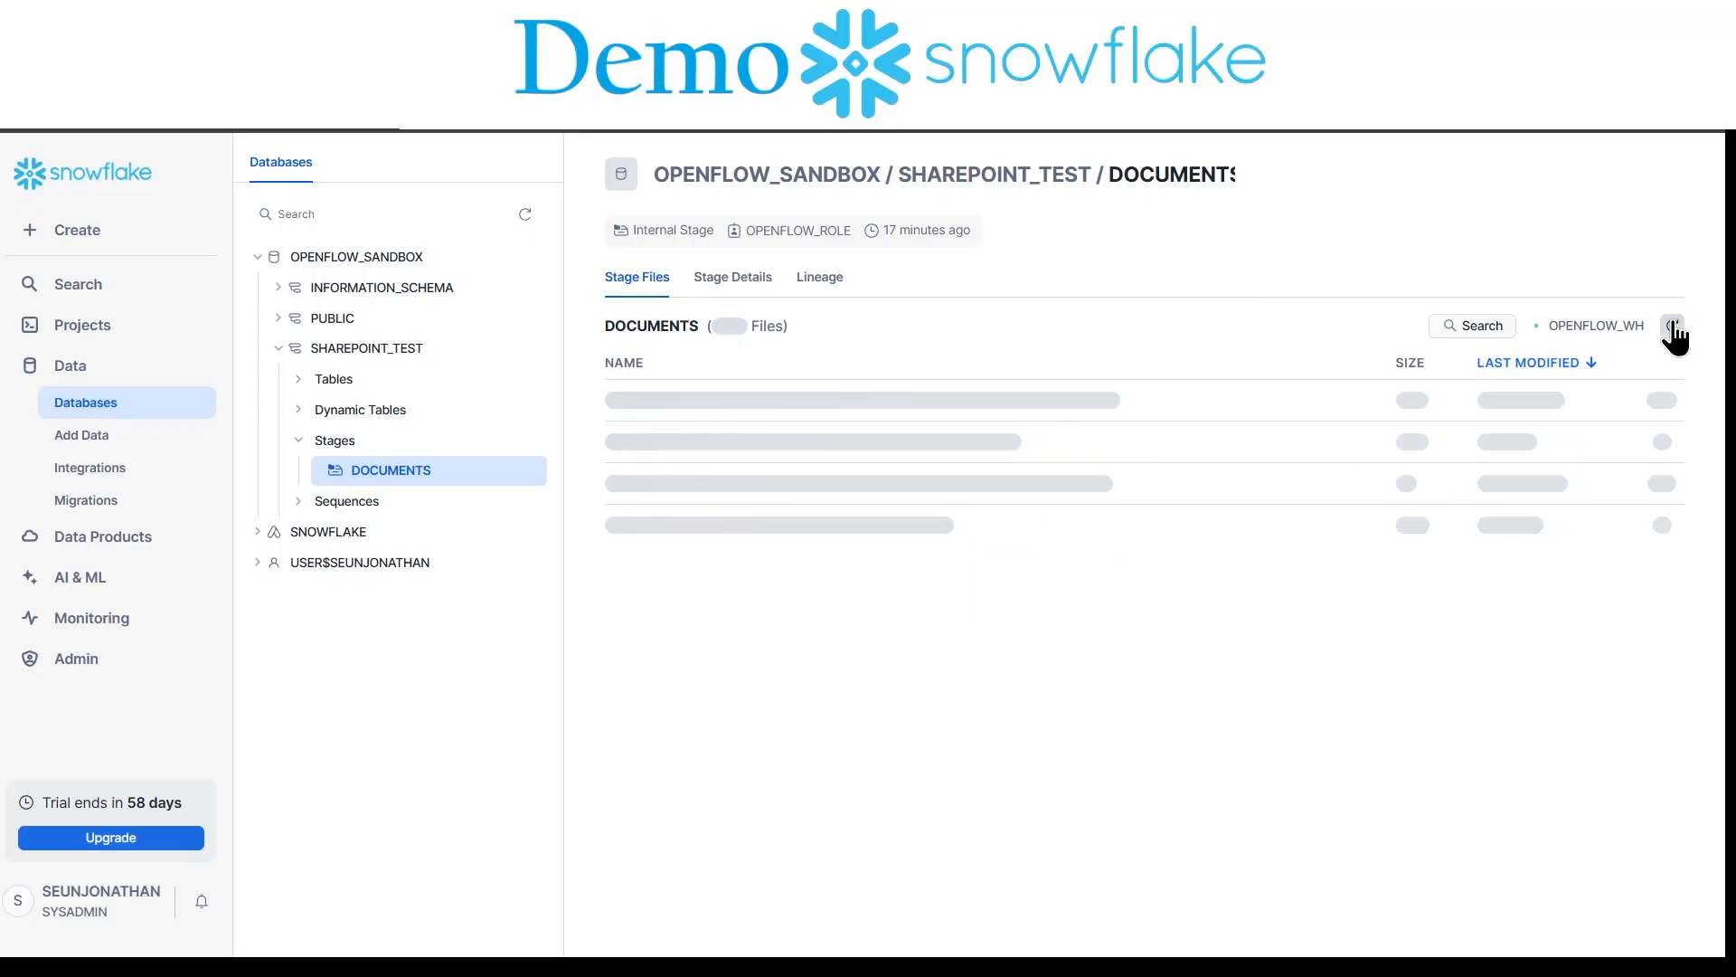
pyautogui.click(1673, 325)
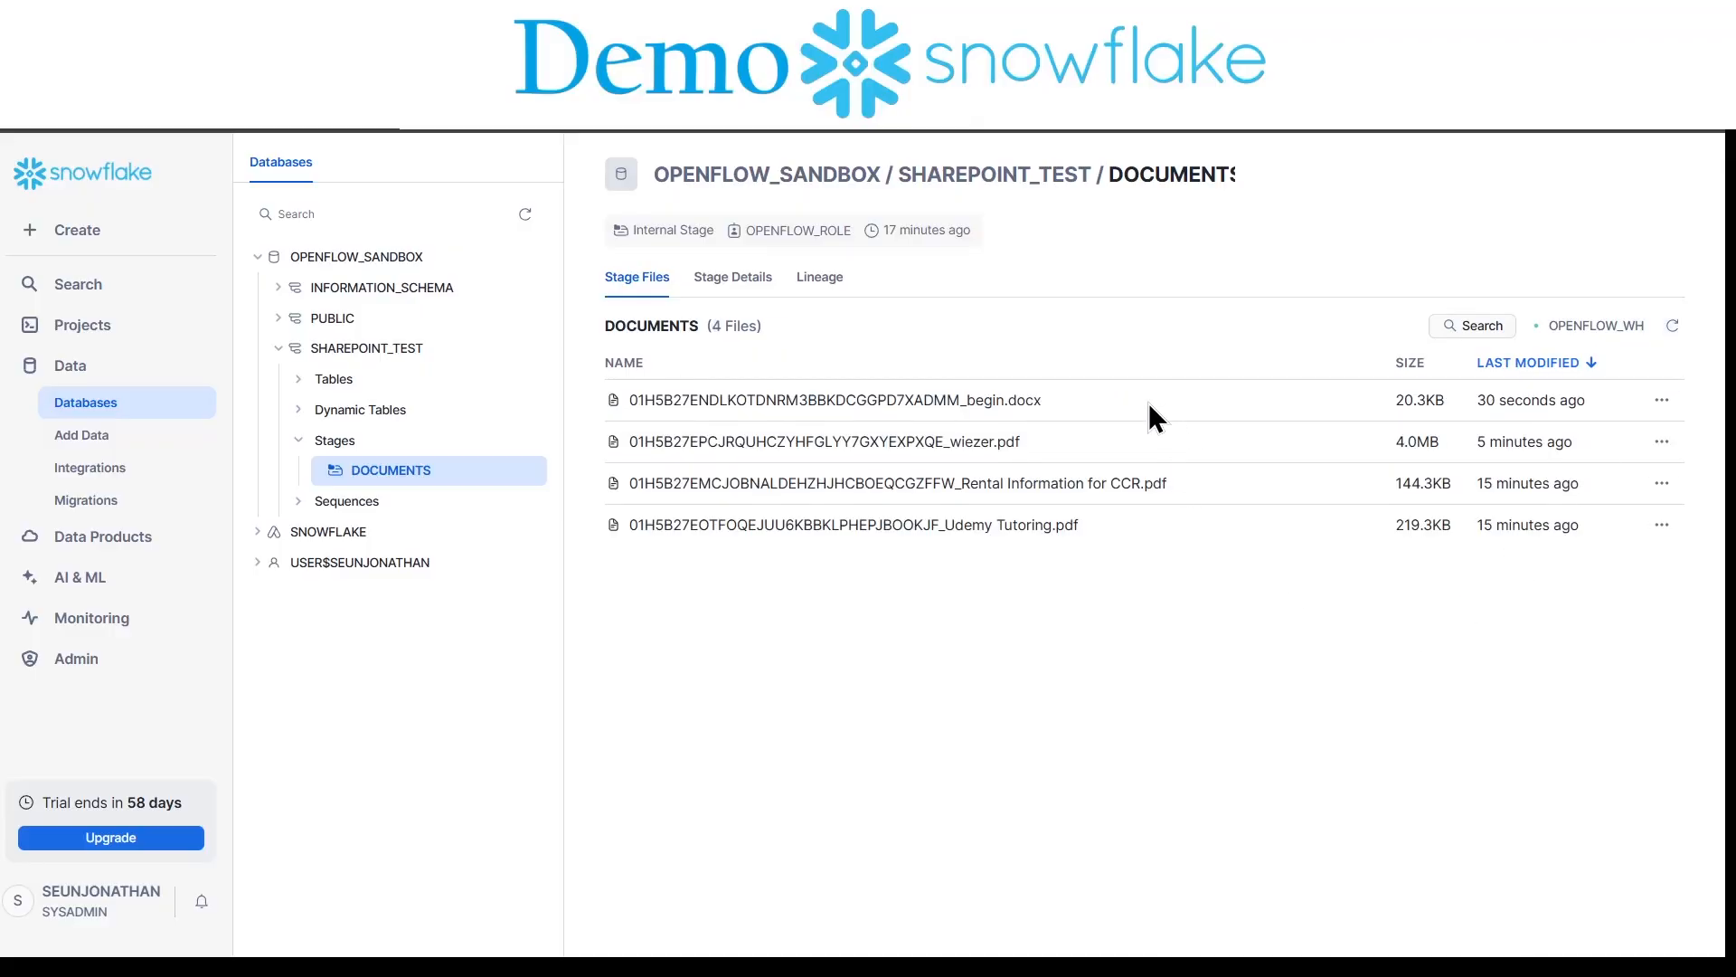
pyautogui.moveTo(1530, 400)
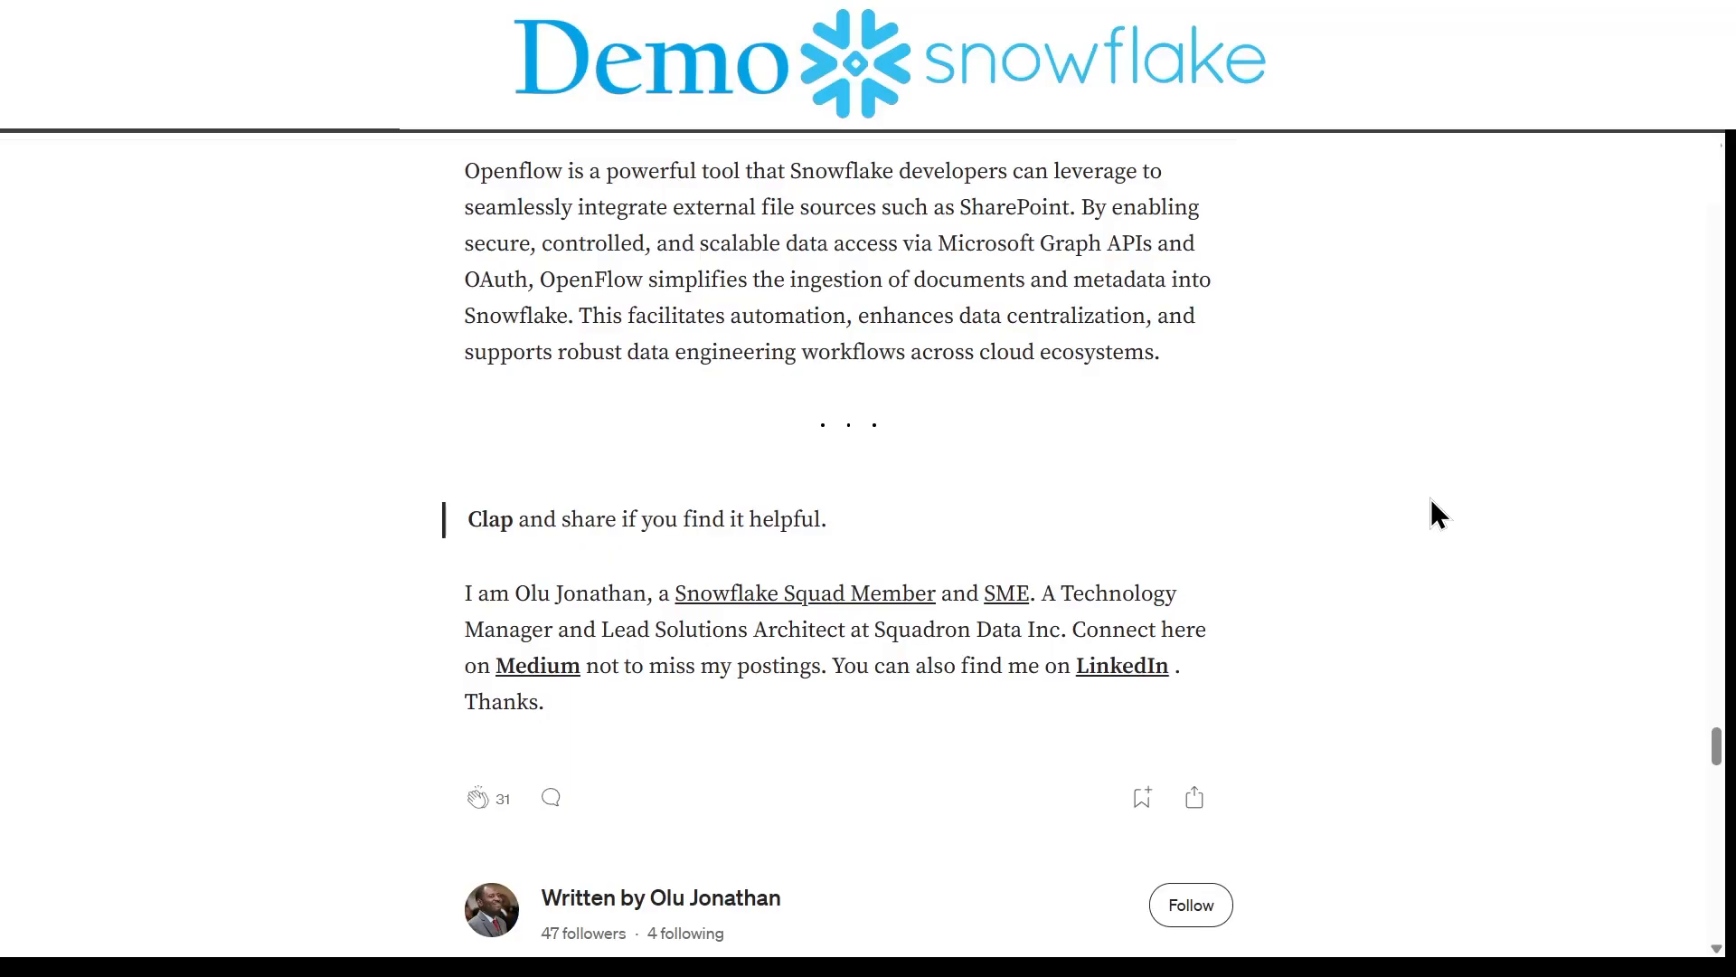
pyautogui.scroll(3)
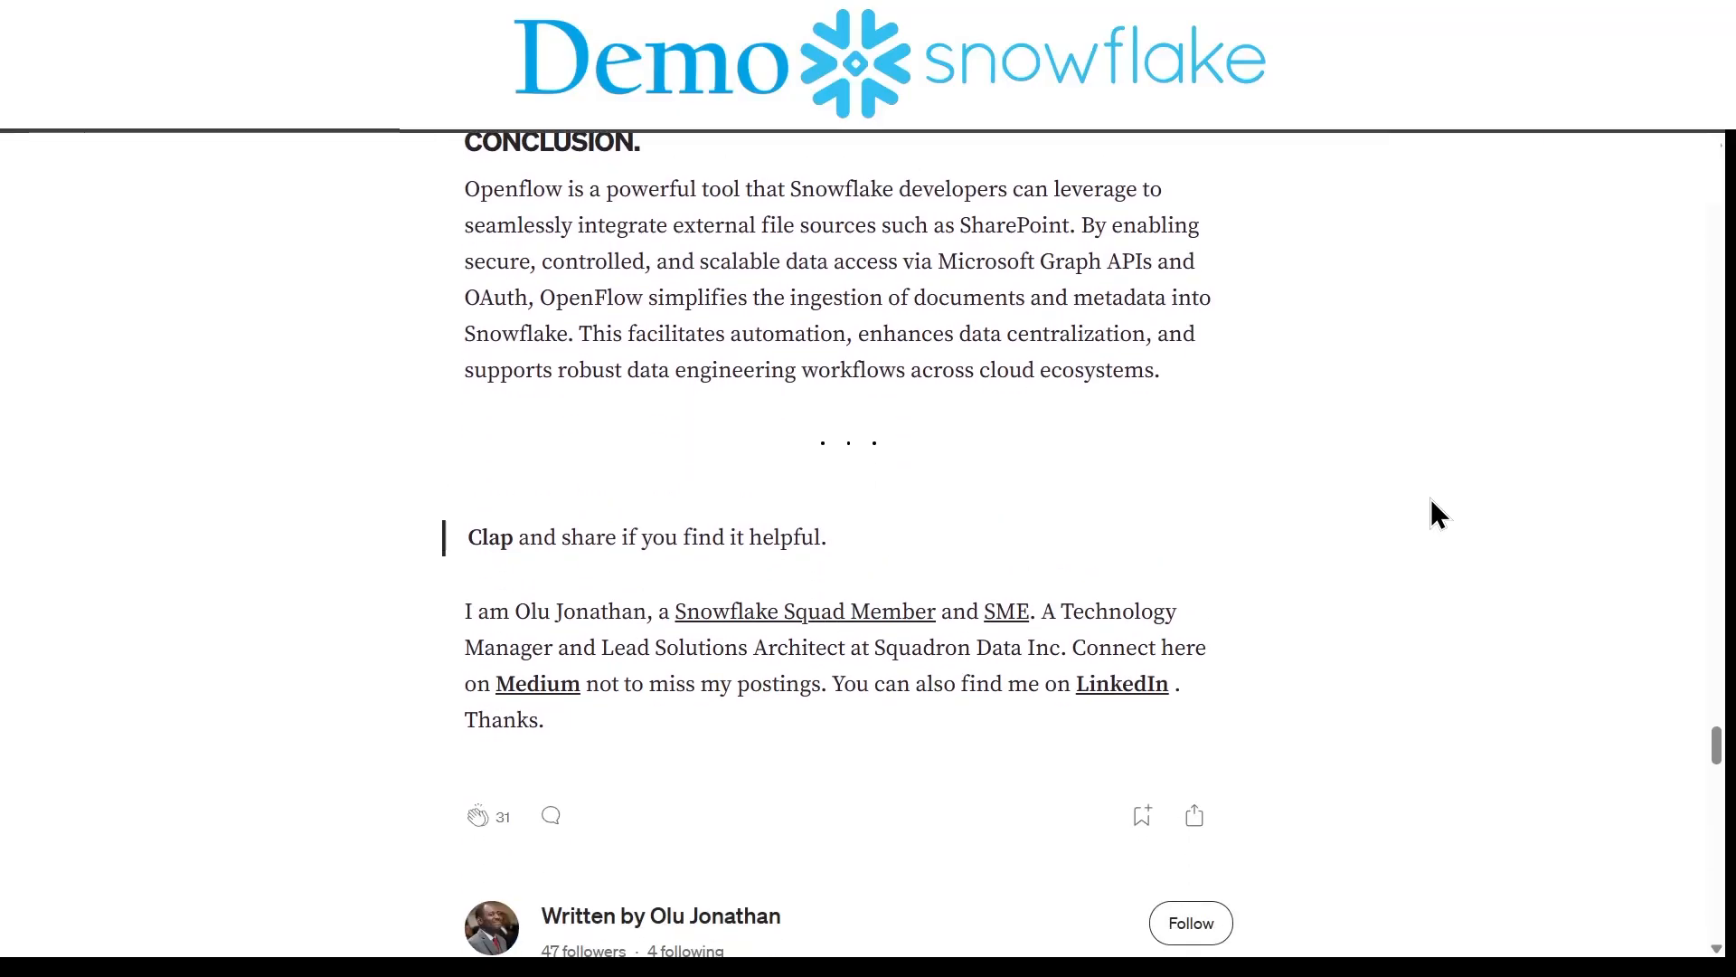
pyautogui.scroll(-3)
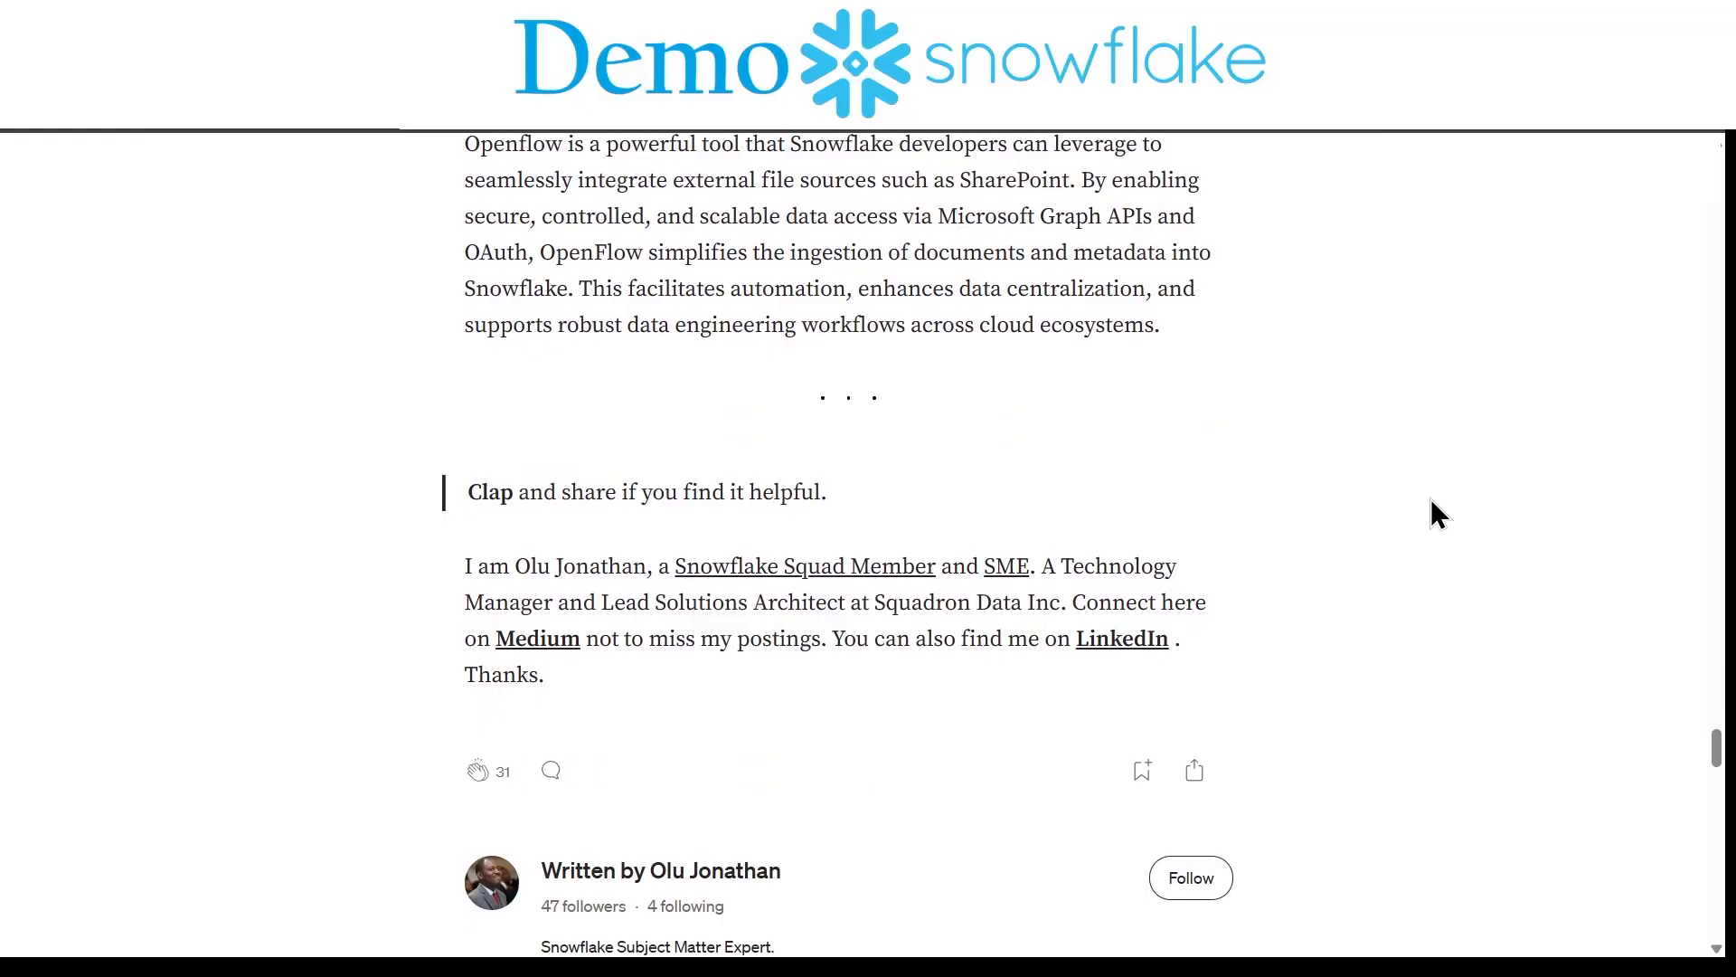
pyautogui.scroll(-3)
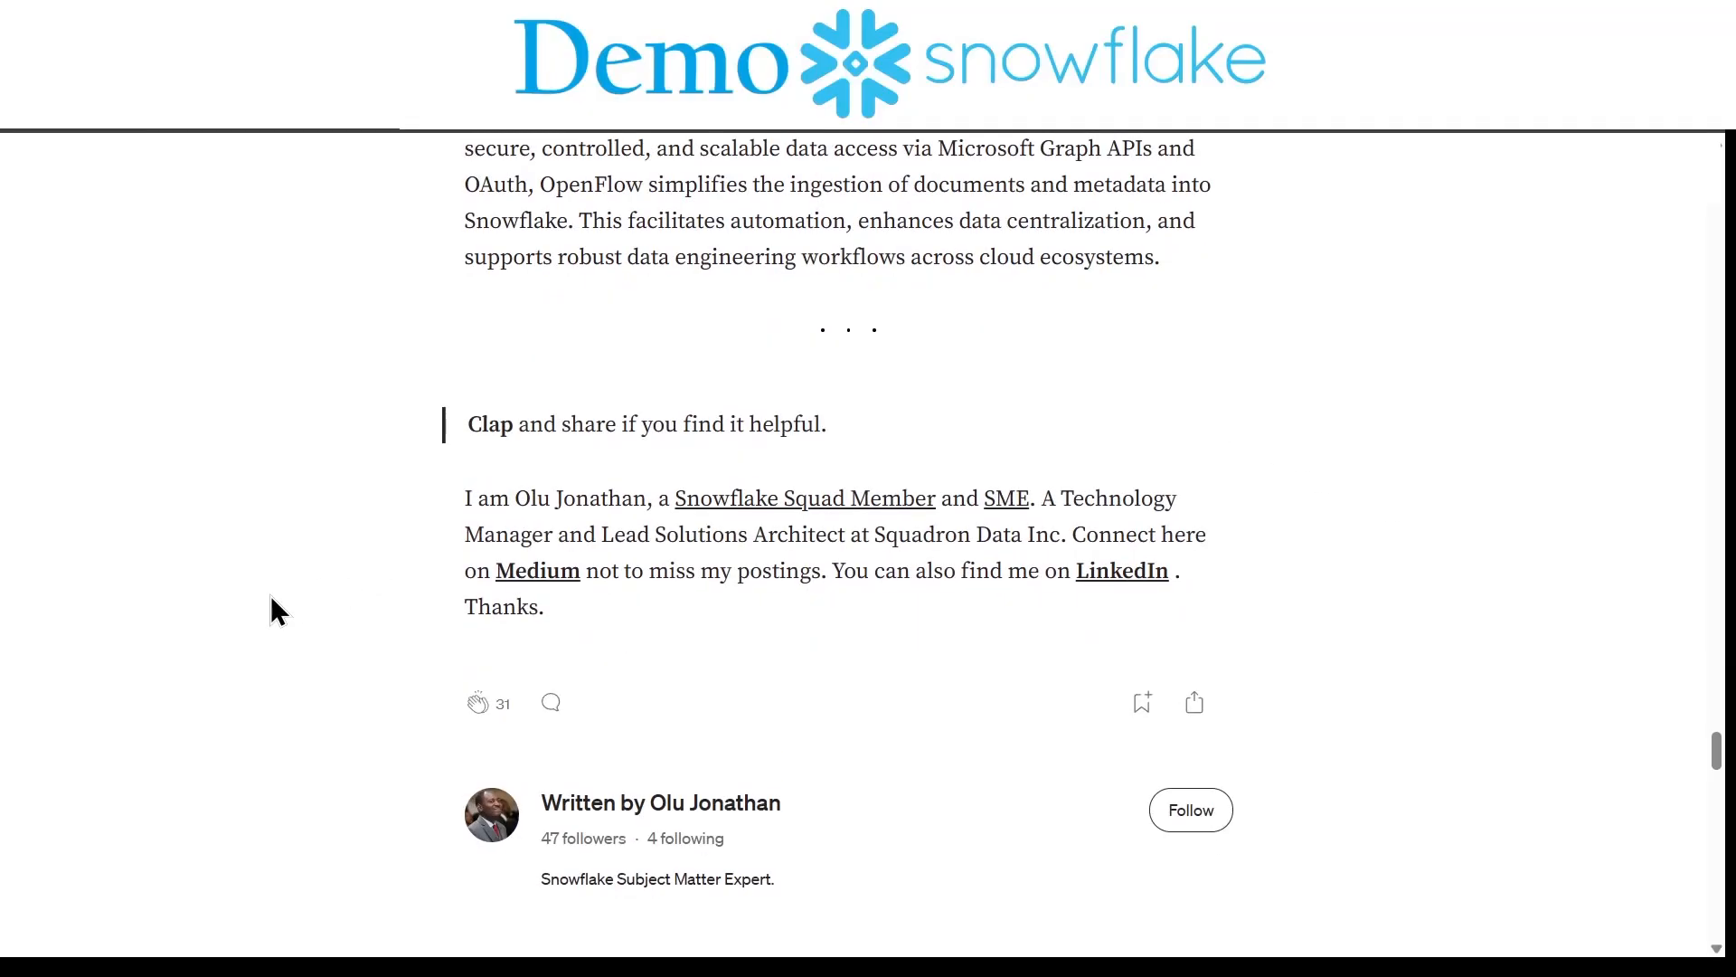